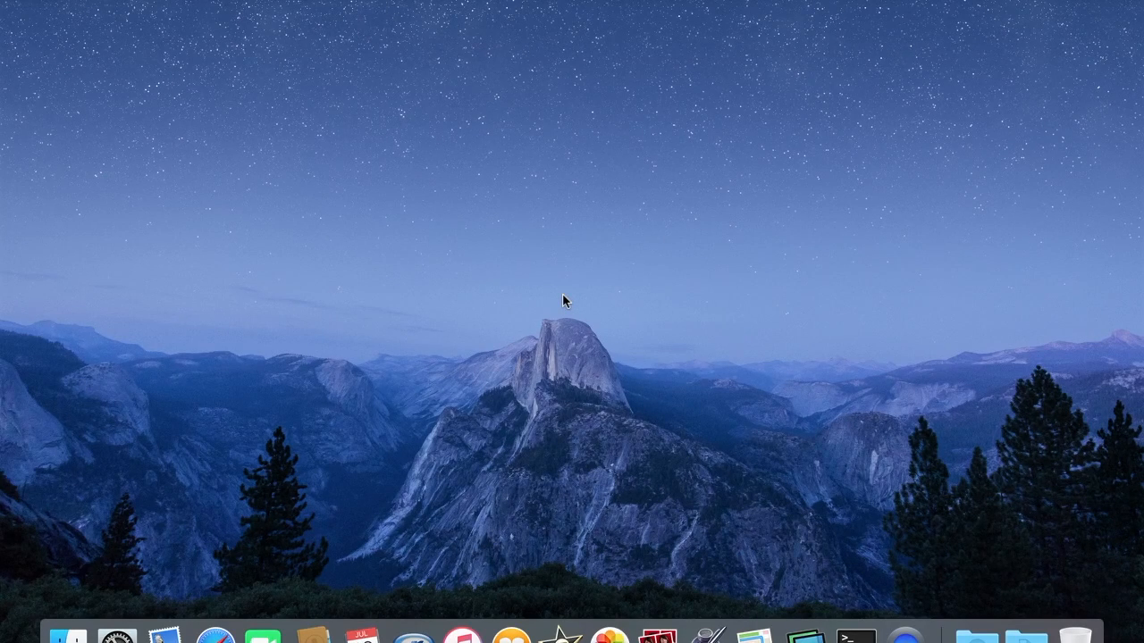
{"action": "mouse_move", "coordinate": [225, 622]}
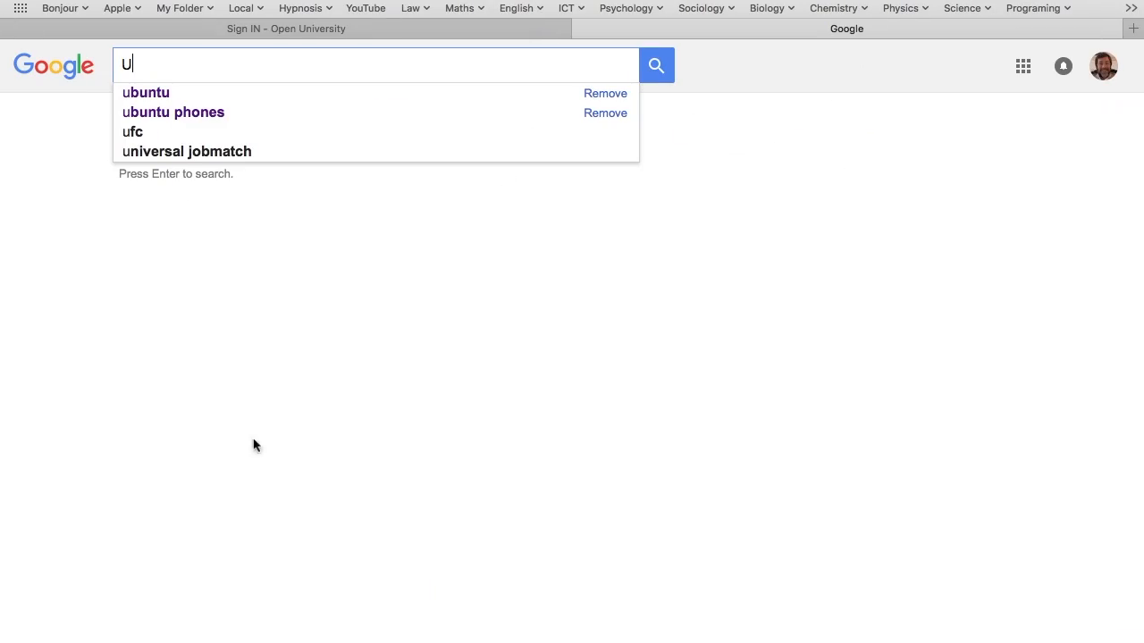
{"action": "mouse_move", "coordinate": [152, 98]}
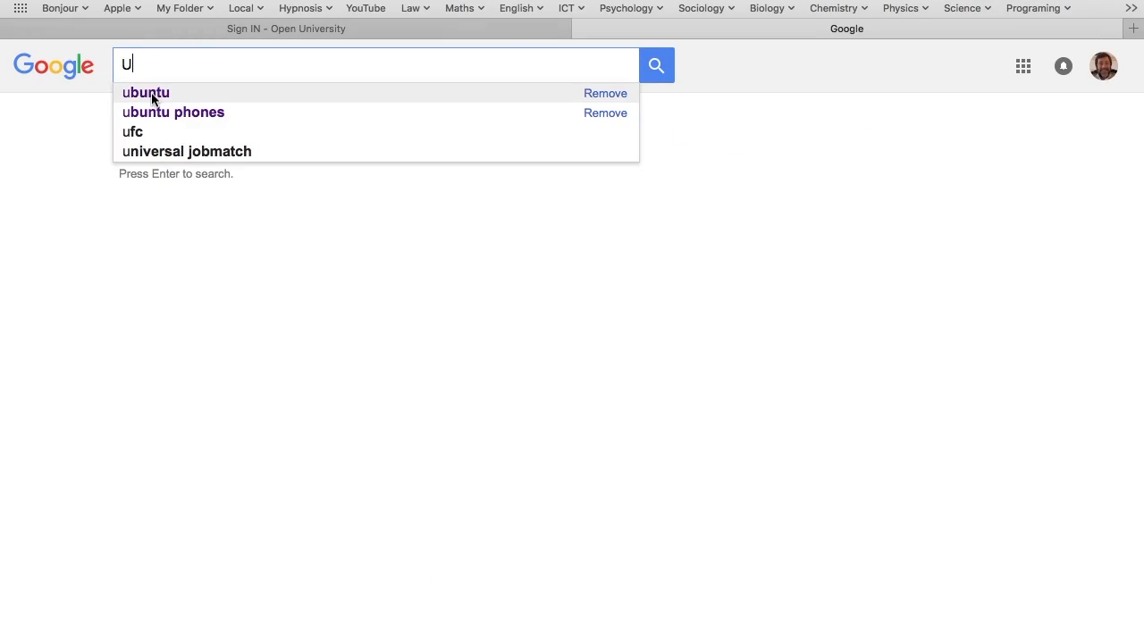
Run a Google search for ubuntu and go to the official ubuntu.com homepage
{"action": "left_click", "coordinate": [147, 93]}
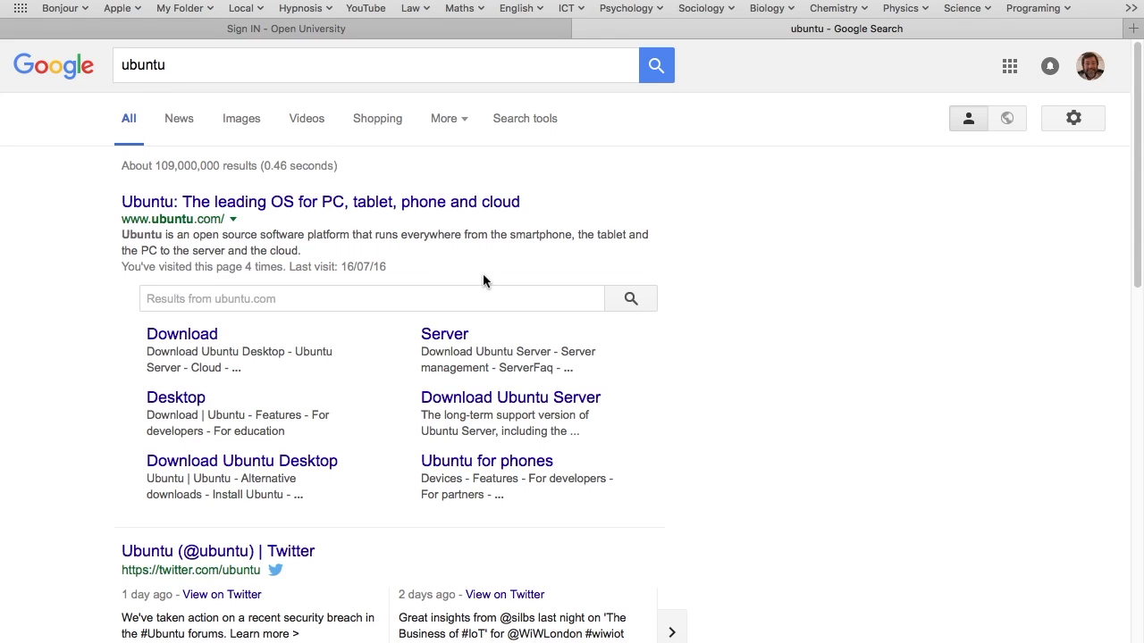
{"action": "mouse_move", "coordinate": [132, 233]}
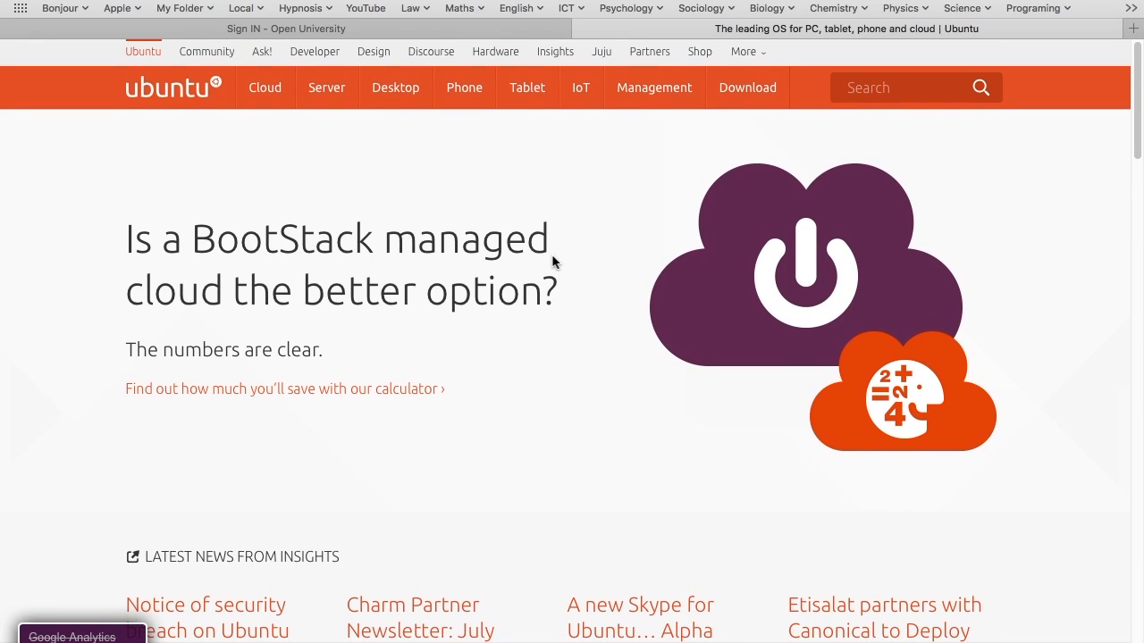
{"action": "mouse_move", "coordinate": [215, 86]}
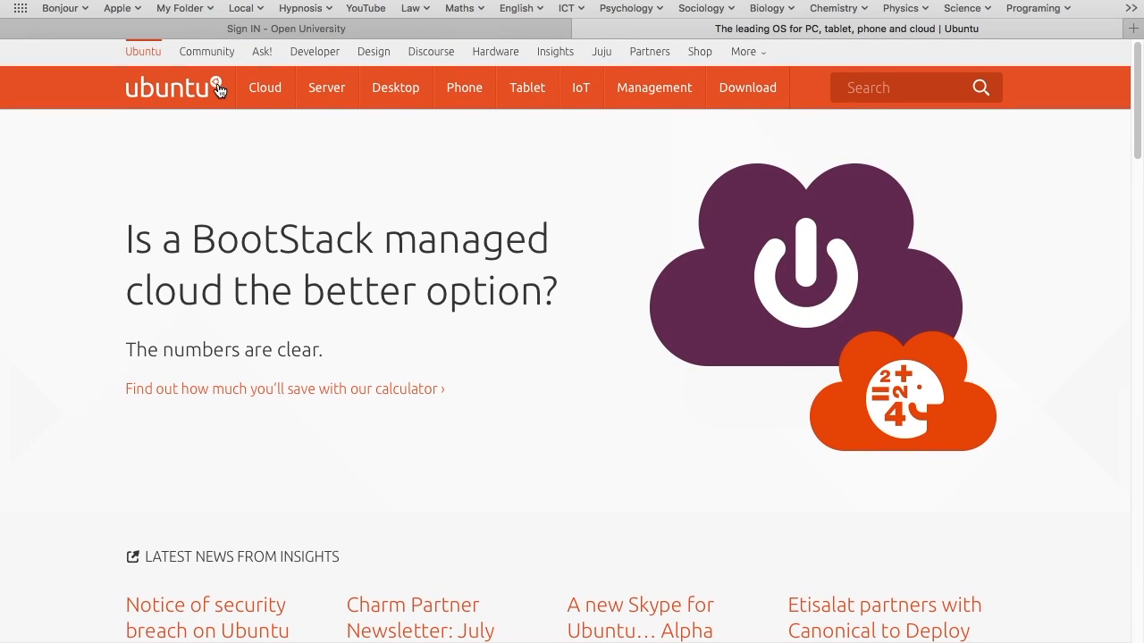
{"action": "left_click", "coordinate": [654, 86]}
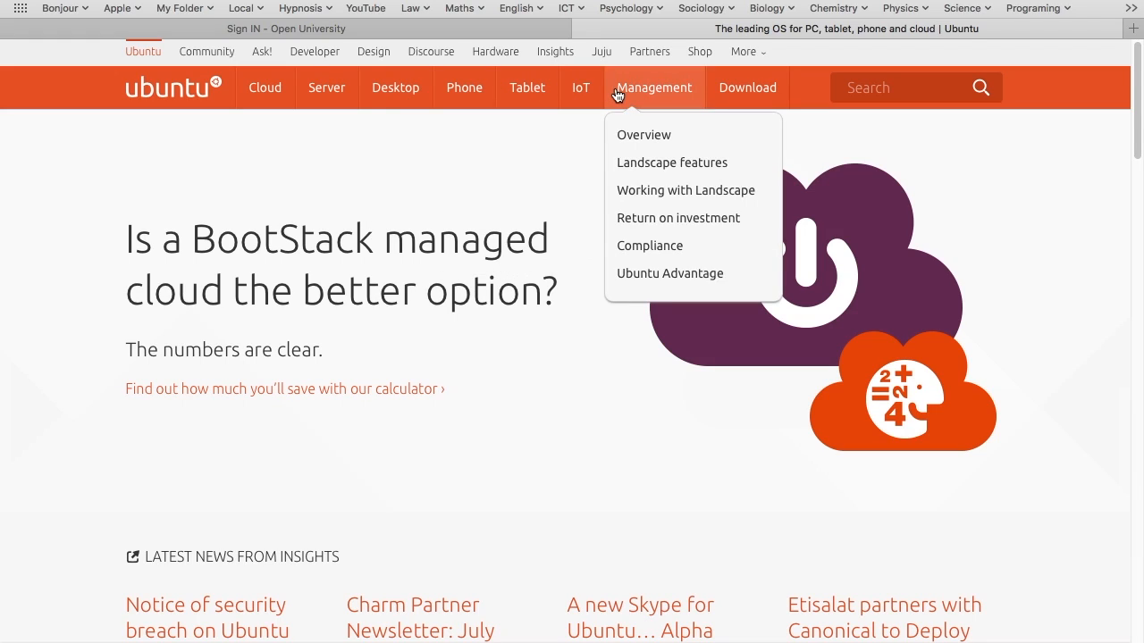
{"action": "mouse_move", "coordinate": [747, 86]}
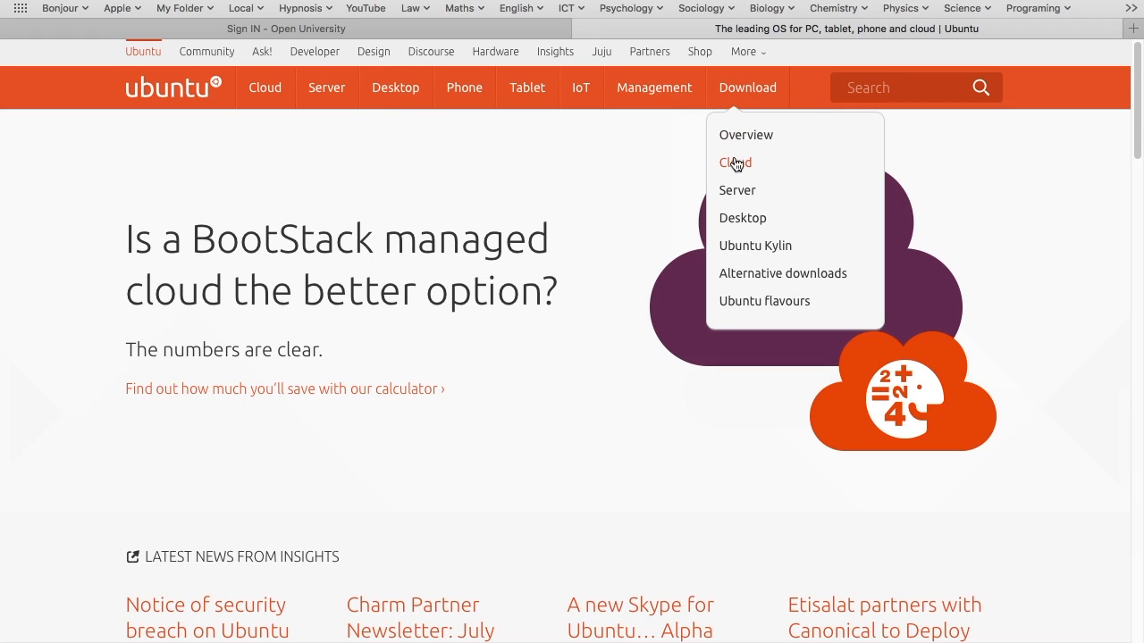
{"action": "mouse_move", "coordinate": [741, 222]}
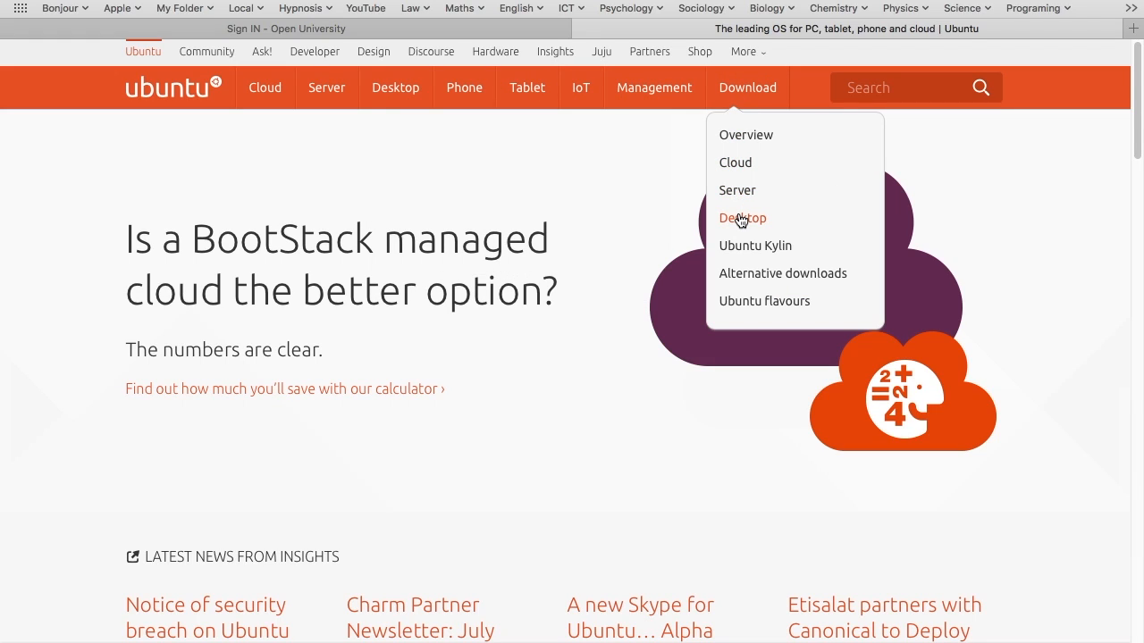
Go to the Desktop download page and bring the Ubuntu 16.04 LTS section into view
{"action": "left_click", "coordinate": [743, 218]}
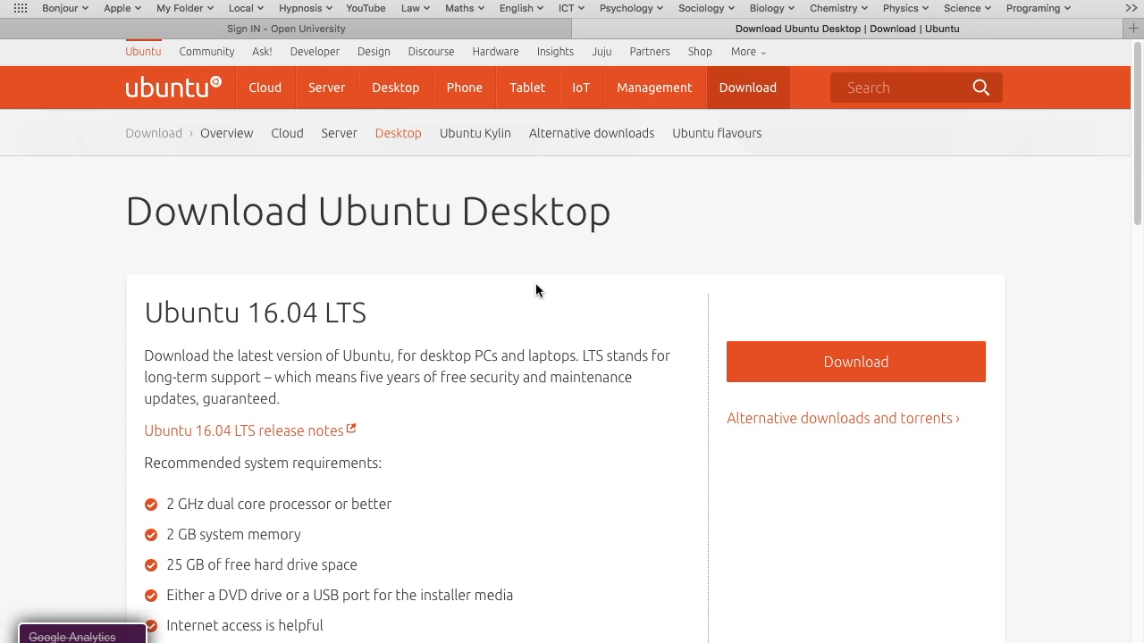
{"action": "scroll", "scroll_direction": "down", "scroll_amount": 3}
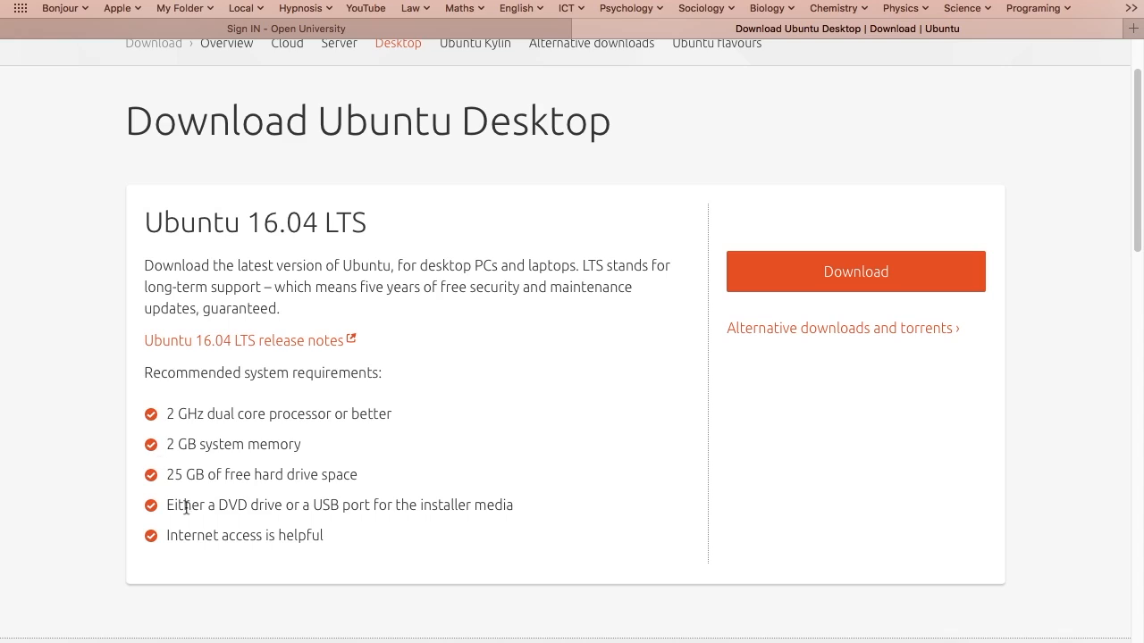
{"action": "mouse_move", "coordinate": [415, 368]}
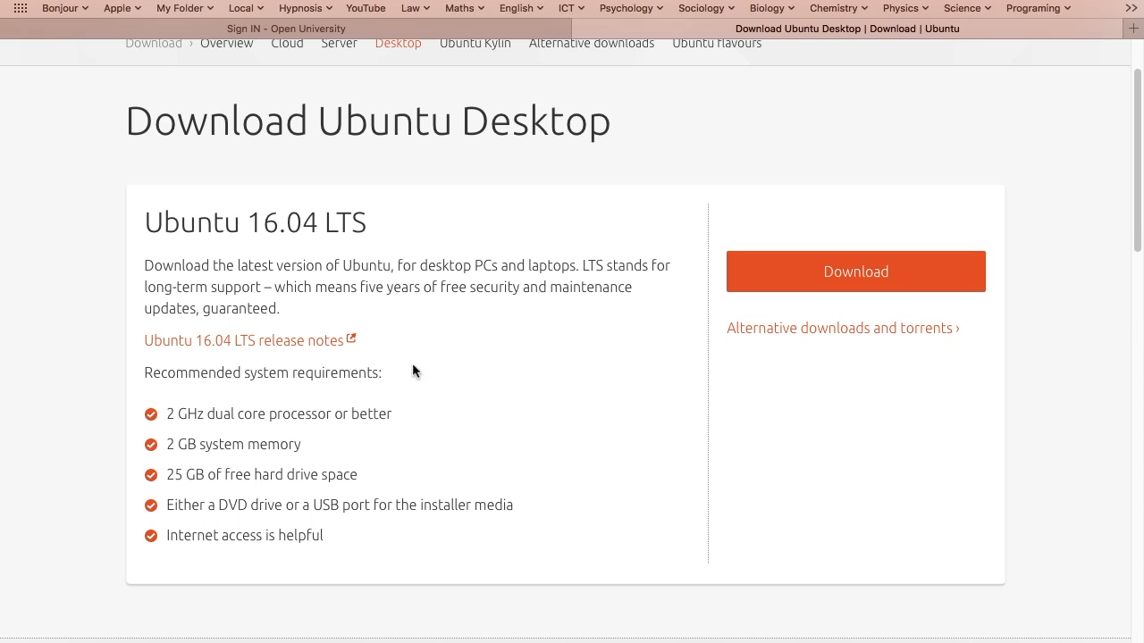
{"action": "mouse_move", "coordinate": [475, 454]}
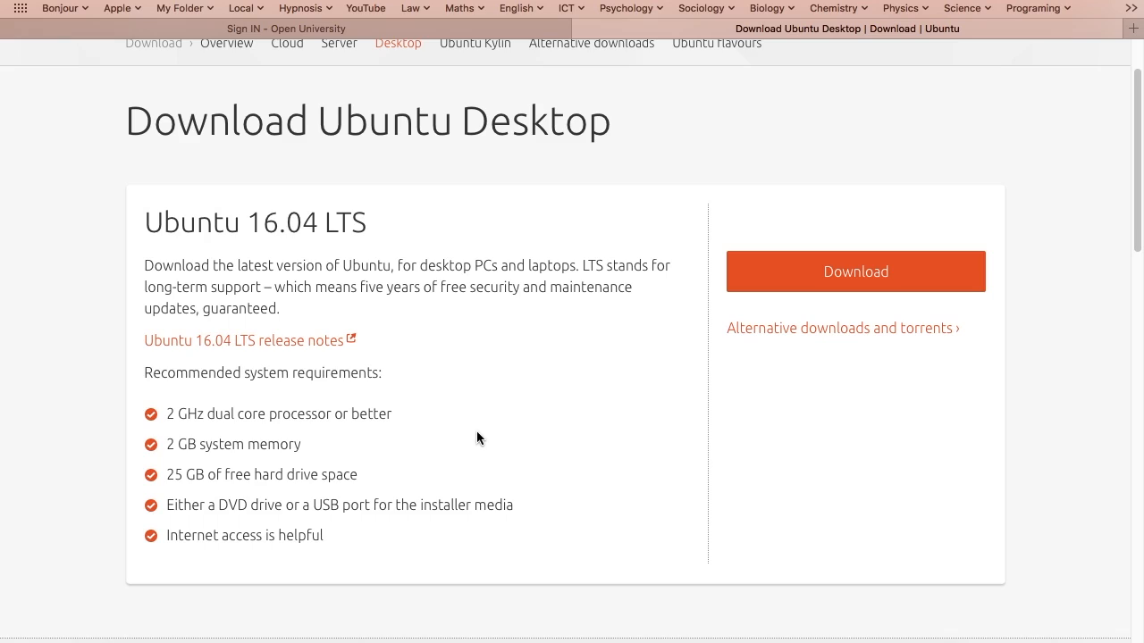
{"action": "mouse_move", "coordinate": [465, 414]}
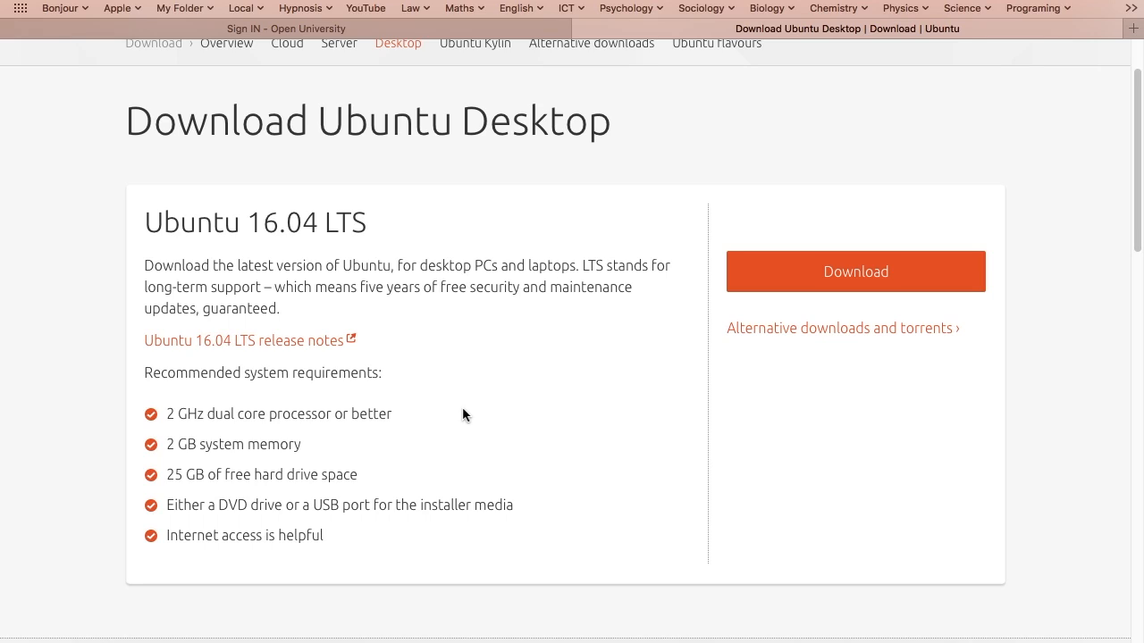
{"action": "mouse_move", "coordinate": [479, 450]}
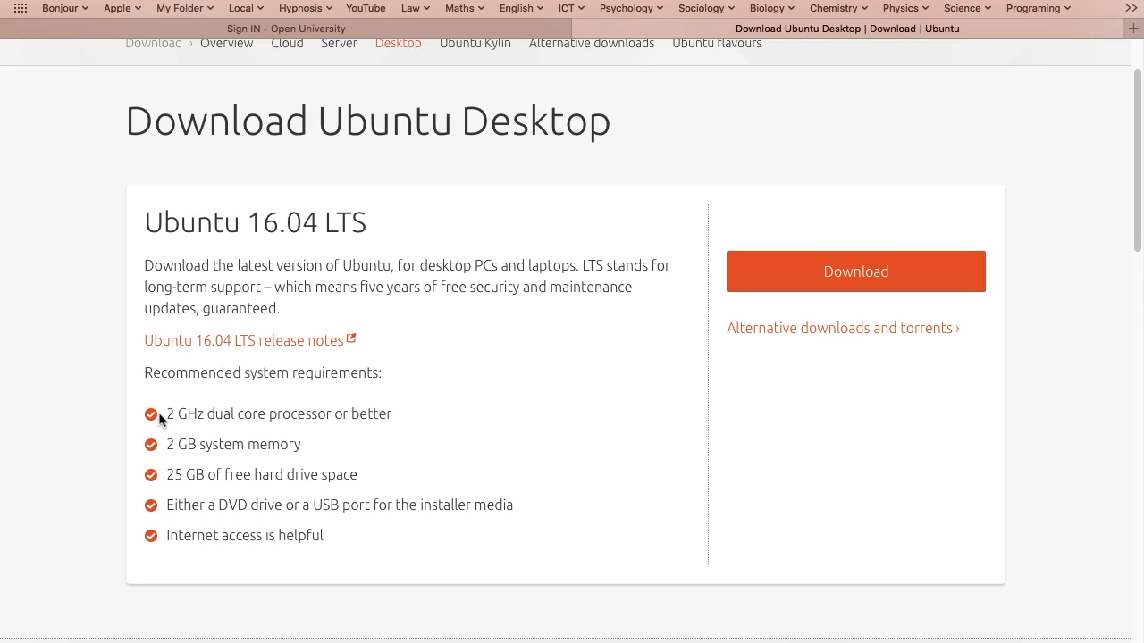
{"action": "mouse_move", "coordinate": [429, 418]}
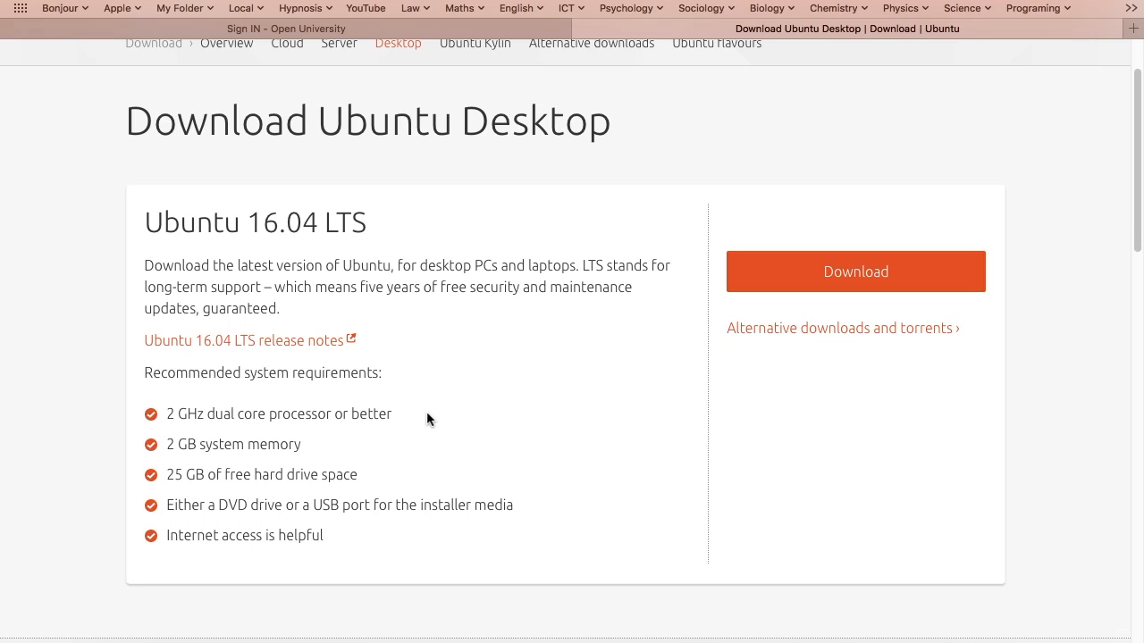
{"action": "mouse_move", "coordinate": [175, 472]}
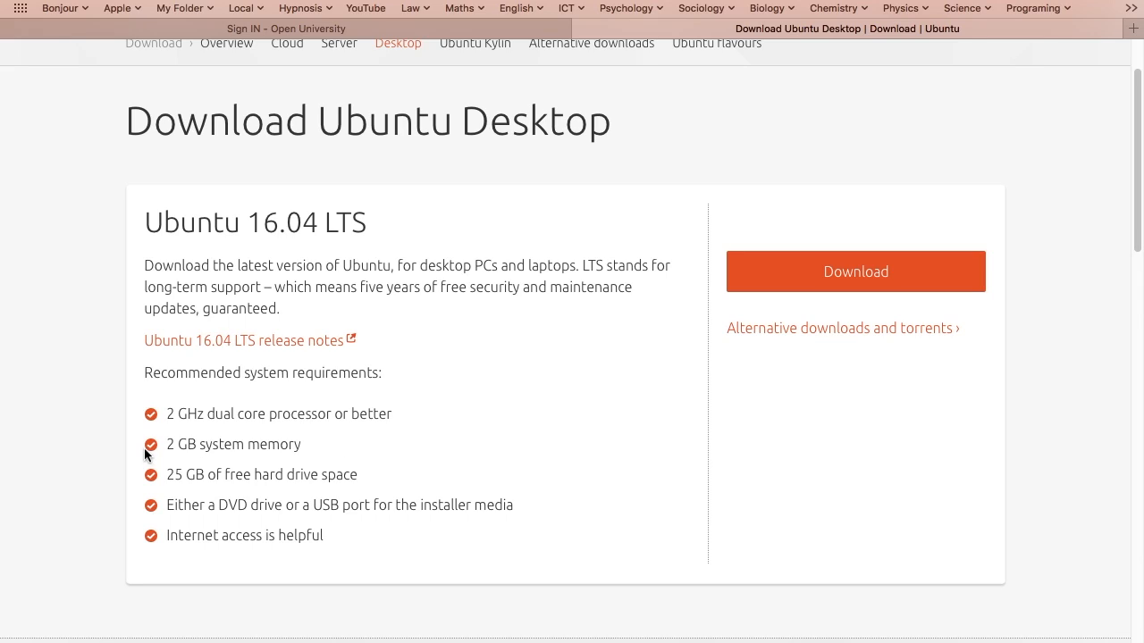
{"action": "mouse_move", "coordinate": [447, 440]}
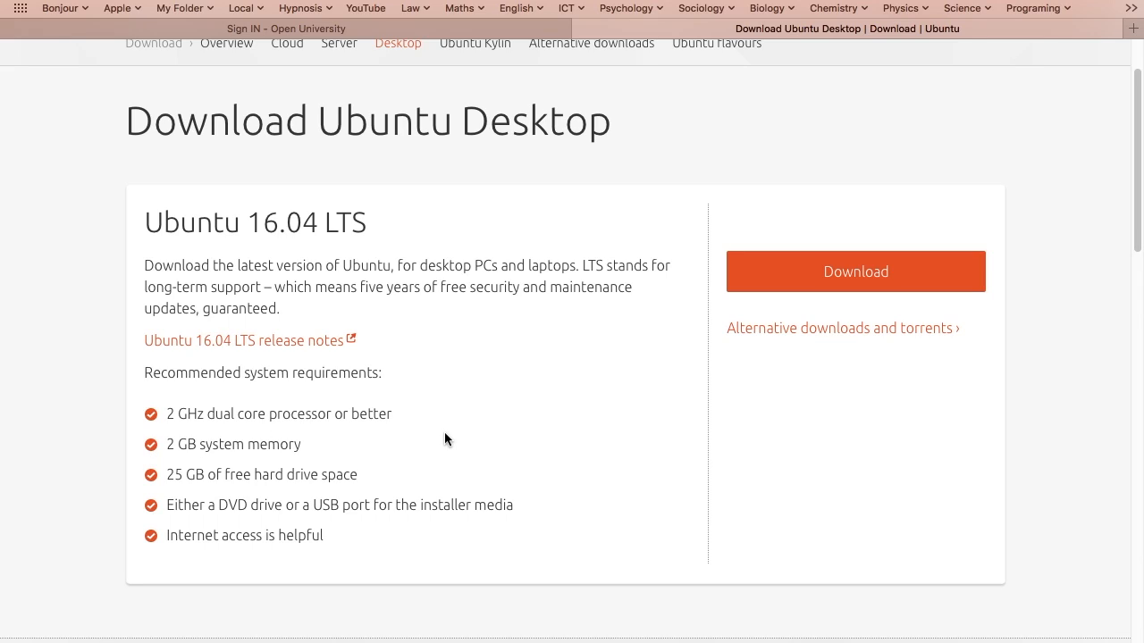
{"action": "mouse_move", "coordinate": [638, 366]}
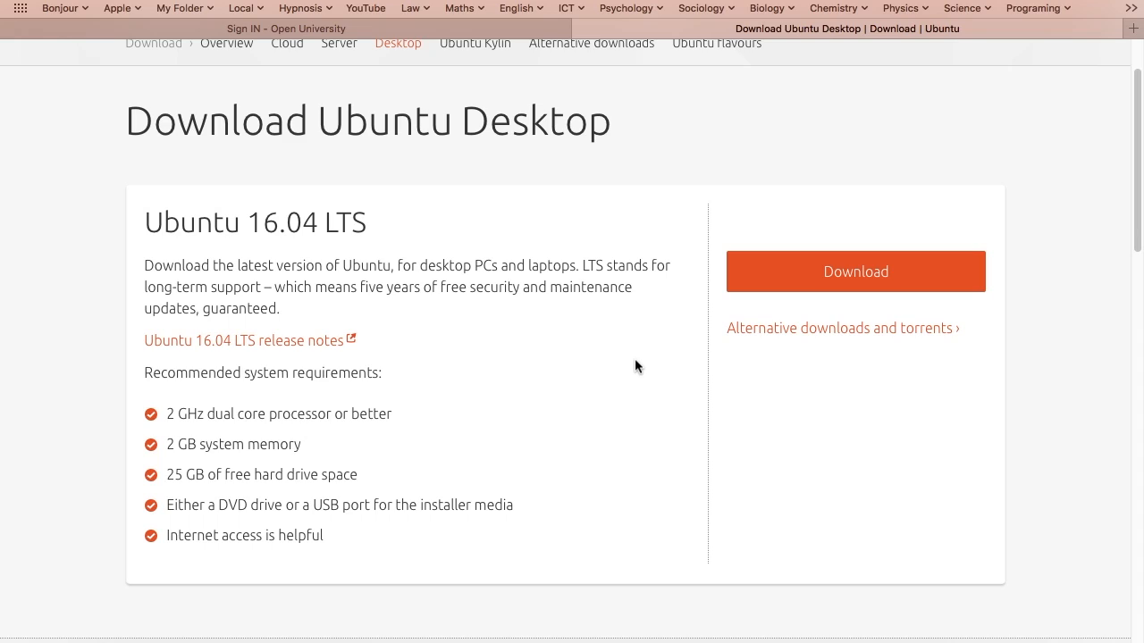
{"action": "mouse_move", "coordinate": [776, 279]}
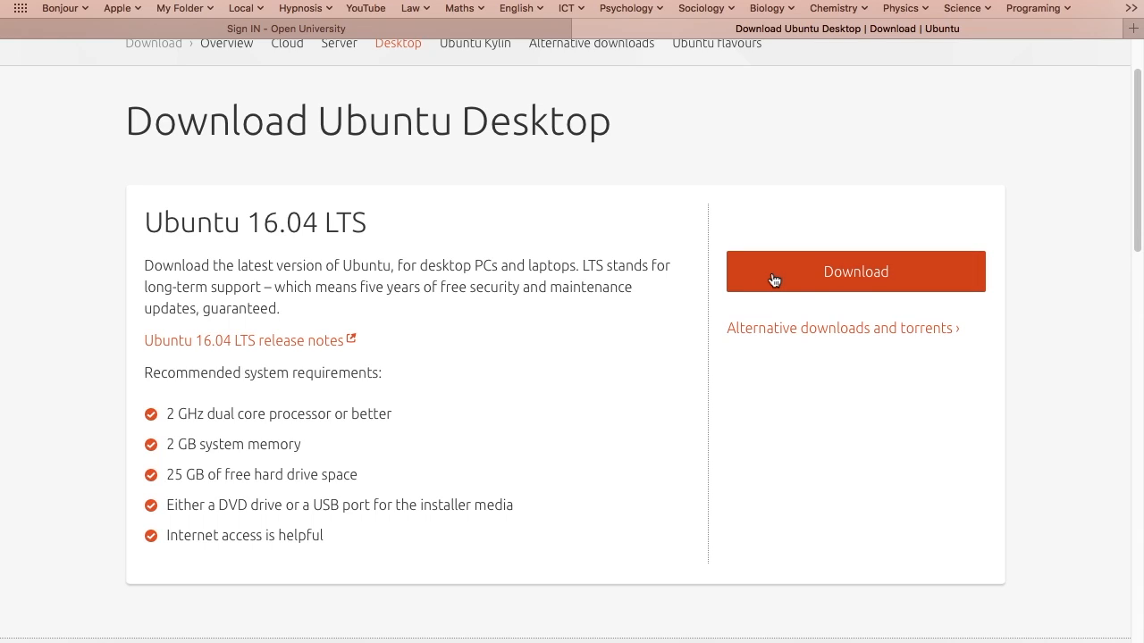
Choose Ubuntu 16.04 LTS desktop and zero the personal, cloud and Ubuntu-for-things contribution sliders
{"action": "left_click", "coordinate": [854, 272]}
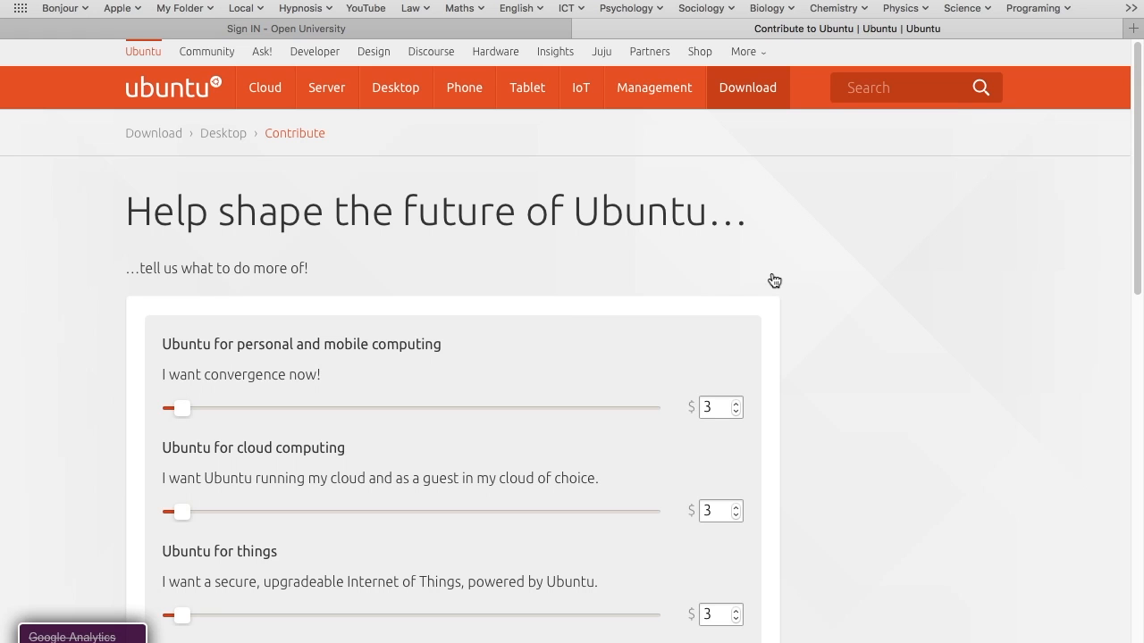
{"action": "scroll", "scroll_direction": "down", "scroll_amount": 3}
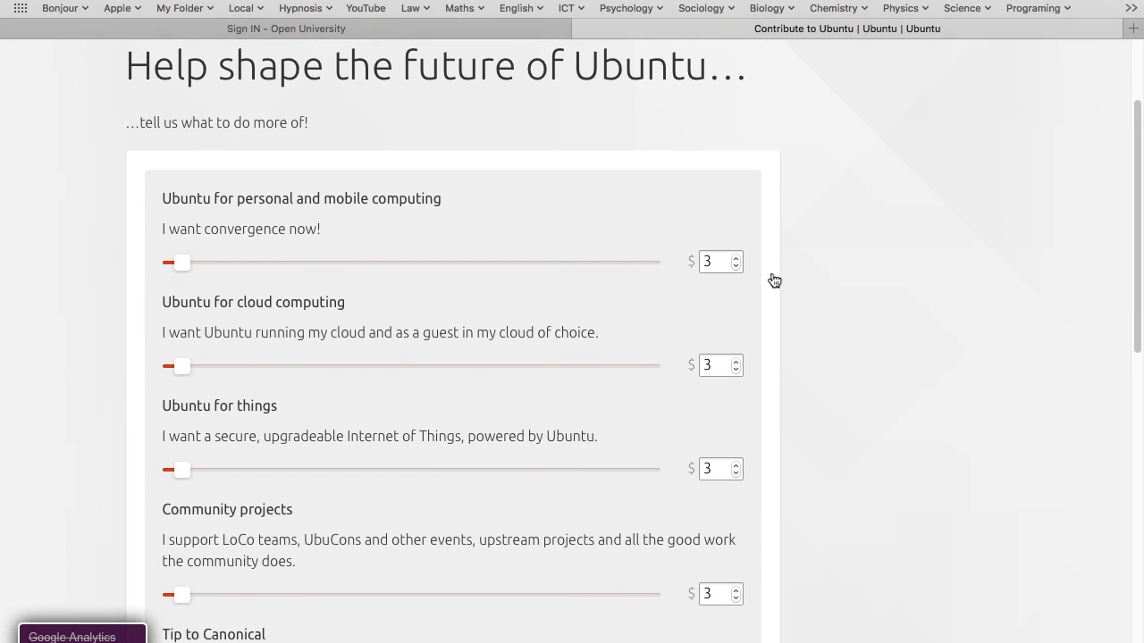
{"action": "scroll", "scroll_direction": "down", "scroll_amount": 3}
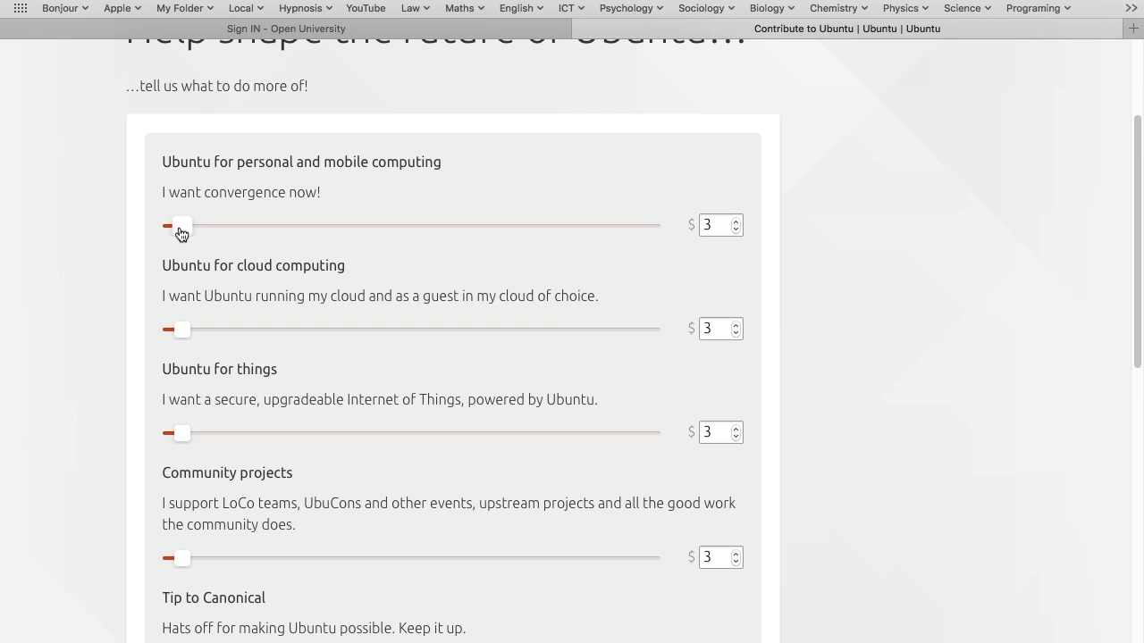
{"action": "left_click_drag", "start_coordinate": [179, 225], "coordinate": [162, 226]}
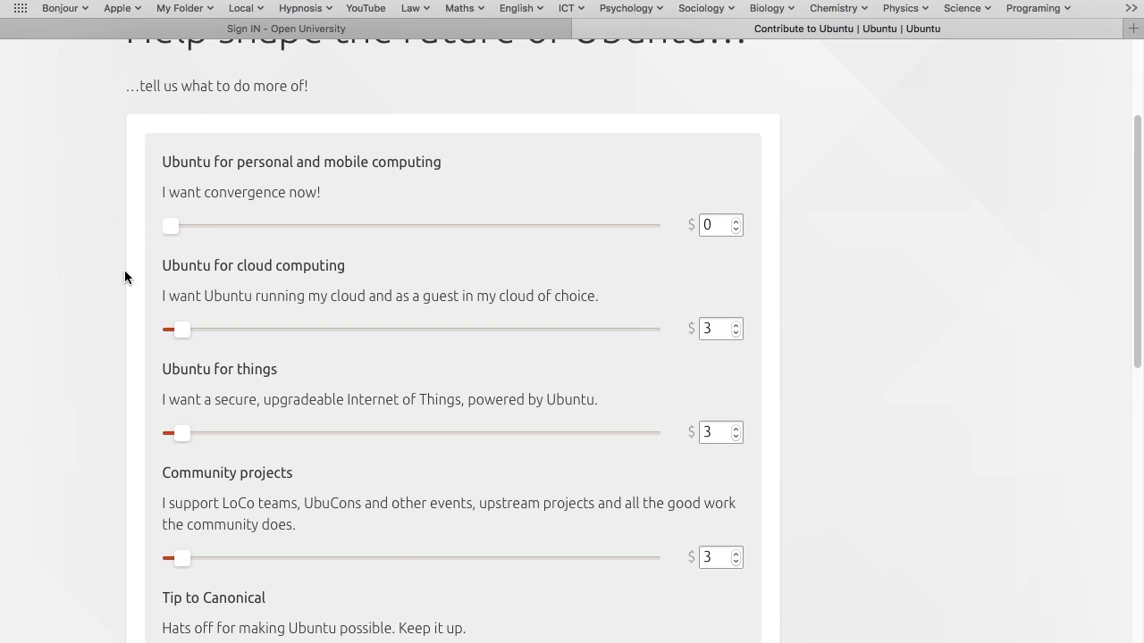
{"action": "left_click_drag", "start_coordinate": [182, 329], "coordinate": [169, 329]}
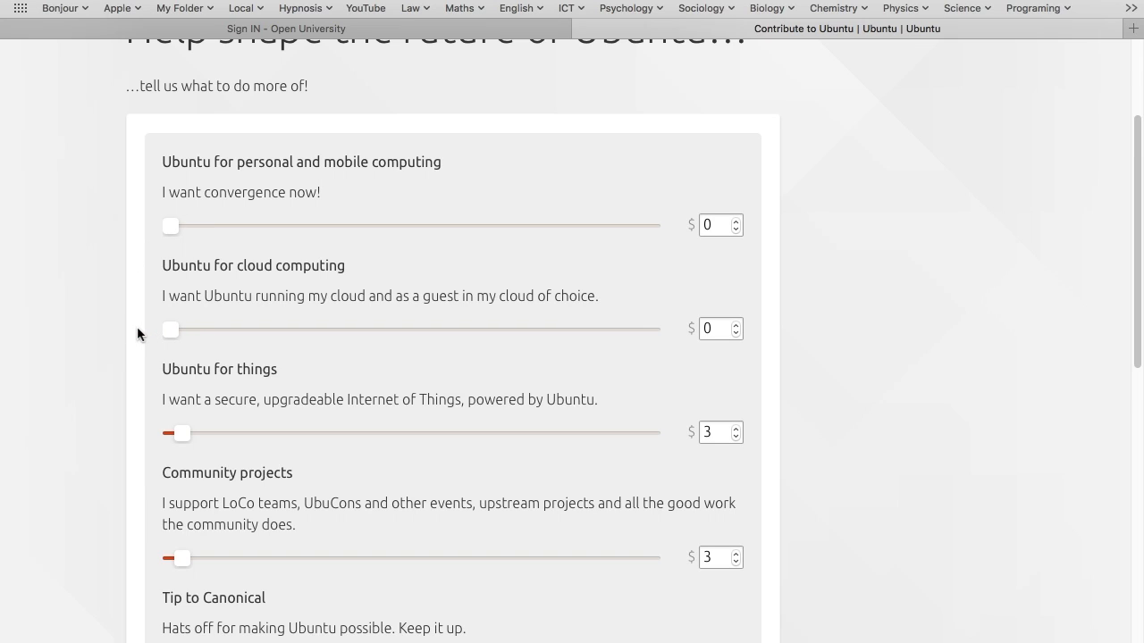
{"action": "scroll", "scroll_direction": "down", "scroll_amount": 3}
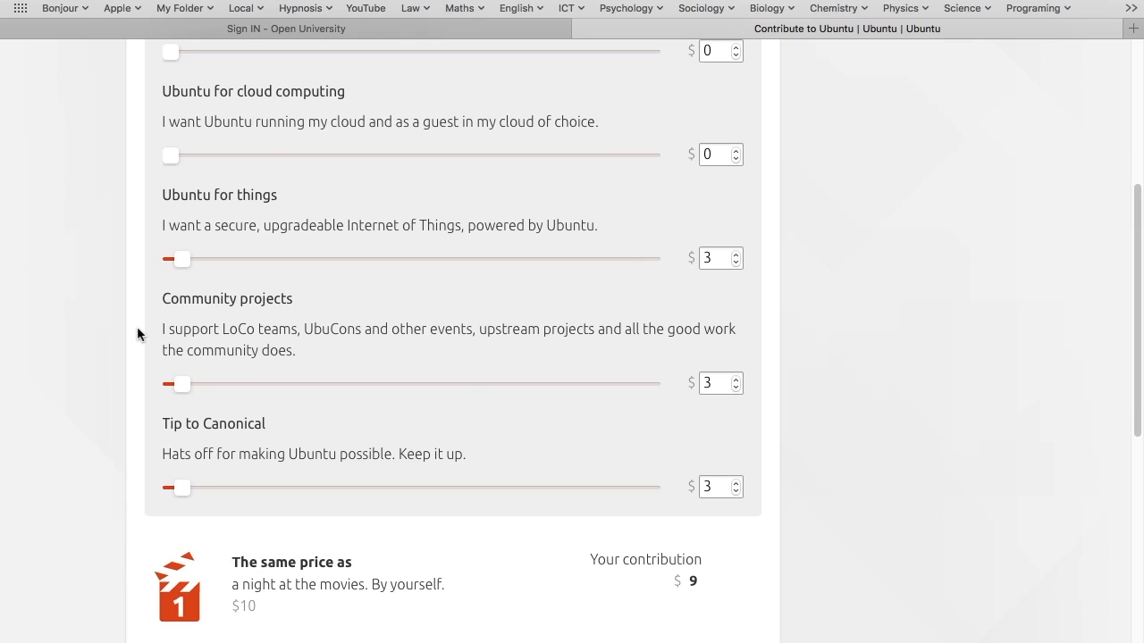
{"action": "left_click_drag", "start_coordinate": [181, 259], "coordinate": [164, 259]}
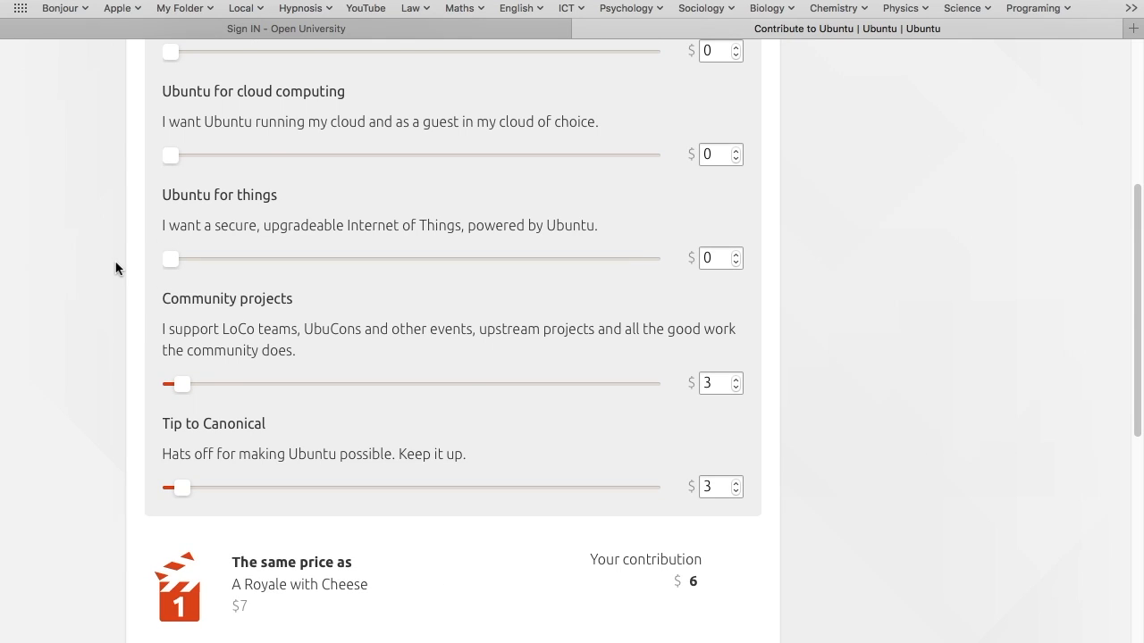
Bring the Community projects and Tip to Canonical amounts back to $0 and reach the Download button
{"action": "scroll", "scroll_direction": "down", "scroll_amount": 3}
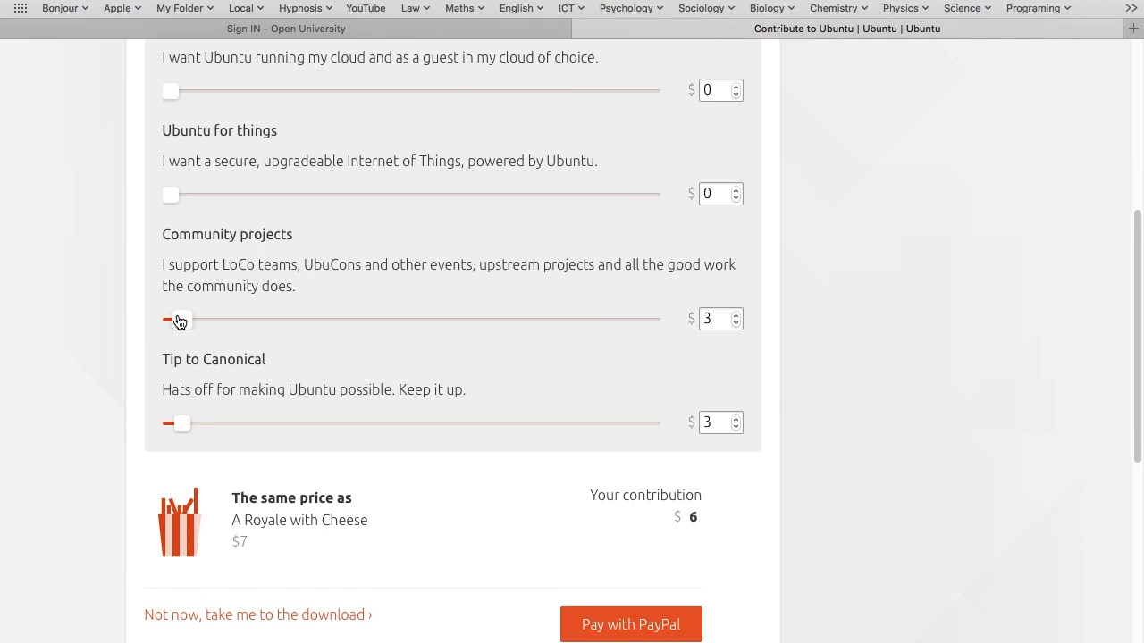
{"action": "left_click_drag", "start_coordinate": [179, 318], "coordinate": [164, 318]}
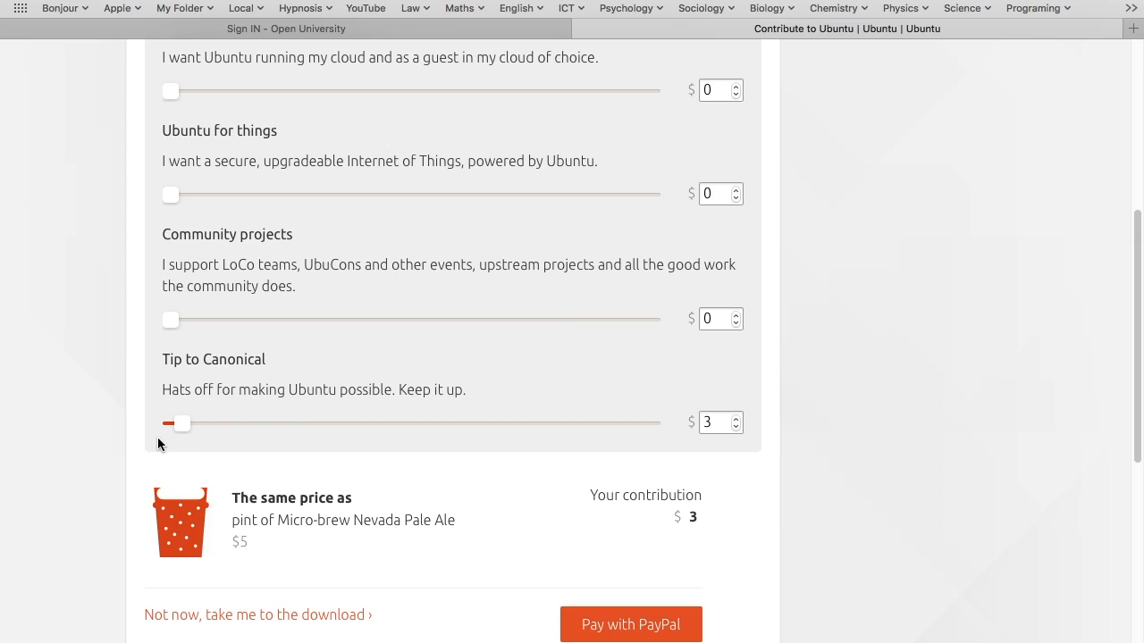
{"action": "left_click_drag", "start_coordinate": [172, 318], "coordinate": [182, 318]}
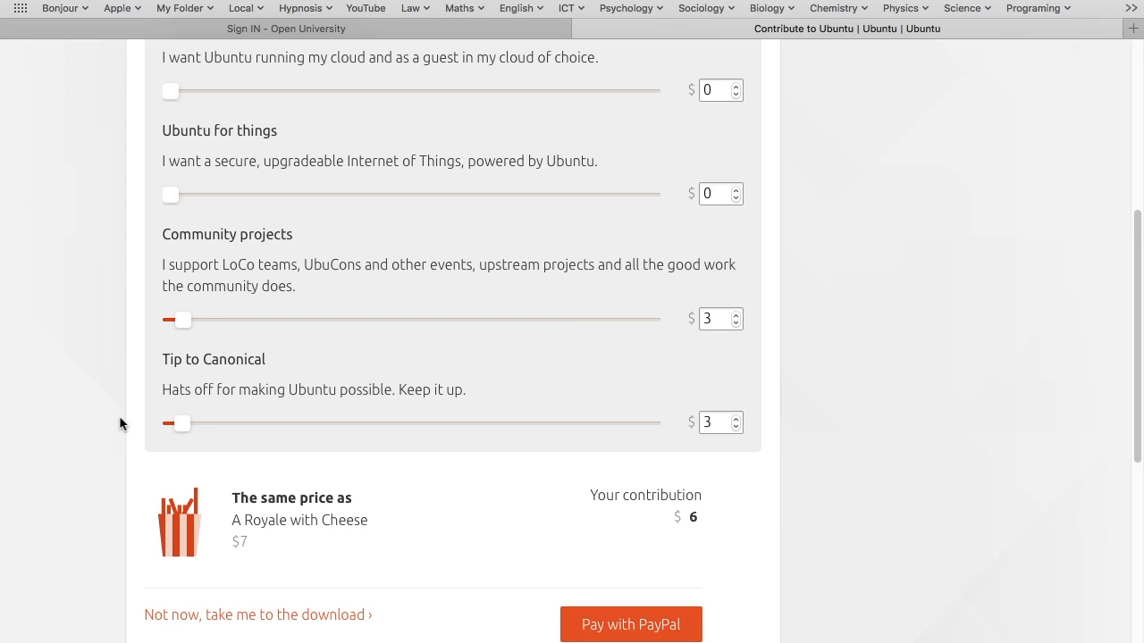
{"action": "mouse_move", "coordinate": [175, 431]}
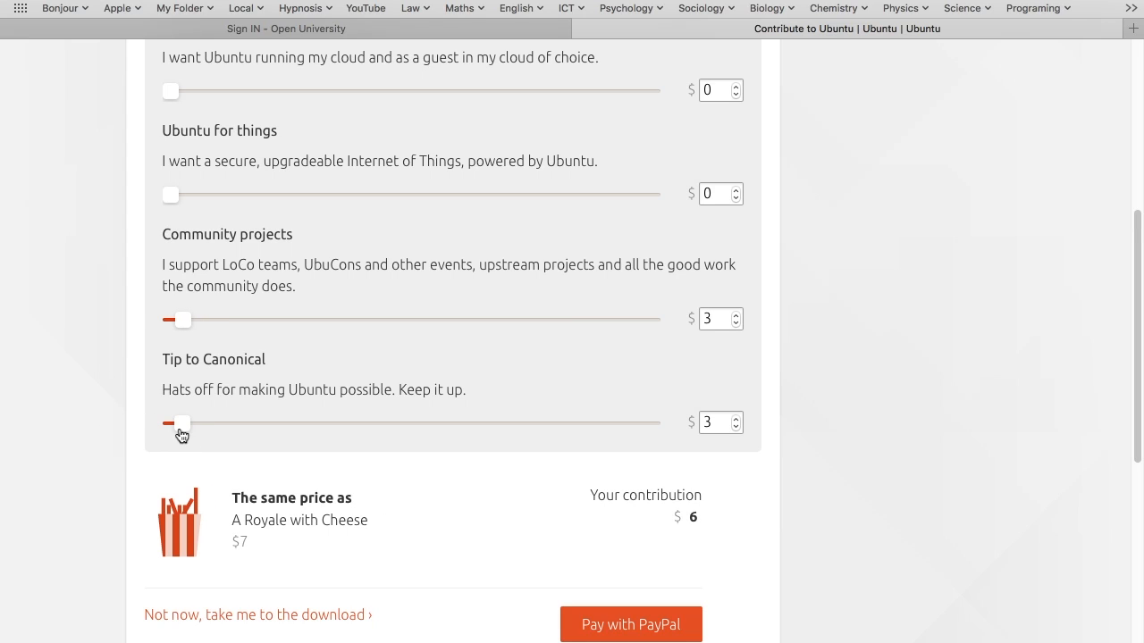
{"action": "left_click_drag", "start_coordinate": [182, 421], "coordinate": [170, 422]}
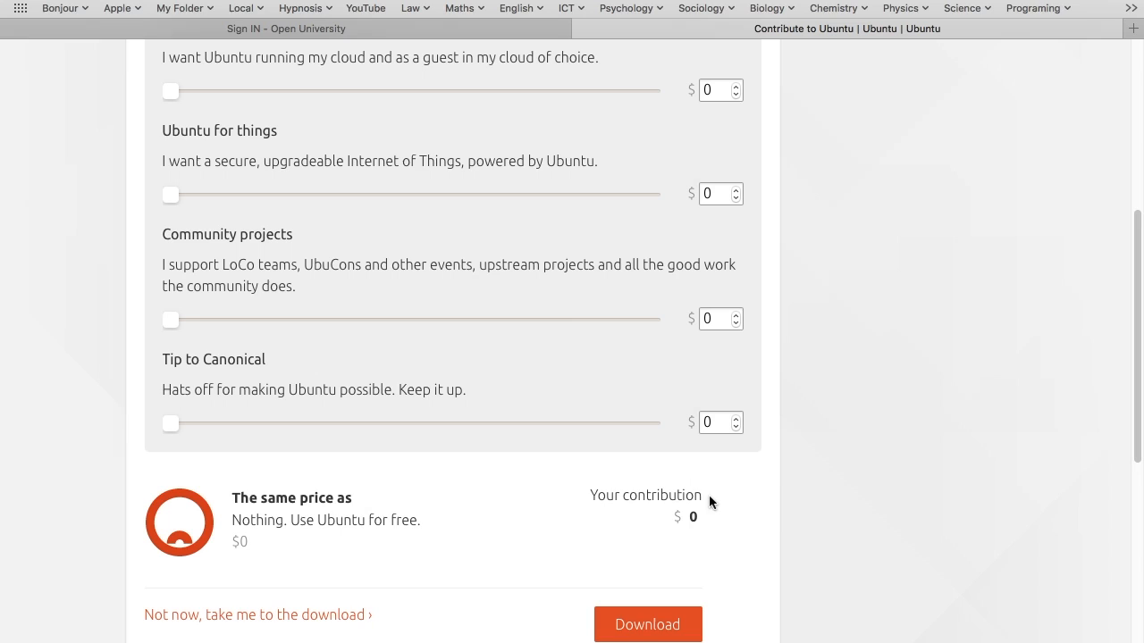
{"action": "scroll", "scroll_direction": "down", "scroll_amount": 3}
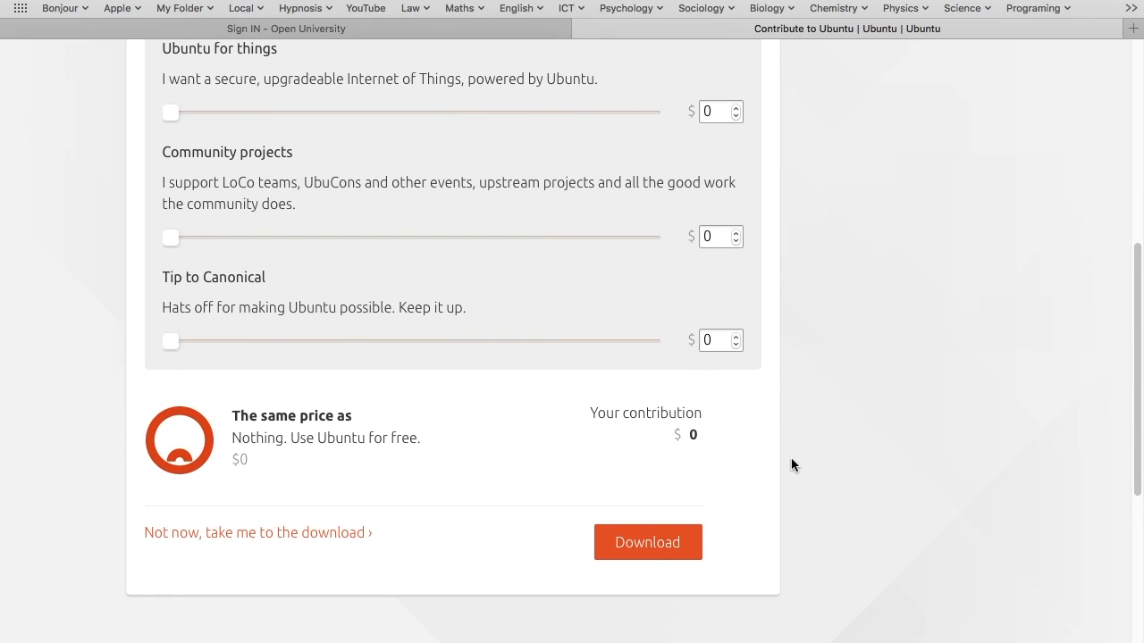
{"action": "scroll", "scroll_direction": "down", "scroll_amount": 3}
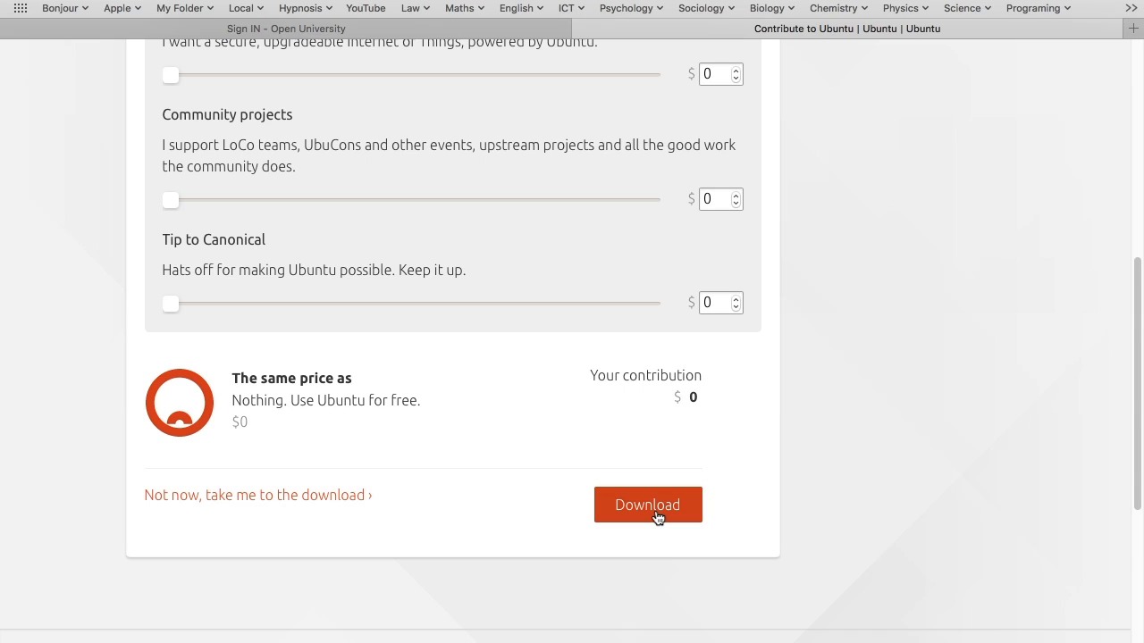
Start the free download, landing on the Thank you for downloading Ubuntu Desktop page
{"action": "left_click", "coordinate": [647, 504]}
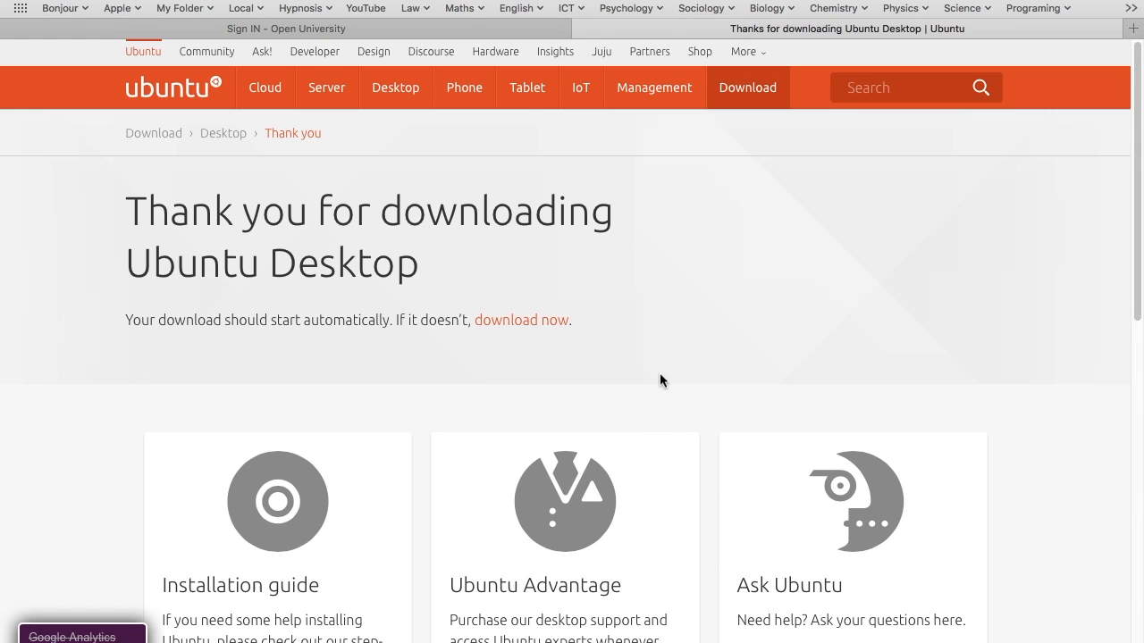
{"action": "scroll", "scroll_direction": "down", "scroll_amount": 3}
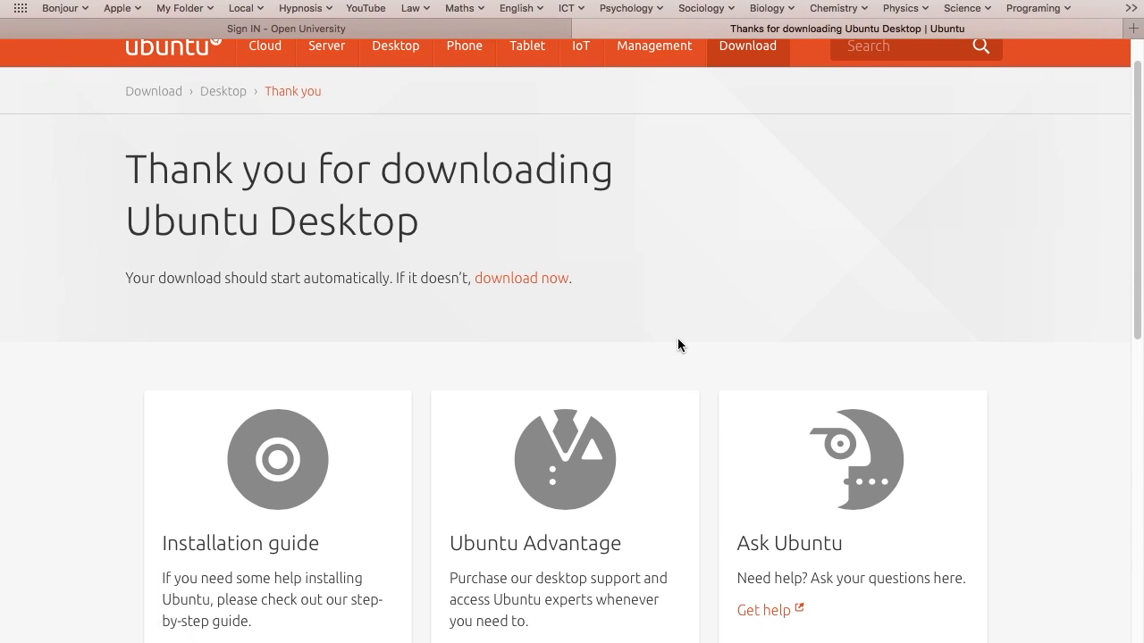
{"action": "scroll", "scroll_direction": "down", "scroll_amount": 3}
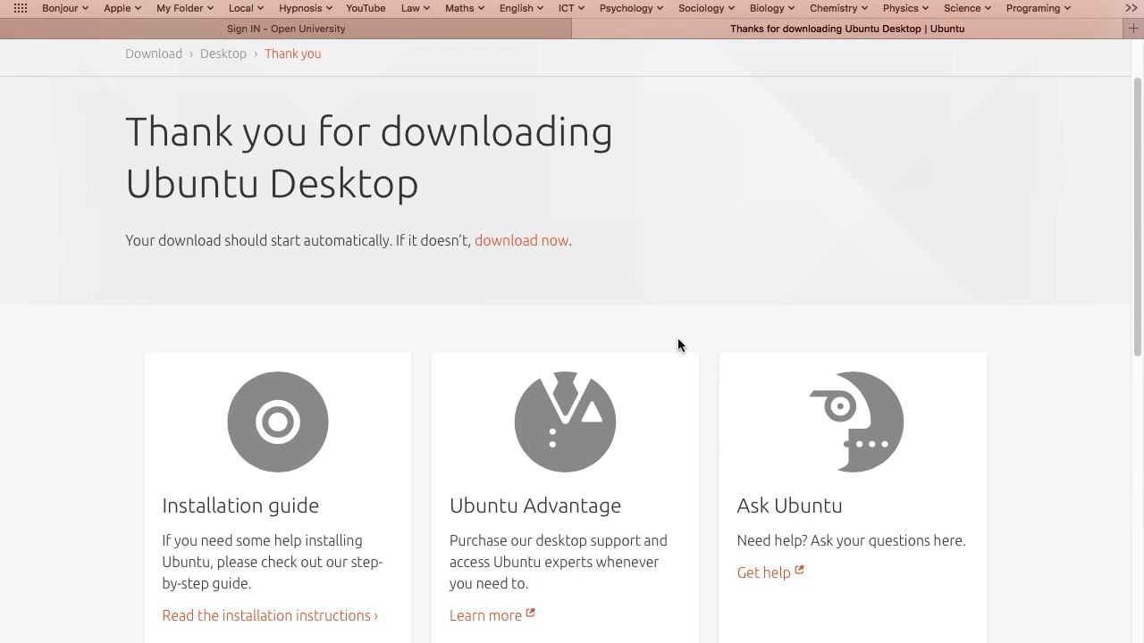
{"action": "scroll", "scroll_direction": "down", "scroll_amount": 3}
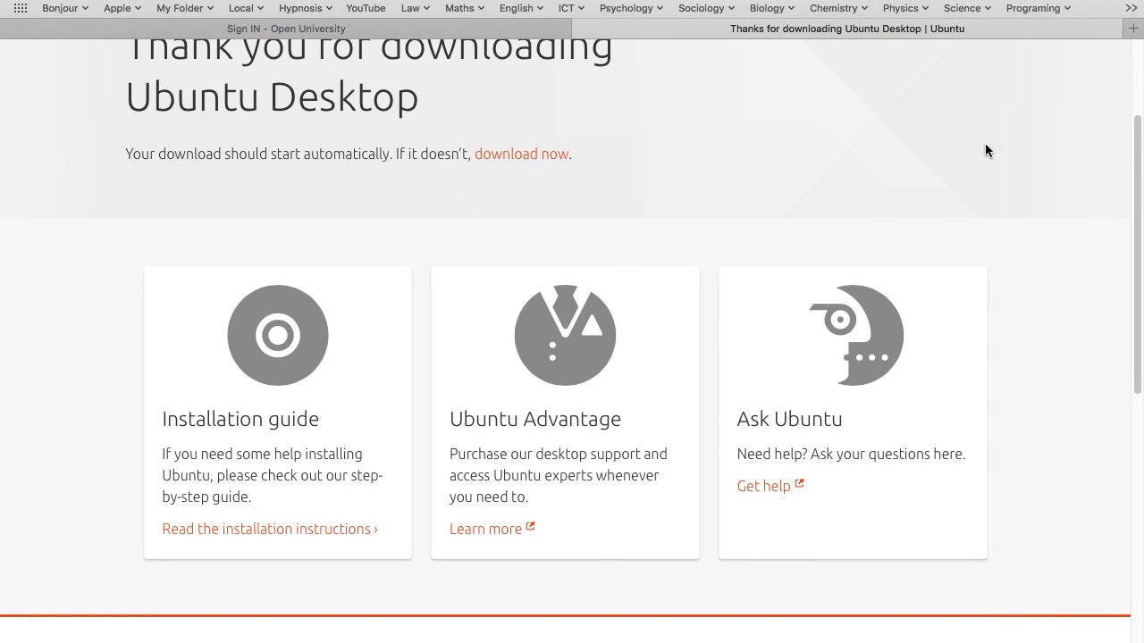
{"action": "mouse_move", "coordinate": [949, 295]}
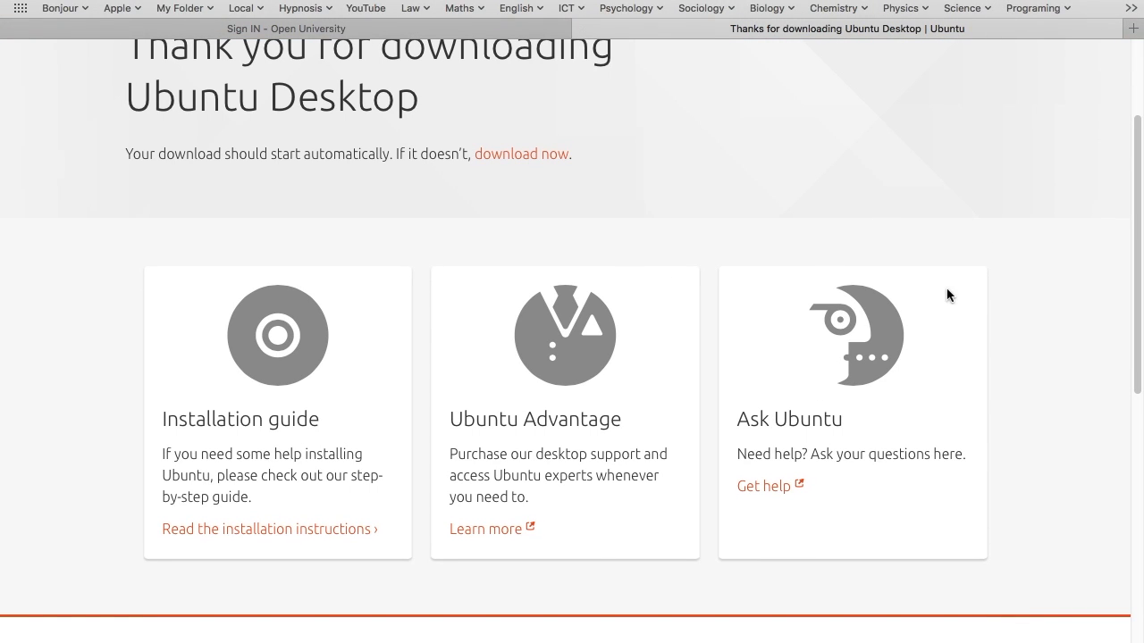
{"action": "mouse_move", "coordinate": [1017, 313]}
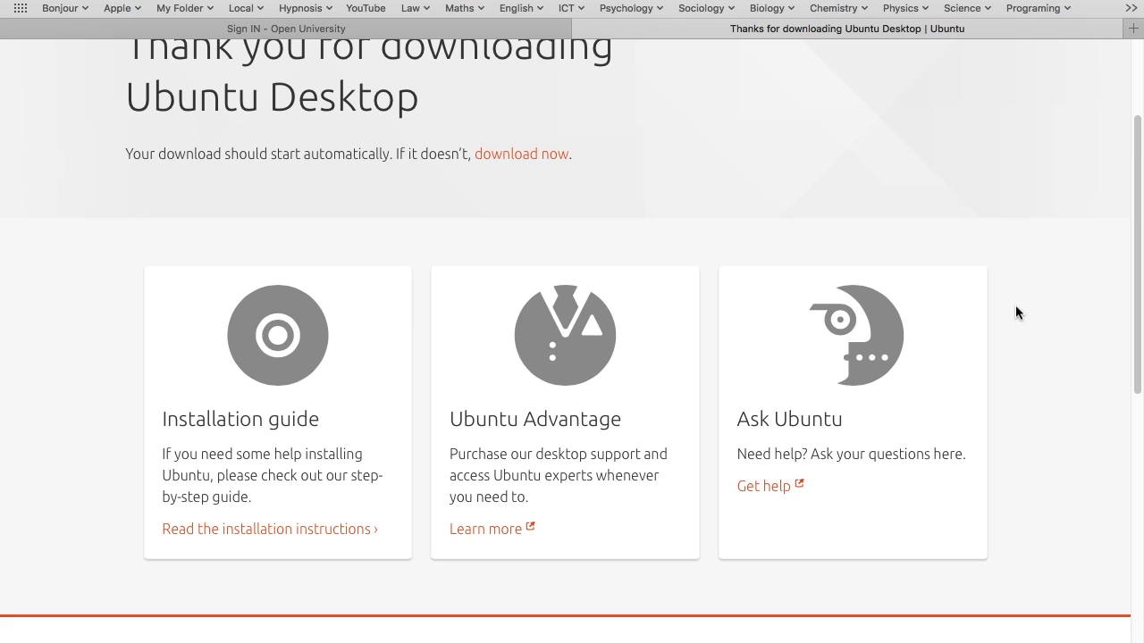
{"action": "mouse_move", "coordinate": [747, 174]}
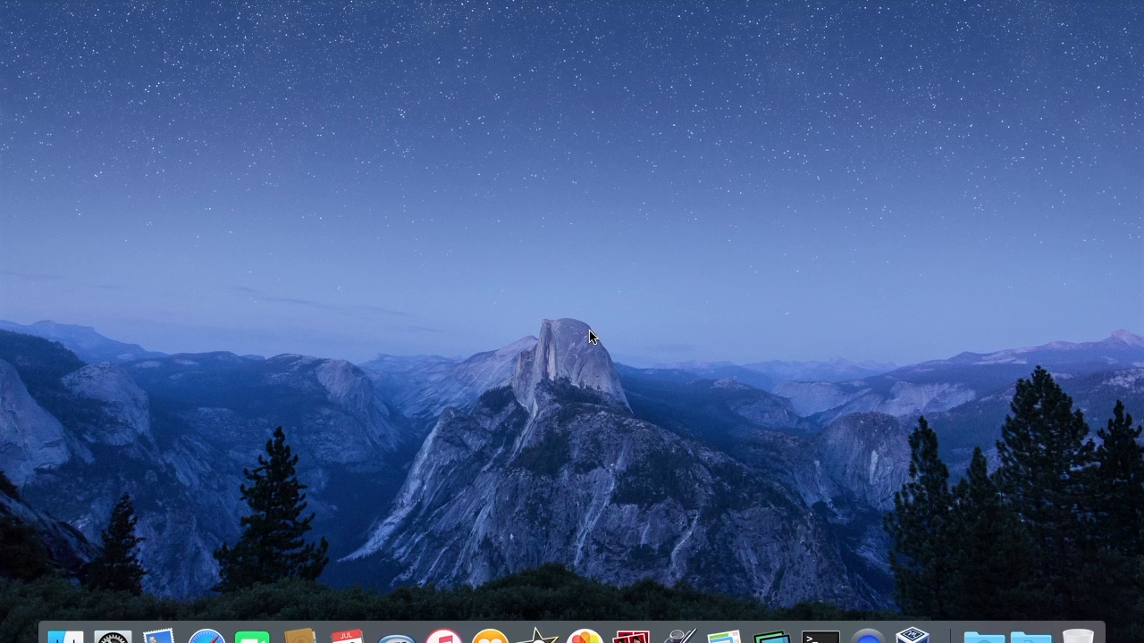
{"action": "mouse_move", "coordinate": [915, 637]}
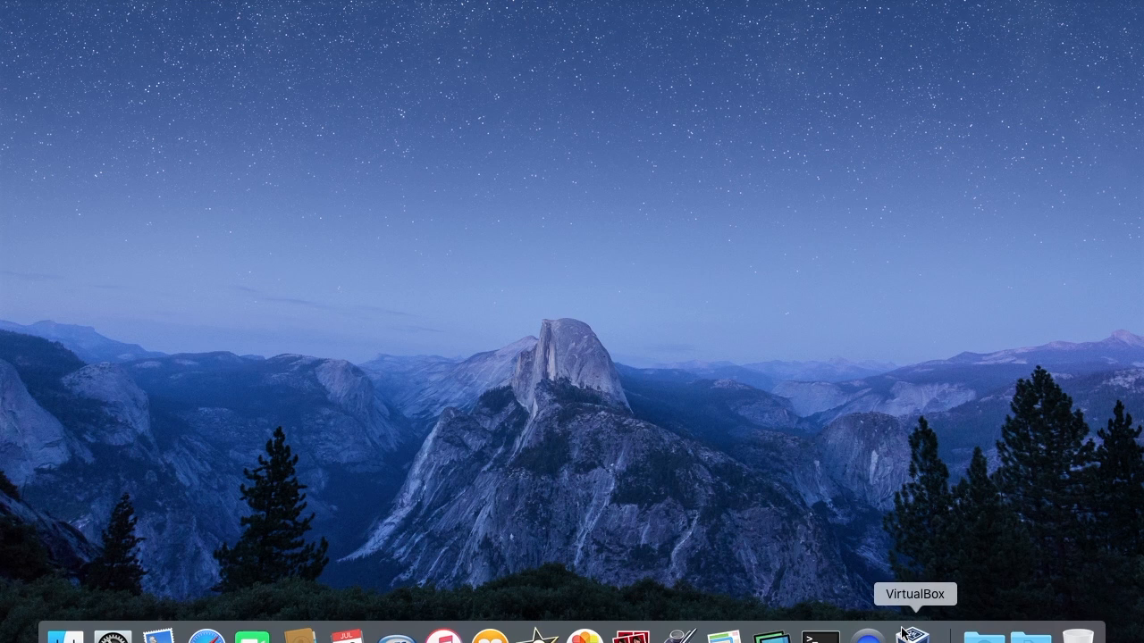
Launch Oracle VM VirtualBox Manager from the Dock
{"action": "left_click", "coordinate": [916, 637]}
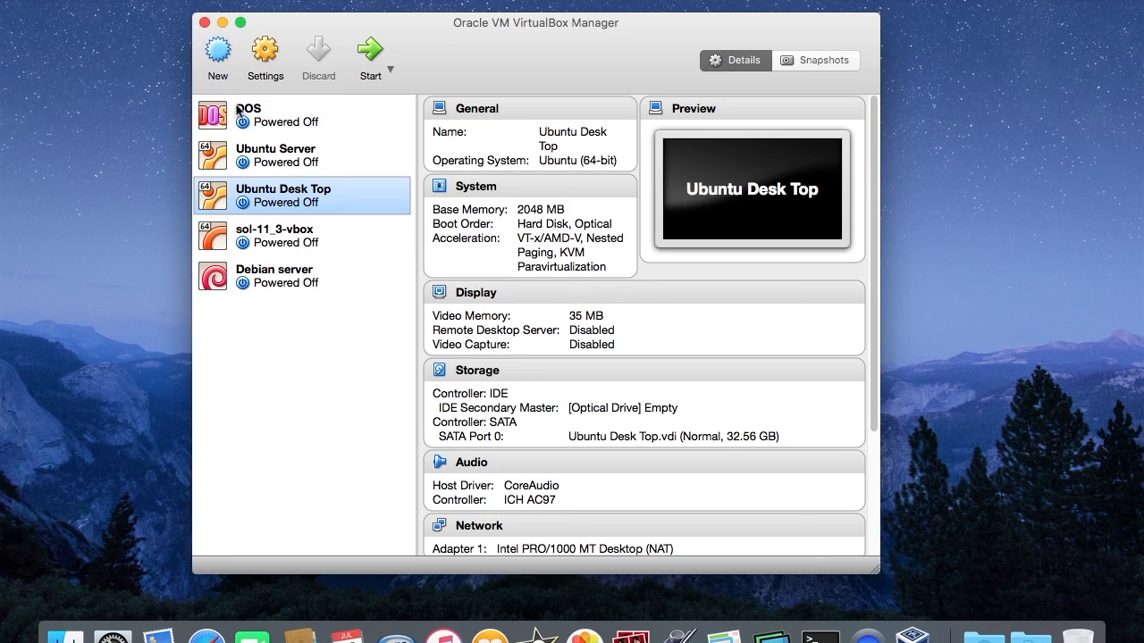
{"action": "mouse_move", "coordinate": [325, 211]}
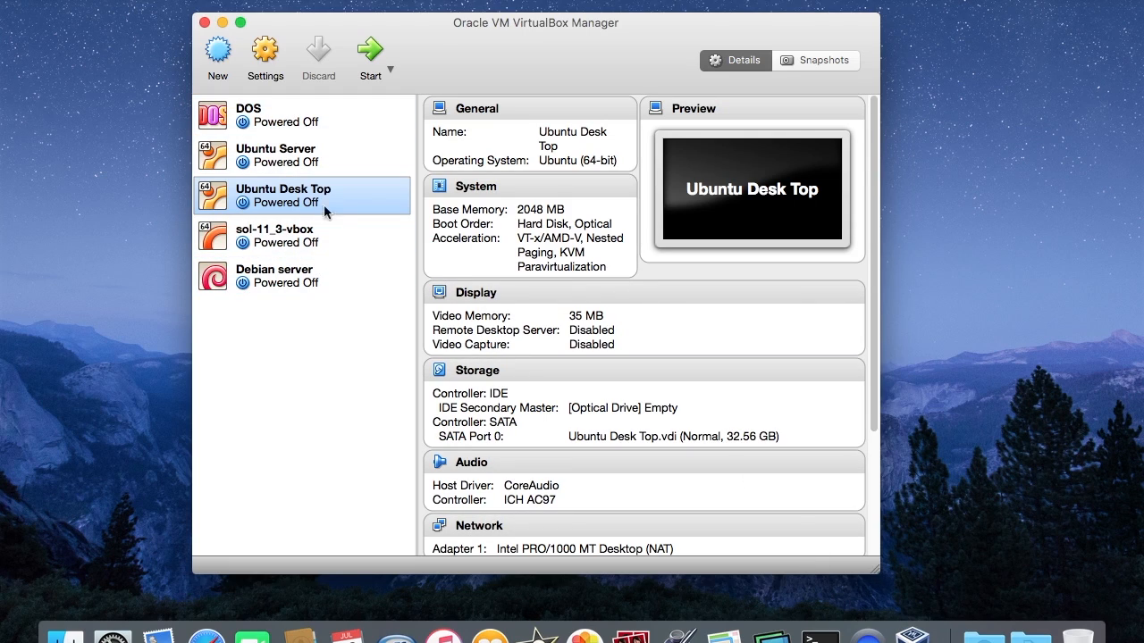
{"action": "mouse_move", "coordinate": [345, 204]}
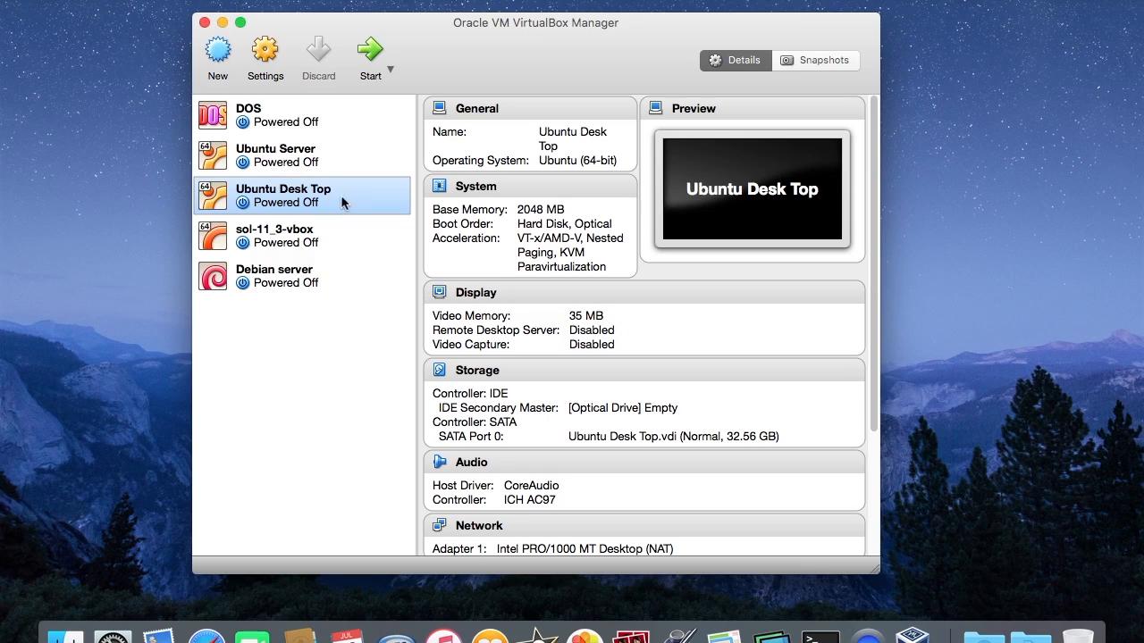
{"action": "mouse_move", "coordinate": [343, 202]}
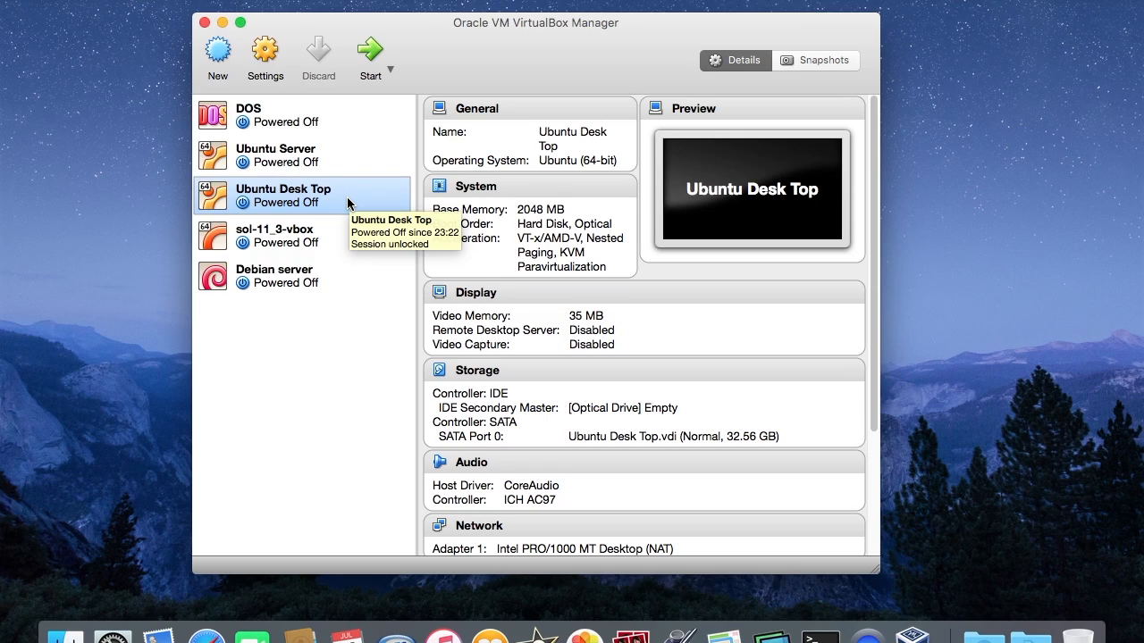
{"action": "mouse_move", "coordinate": [225, 55]}
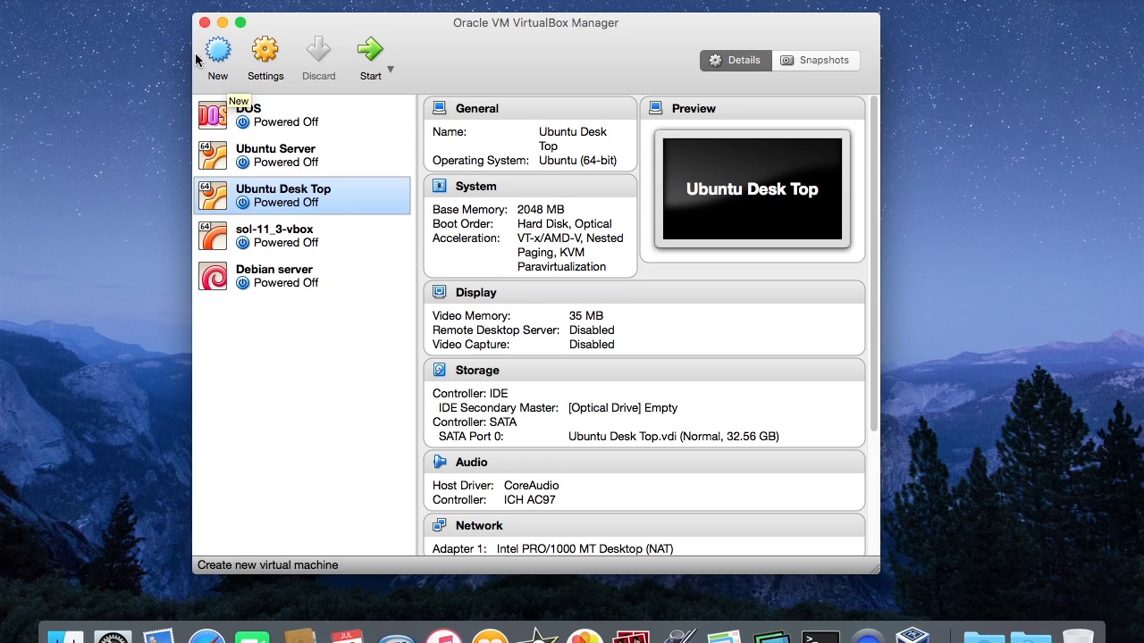
Start a new virtual machine named 'Ubuntu 16.04' as a Linux, Ubuntu (64-bit) system
{"action": "left_click", "coordinate": [218, 40]}
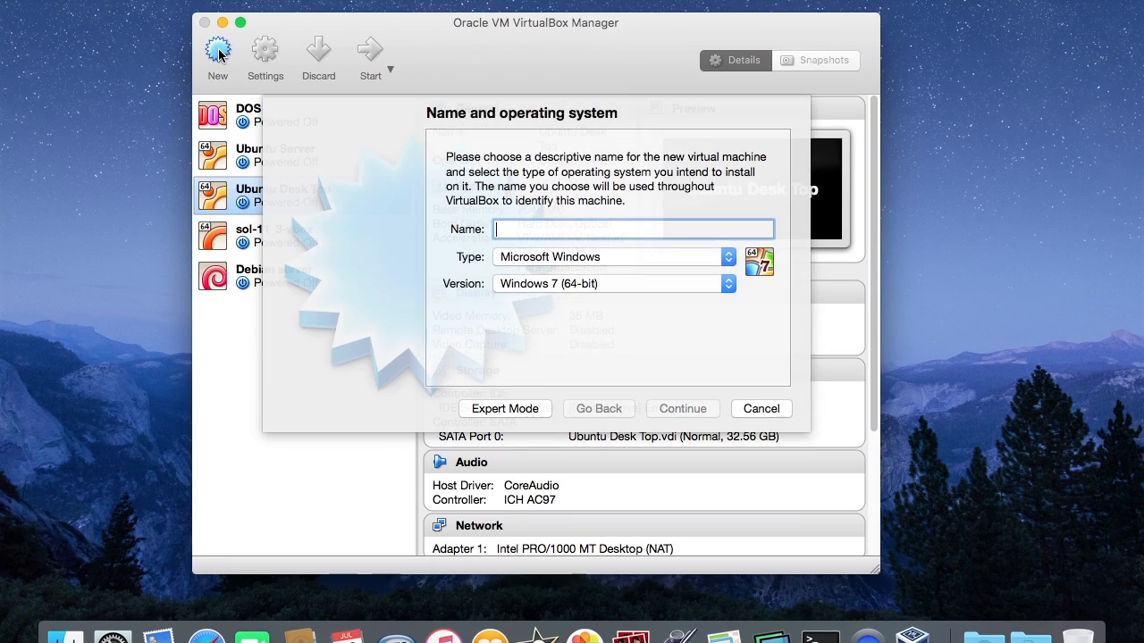
{"action": "mouse_move", "coordinate": [436, 230]}
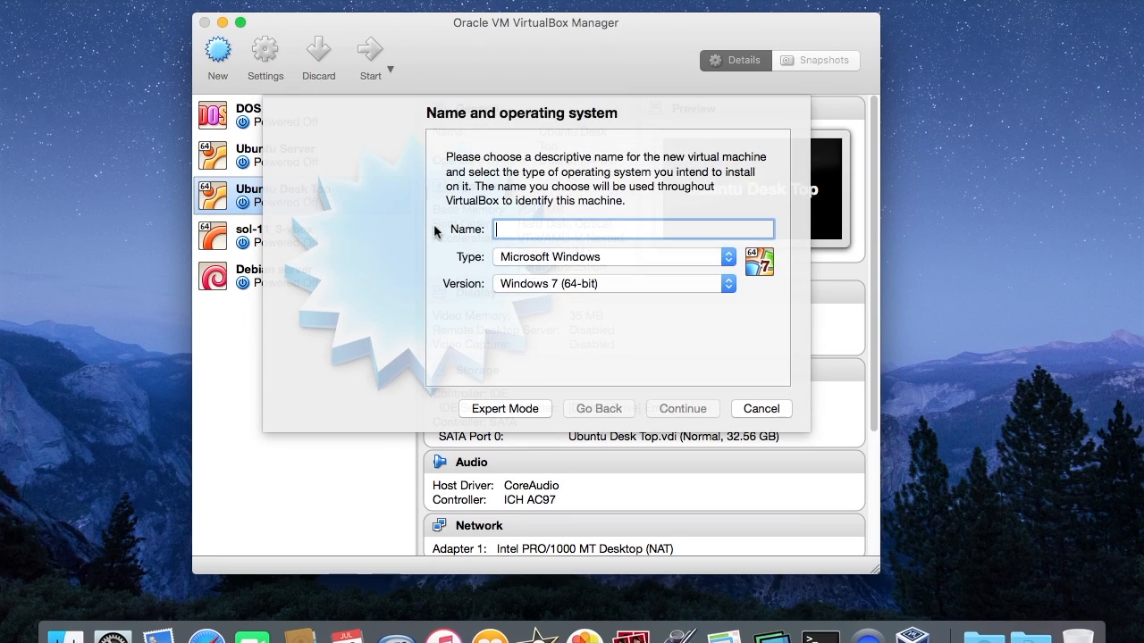
{"action": "type", "text": "U"}
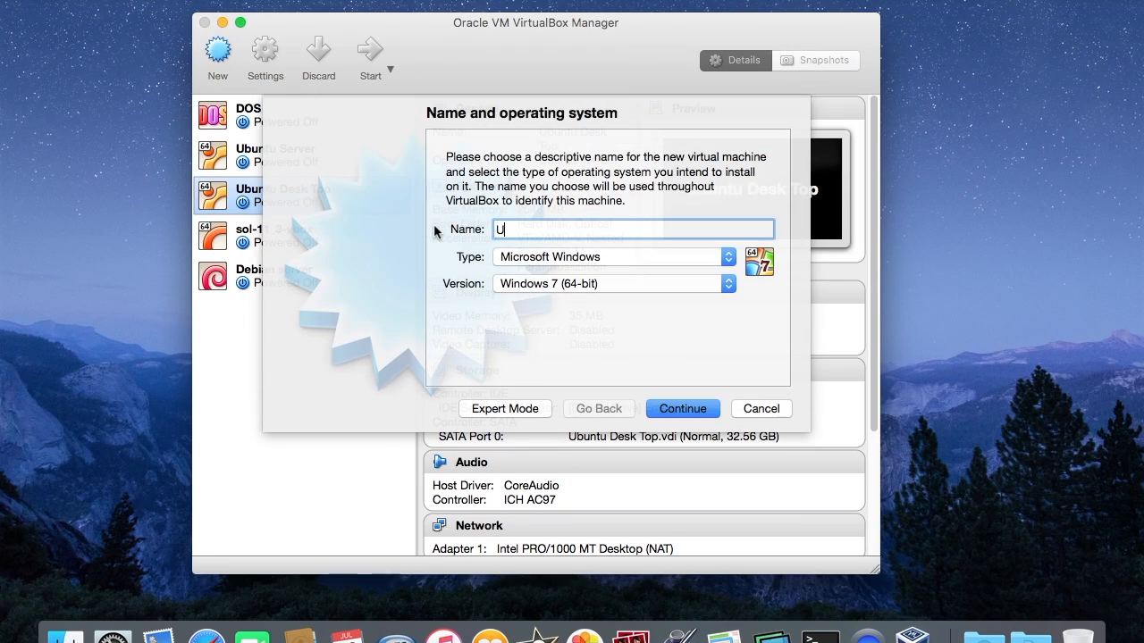
{"action": "type", "text": "buntu 1"}
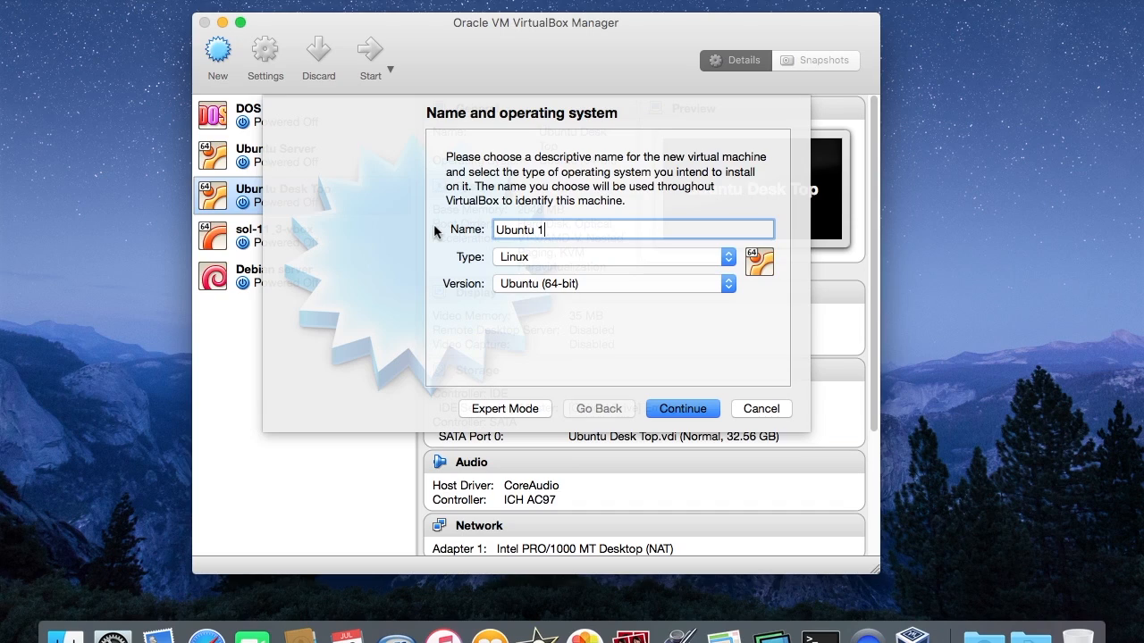
{"action": "type", "text": "6.04"}
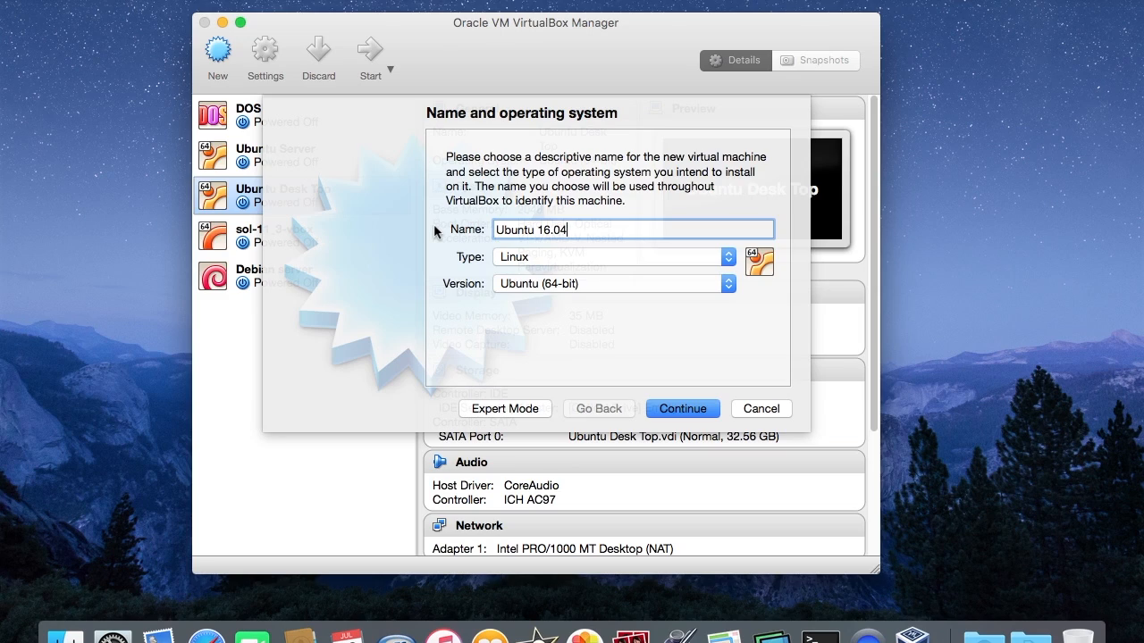
{"action": "mouse_move", "coordinate": [483, 261]}
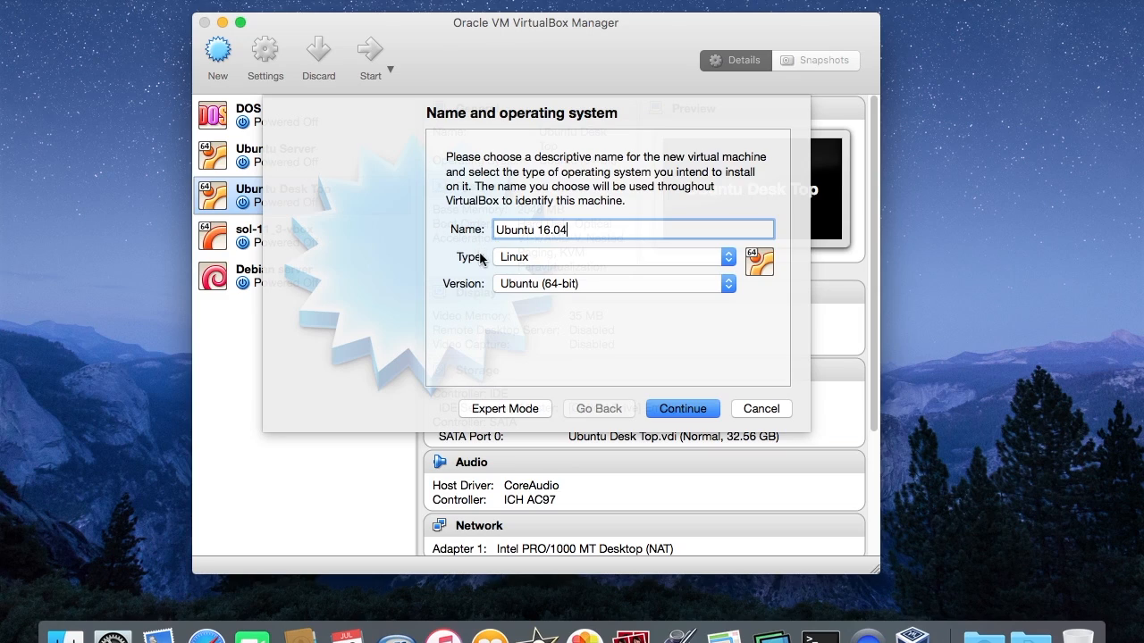
{"action": "mouse_move", "coordinate": [538, 264]}
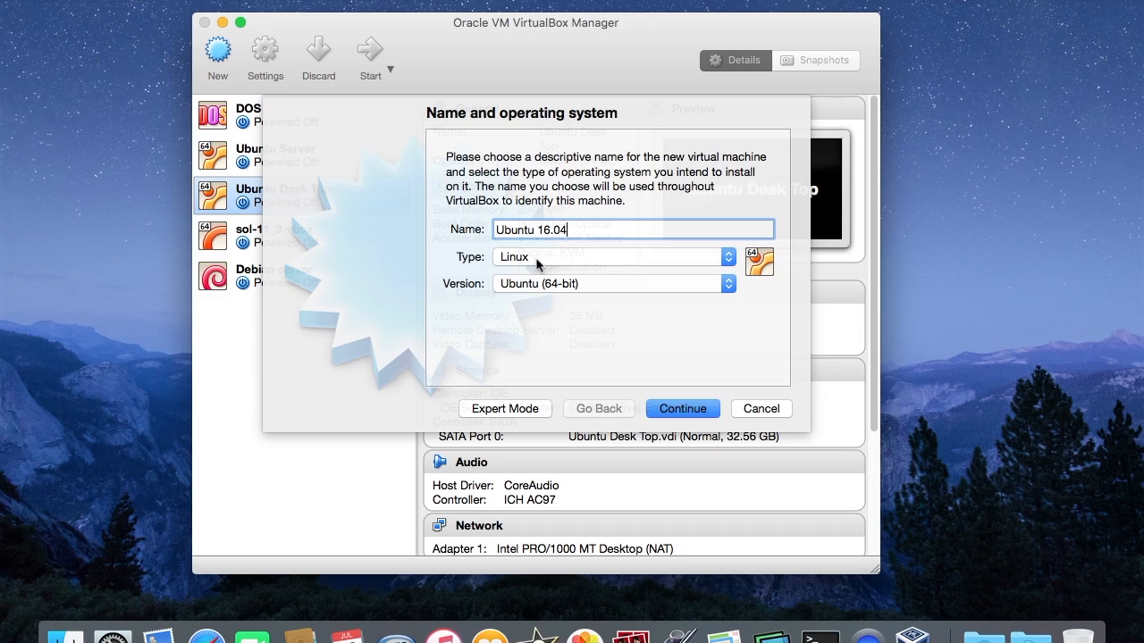
{"action": "mouse_move", "coordinate": [502, 295]}
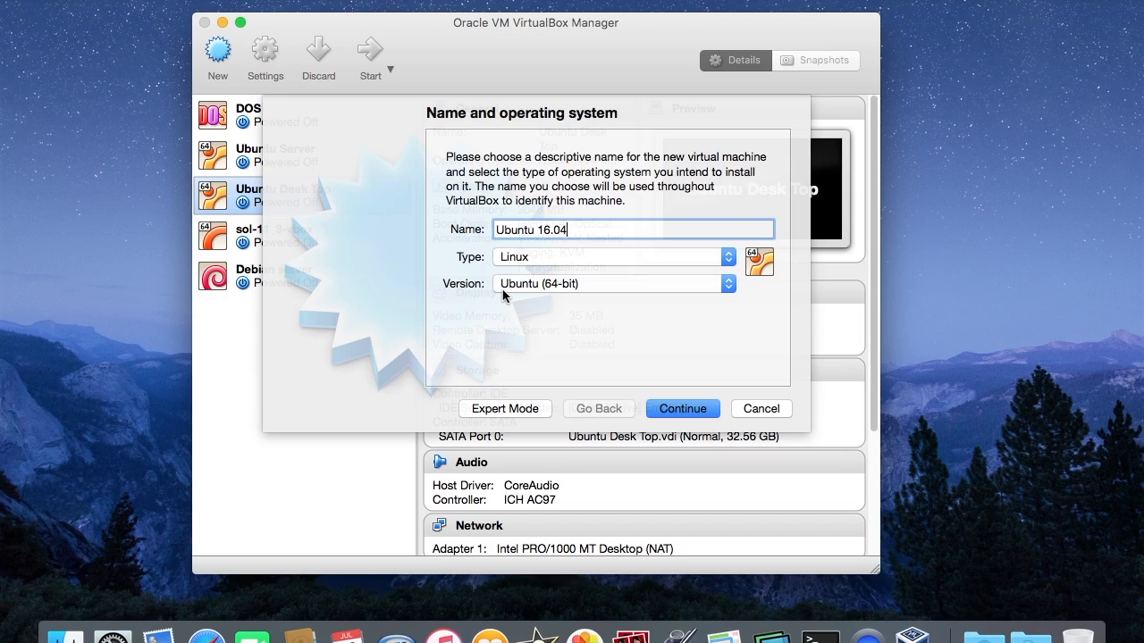
{"action": "mouse_move", "coordinate": [587, 302]}
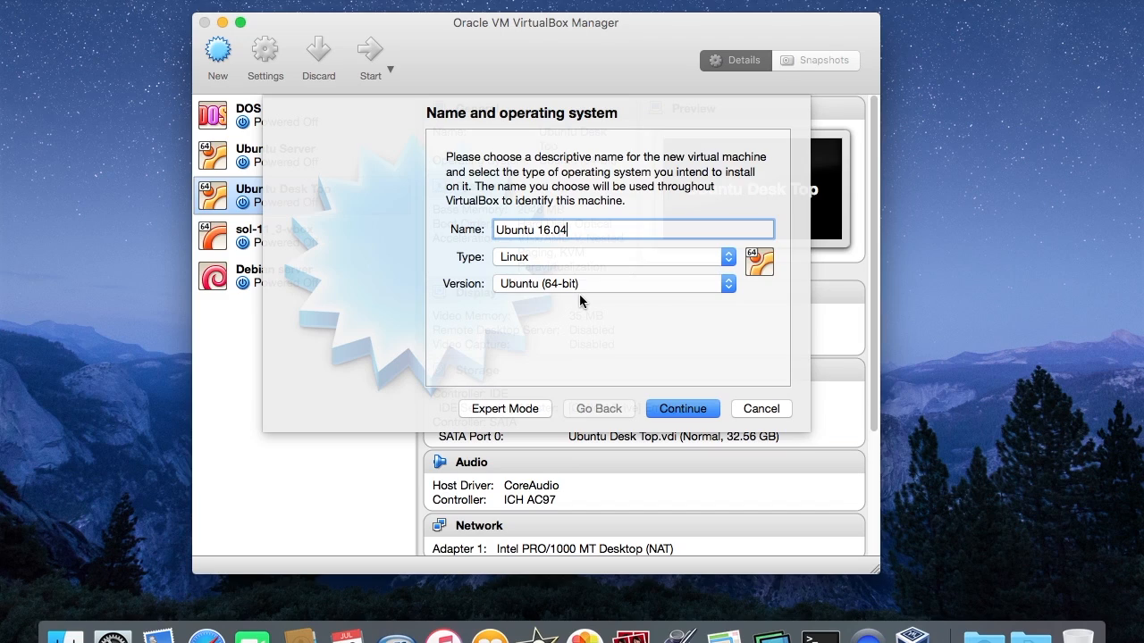
{"action": "mouse_move", "coordinate": [554, 302]}
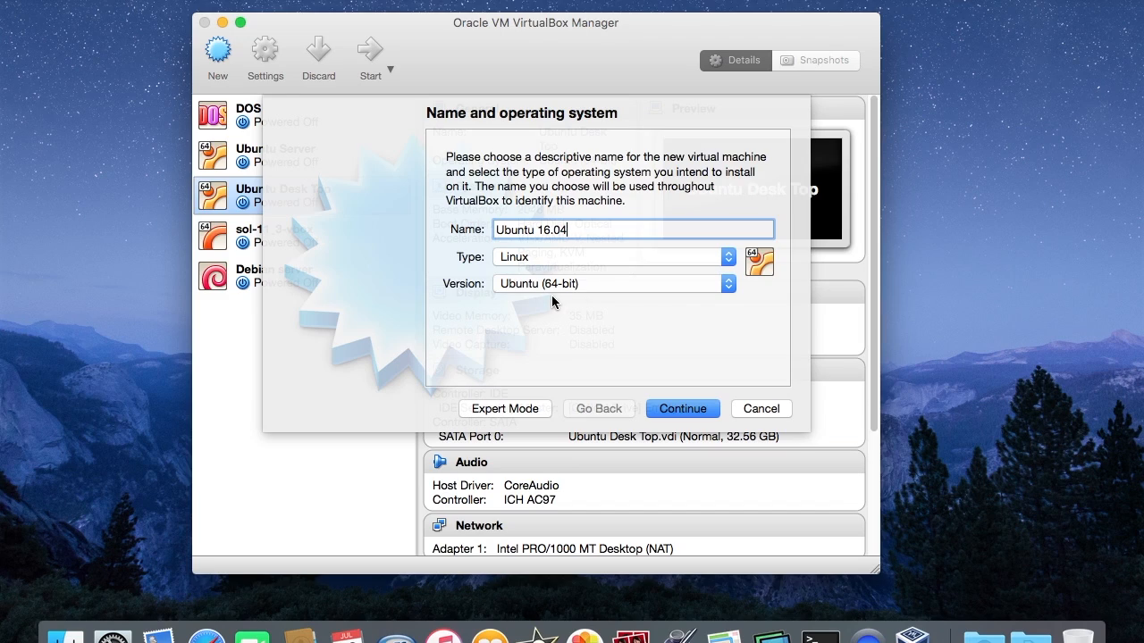
{"action": "mouse_move", "coordinate": [665, 395]}
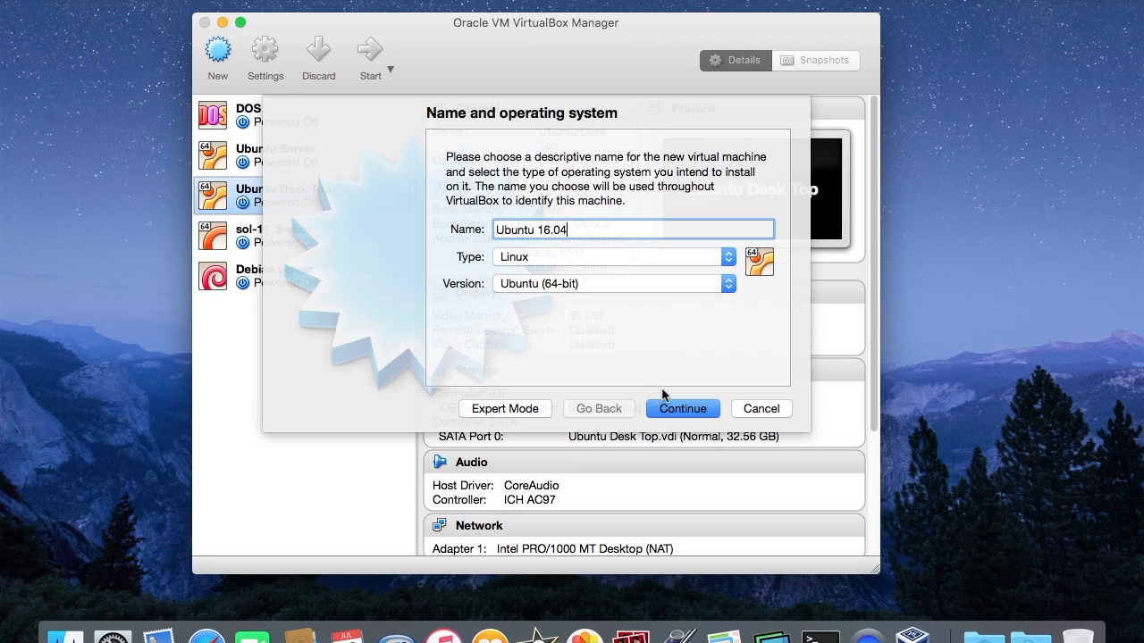
{"action": "mouse_move", "coordinate": [684, 409]}
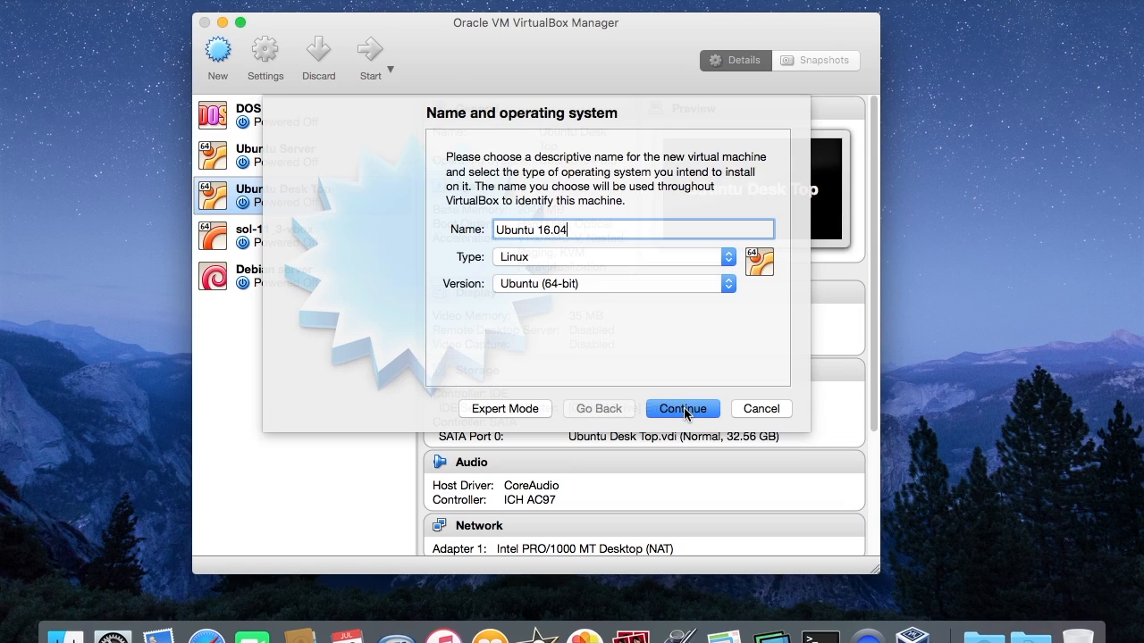
Raise the machine's memory from the recommended 768 MB to 2048 MB
{"action": "left_click", "coordinate": [683, 408]}
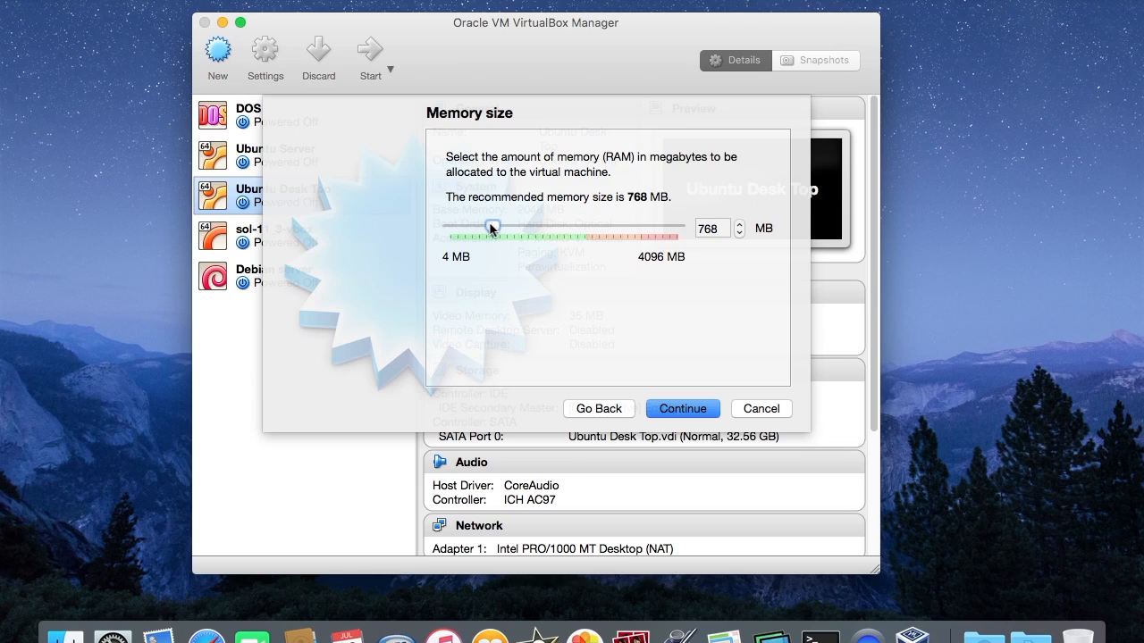
{"action": "left_click_drag", "start_coordinate": [492, 225], "coordinate": [522, 225]}
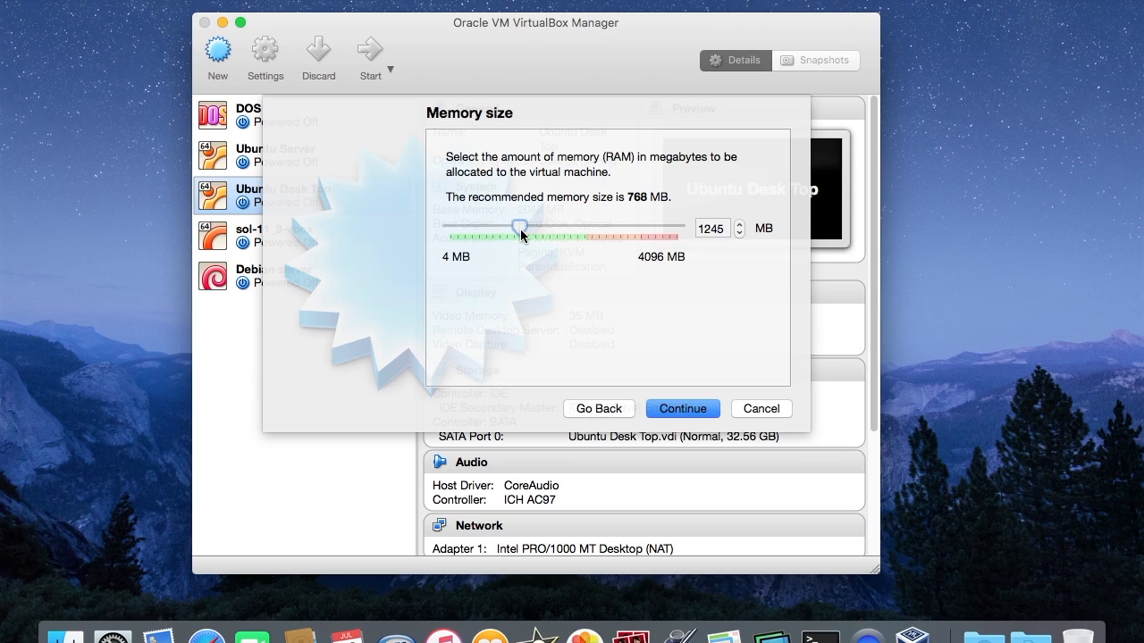
{"action": "left_click_drag", "start_coordinate": [522, 226], "coordinate": [545, 225]}
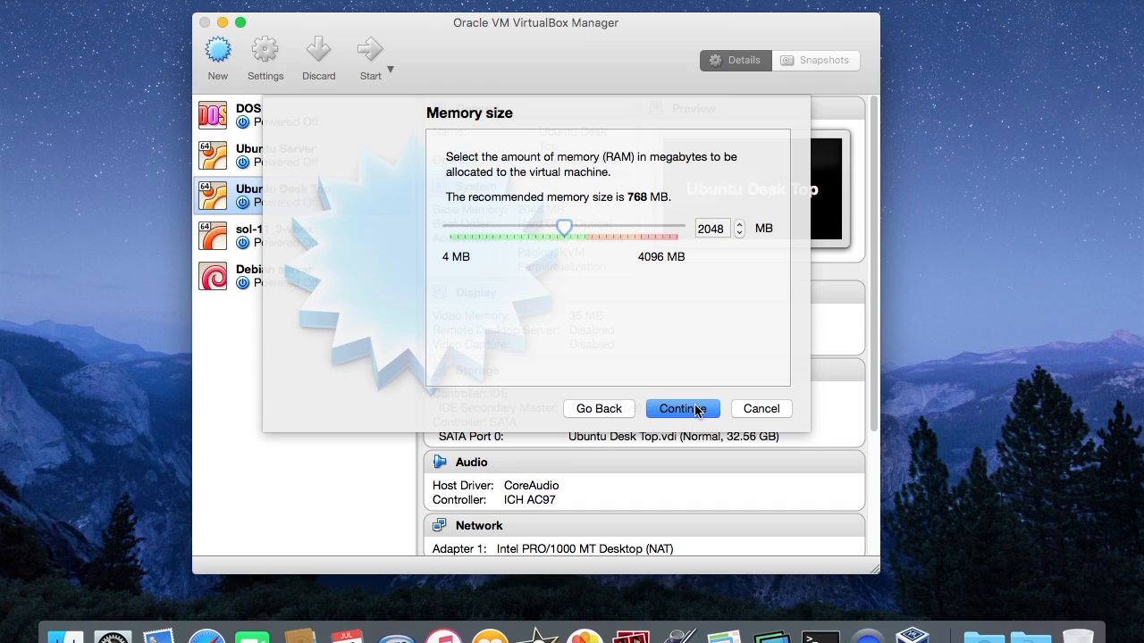
Create a new virtual hard disk of type VDI with dynamically allocated storage
{"action": "left_click", "coordinate": [683, 407]}
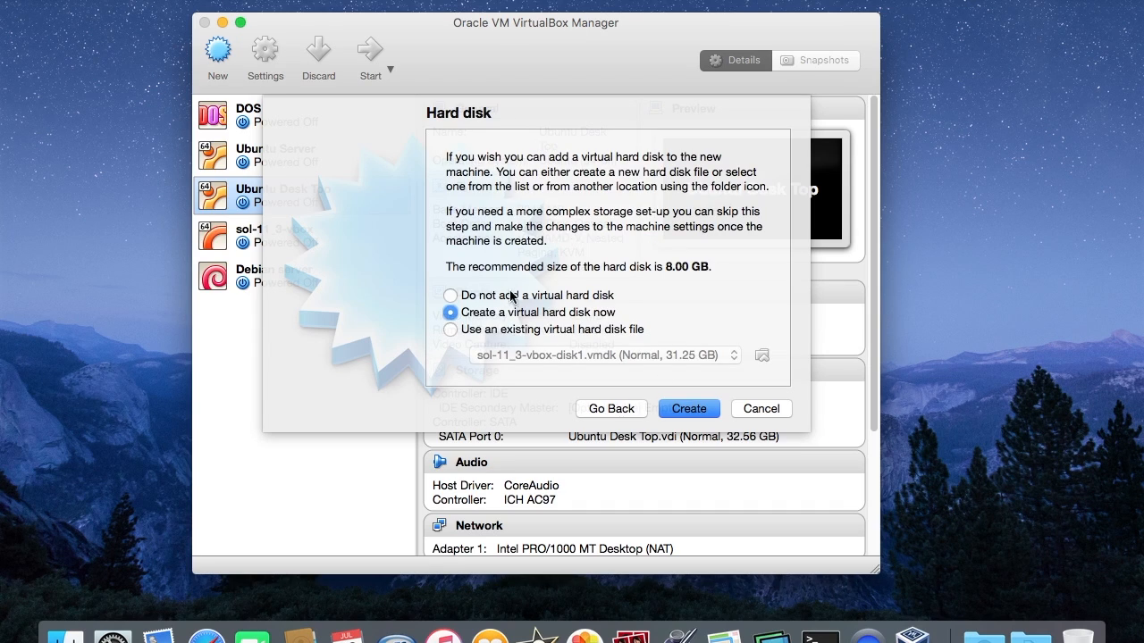
{"action": "mouse_move", "coordinate": [493, 328]}
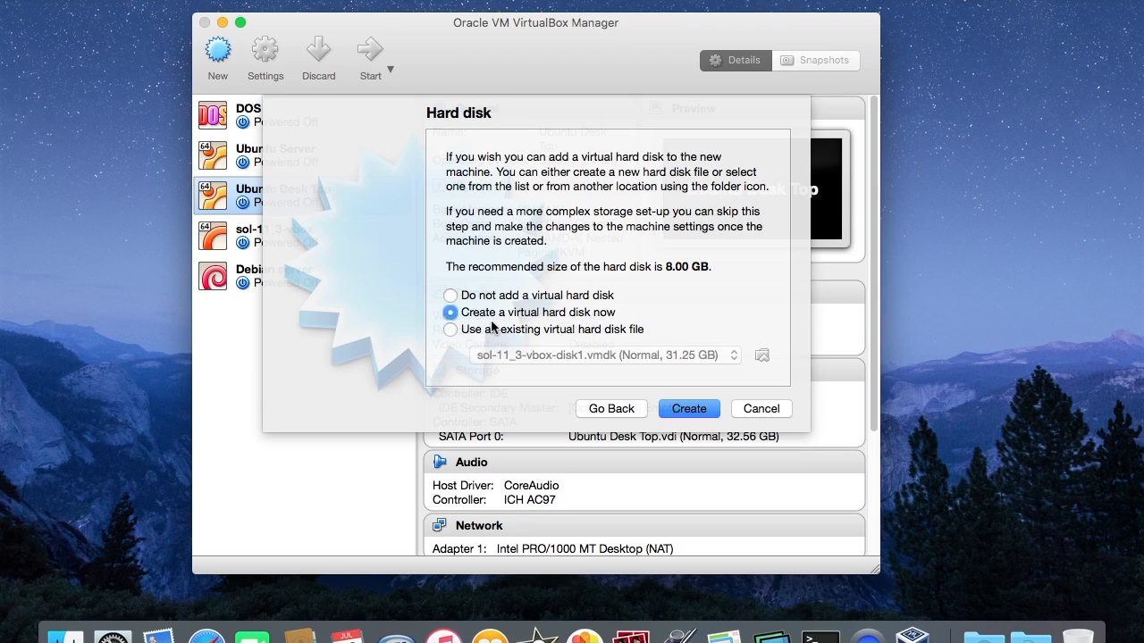
{"action": "mouse_move", "coordinate": [606, 315]}
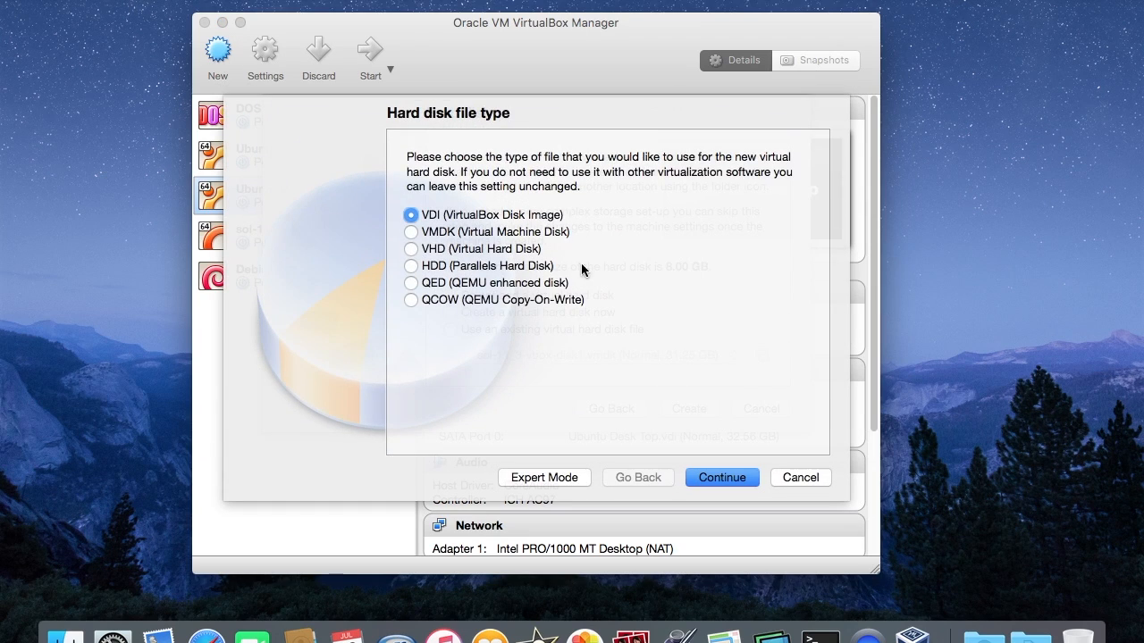
{"action": "mouse_move", "coordinate": [547, 229]}
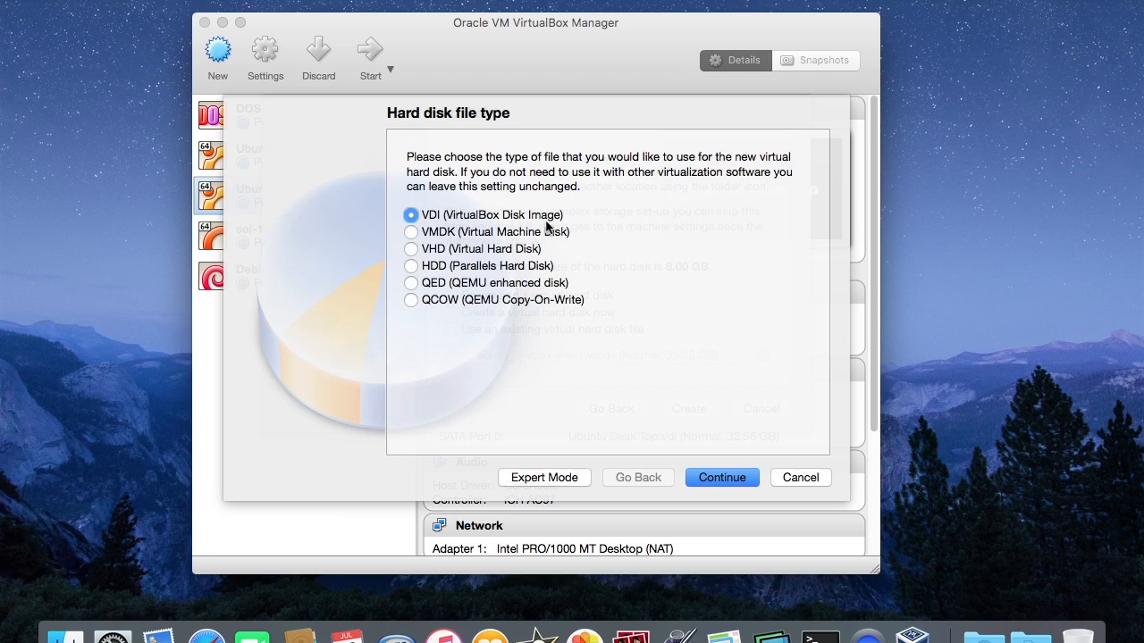
{"action": "mouse_move", "coordinate": [597, 261]}
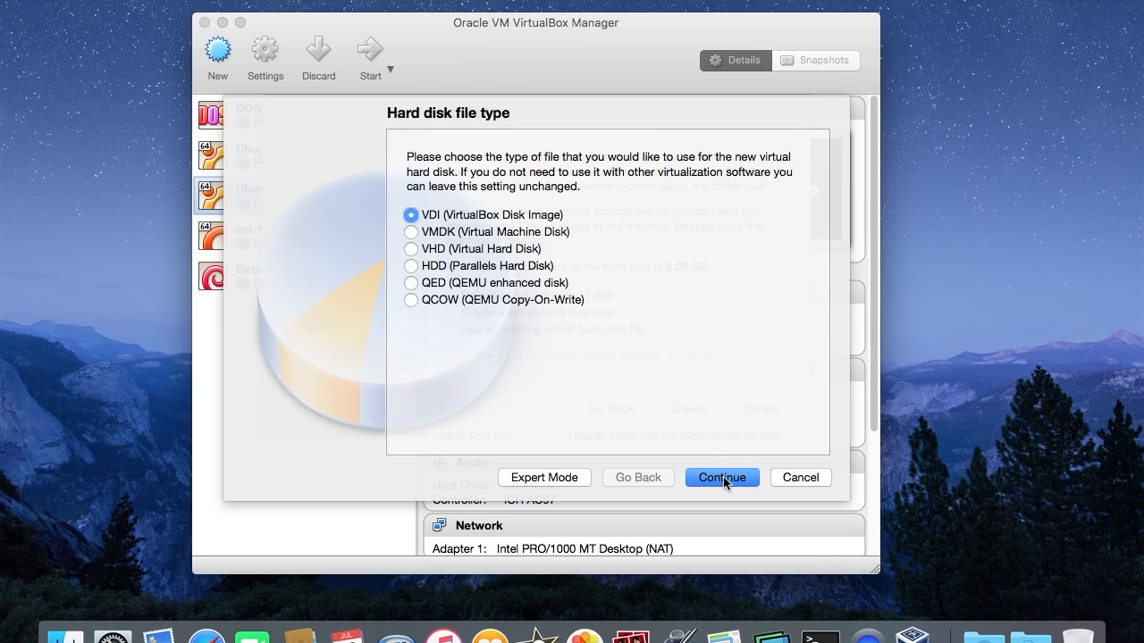
{"action": "left_click", "coordinate": [722, 477]}
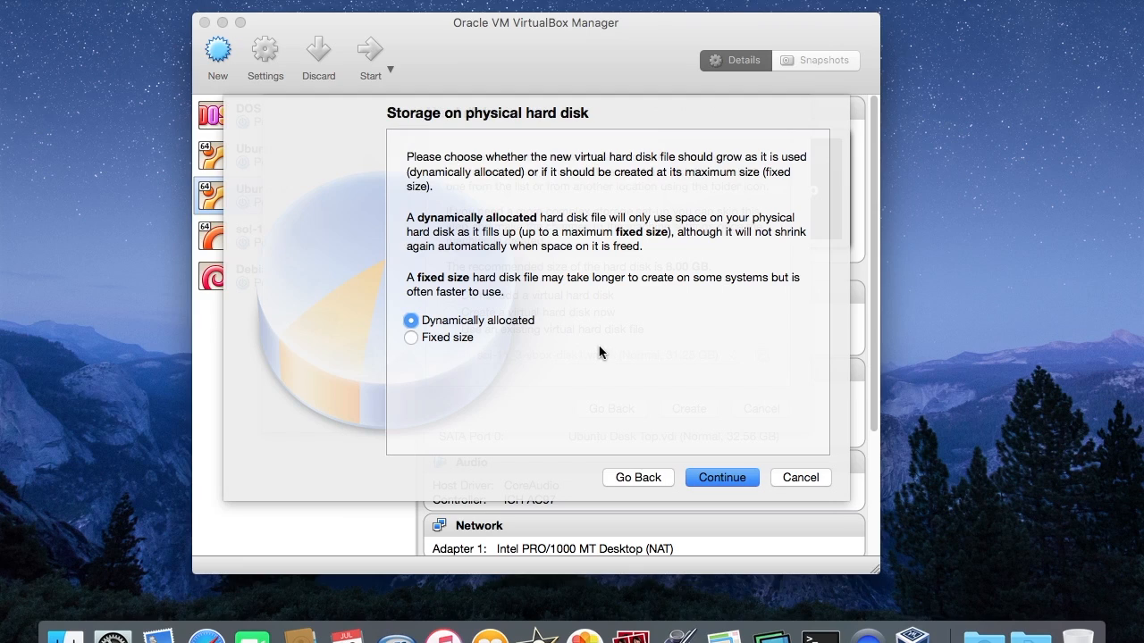
{"action": "mouse_move", "coordinate": [533, 325]}
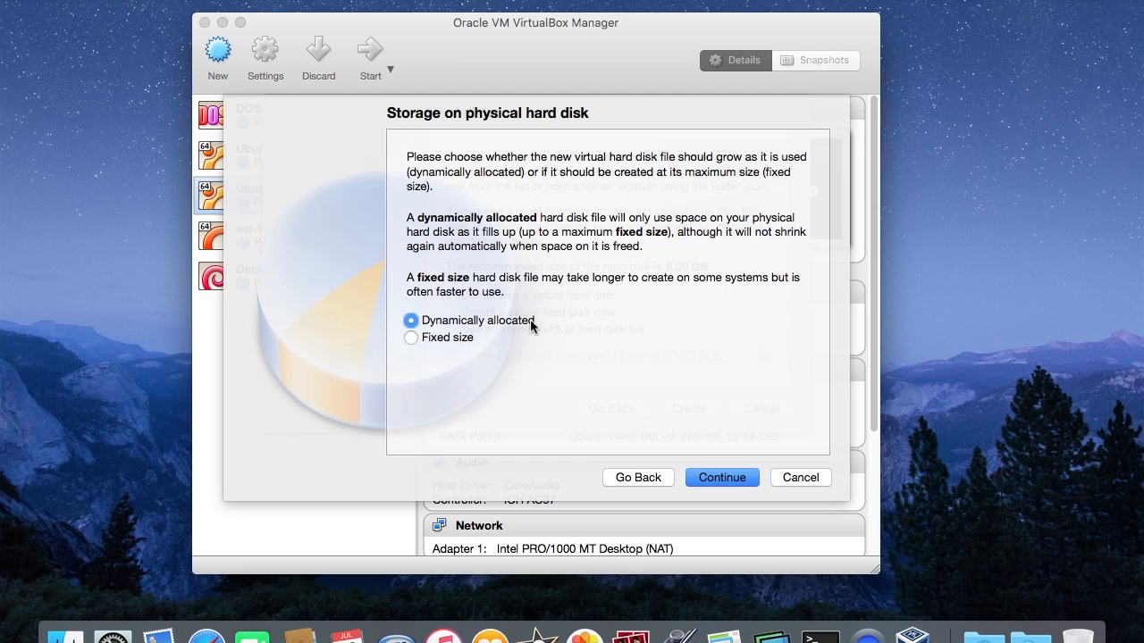
{"action": "mouse_move", "coordinate": [508, 339]}
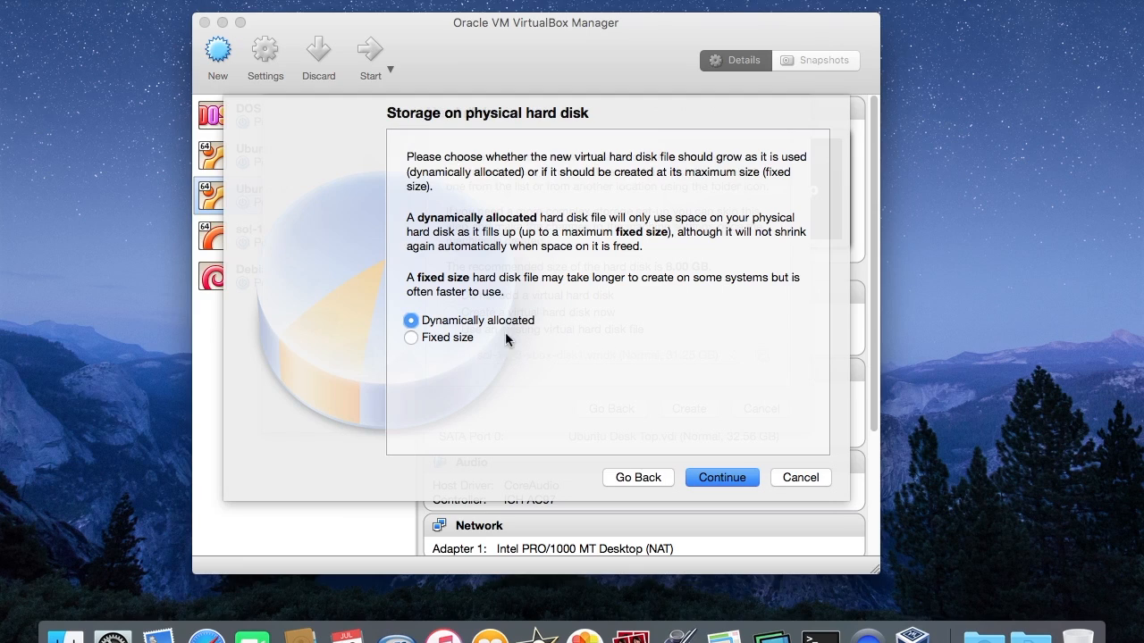
{"action": "mouse_move", "coordinate": [513, 333]}
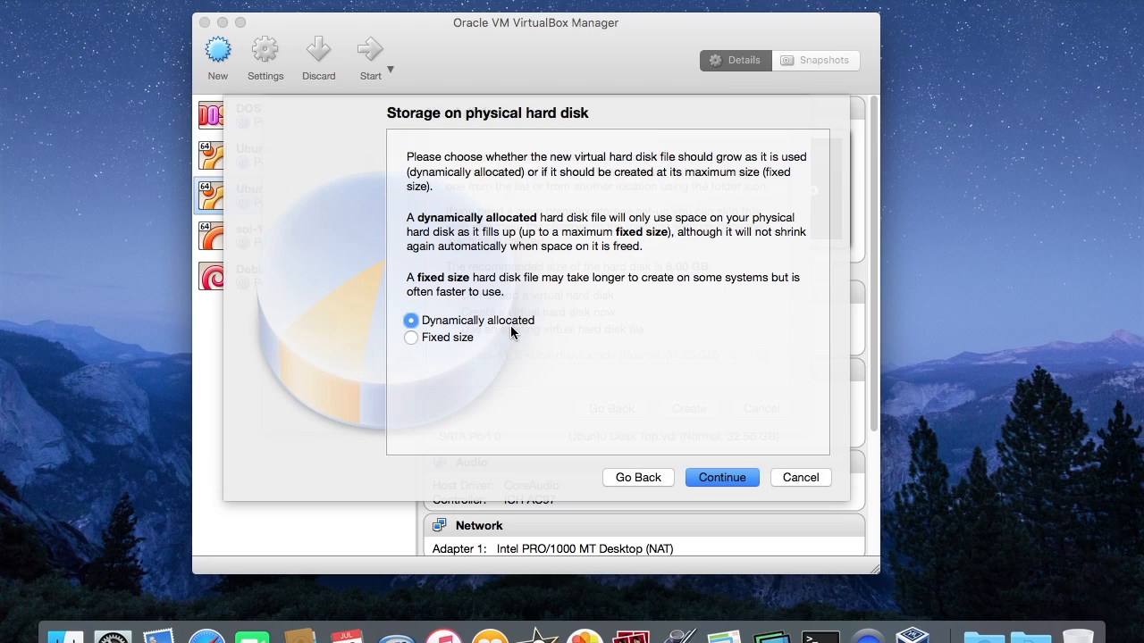
{"action": "mouse_move", "coordinate": [566, 345]}
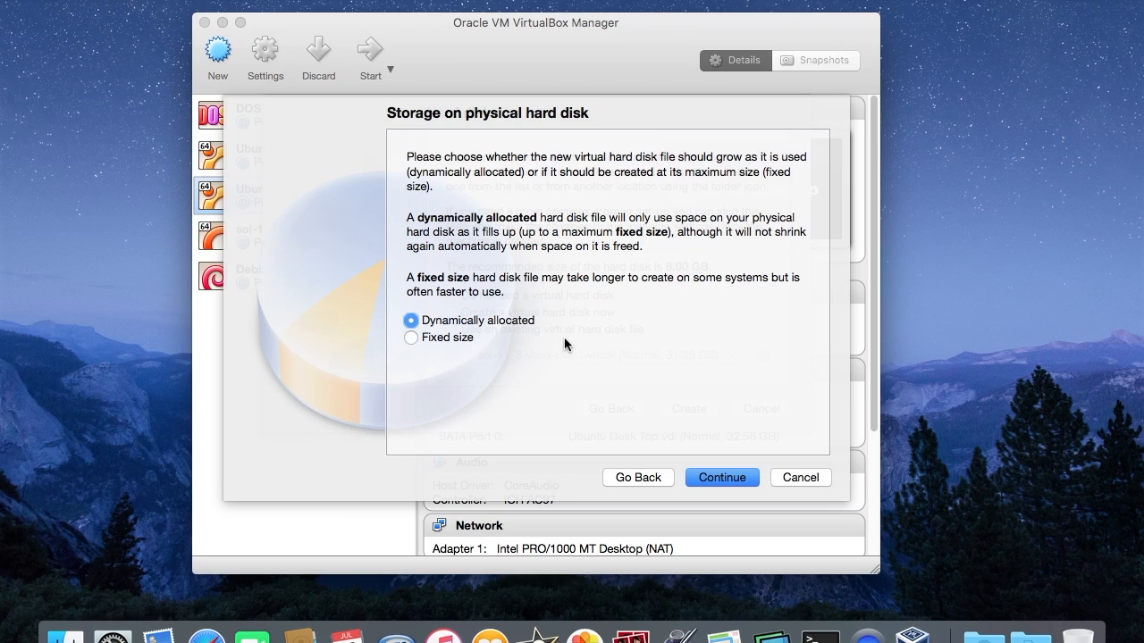
{"action": "mouse_move", "coordinate": [486, 331]}
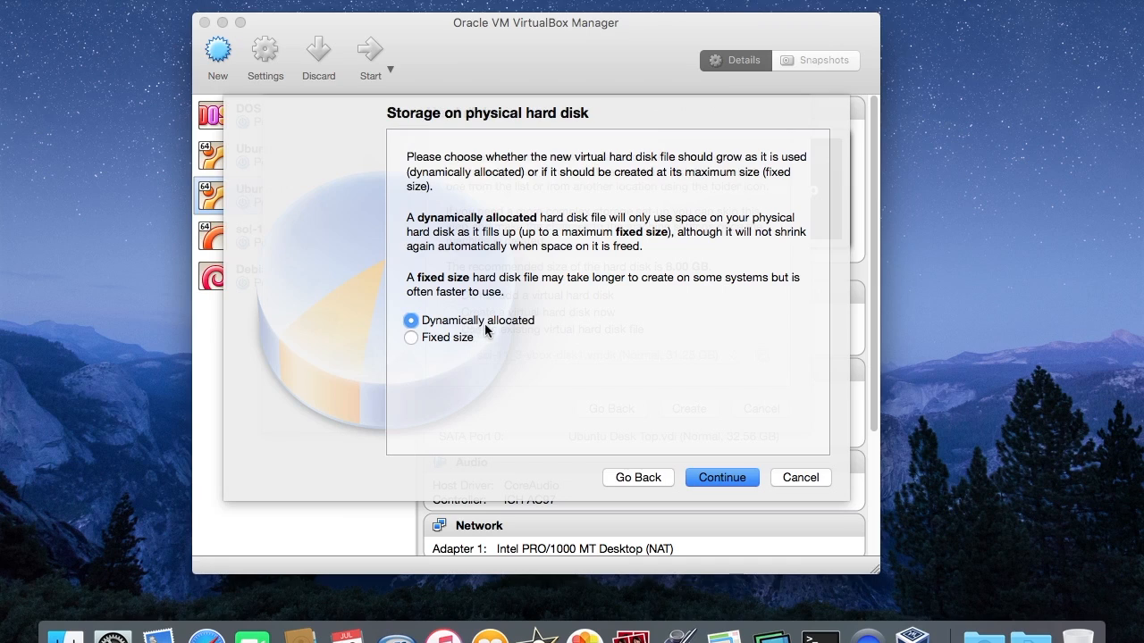
{"action": "mouse_move", "coordinate": [500, 336]}
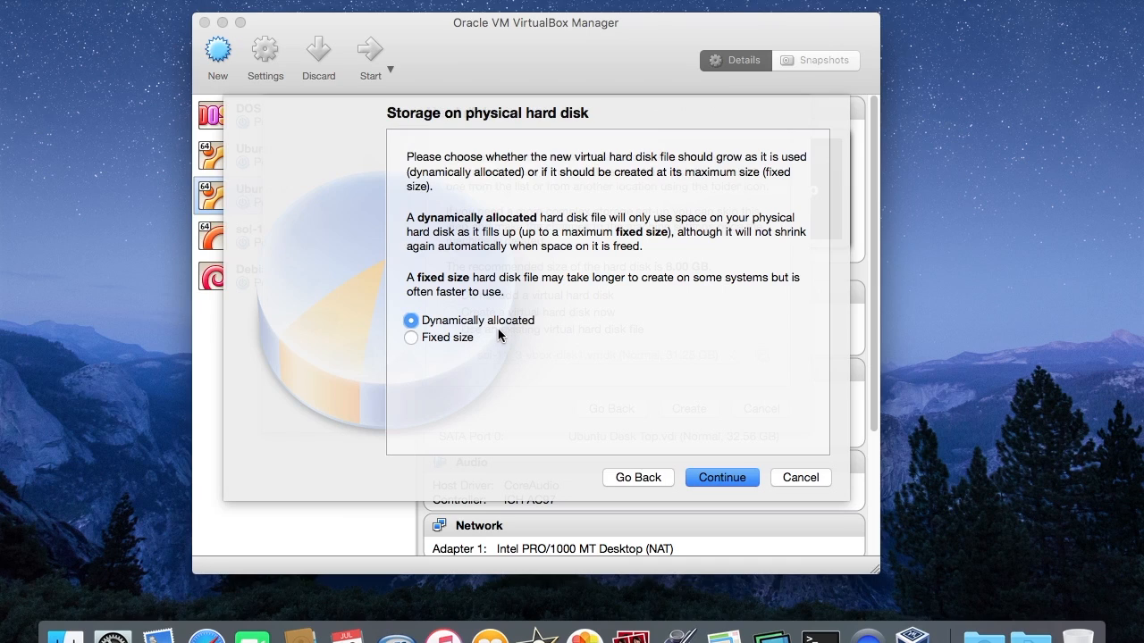
{"action": "mouse_move", "coordinate": [722, 489]}
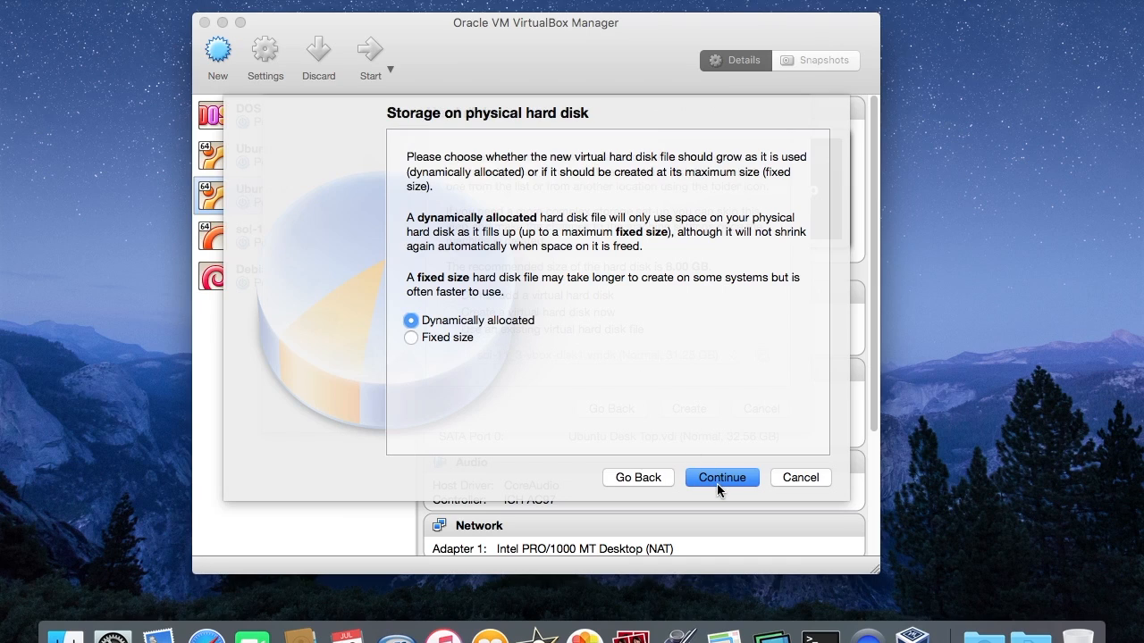
Set the disk size to about 31.39 GB and create the Ubuntu 16.04 machine
{"action": "left_click", "coordinate": [722, 477]}
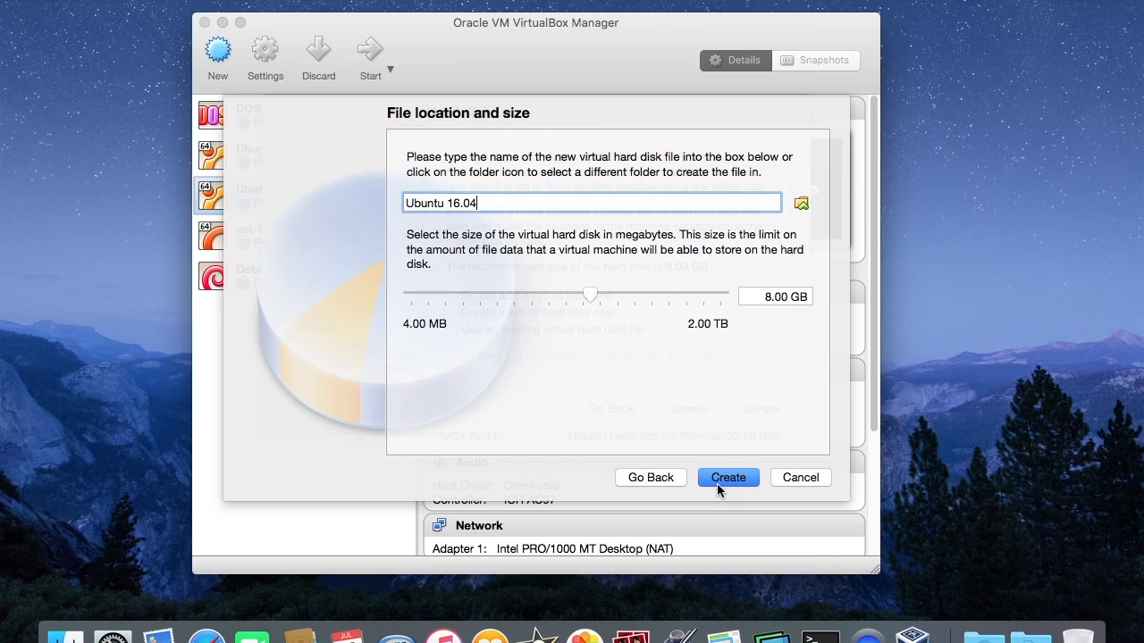
{"action": "left_click_drag", "start_coordinate": [590, 293], "coordinate": [622, 293]}
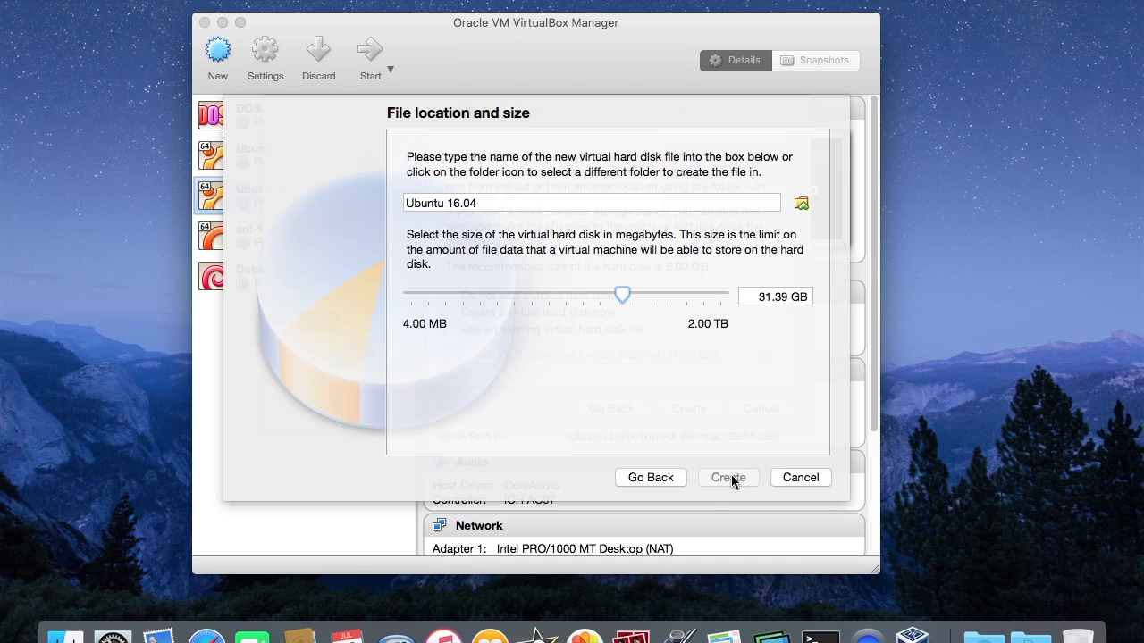
{"action": "left_click", "coordinate": [727, 477]}
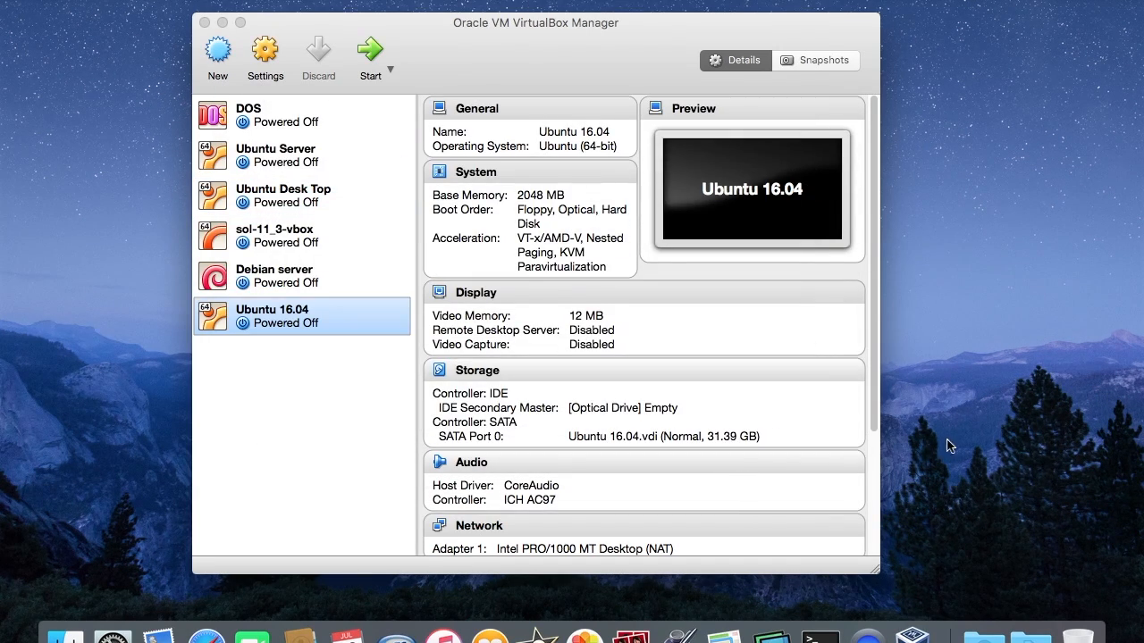
{"action": "mouse_move", "coordinate": [247, 334]}
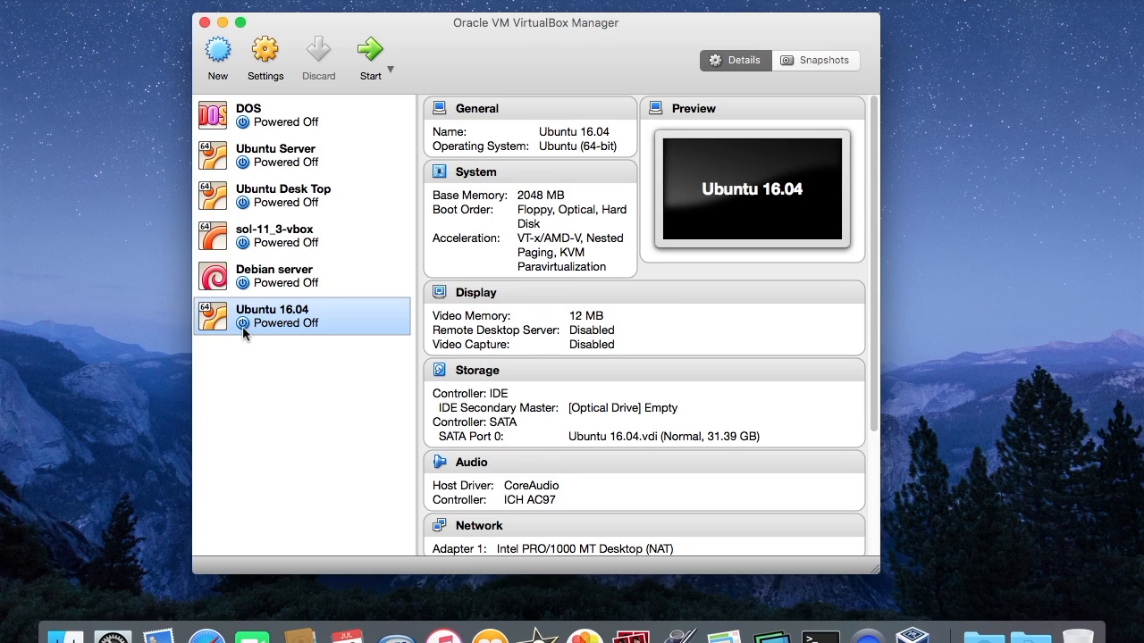
{"action": "mouse_move", "coordinate": [306, 329]}
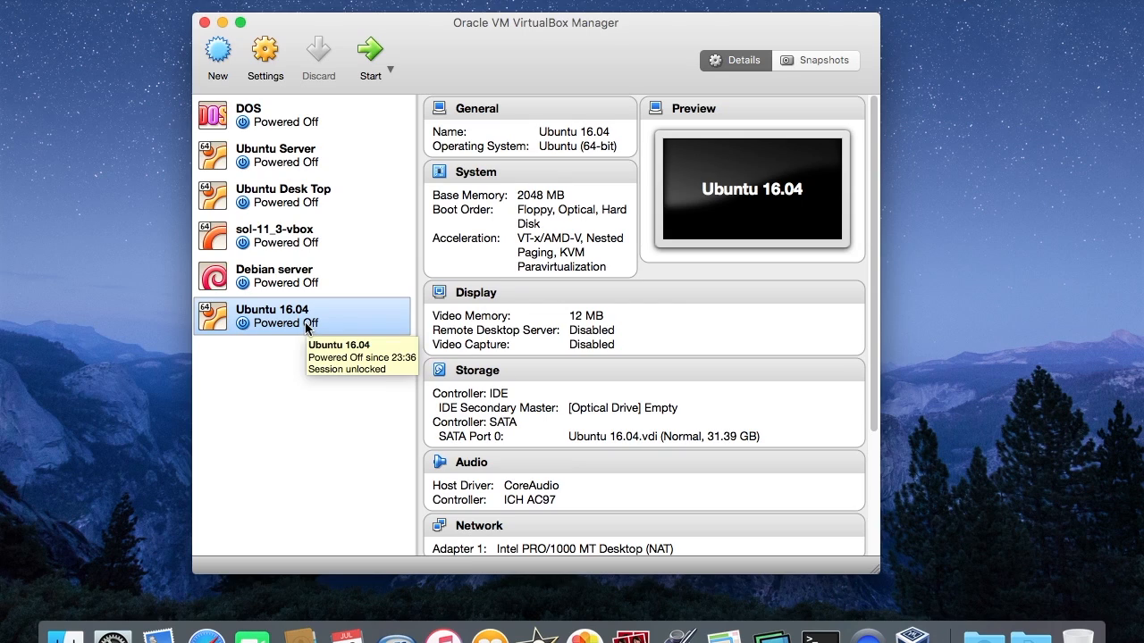
{"action": "mouse_move", "coordinate": [383, 55]}
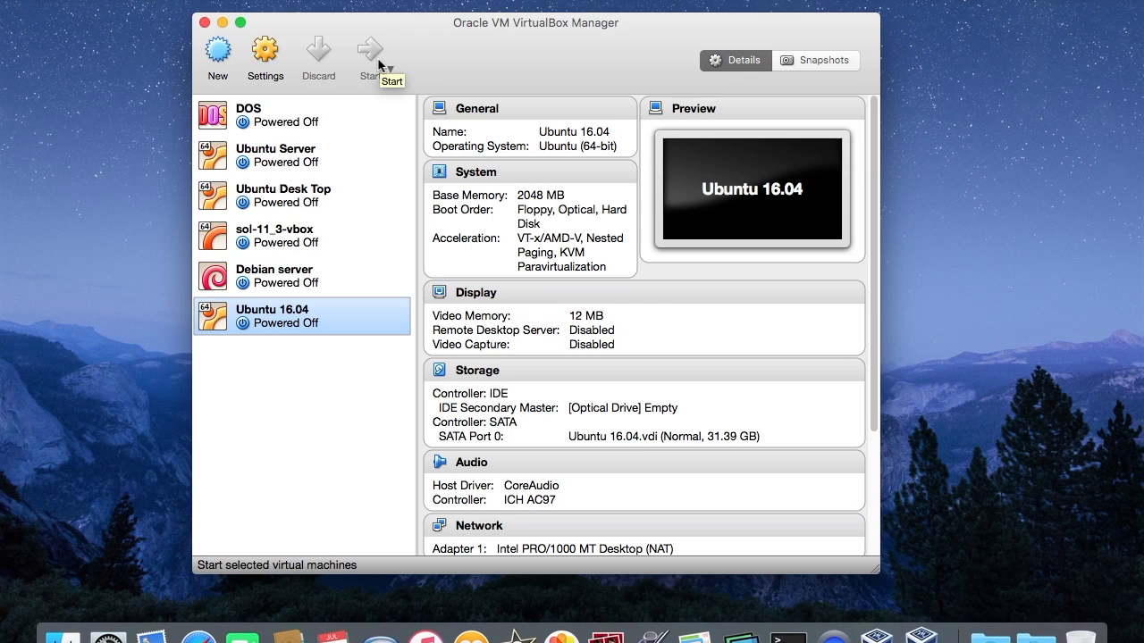
Power on the machine and browse Downloads for ubuntu-16.04-desktop-amd64.iso as its start-up disk
{"action": "left_click", "coordinate": [372, 50]}
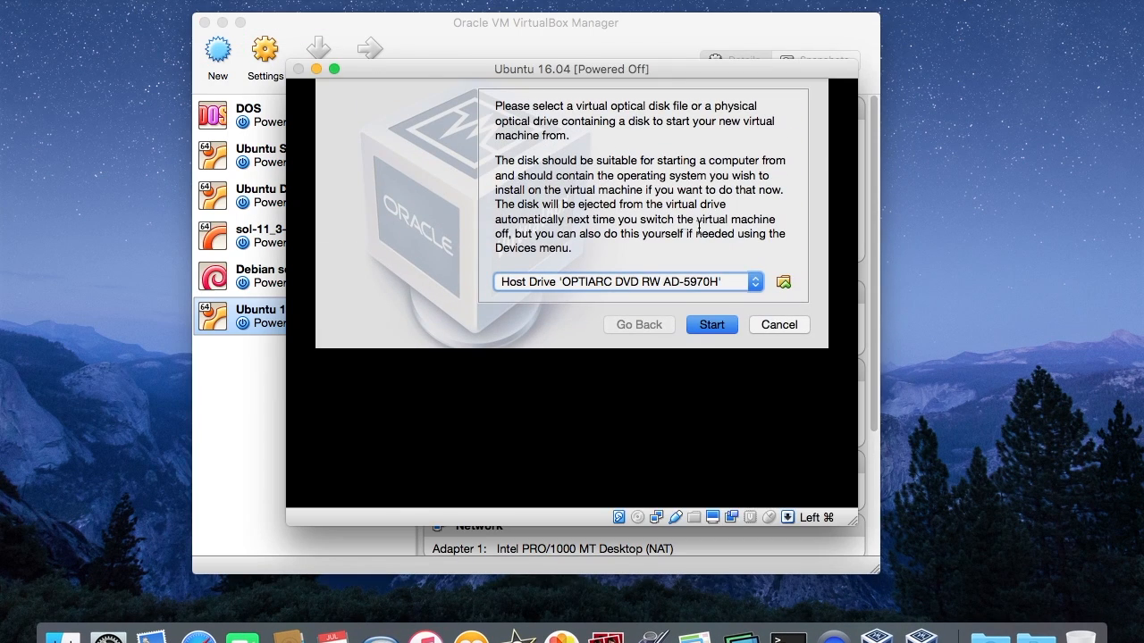
{"action": "mouse_move", "coordinate": [812, 247]}
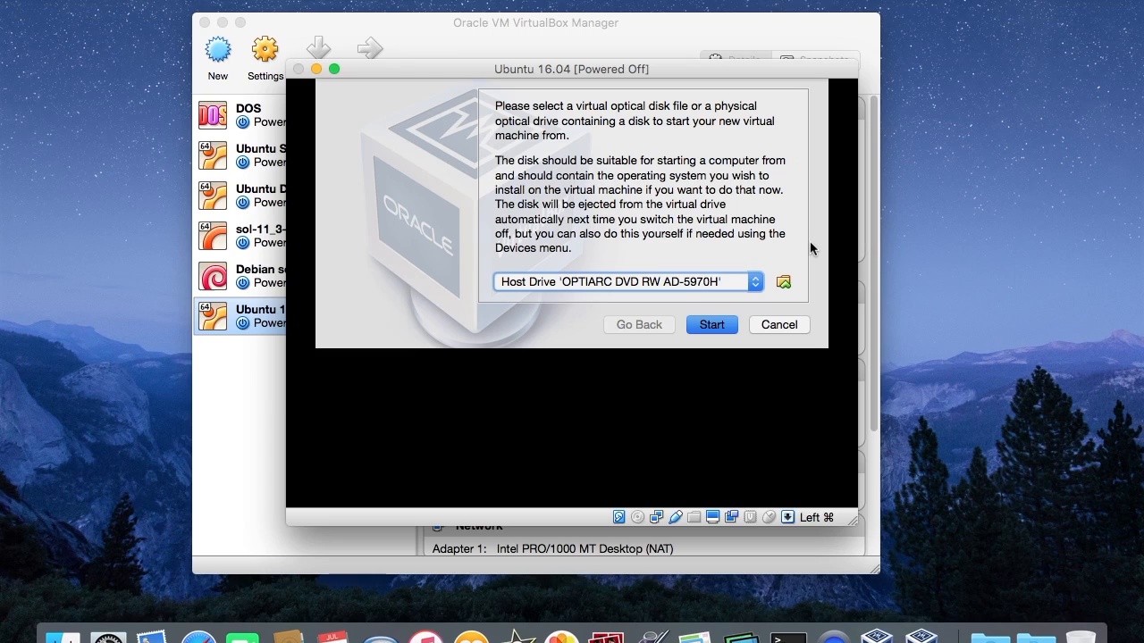
{"action": "mouse_move", "coordinate": [712, 297]}
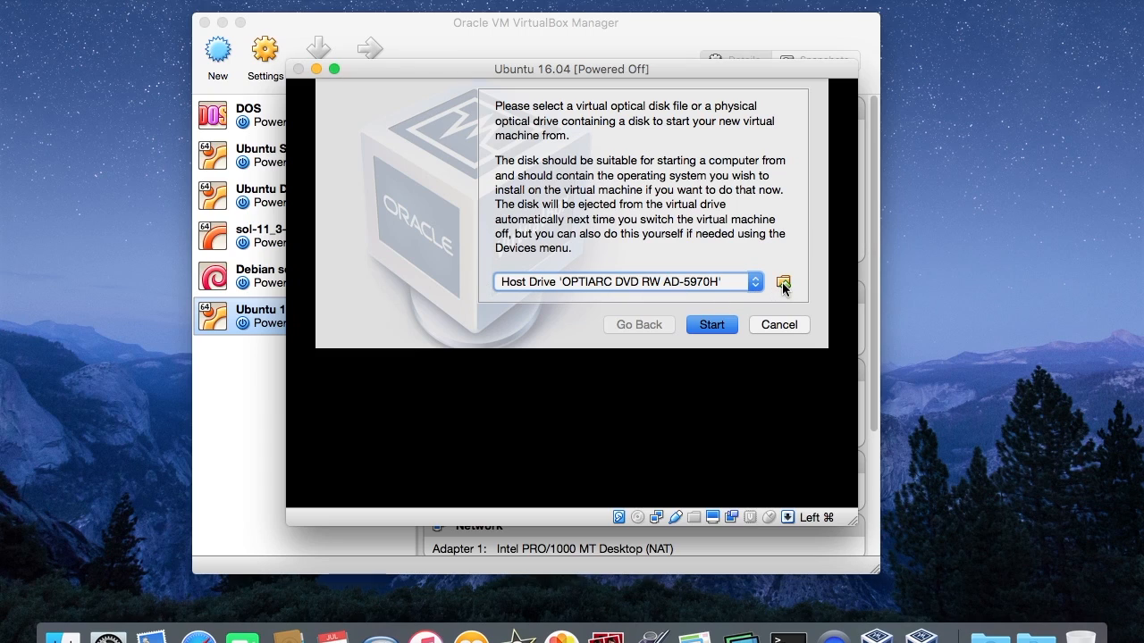
{"action": "mouse_move", "coordinate": [783, 282]}
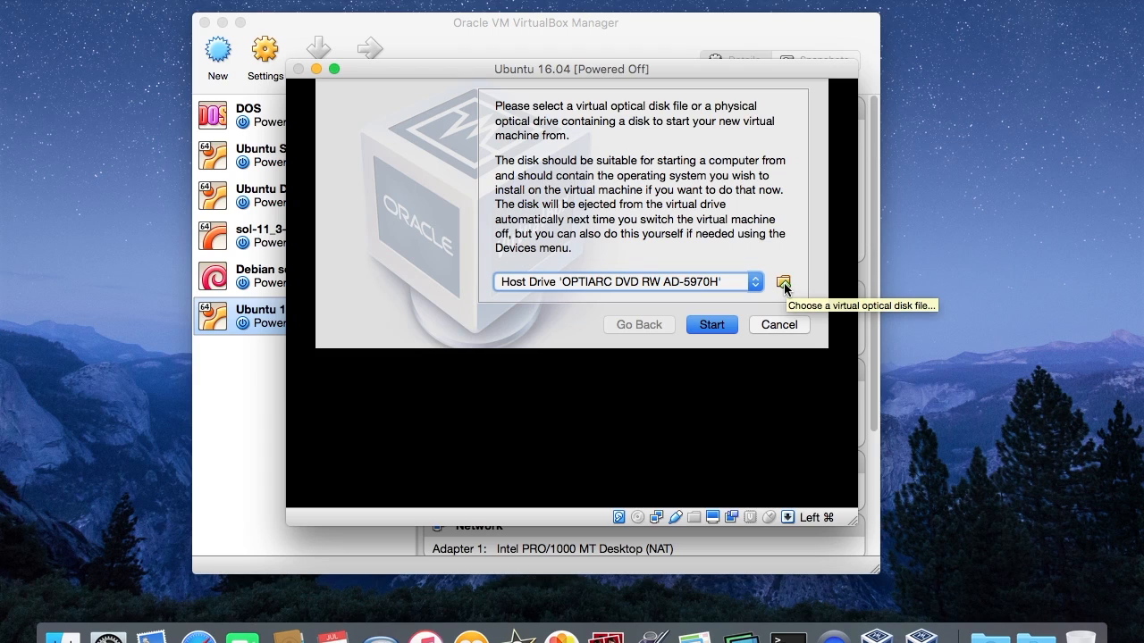
{"action": "mouse_move", "coordinate": [787, 286]}
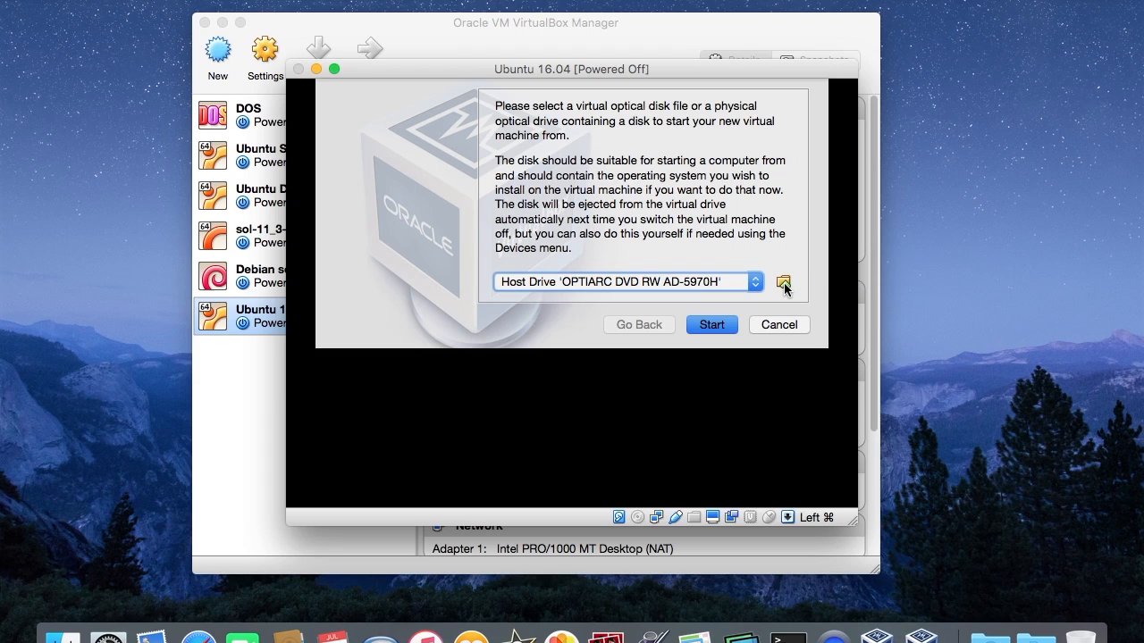
{"action": "left_click", "coordinate": [783, 283]}
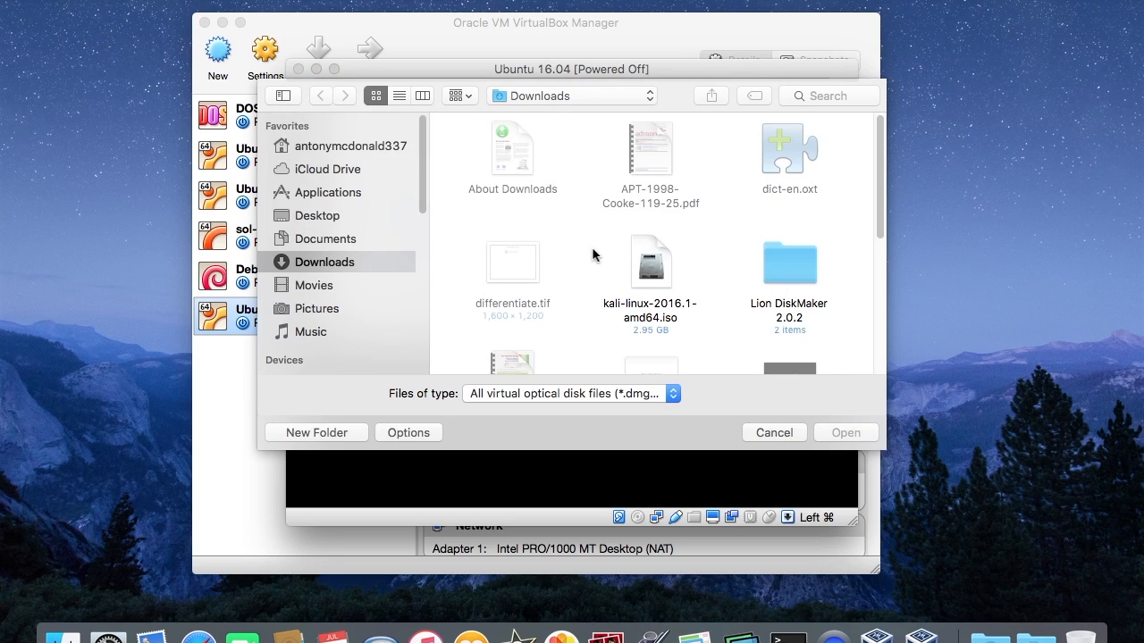
{"action": "scroll", "scroll_direction": "down", "scroll_amount": 3}
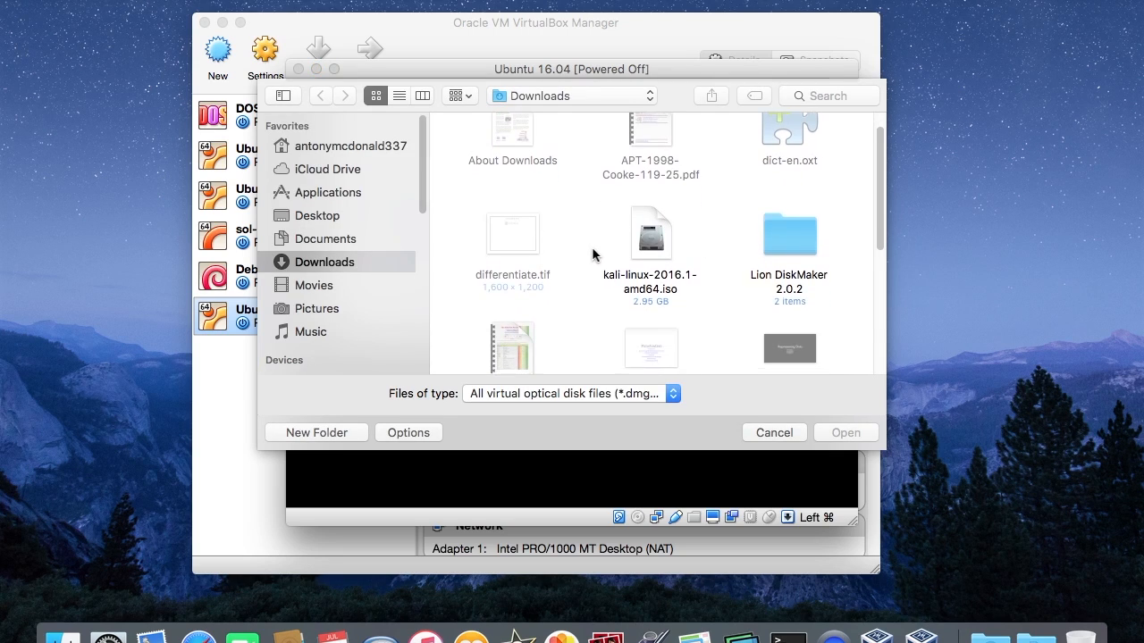
{"action": "scroll", "scroll_direction": "down", "scroll_amount": 3}
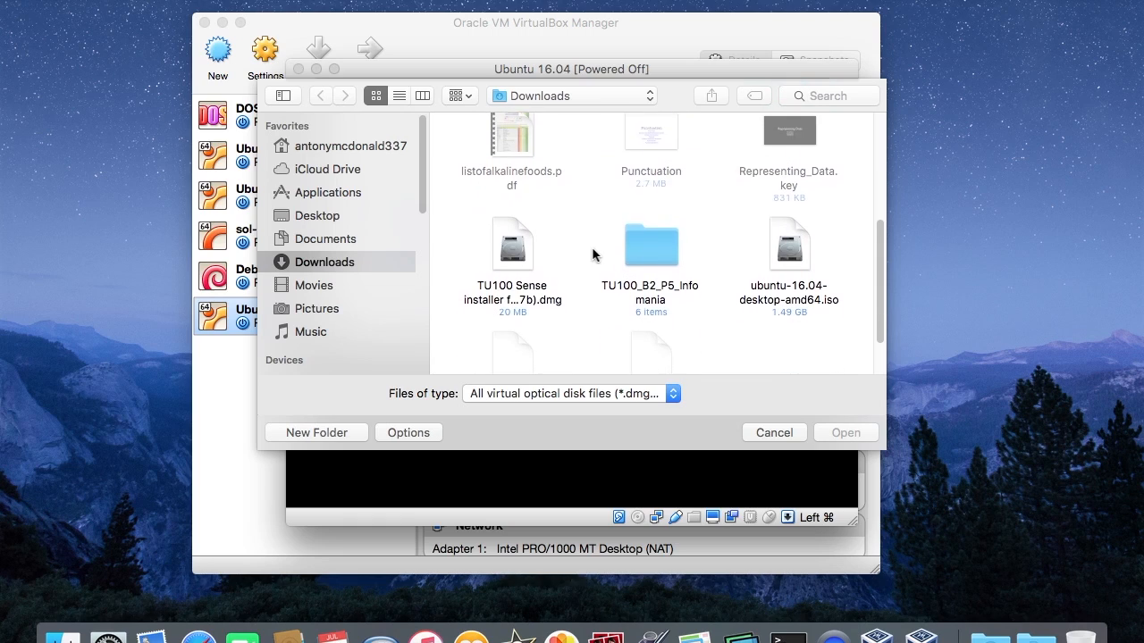
{"action": "scroll", "scroll_direction": "down", "scroll_amount": 3}
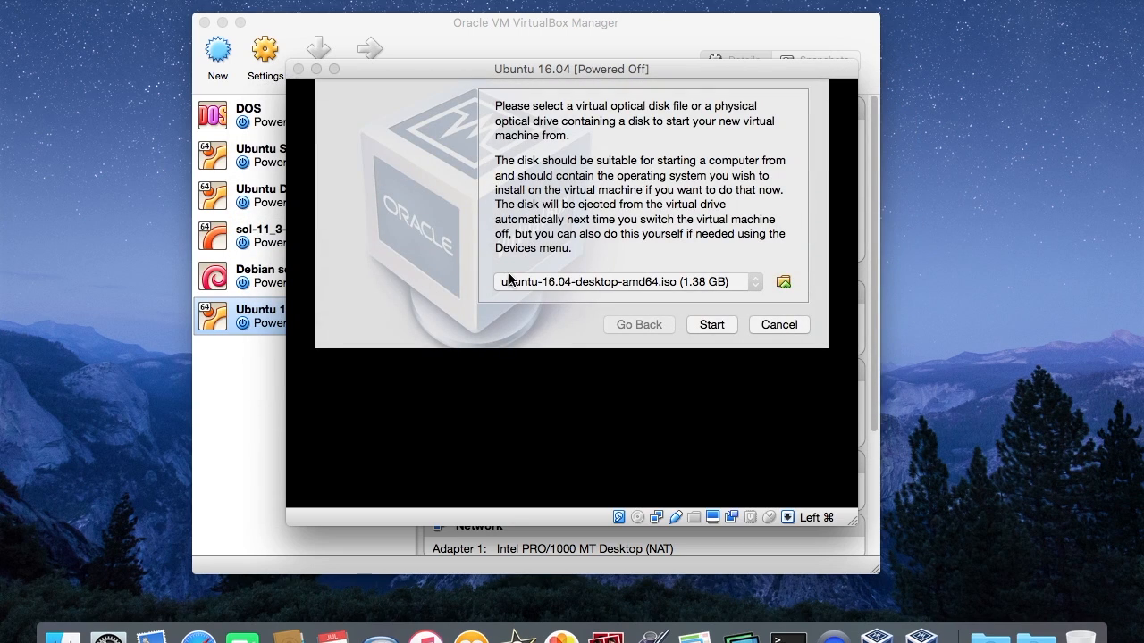
{"action": "mouse_move", "coordinate": [713, 292]}
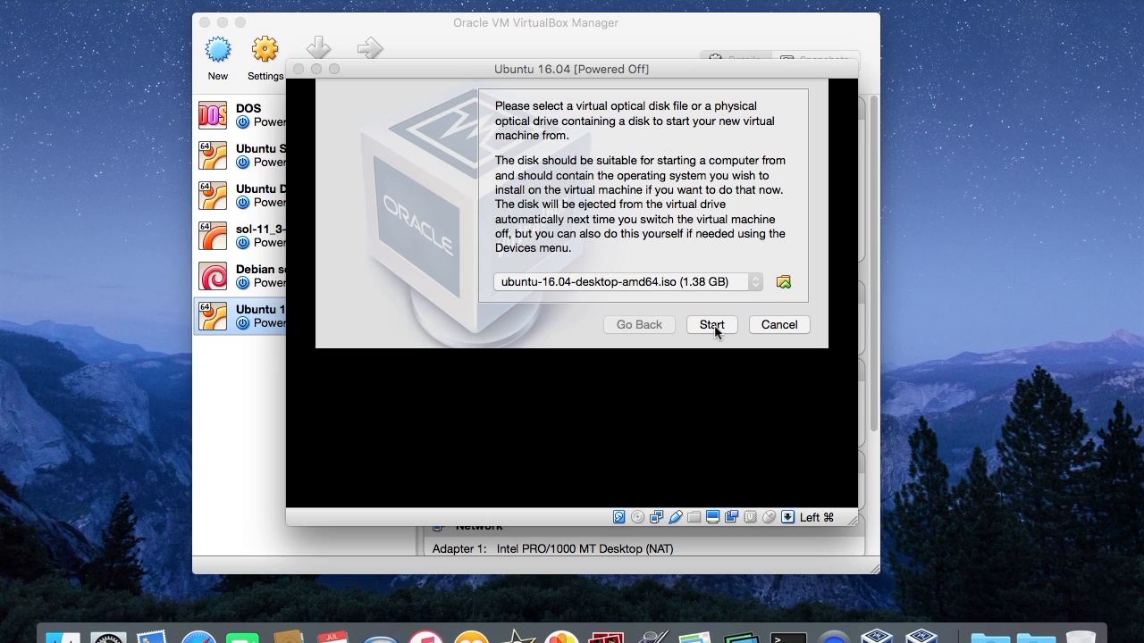
Start the virtual machine and let the Ubuntu installer boot to its English welcome screen
{"action": "left_click", "coordinate": [711, 325]}
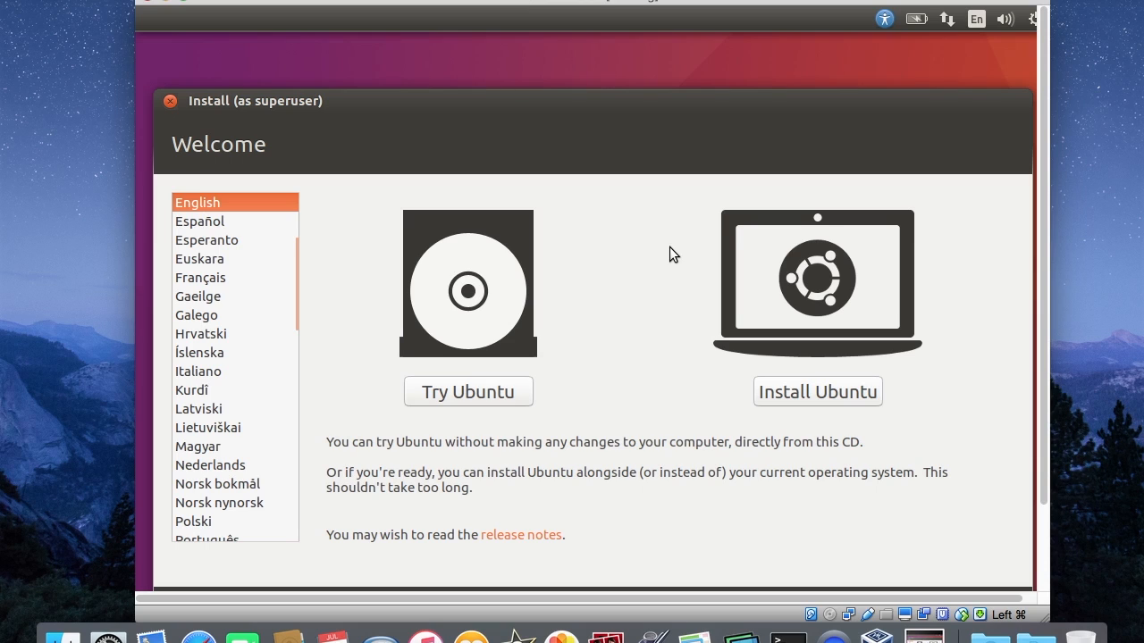
{"action": "mouse_move", "coordinate": [465, 93]}
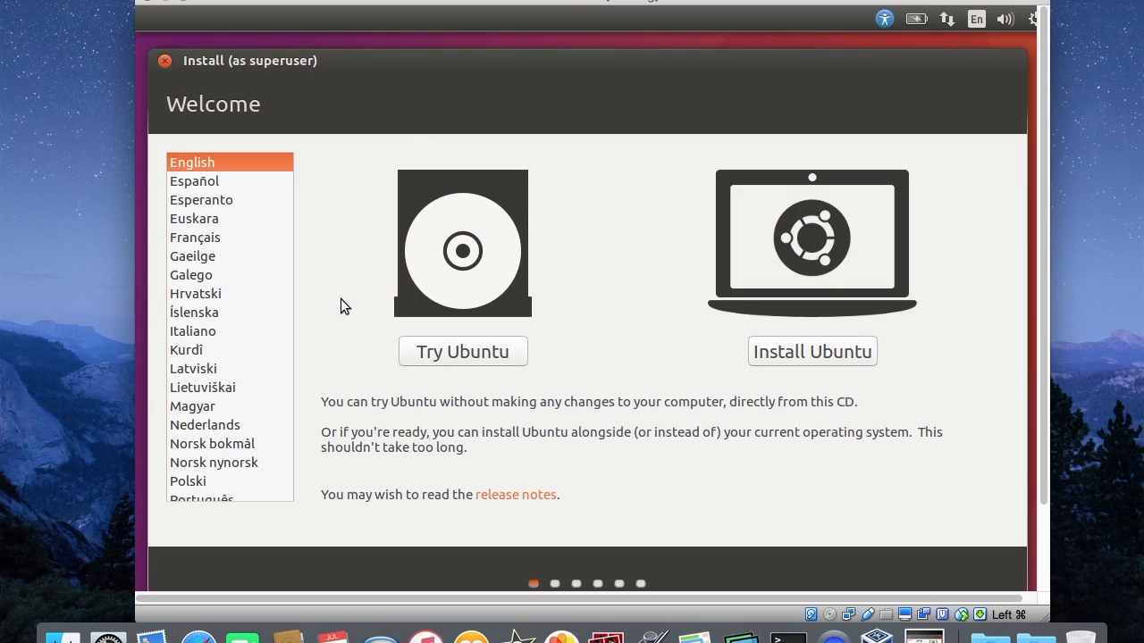
{"action": "mouse_move", "coordinate": [354, 272]}
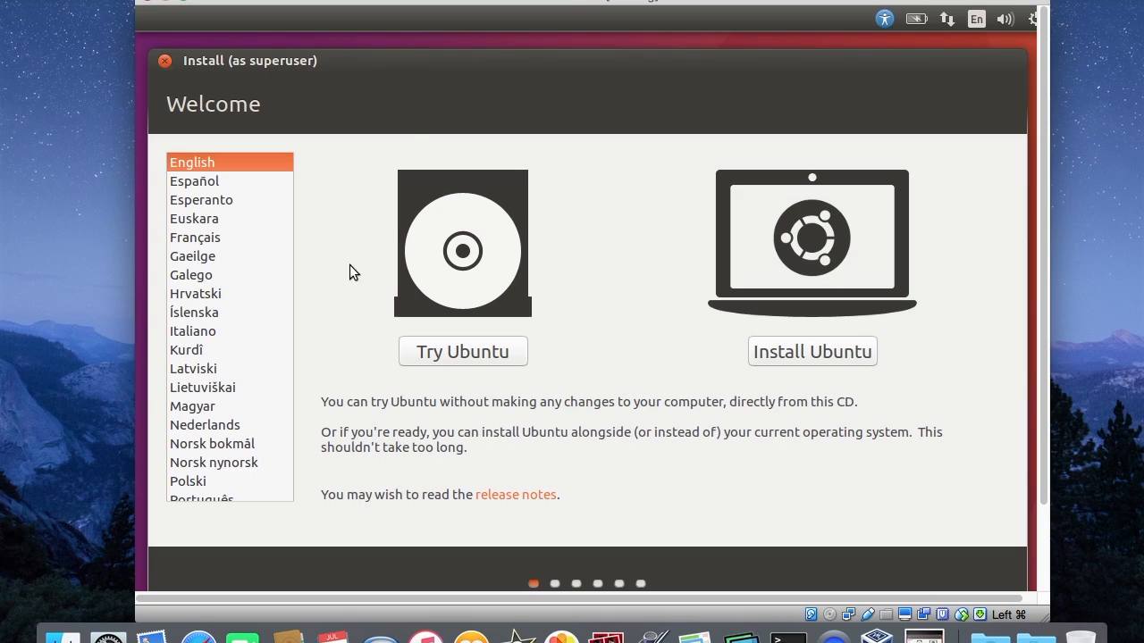
{"action": "mouse_move", "coordinate": [577, 260]}
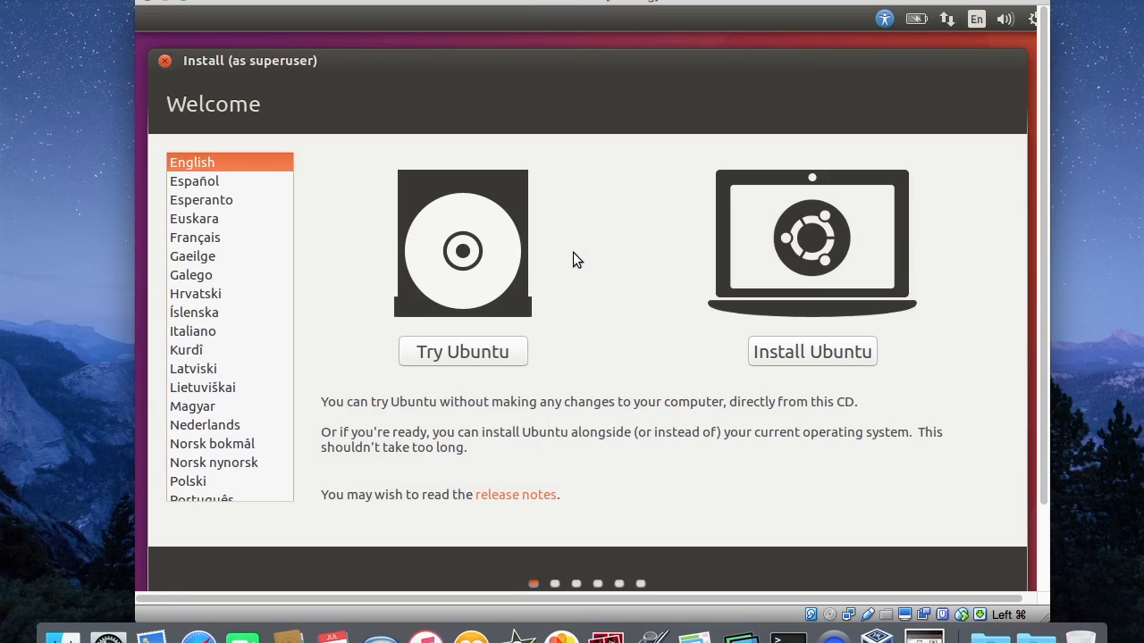
{"action": "mouse_move", "coordinate": [688, 347]}
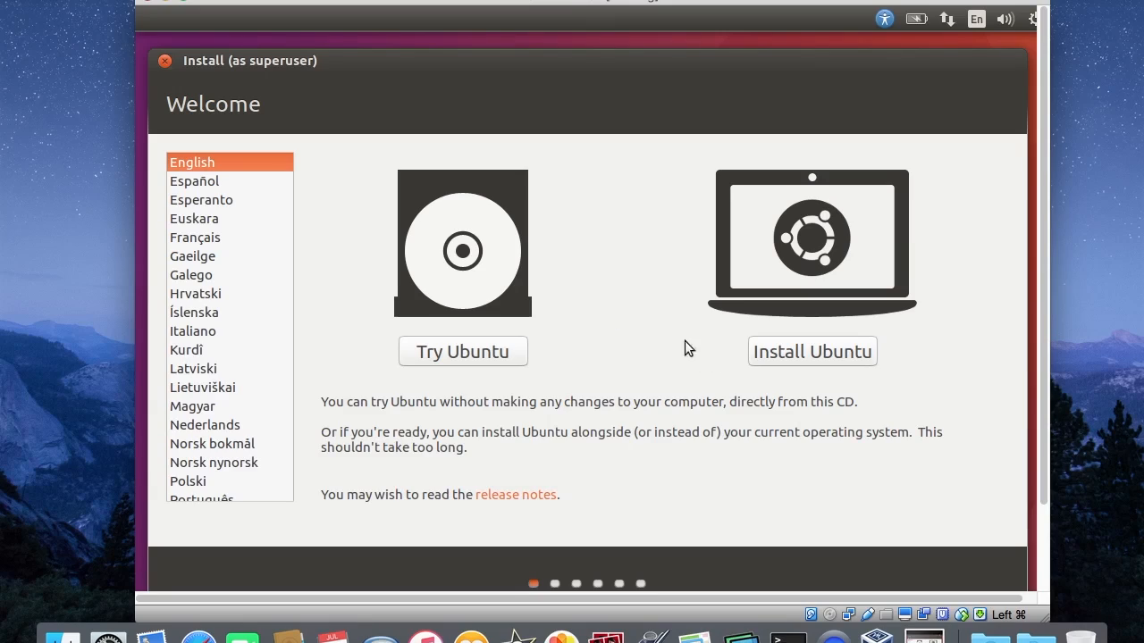
{"action": "mouse_move", "coordinate": [239, 147]}
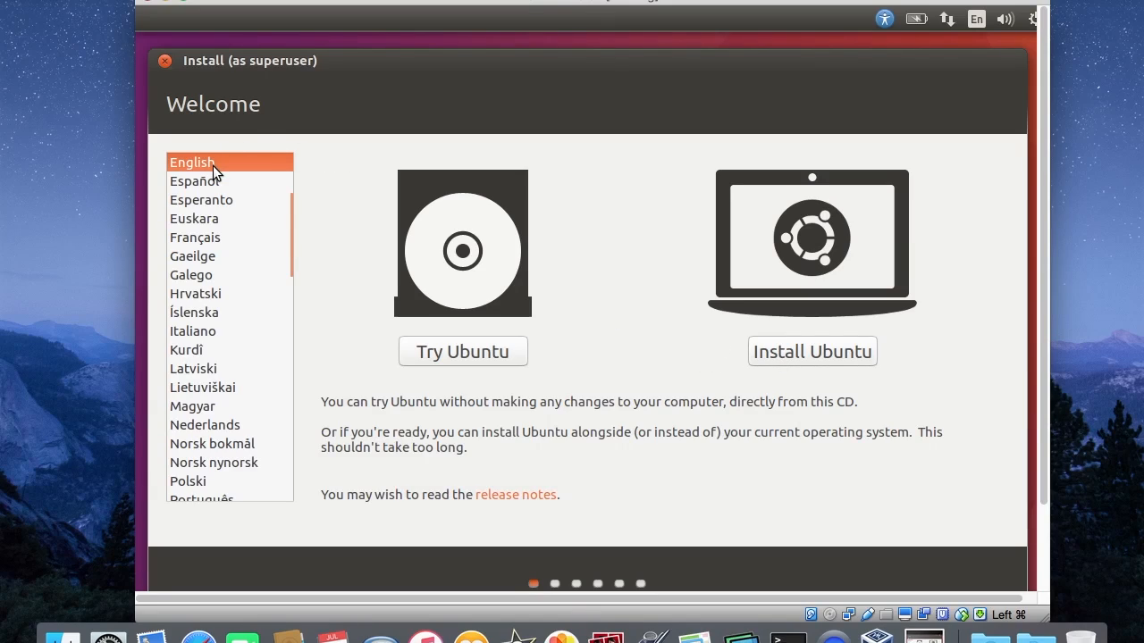
{"action": "mouse_move", "coordinate": [253, 220]}
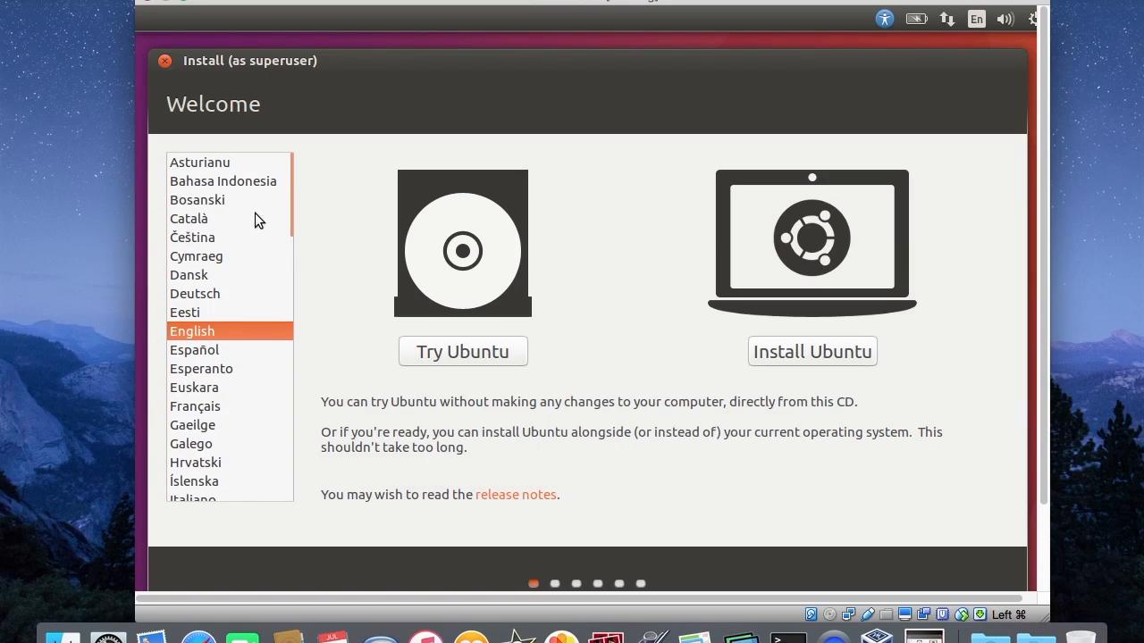
{"action": "mouse_move", "coordinate": [790, 366]}
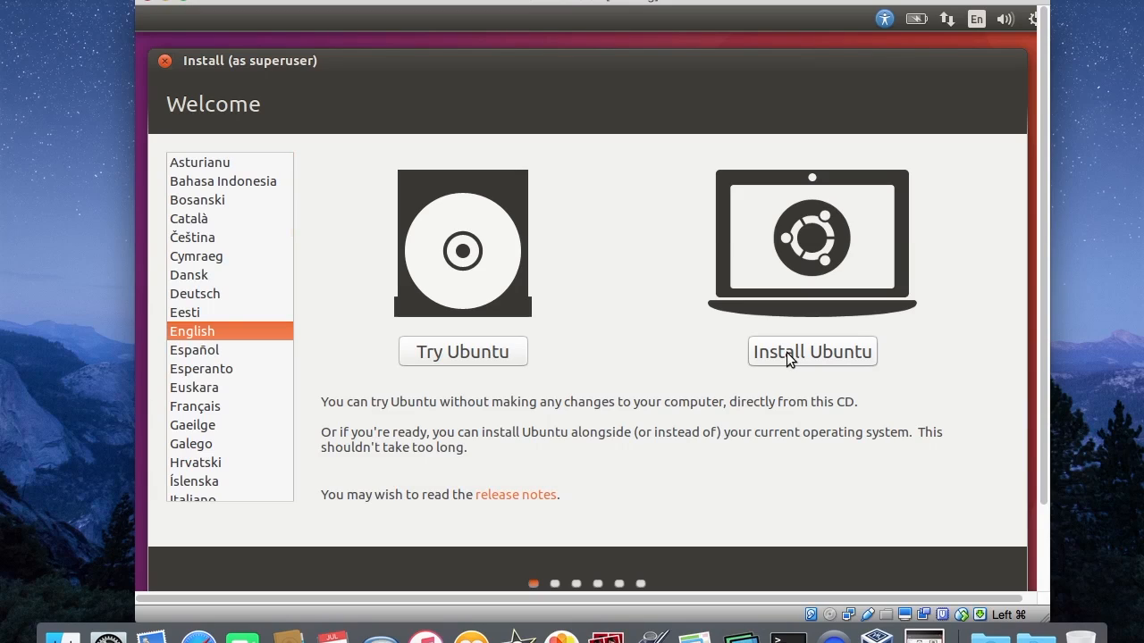
Choose Install Ubuntu with updates and third-party software, reaching the Erase disk installation type
{"action": "left_click", "coordinate": [811, 350]}
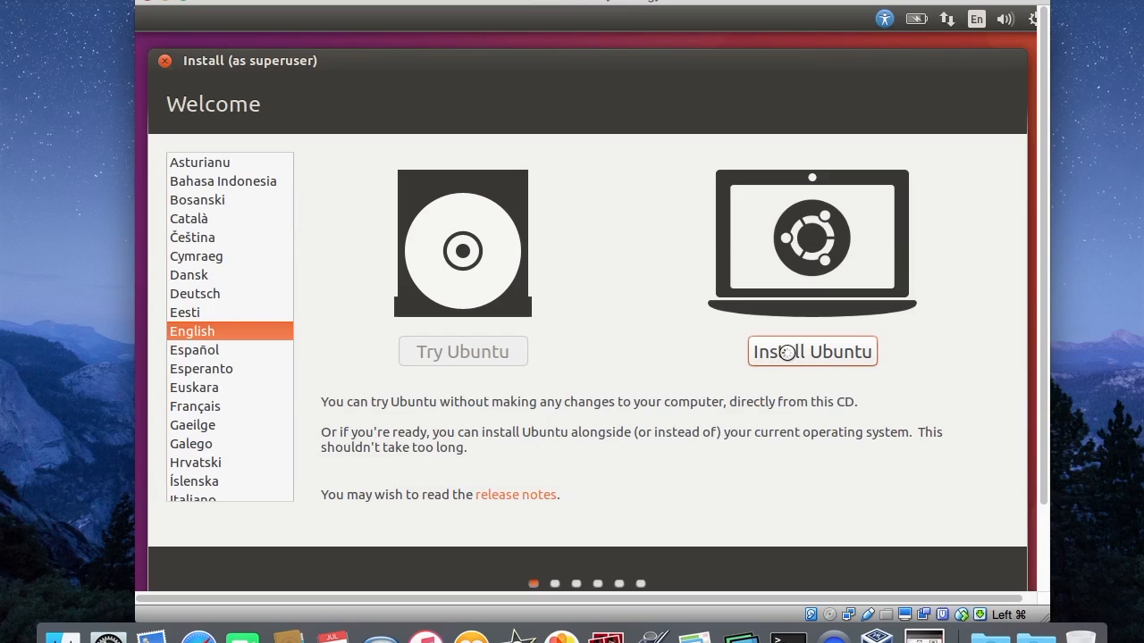
{"action": "left_click", "coordinate": [812, 351]}
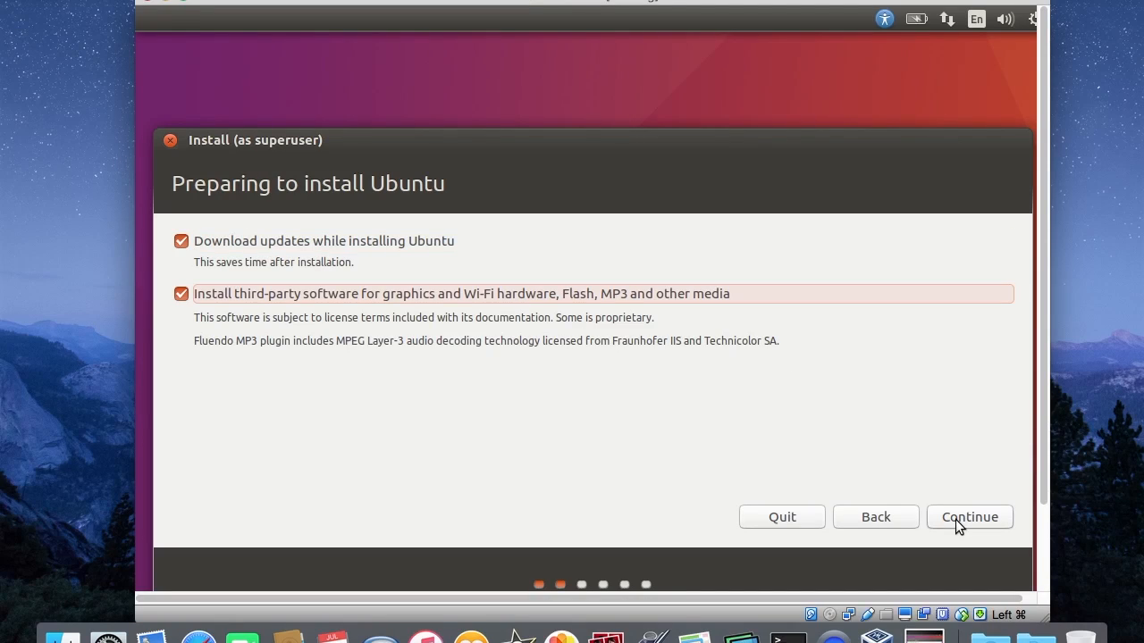
{"action": "left_click", "coordinate": [971, 517]}
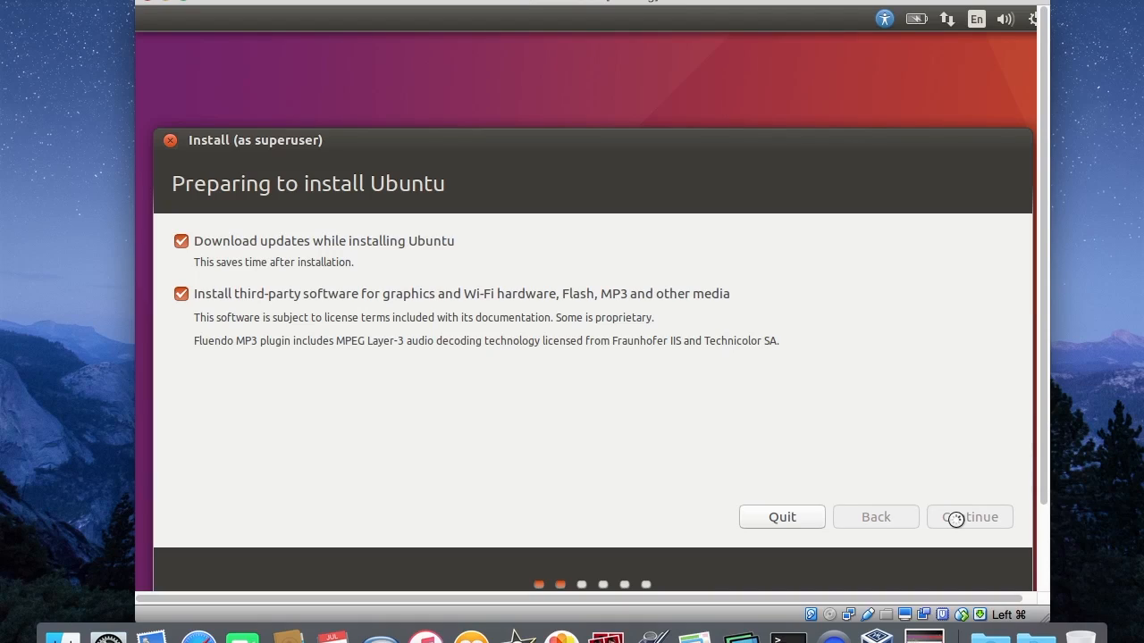
{"action": "left_click", "coordinate": [969, 516]}
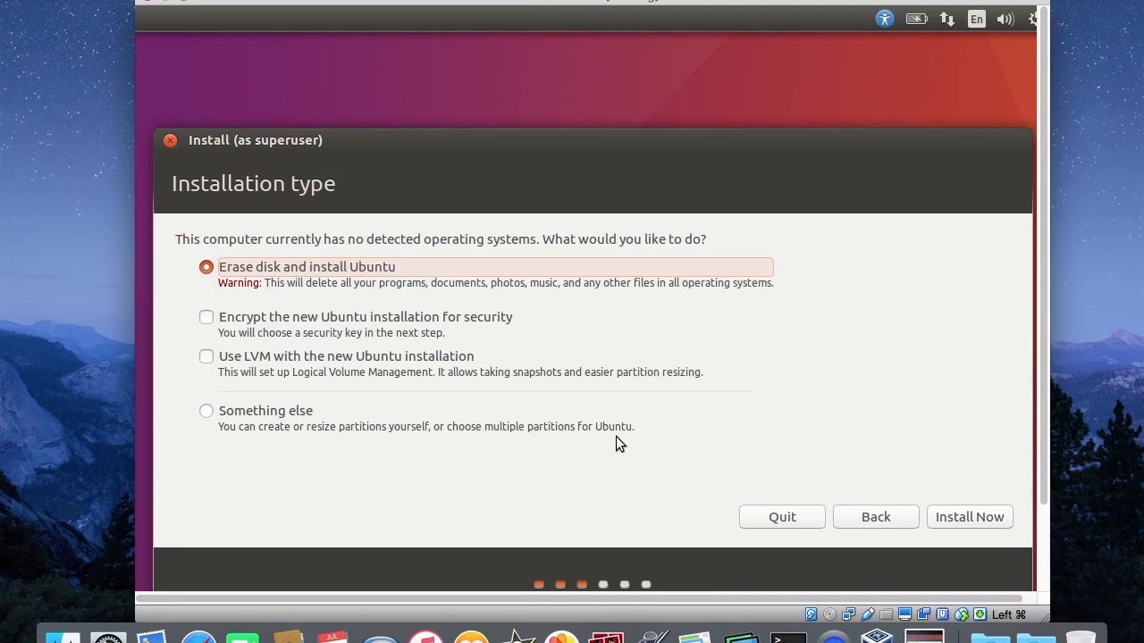
{"action": "mouse_move", "coordinate": [152, 243]}
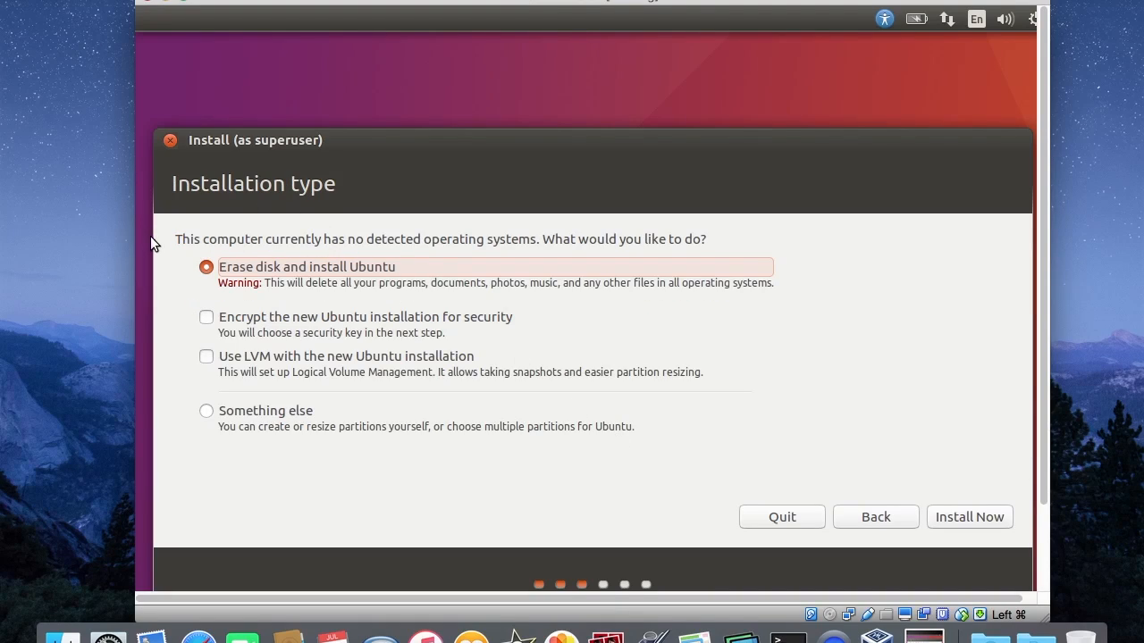
{"action": "mouse_move", "coordinate": [465, 324]}
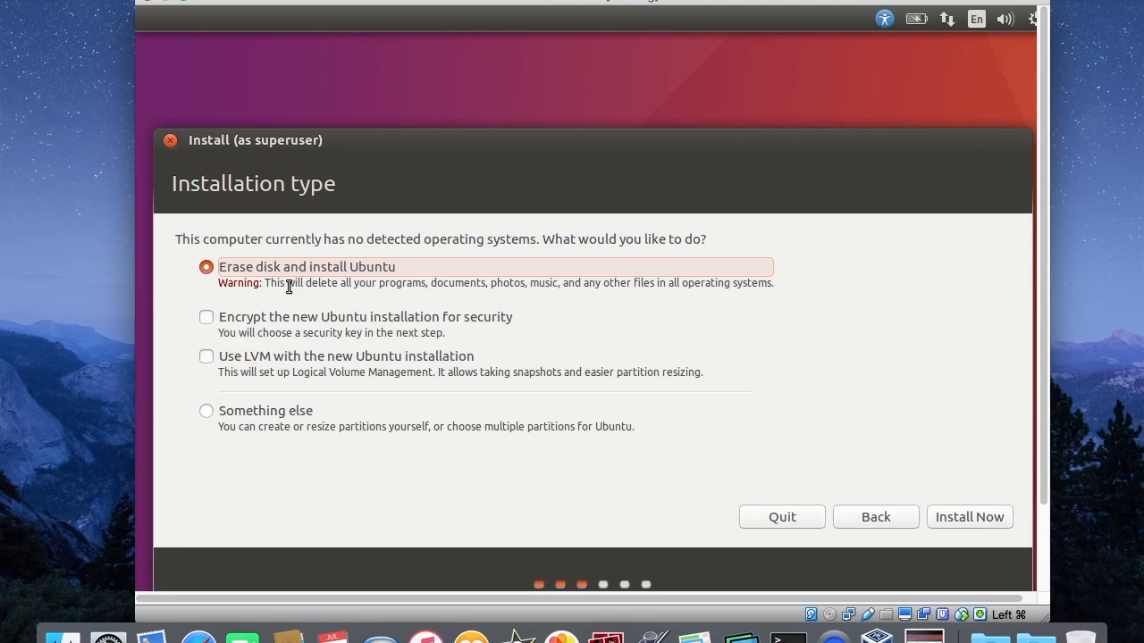
{"action": "mouse_move", "coordinate": [305, 277]}
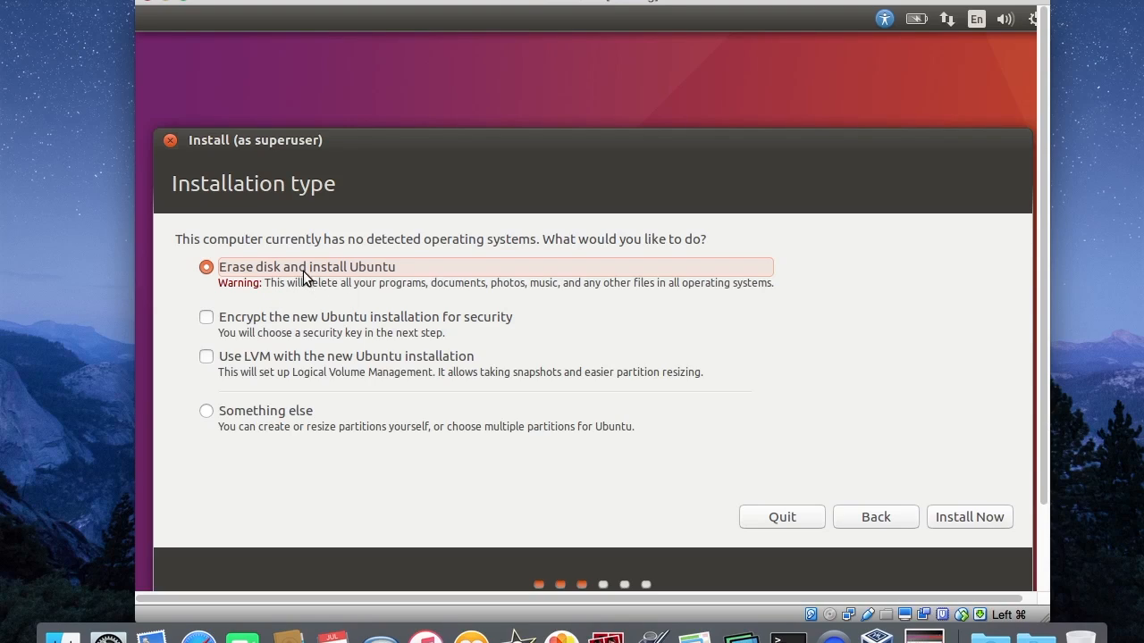
{"action": "mouse_move", "coordinate": [296, 273]}
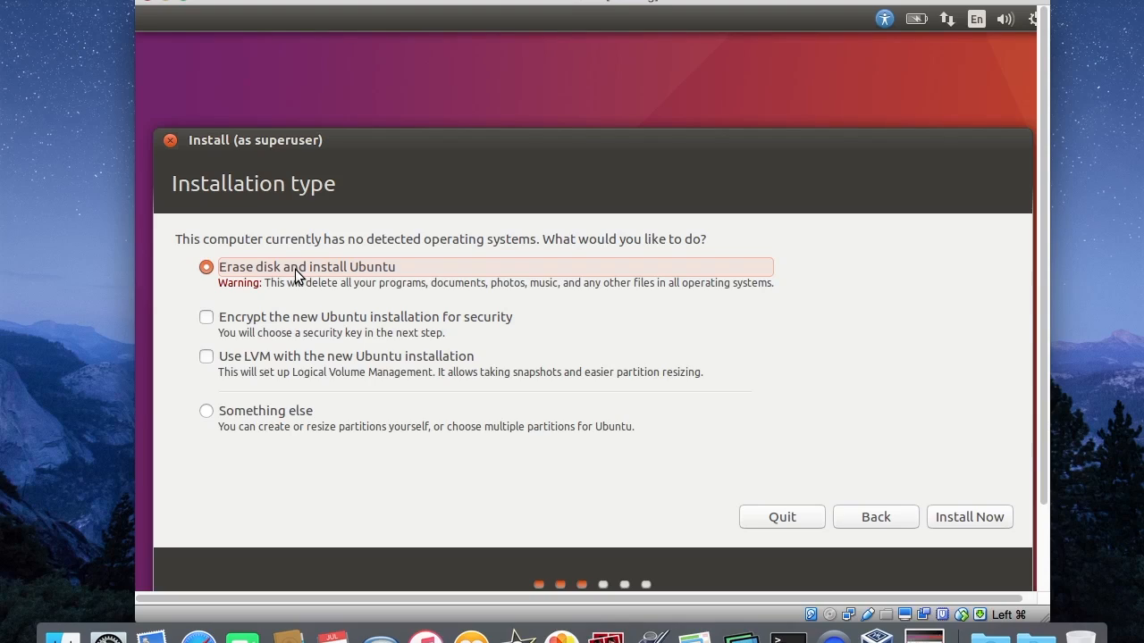
{"action": "mouse_move", "coordinate": [958, 522]}
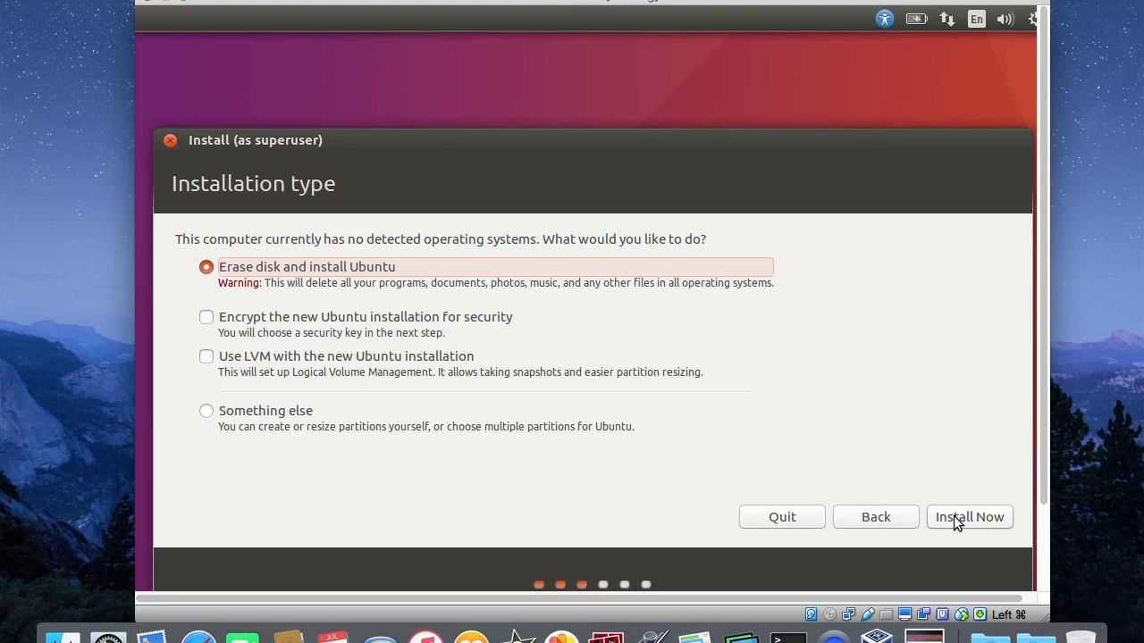
Install by erasing the whole virtual disk and confirm writing the partition changes
{"action": "left_click", "coordinate": [968, 516]}
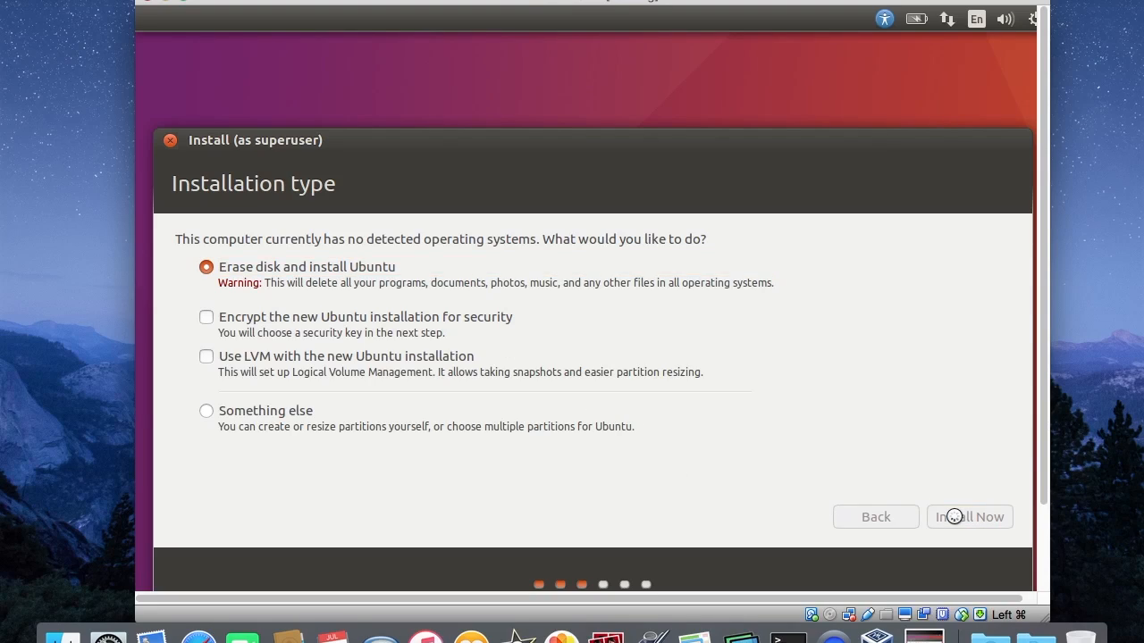
{"action": "left_click", "coordinate": [968, 516]}
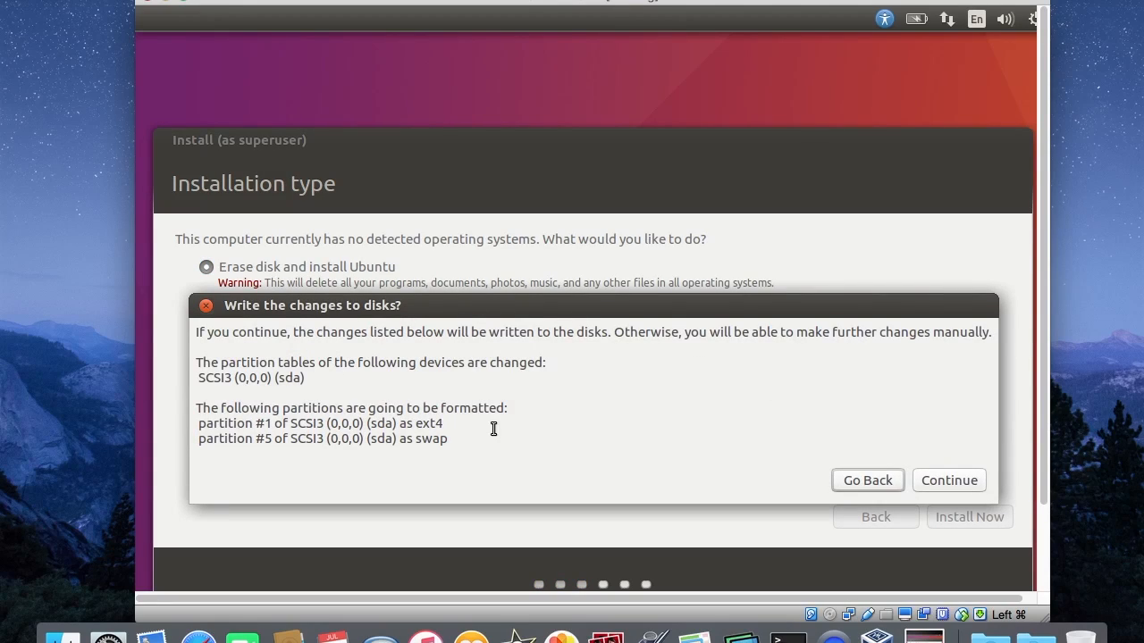
{"action": "mouse_move", "coordinate": [938, 482]}
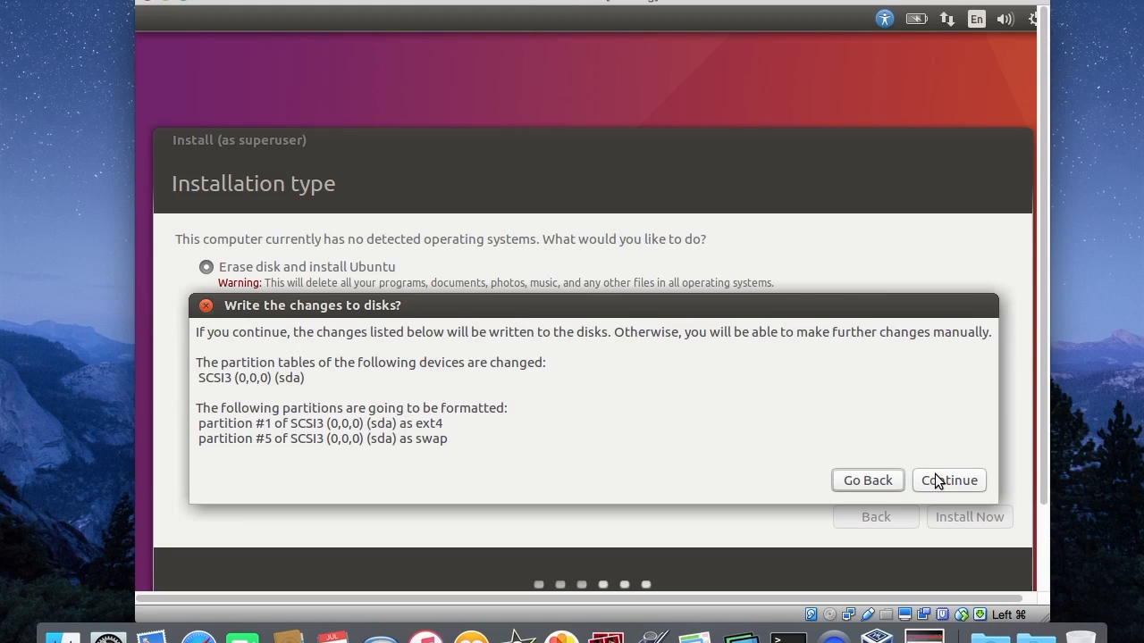
{"action": "left_click", "coordinate": [949, 479]}
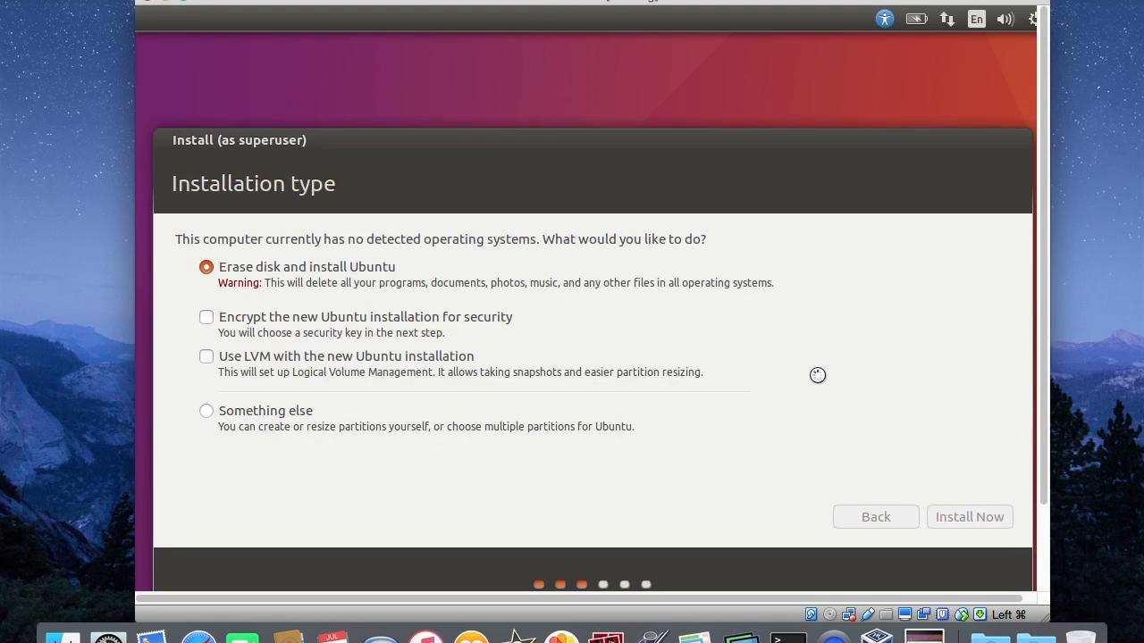
{"action": "left_click", "coordinate": [969, 516]}
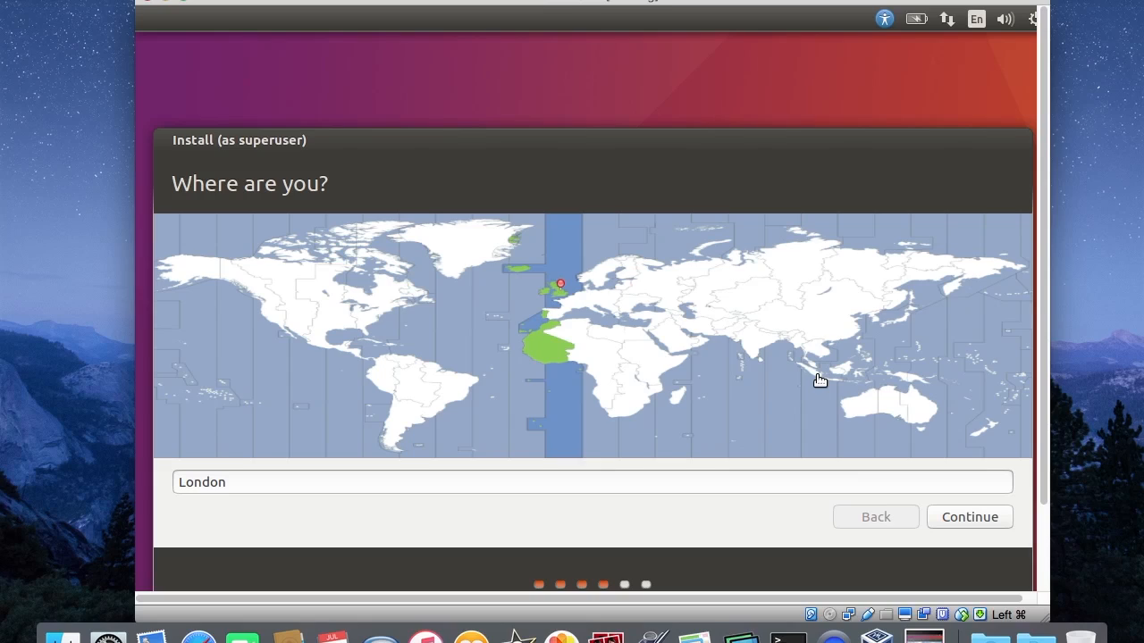
{"action": "mouse_move", "coordinate": [604, 374]}
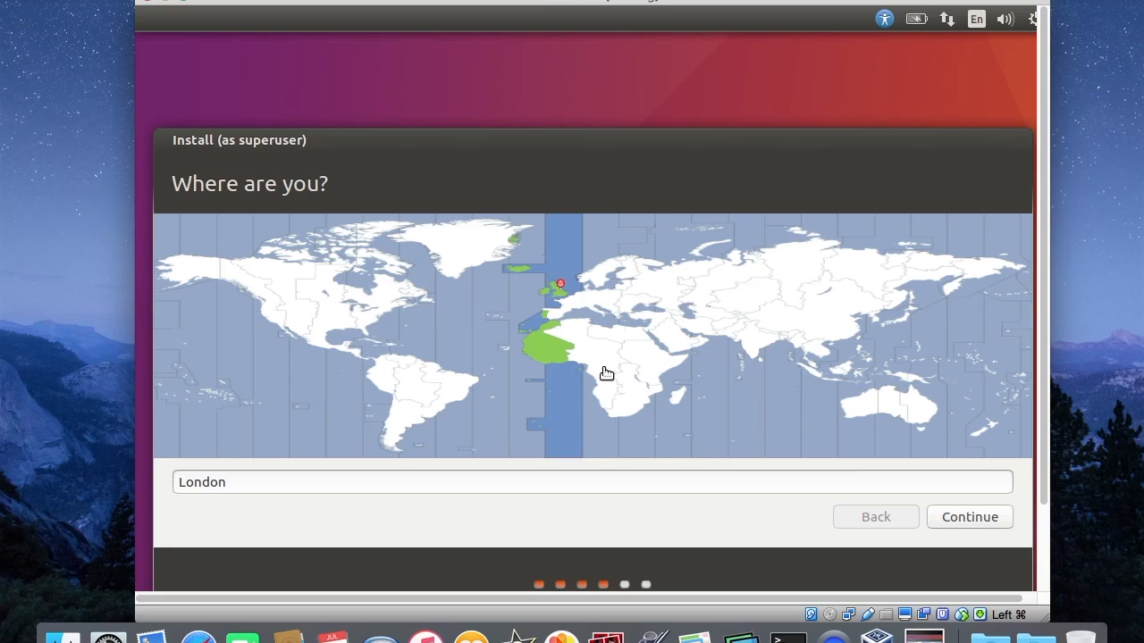
{"action": "mouse_move", "coordinate": [947, 522]}
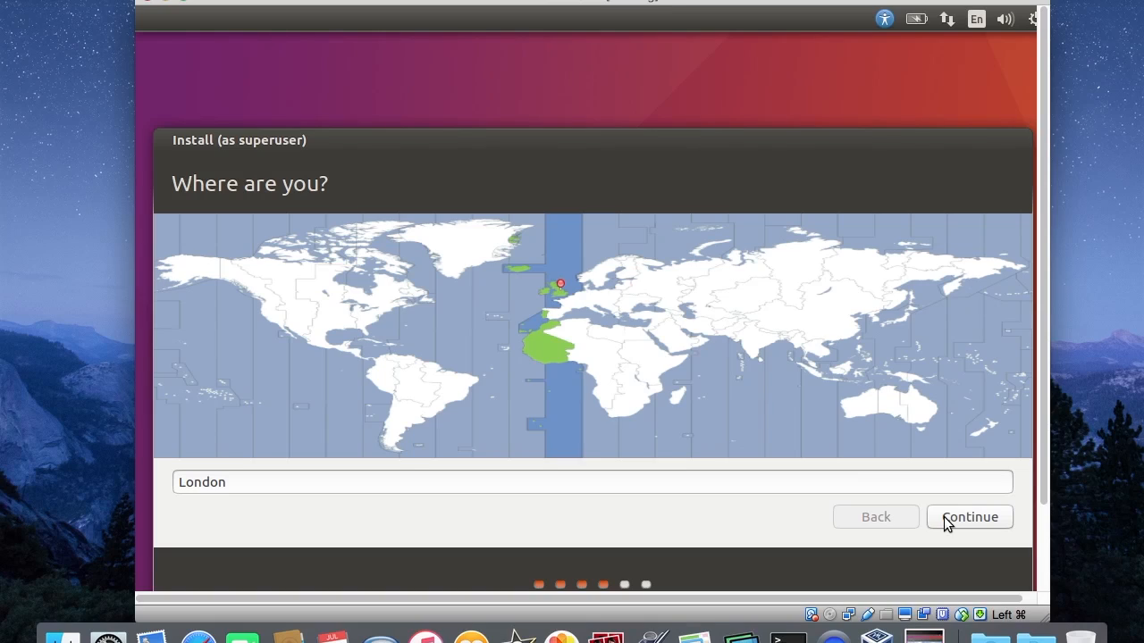
Keep London as the time zone and choose the English (UK, Macintosh) keyboard layout
{"action": "left_click", "coordinate": [969, 517]}
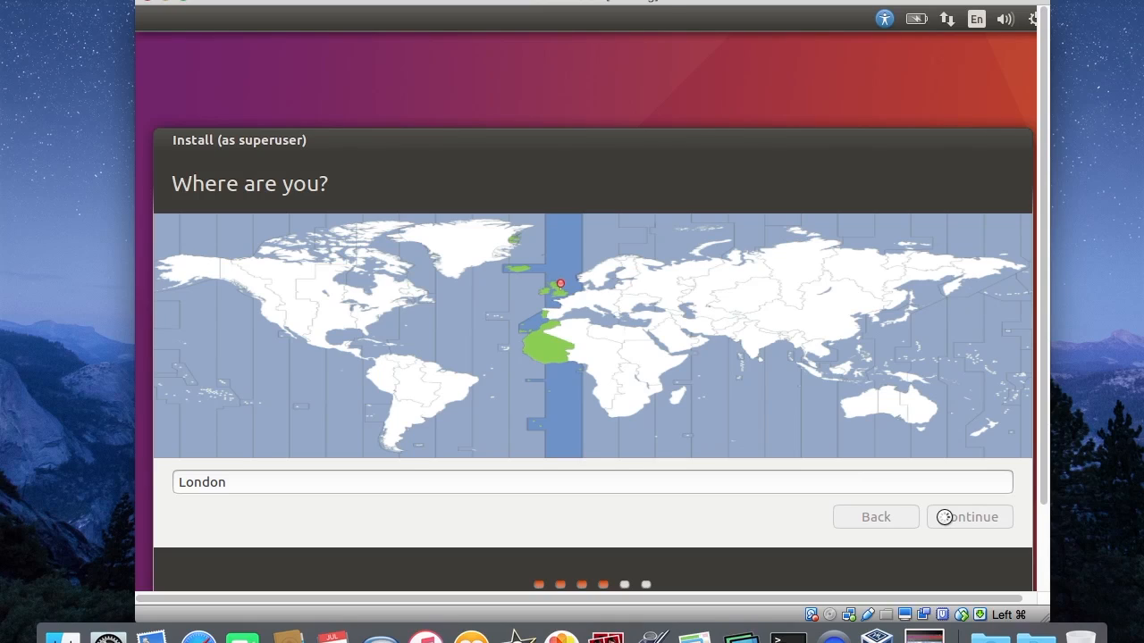
{"action": "left_click", "coordinate": [968, 516]}
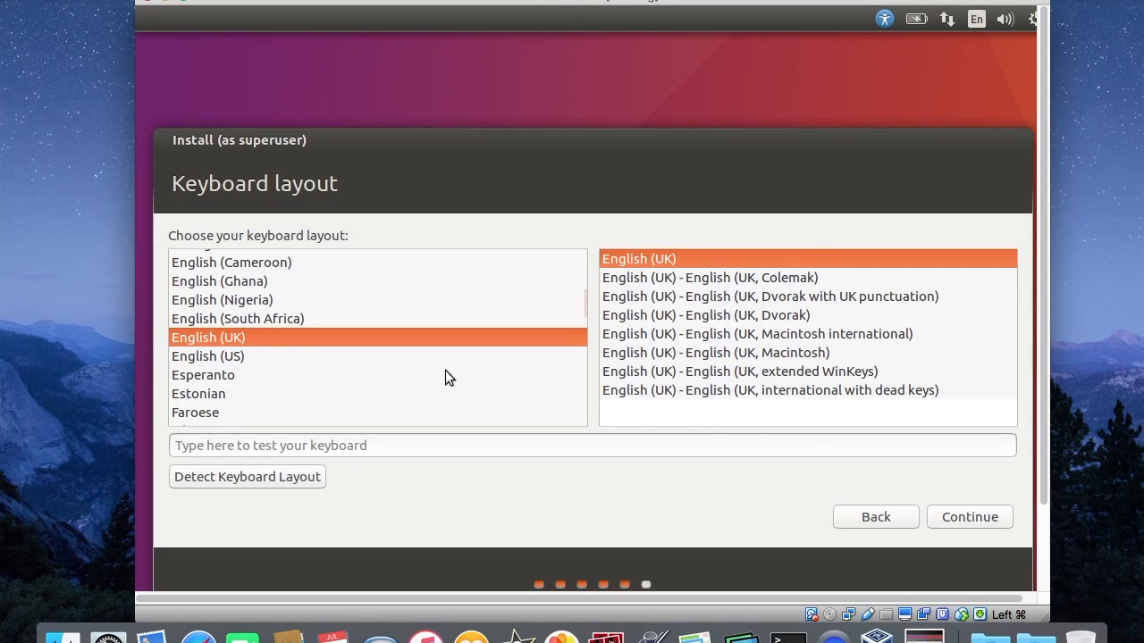
{"action": "mouse_move", "coordinate": [261, 347]}
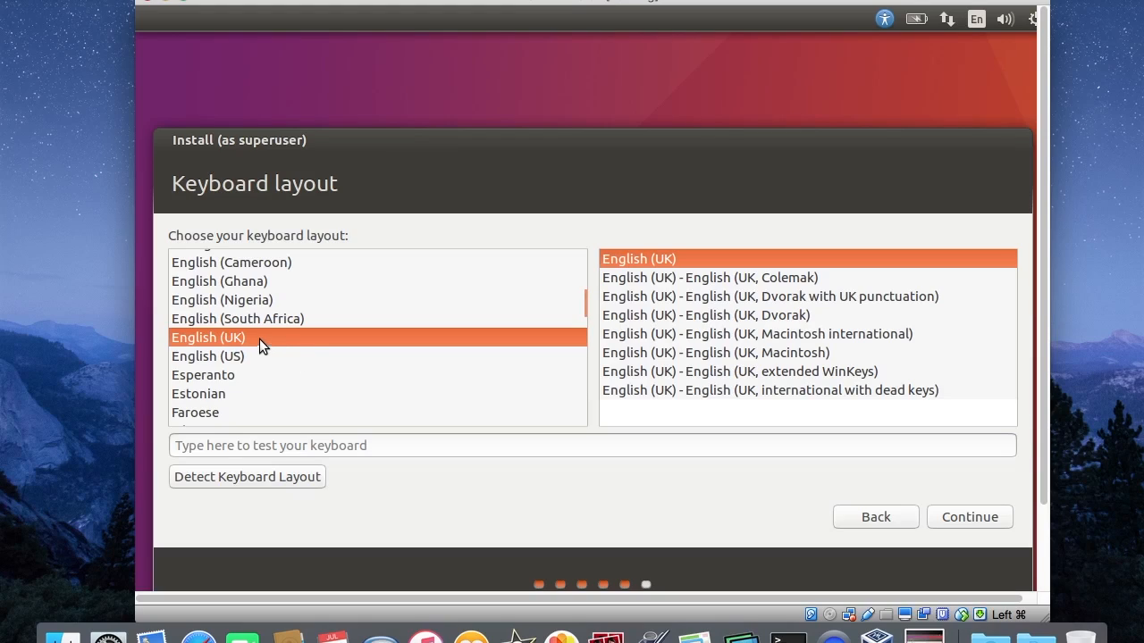
{"action": "mouse_move", "coordinate": [302, 347]}
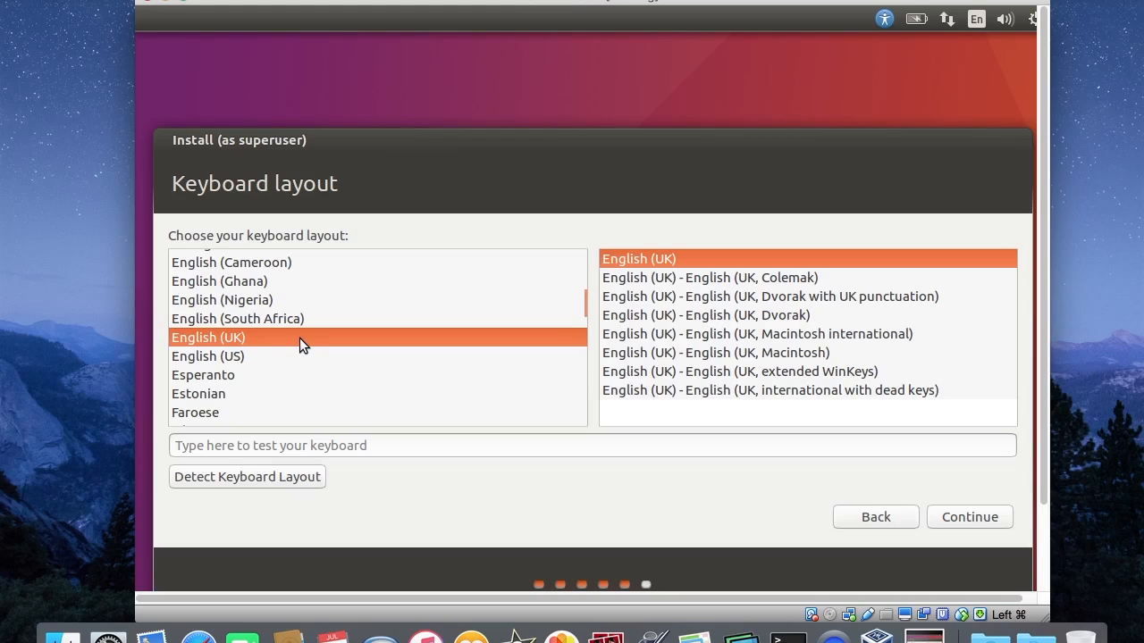
{"action": "mouse_move", "coordinate": [631, 284]}
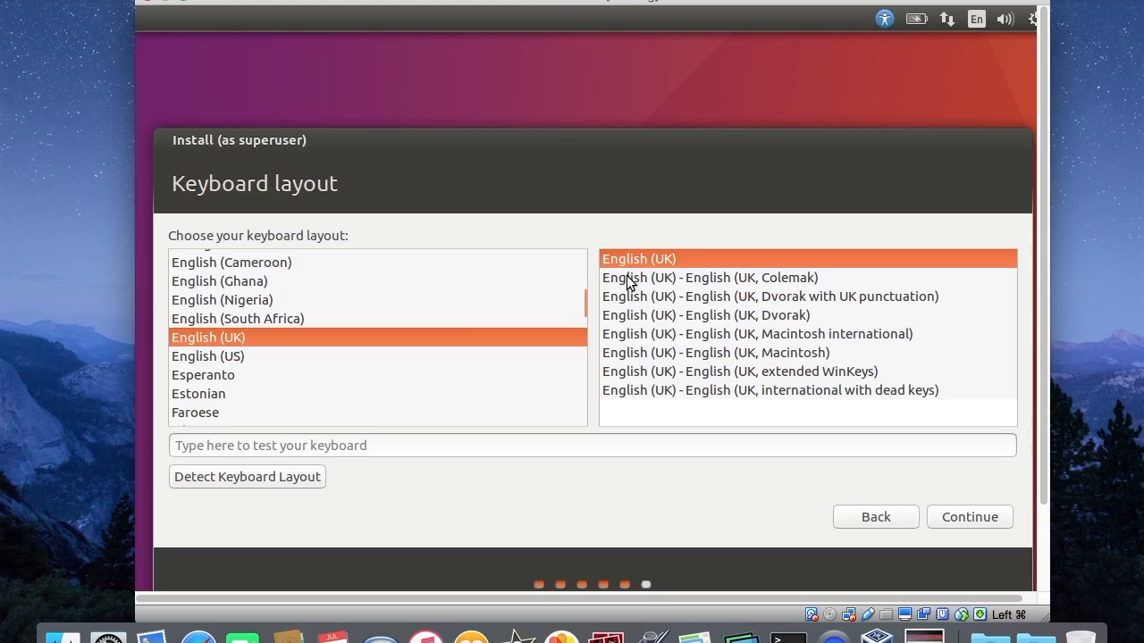
{"action": "mouse_move", "coordinate": [647, 358]}
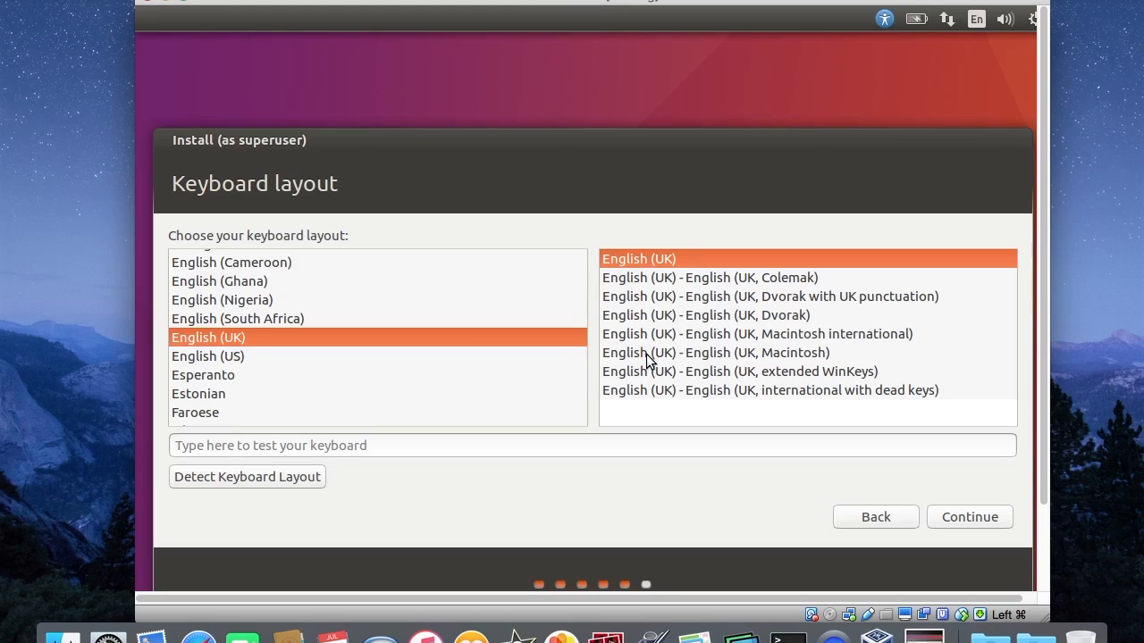
{"action": "mouse_move", "coordinate": [655, 365]}
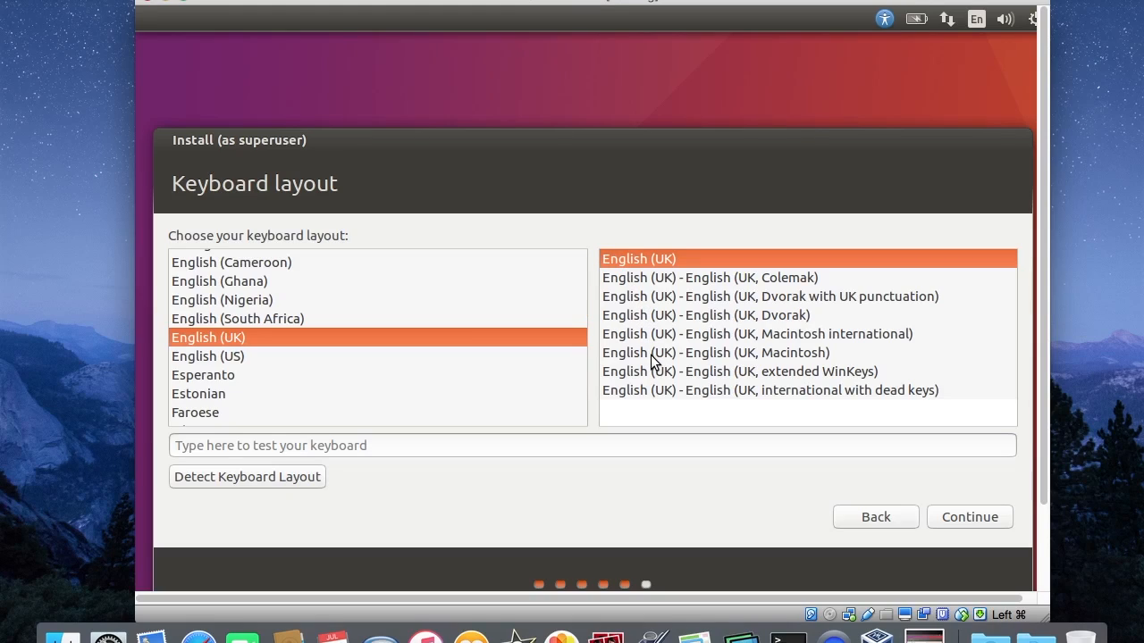
{"action": "mouse_move", "coordinate": [706, 362]}
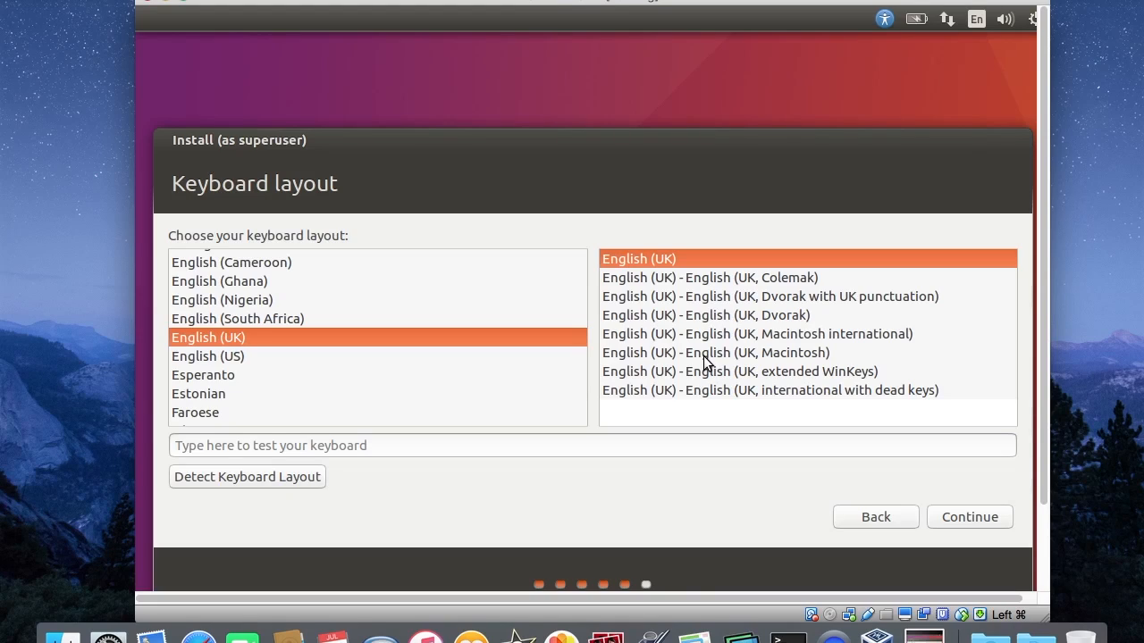
{"action": "left_click", "coordinate": [715, 352]}
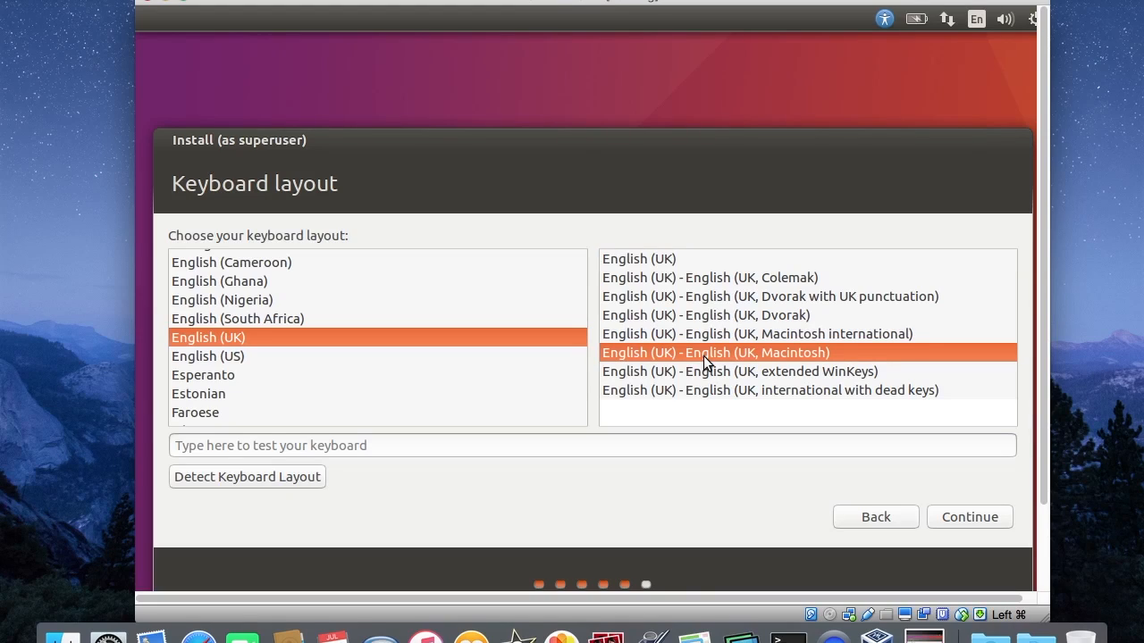
{"action": "mouse_move", "coordinate": [933, 548]}
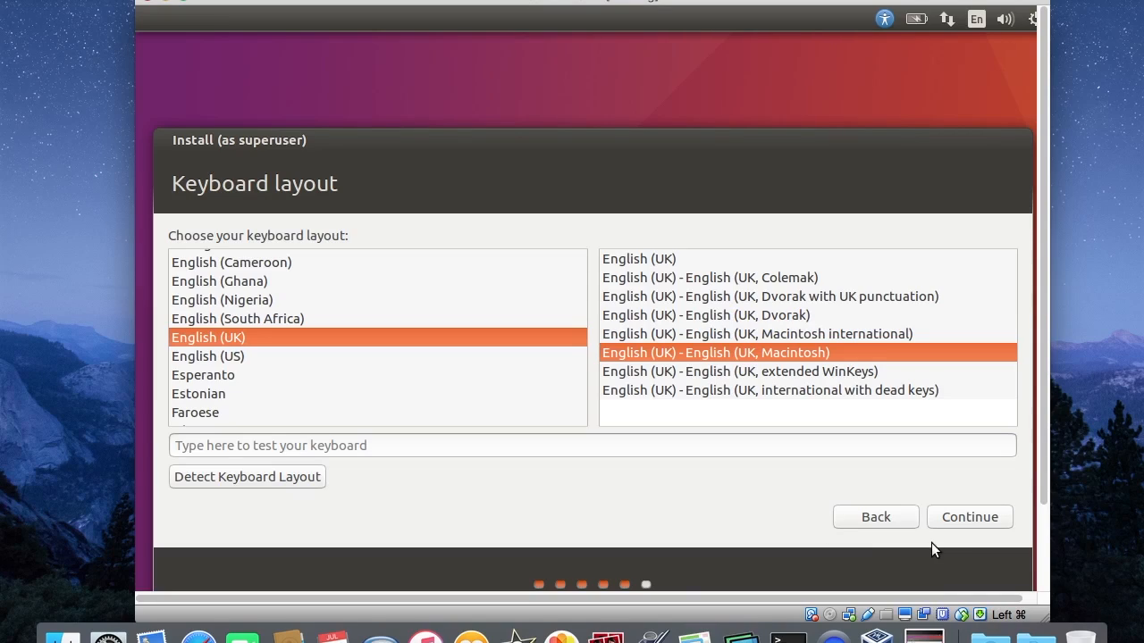
{"action": "mouse_move", "coordinate": [965, 522]}
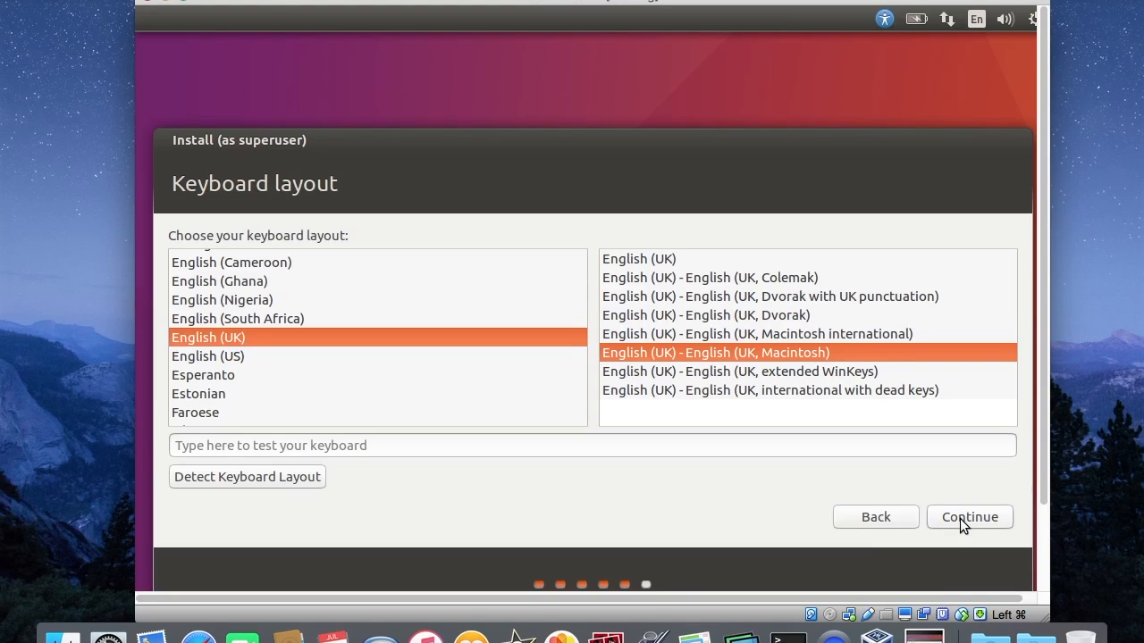
{"action": "left_click", "coordinate": [968, 517]}
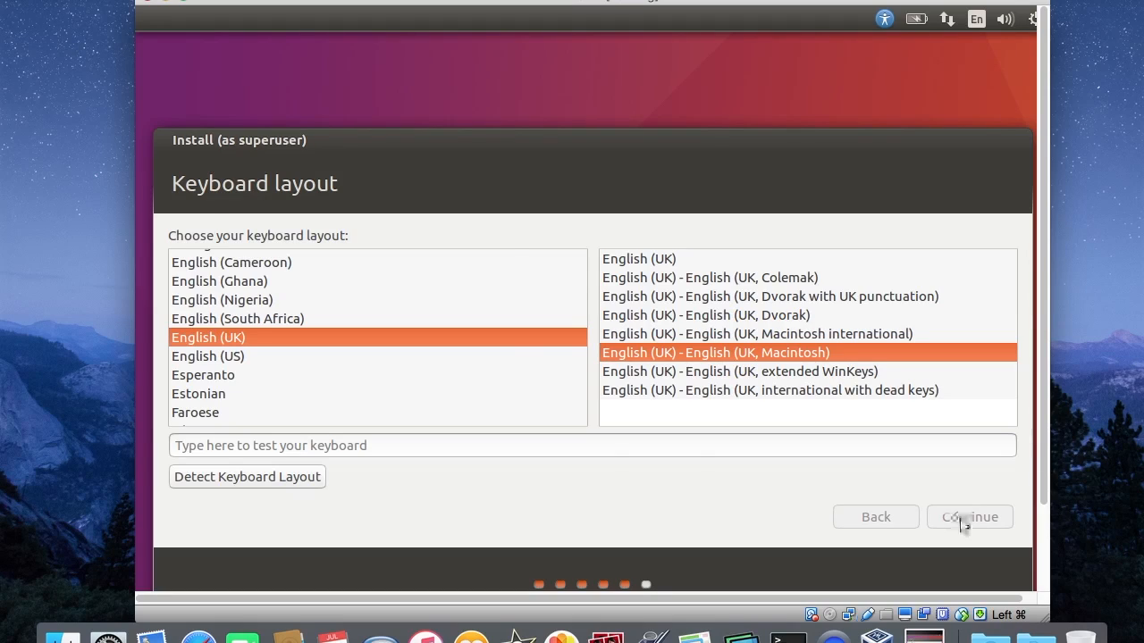
{"action": "left_click", "coordinate": [969, 516]}
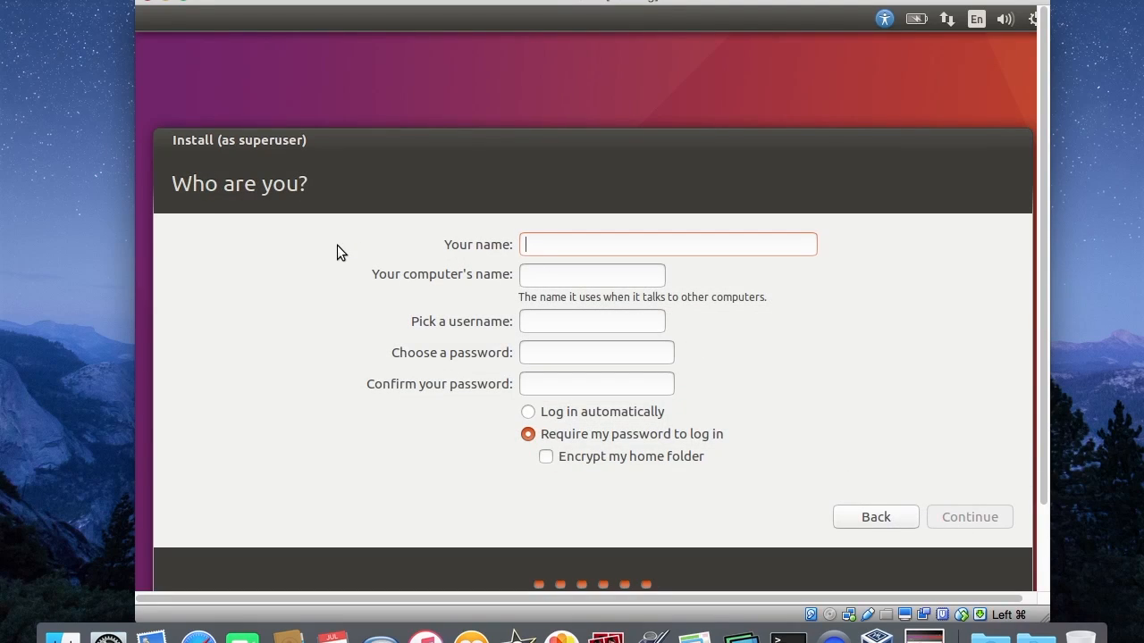
Enter the user's name, username and a login-required password, then begin installing
{"action": "type", "text": "Tony McDon"}
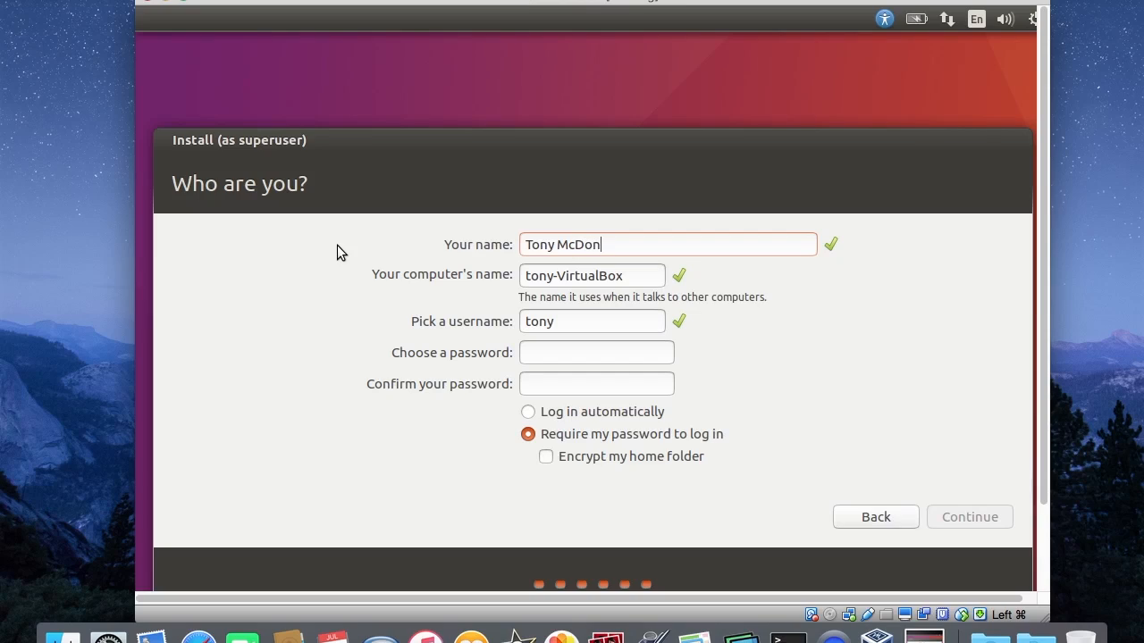
{"action": "type", "text": "a"}
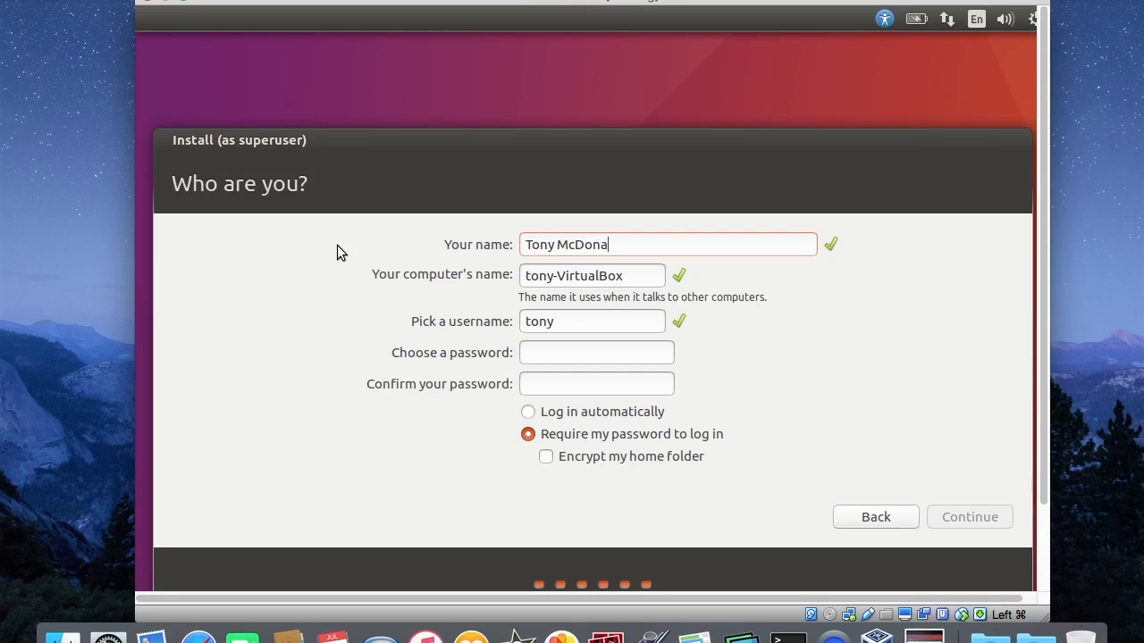
{"action": "type", "text": "ld"}
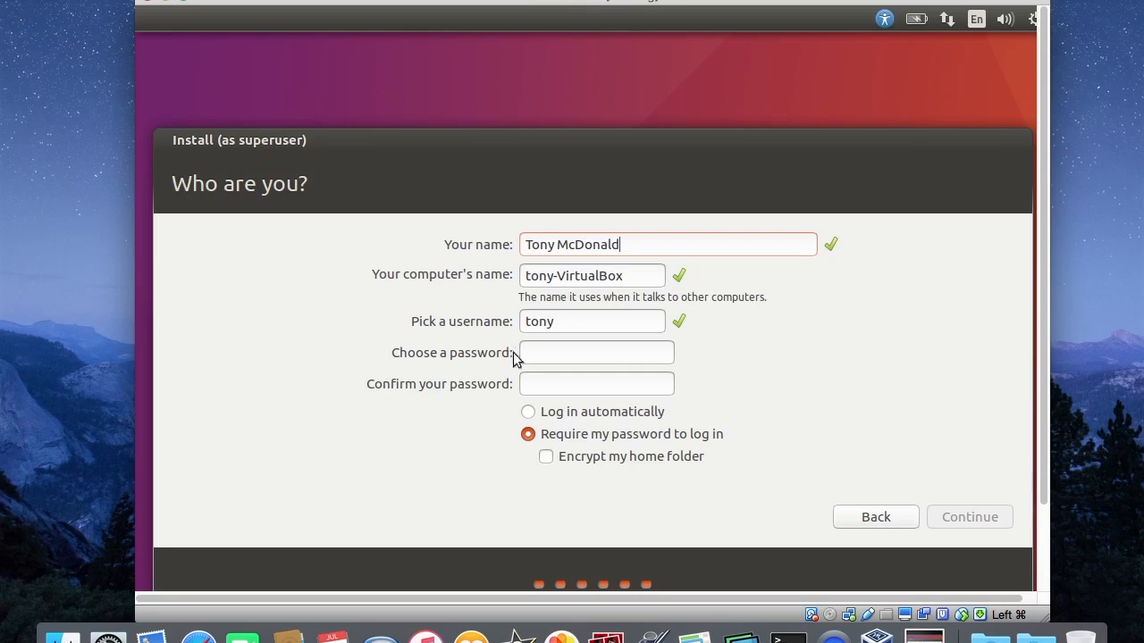
{"action": "left_click", "coordinate": [595, 352]}
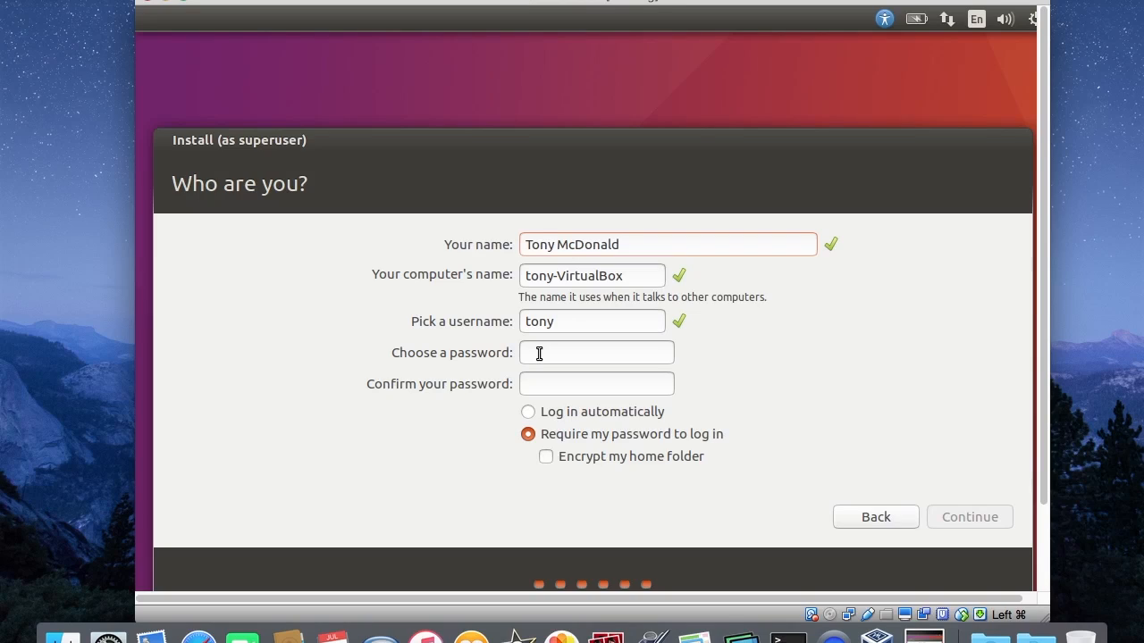
{"action": "left_click", "coordinate": [597, 354]}
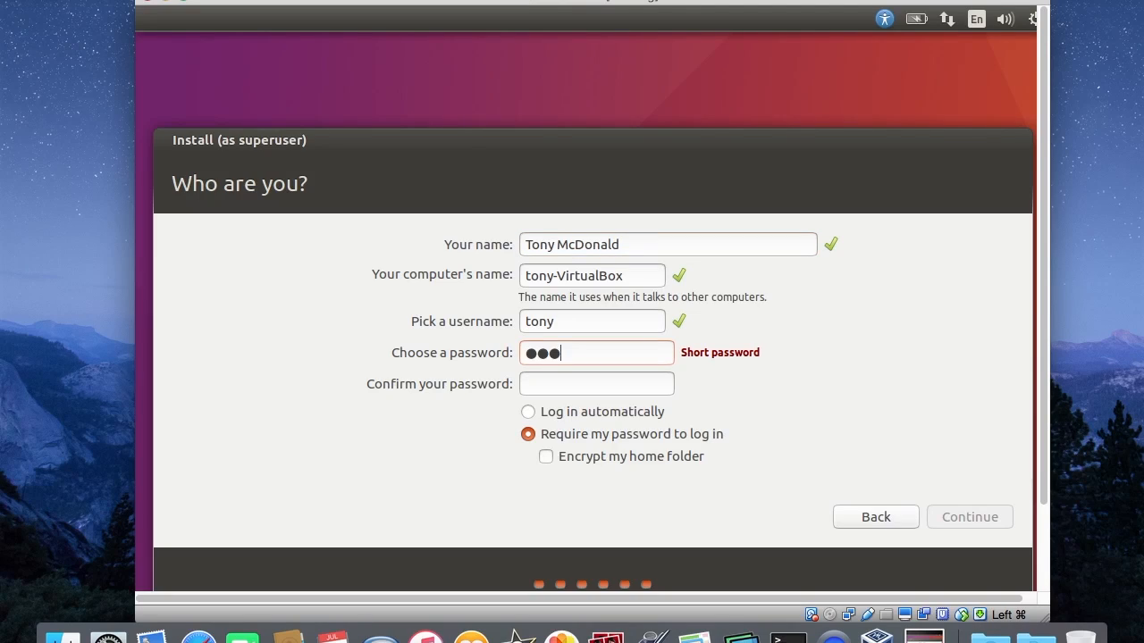
{"action": "type", "text": "x"}
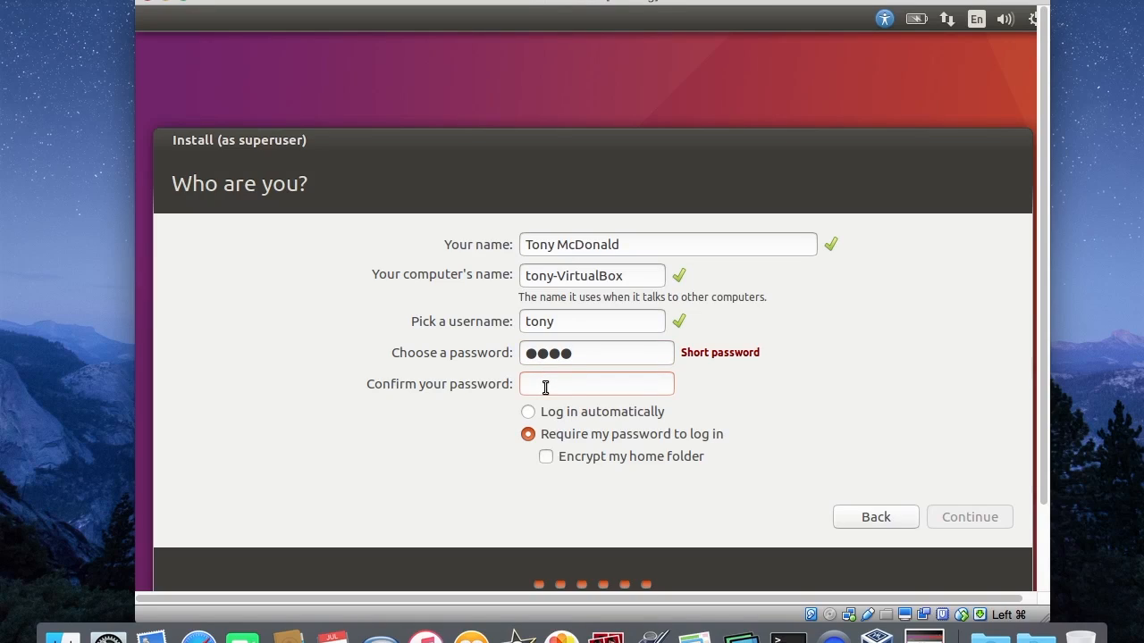
{"action": "type", "text": "••••"}
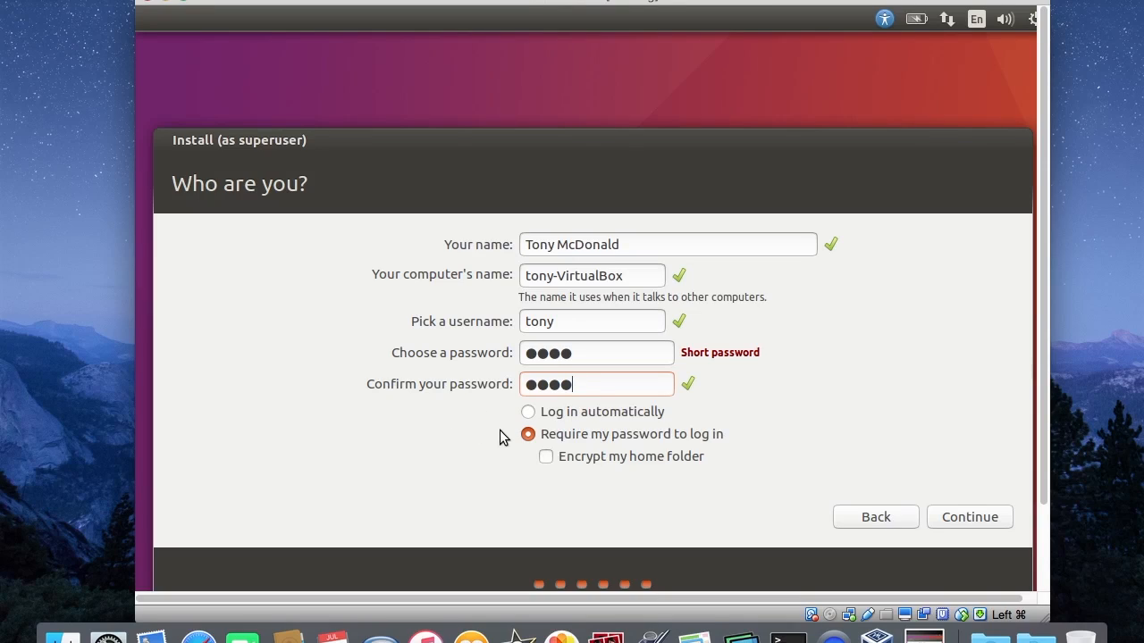
{"action": "mouse_move", "coordinate": [618, 475]}
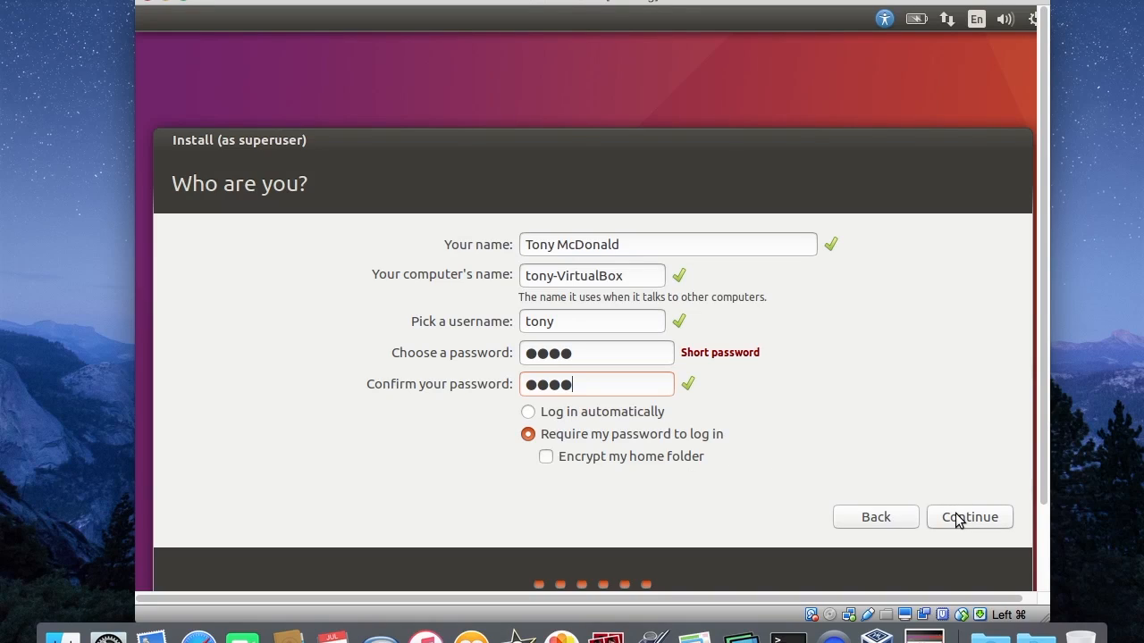
{"action": "mouse_move", "coordinate": [956, 511]}
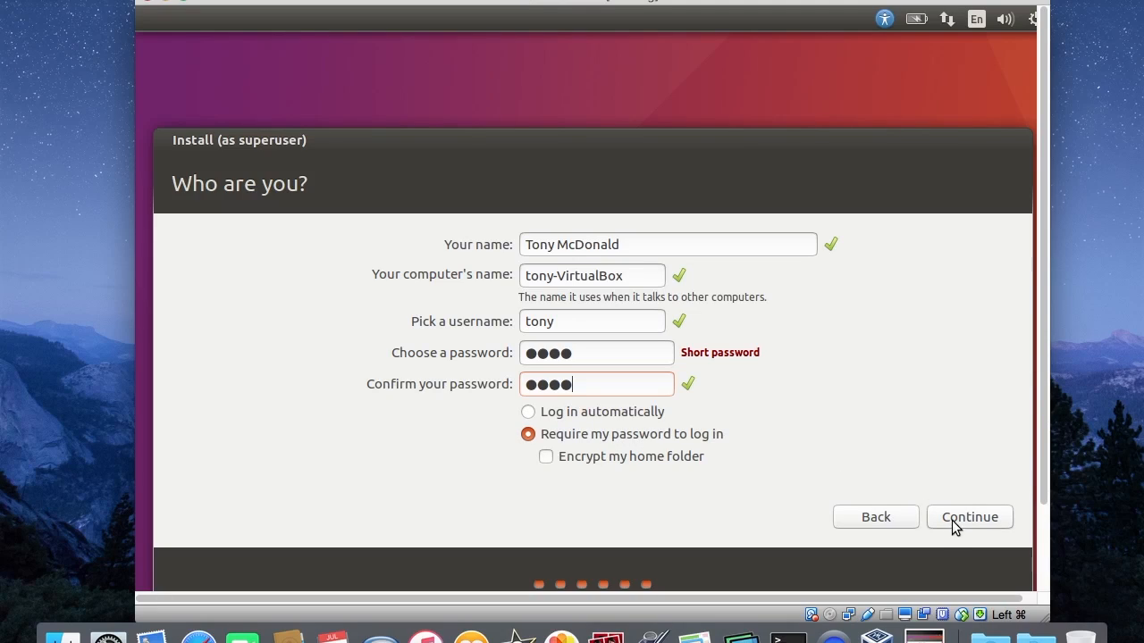
{"action": "left_click", "coordinate": [969, 517]}
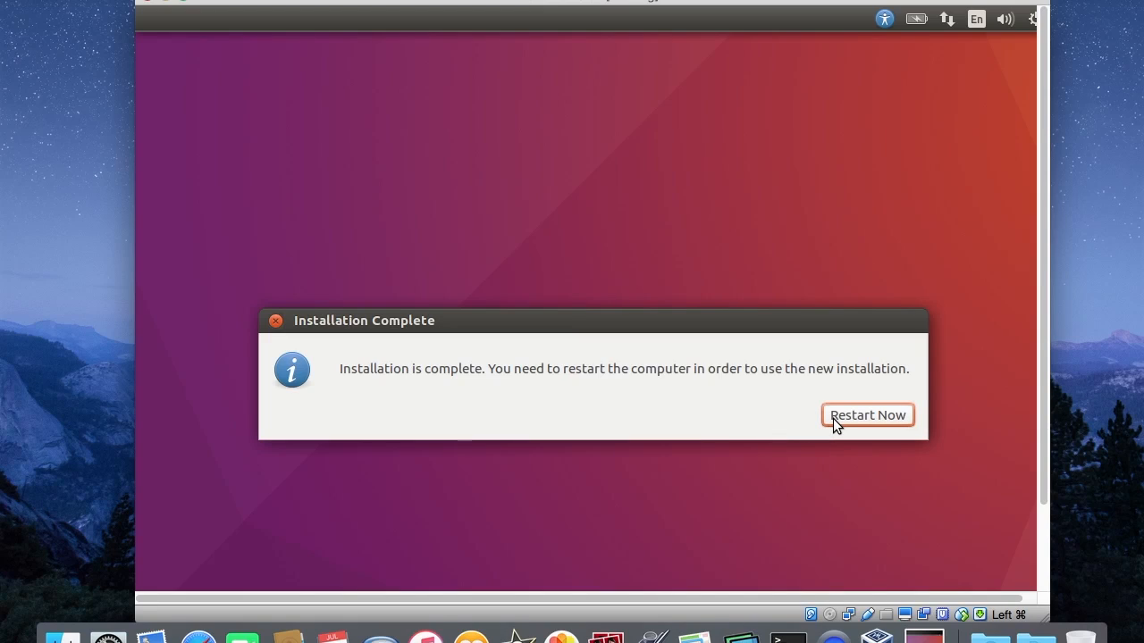
Restart the machine into the new installation from the Installation Complete dialog
{"action": "left_click", "coordinate": [868, 415]}
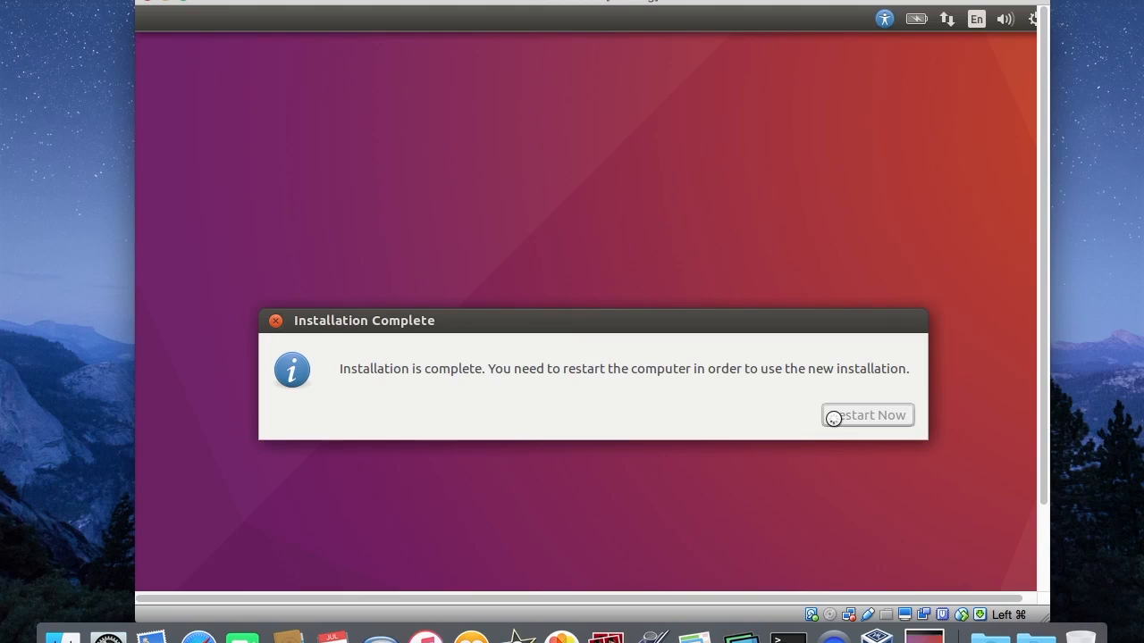
{"action": "left_click", "coordinate": [869, 415]}
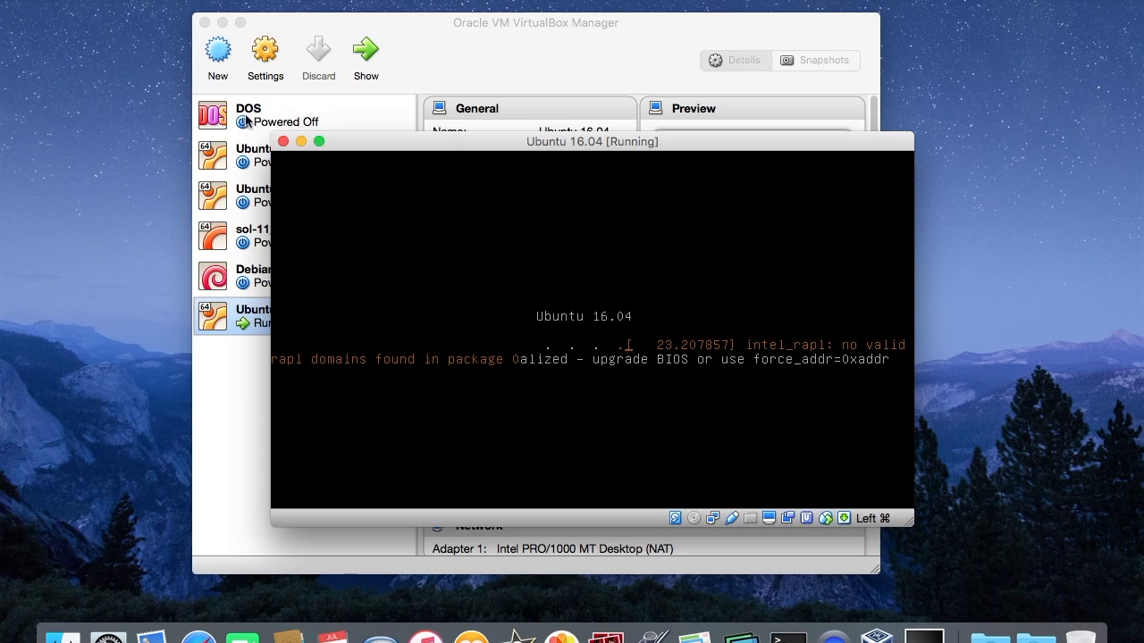
Close the VM window choosing 'Power off the machine' so it lists as Powered Off
{"action": "left_click", "coordinate": [282, 141]}
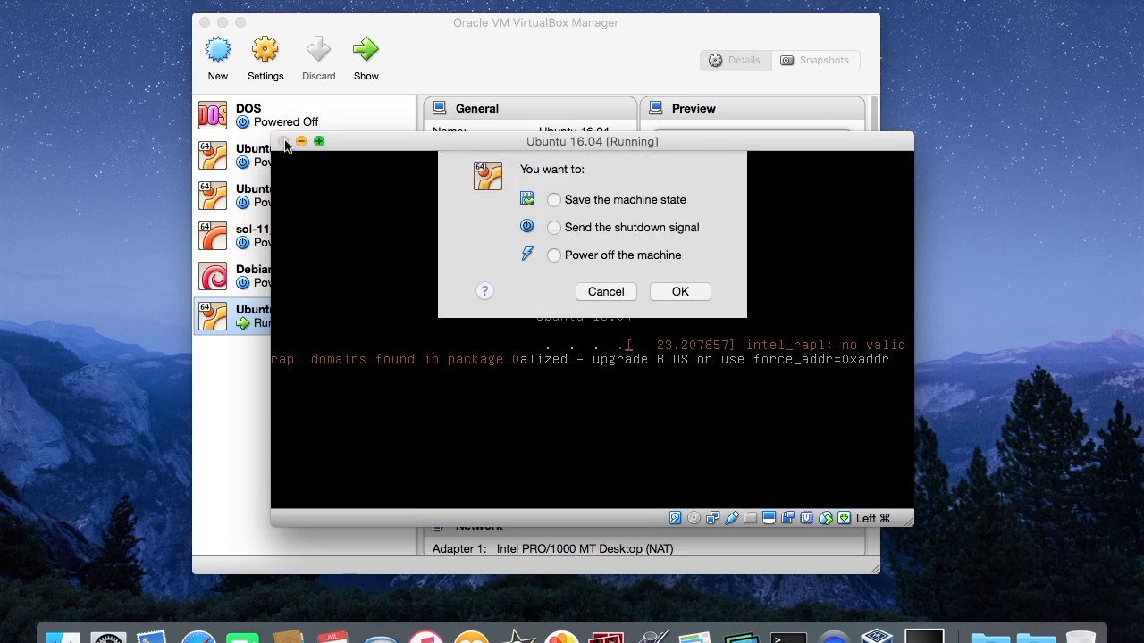
{"action": "left_click", "coordinate": [554, 262]}
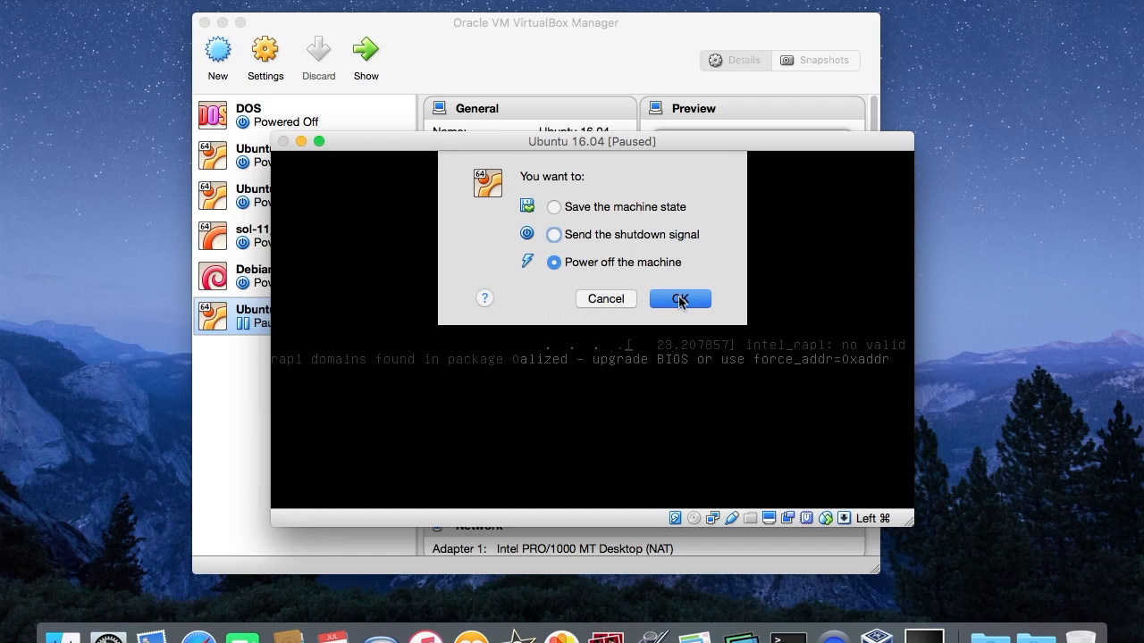
{"action": "mouse_move", "coordinate": [658, 279]}
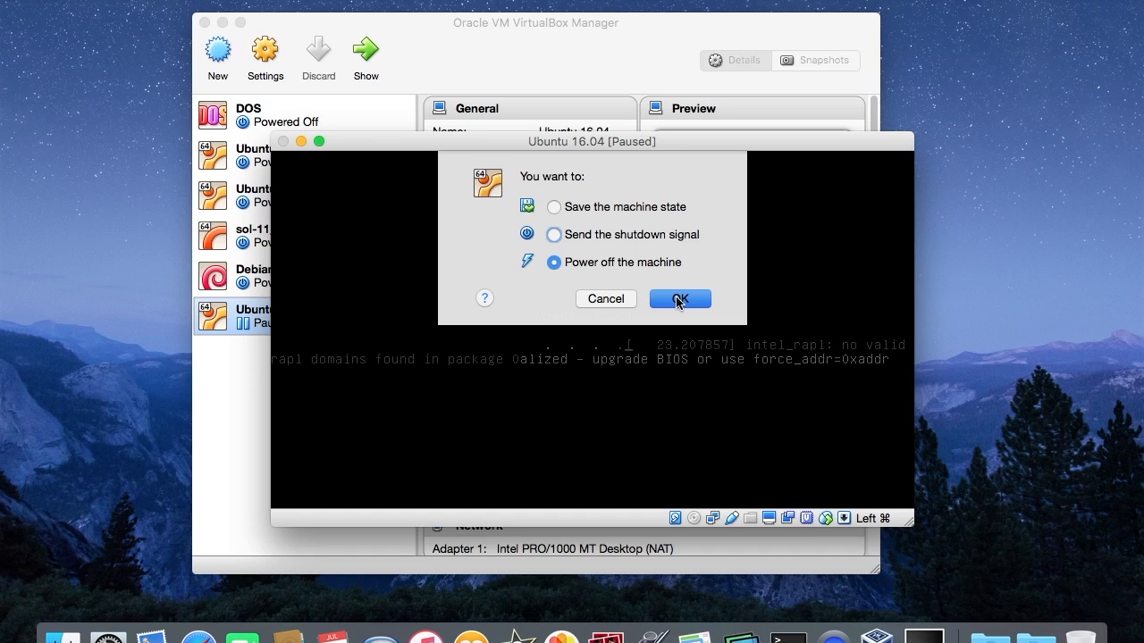
{"action": "left_click", "coordinate": [679, 298]}
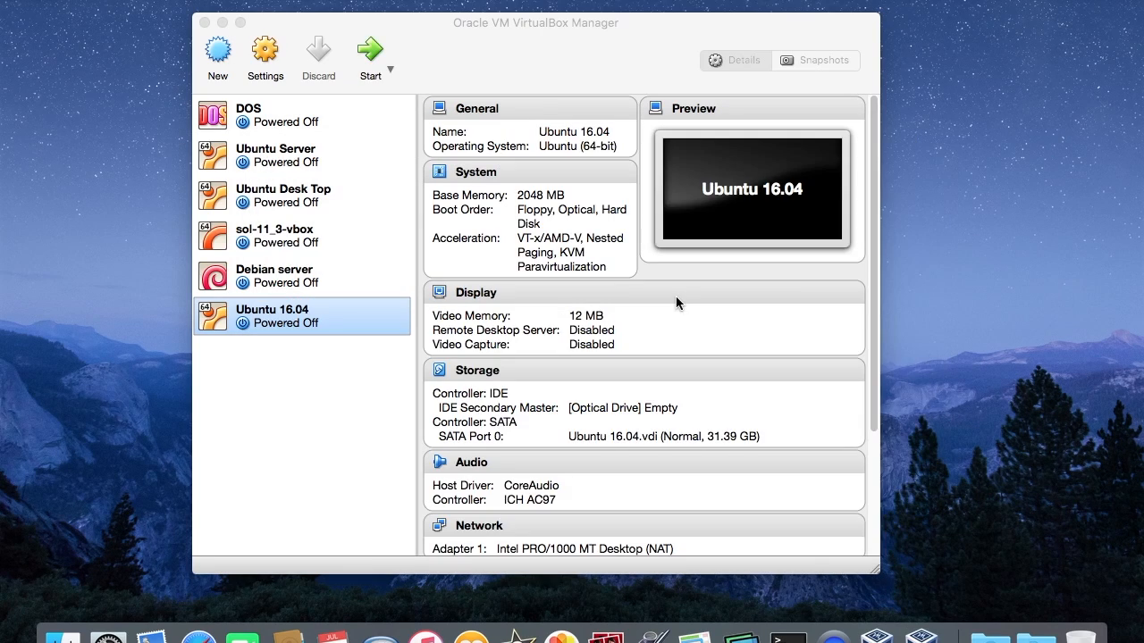
{"action": "mouse_move", "coordinate": [180, 377]}
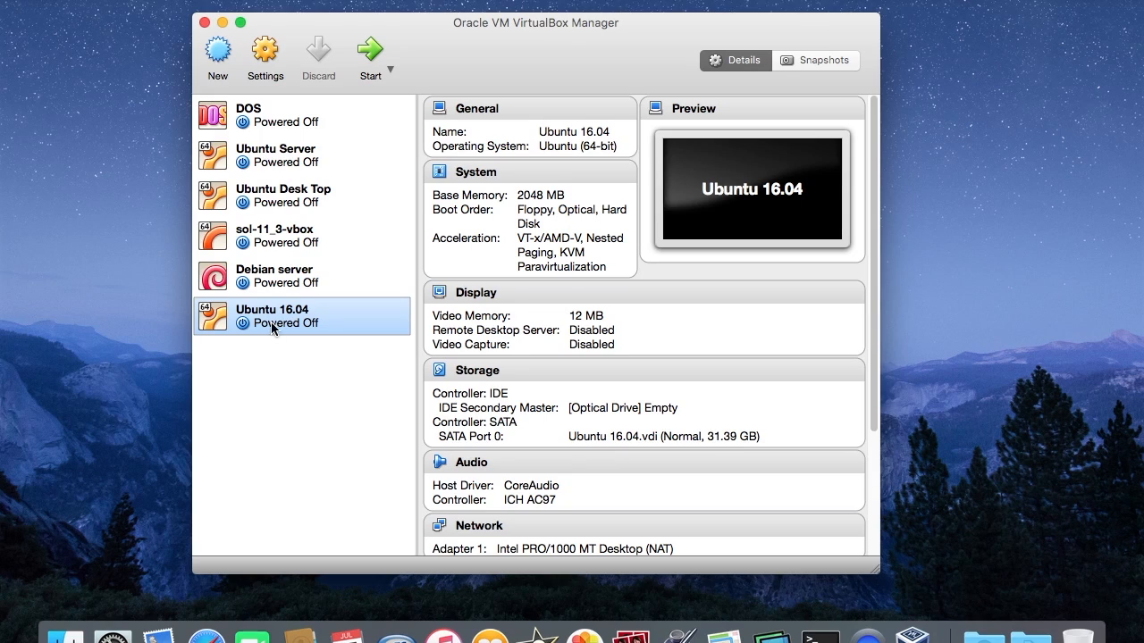
{"action": "mouse_move", "coordinate": [377, 52]}
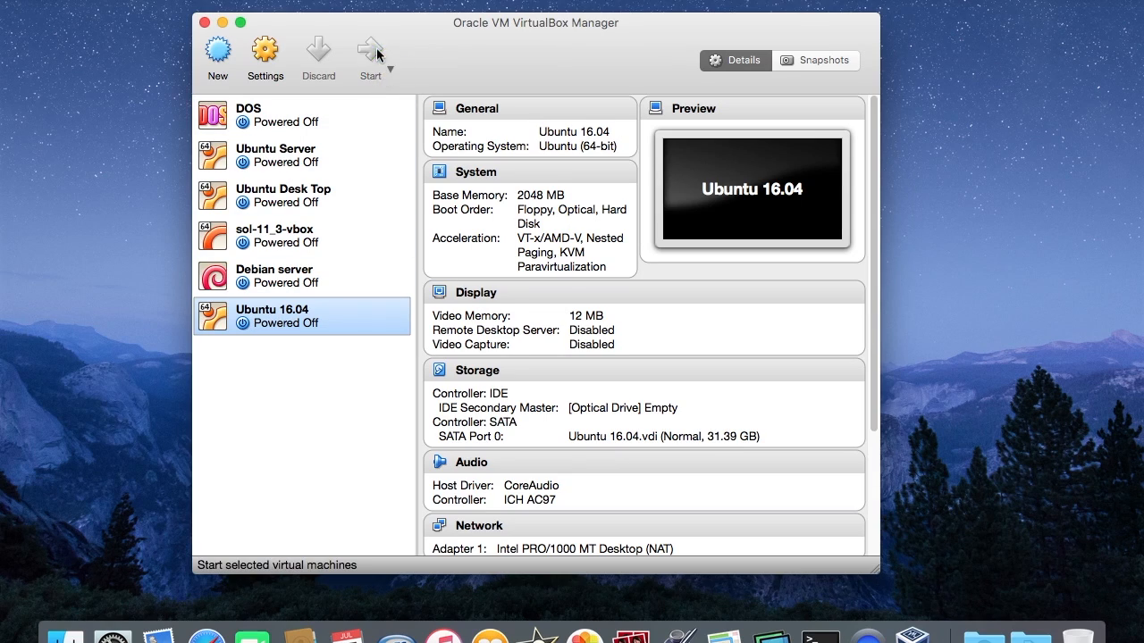
{"action": "mouse_move", "coordinate": [375, 50]}
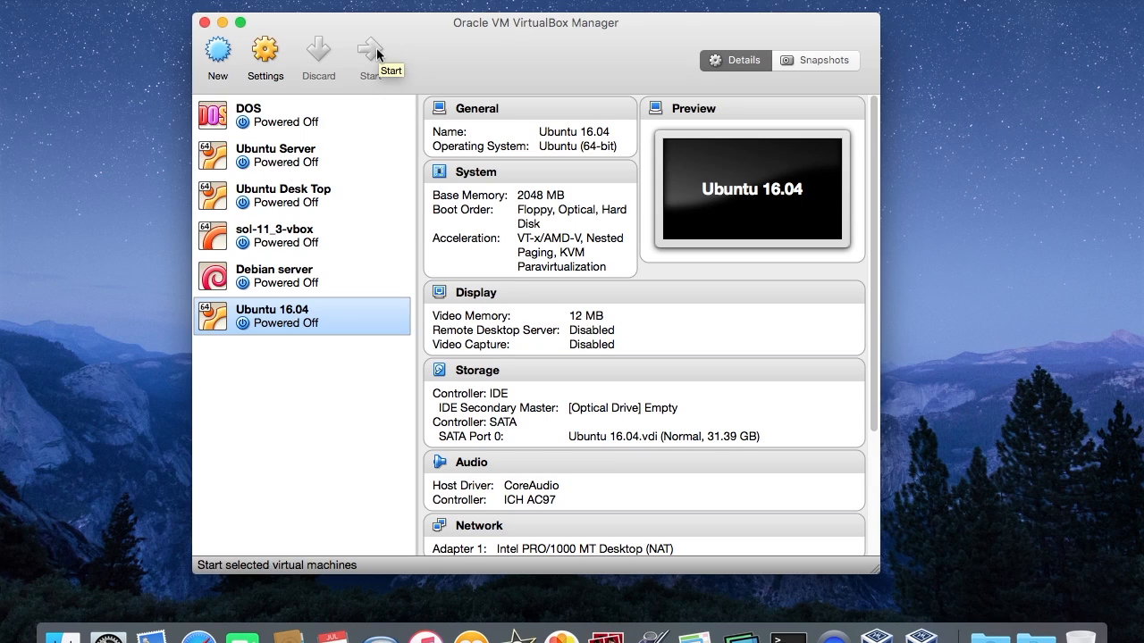
Start the Ubuntu 16.04 machine and sign in with the password to reach the desktop
{"action": "left_click", "coordinate": [366, 45]}
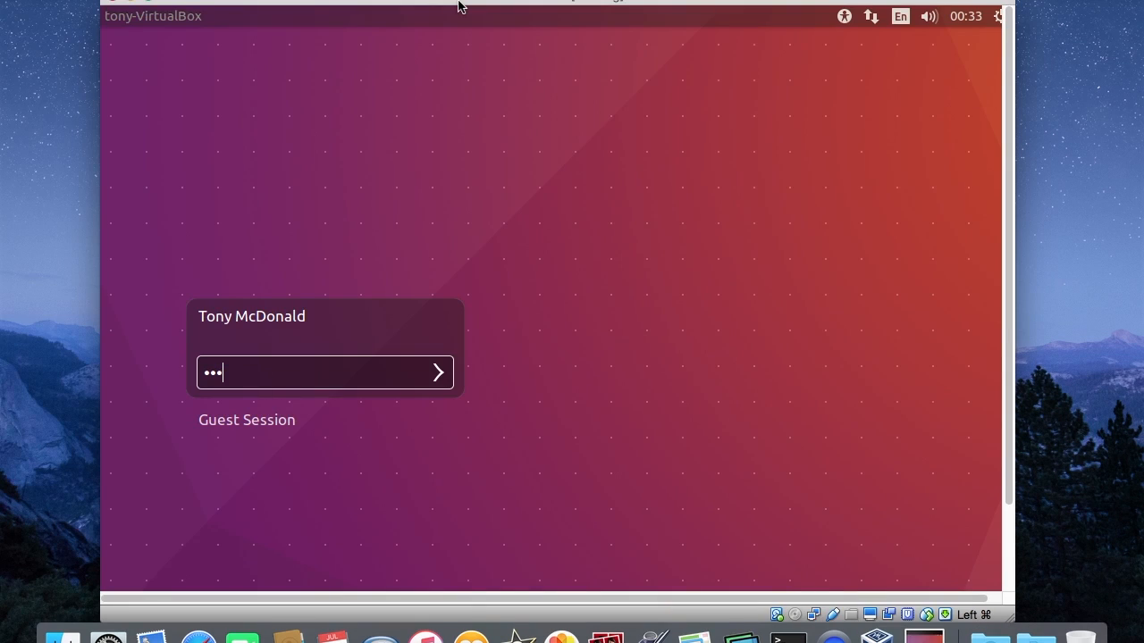
{"action": "type", "text": "*"}
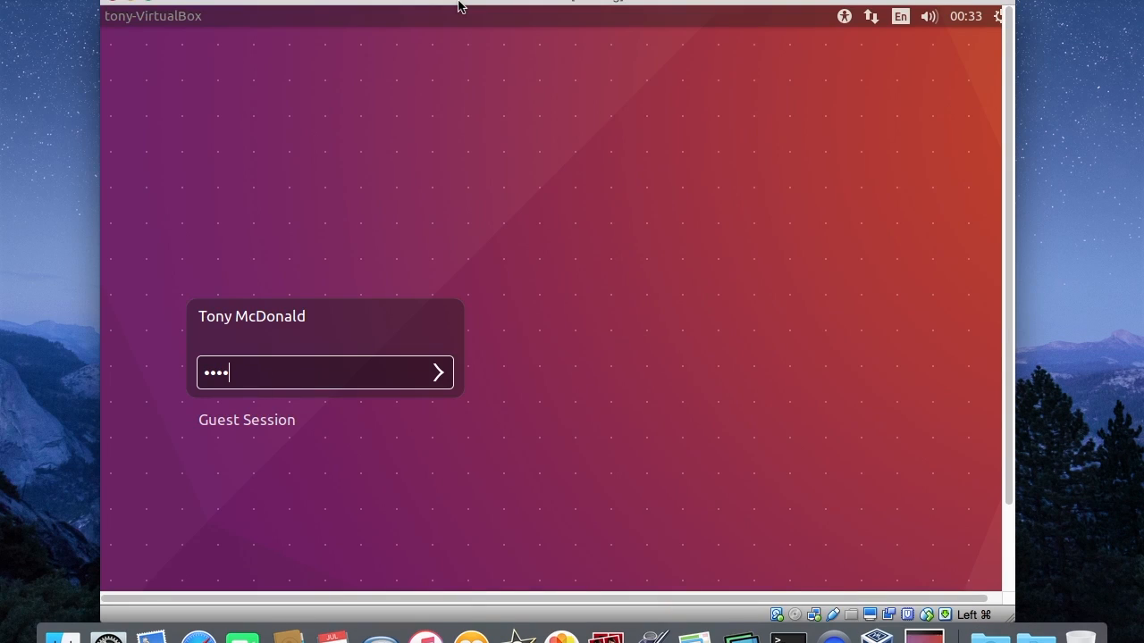
{"action": "left_click", "coordinate": [440, 373]}
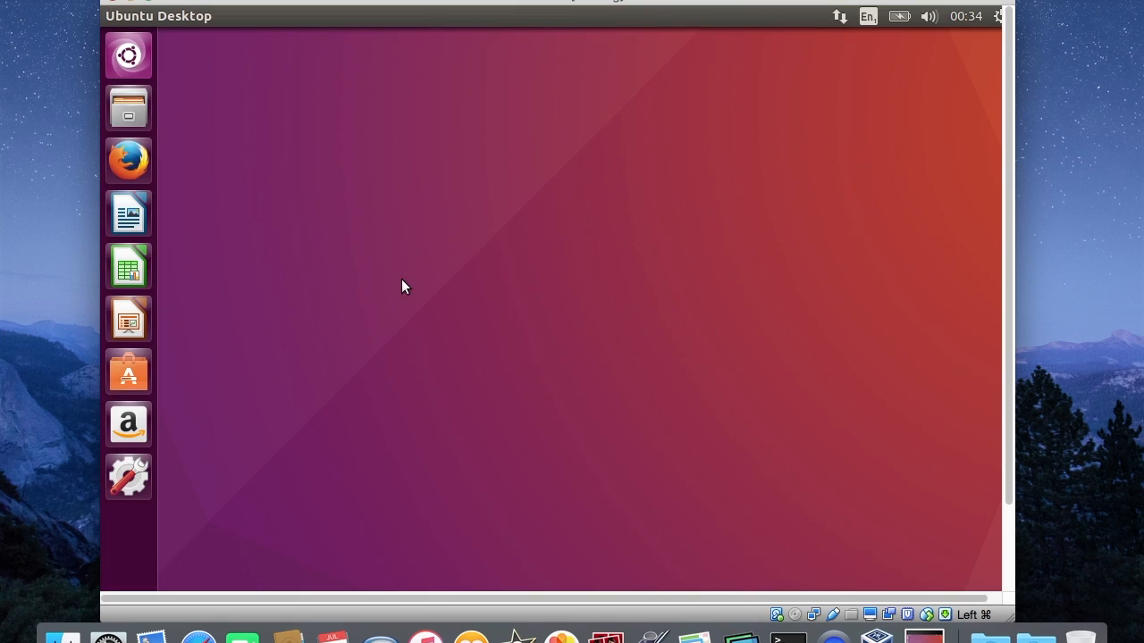
{"action": "mouse_move", "coordinate": [264, 62]}
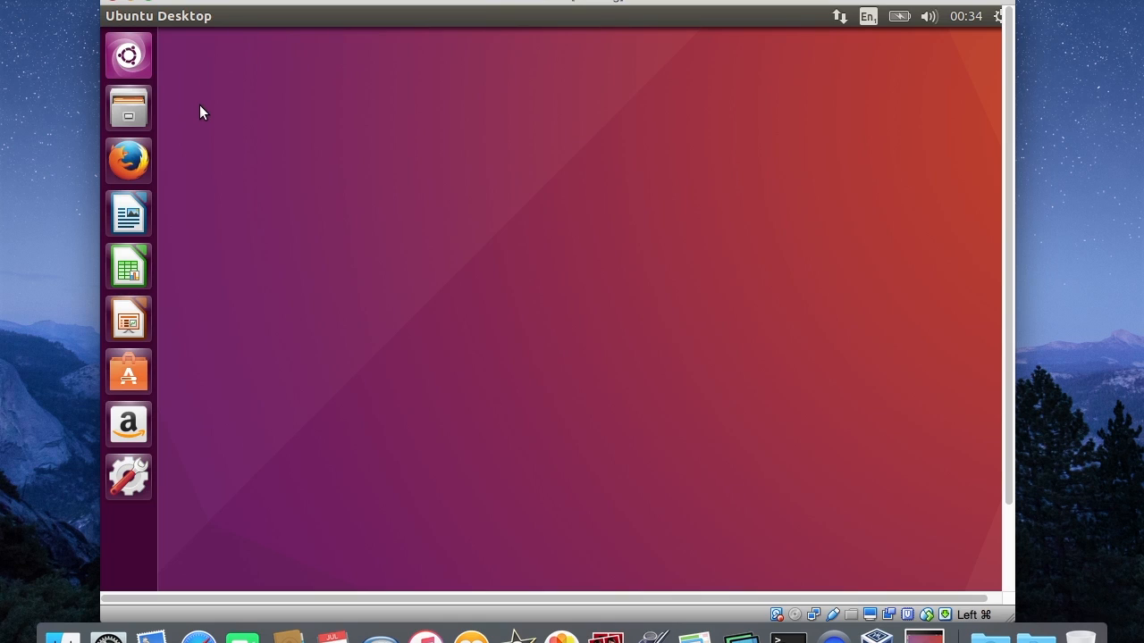
{"action": "mouse_move", "coordinate": [176, 10]}
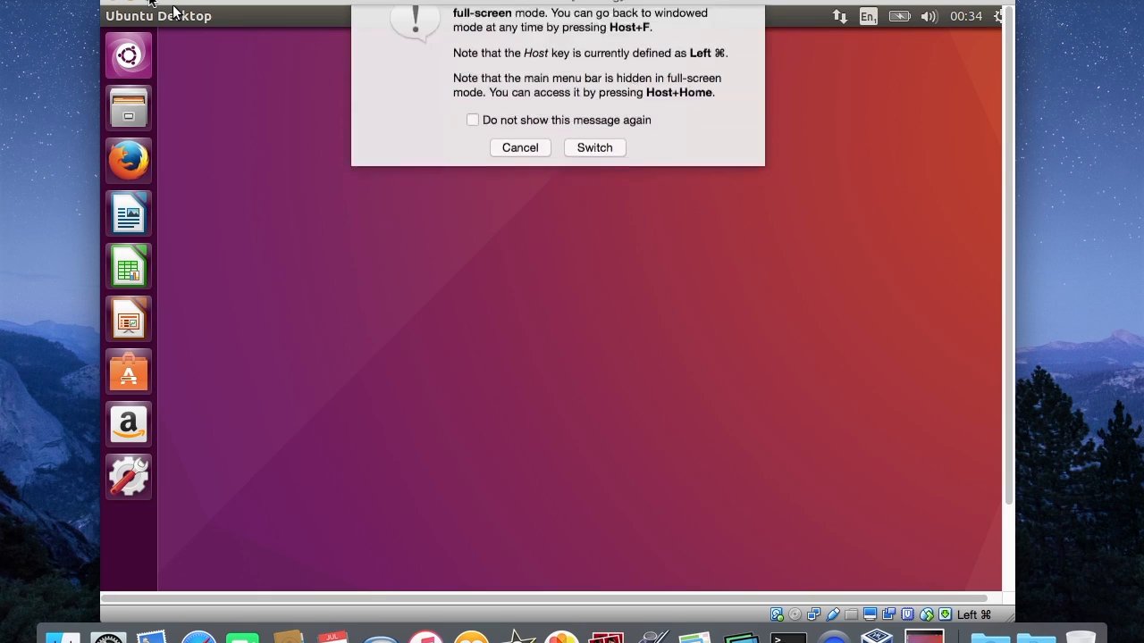
{"action": "mouse_move", "coordinate": [593, 171]}
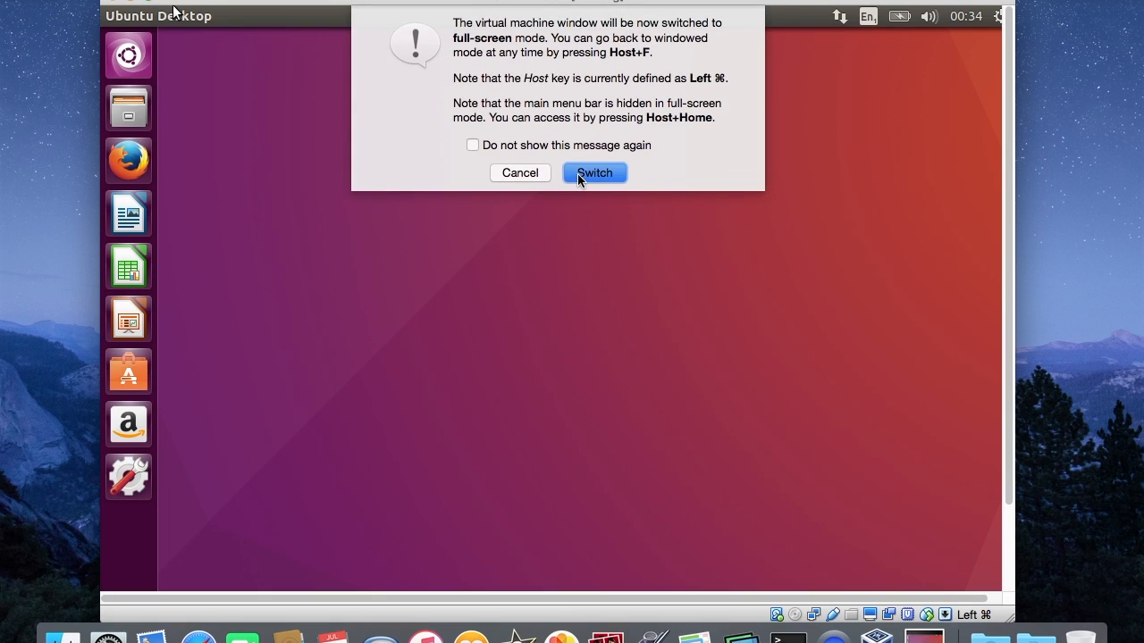
Switch the running Ubuntu desktop to VirtualBox full-screen mode
{"action": "left_click", "coordinate": [595, 172]}
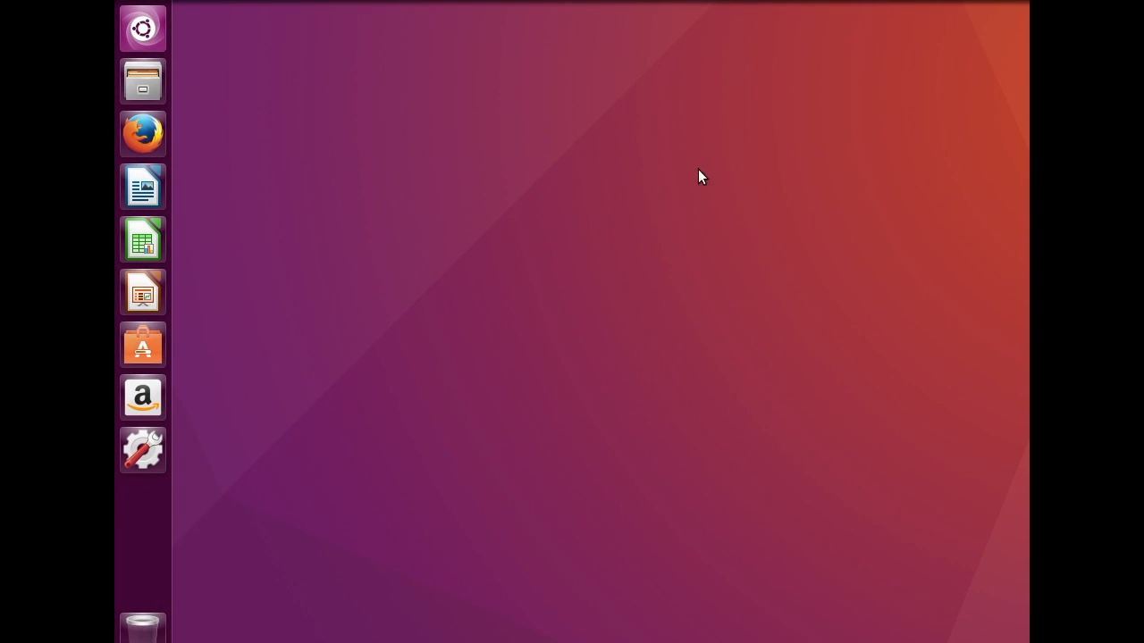
{"action": "mouse_move", "coordinate": [98, 195]}
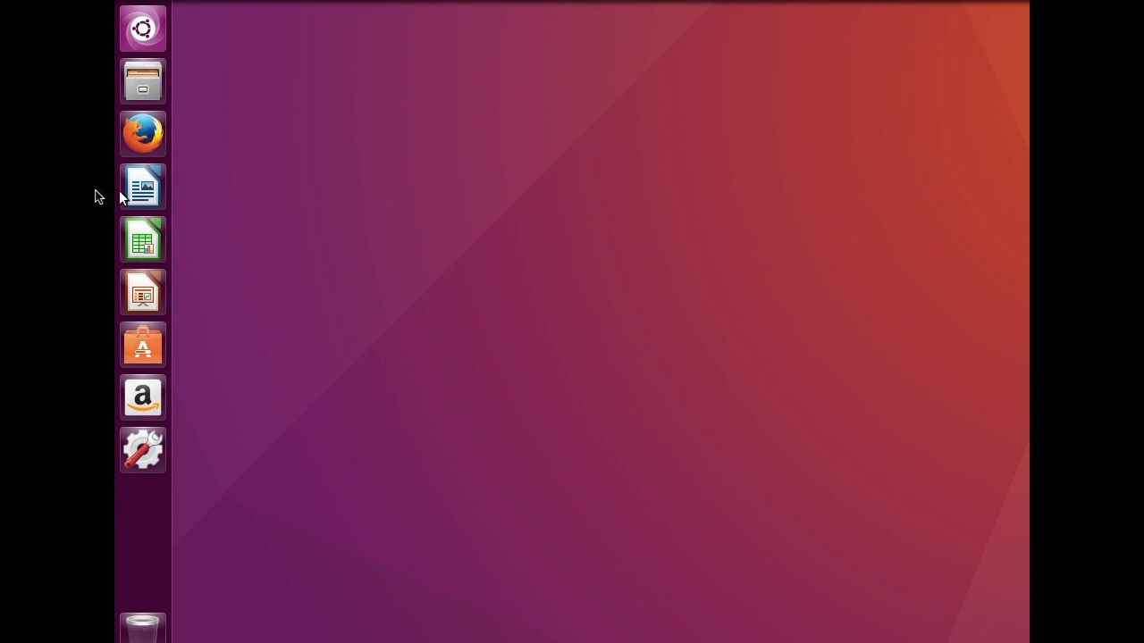
{"action": "mouse_move", "coordinate": [143, 186]}
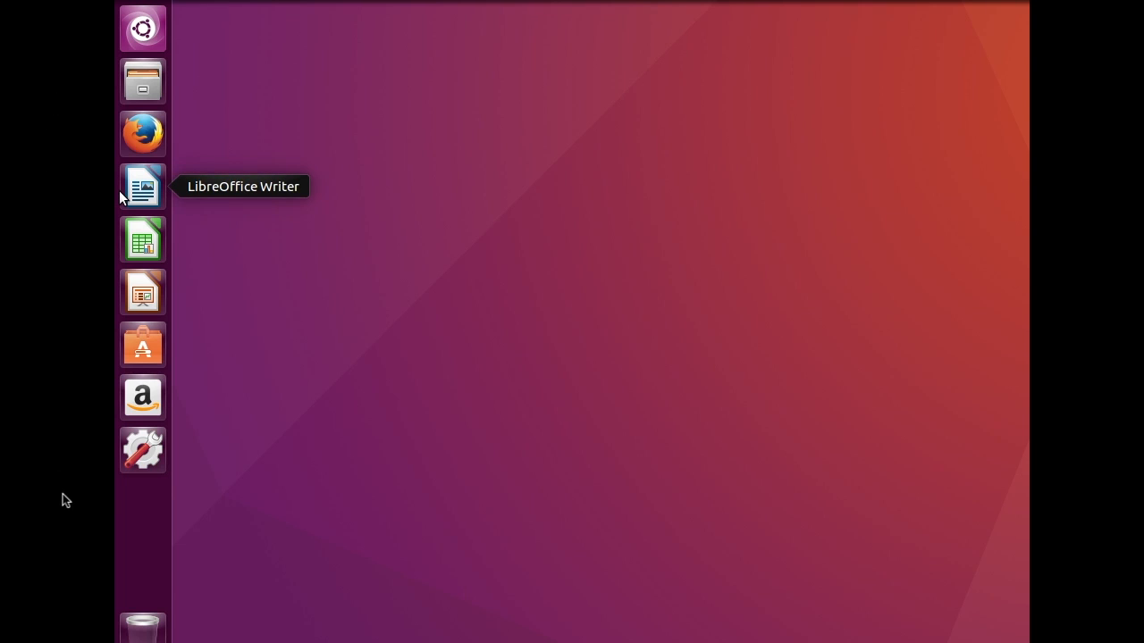
{"action": "mouse_move", "coordinate": [357, 326]}
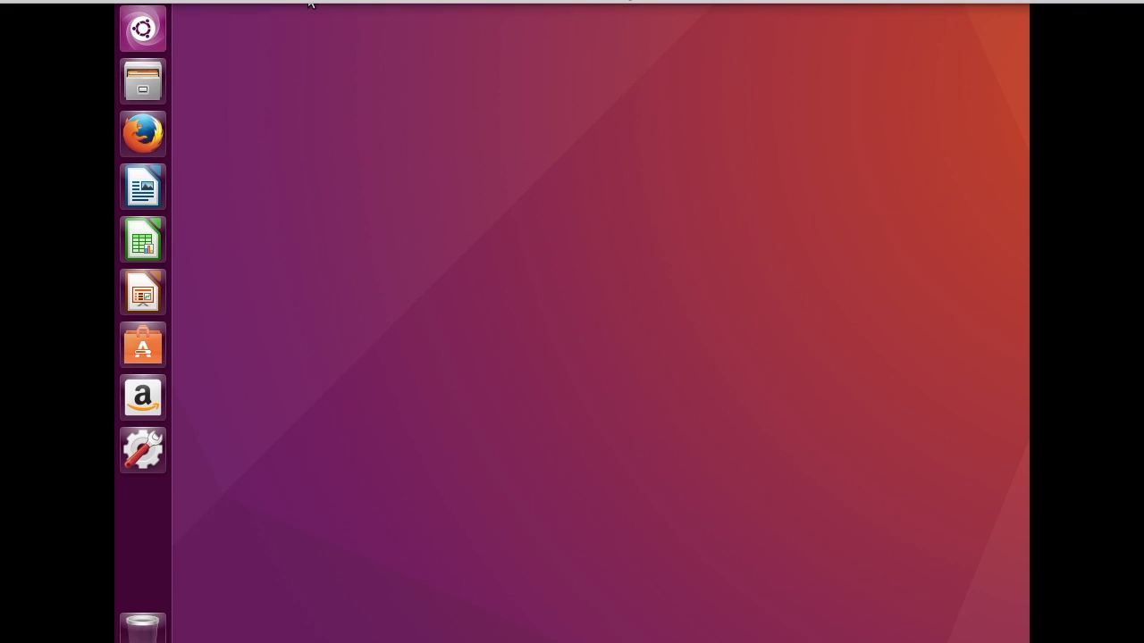
Insert the Guest Additions CD image via Devices and run its software
{"action": "left_click", "coordinate": [311, 4]}
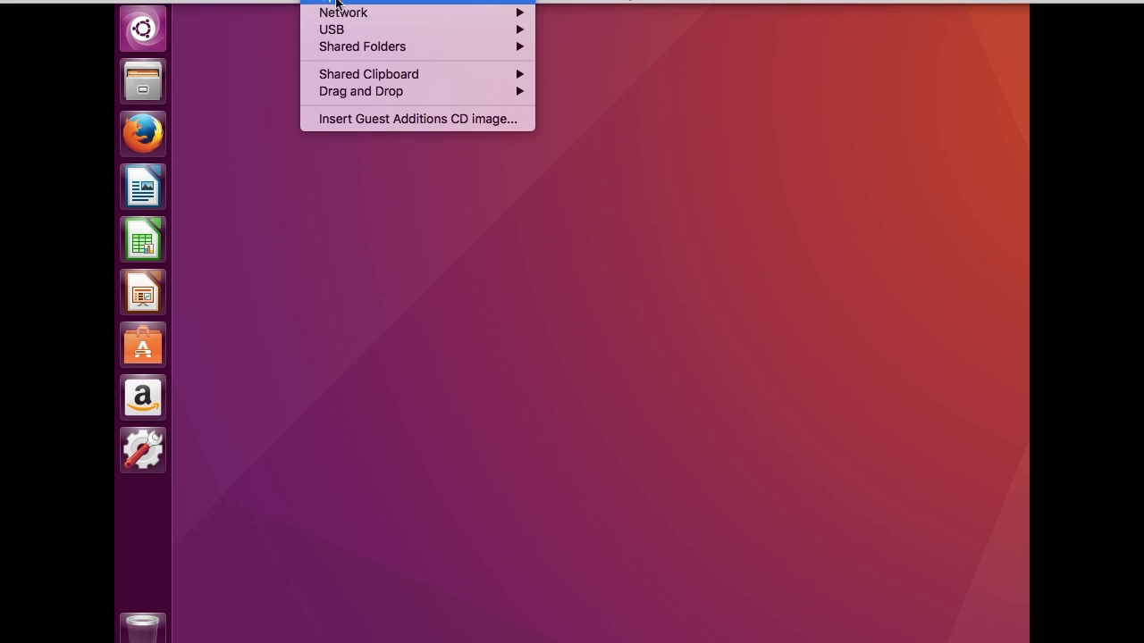
{"action": "mouse_move", "coordinate": [318, 129]}
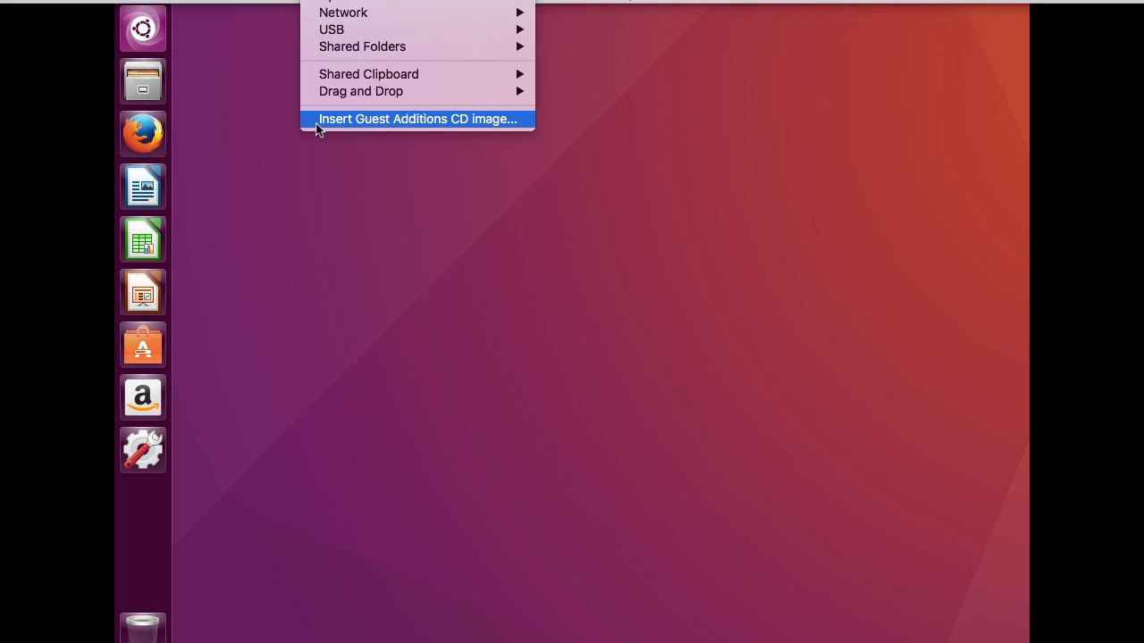
{"action": "mouse_move", "coordinate": [445, 122]}
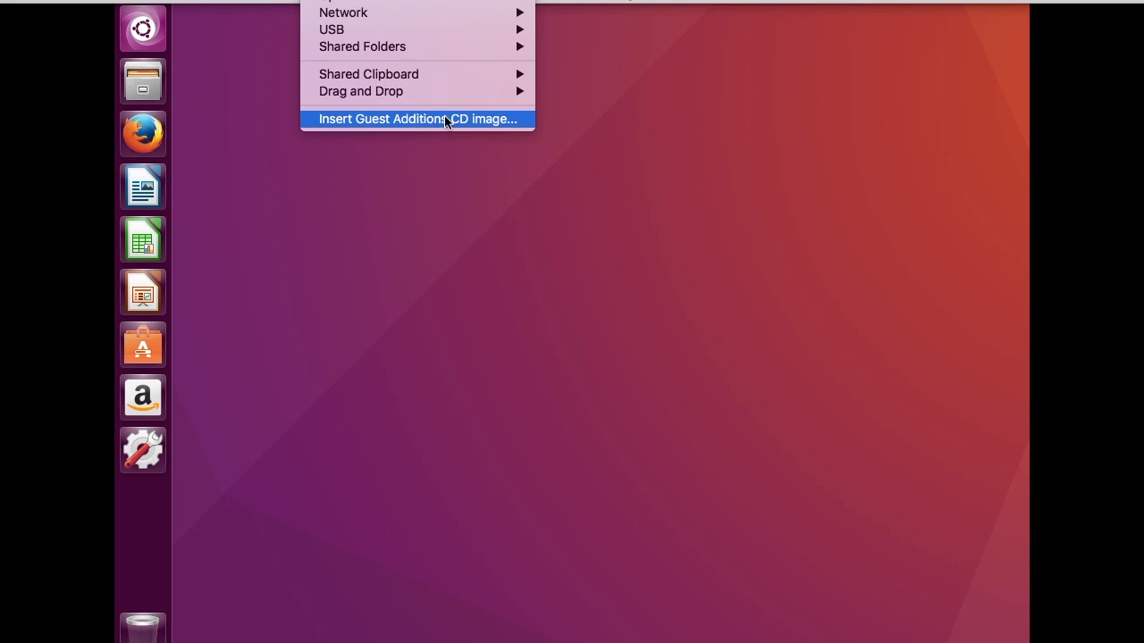
{"action": "mouse_move", "coordinate": [422, 129]}
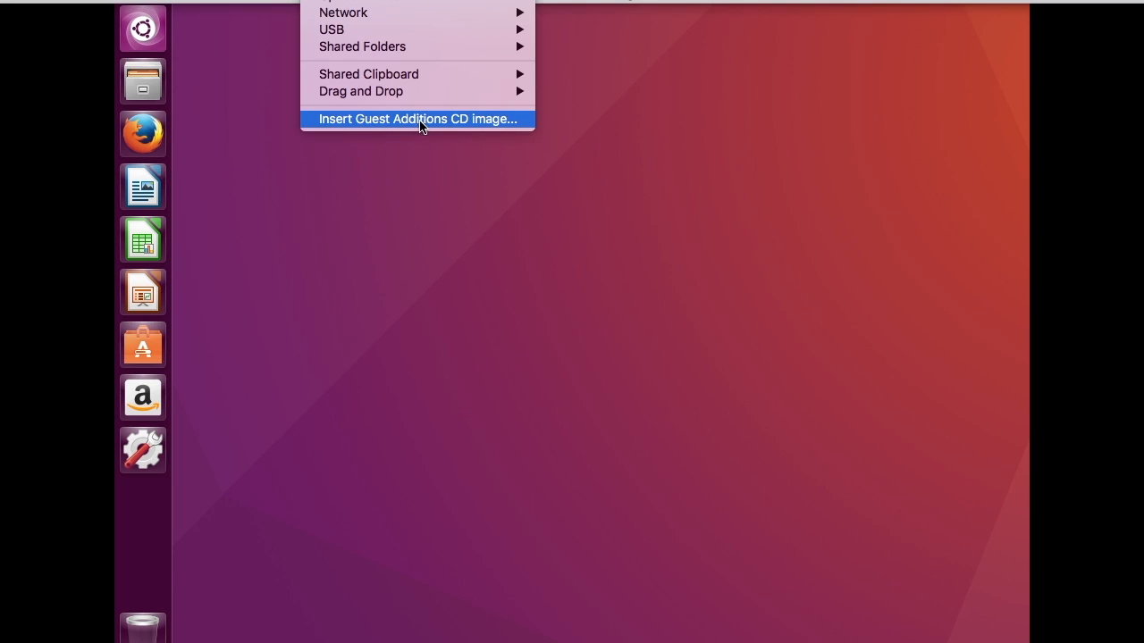
{"action": "left_click", "coordinate": [419, 118]}
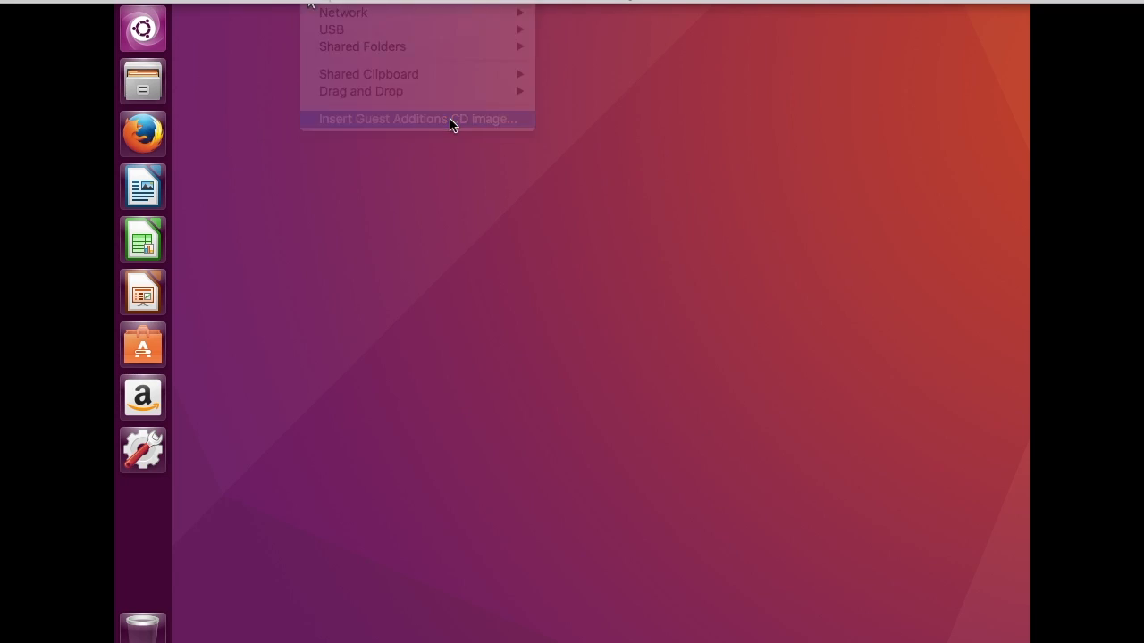
{"action": "left_click", "coordinate": [417, 118]}
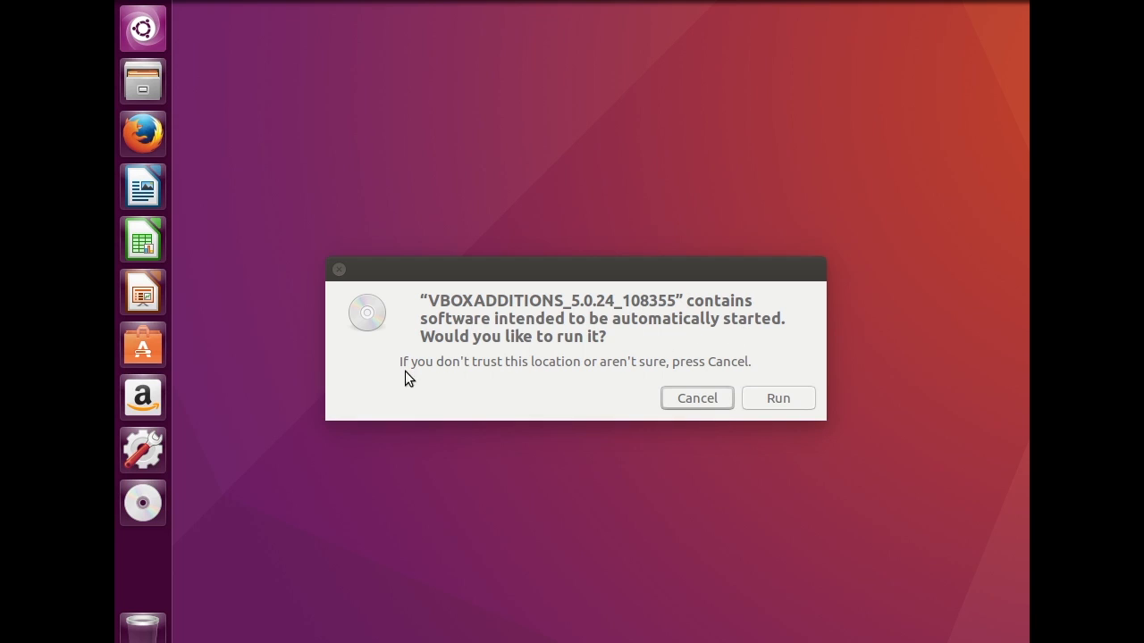
{"action": "mouse_move", "coordinate": [313, 481]}
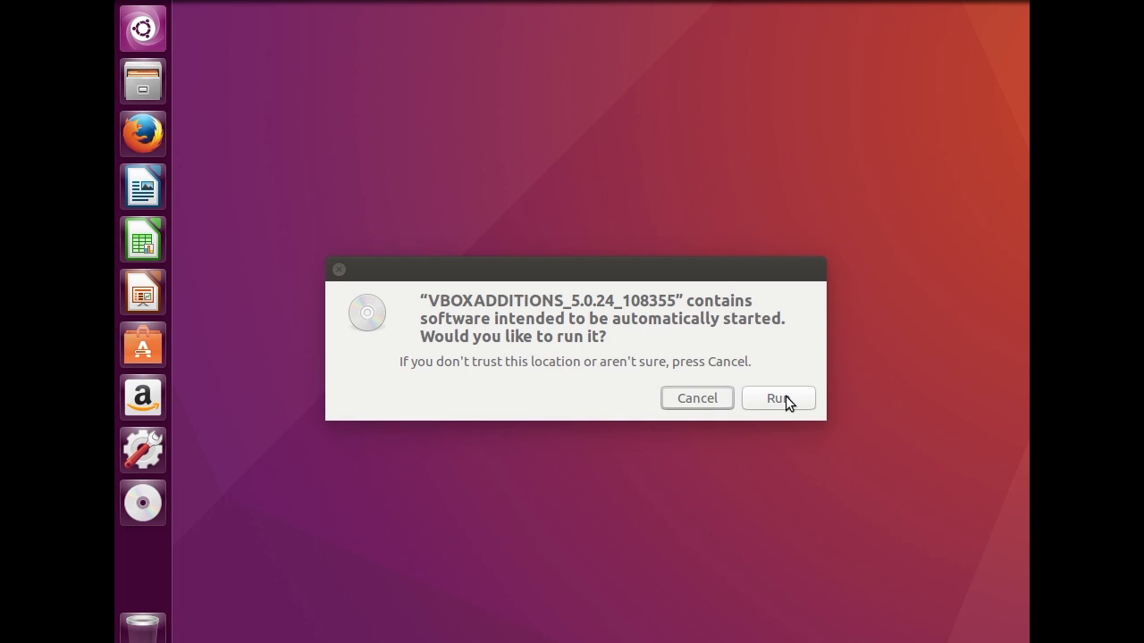
{"action": "left_click", "coordinate": [777, 397]}
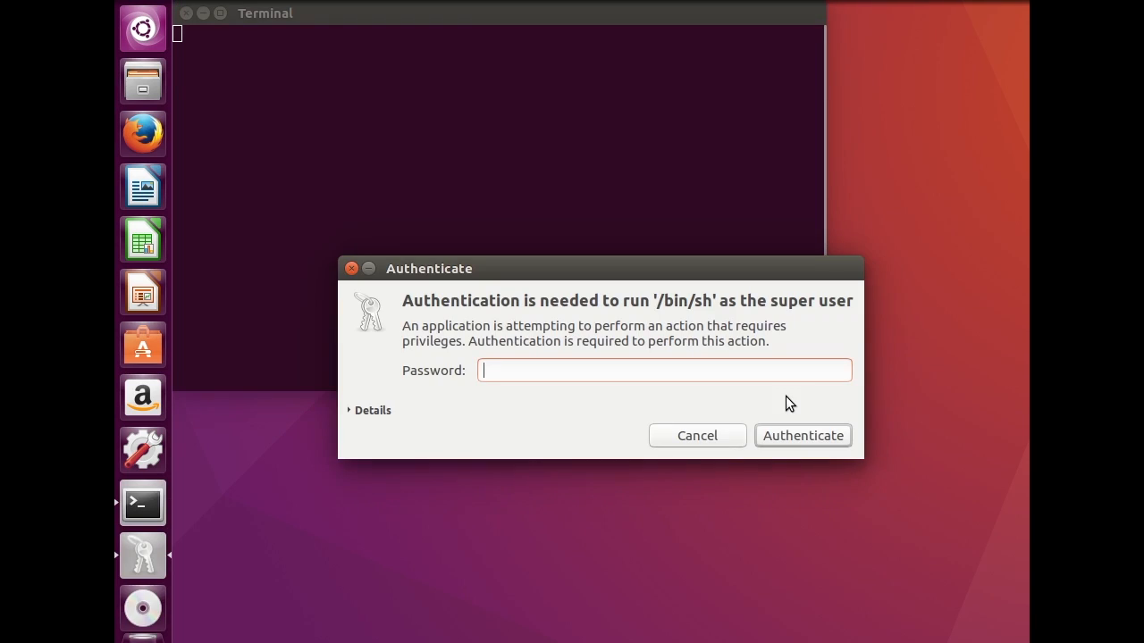
Authenticate with the password and let the Guest Additions installer finish building its modules
{"action": "type", "text": "*"}
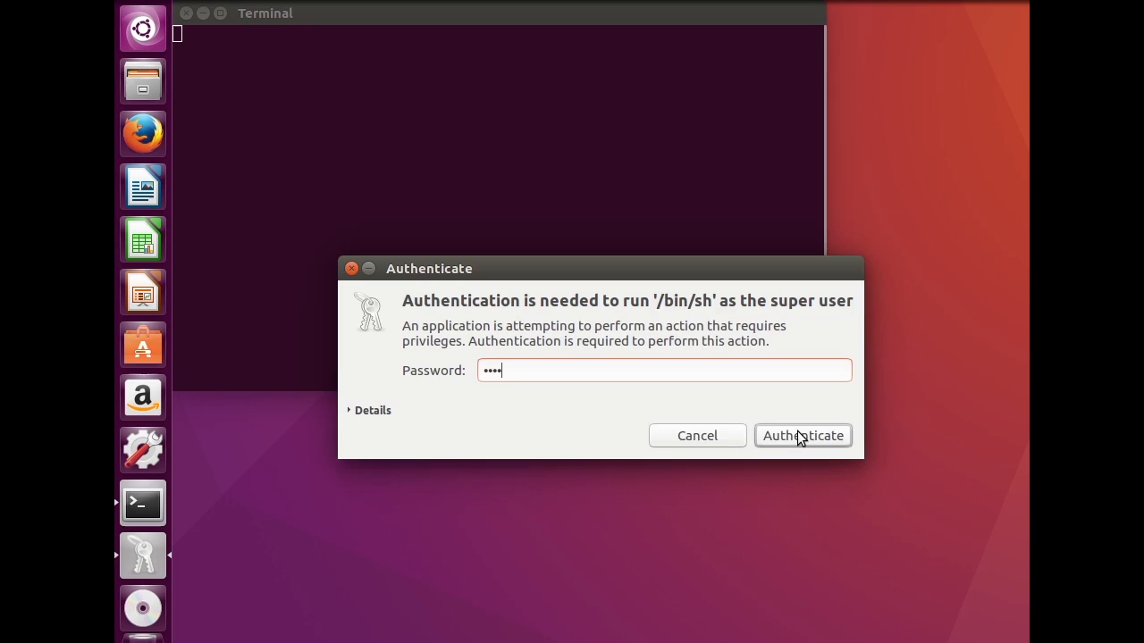
{"action": "left_click", "coordinate": [802, 437]}
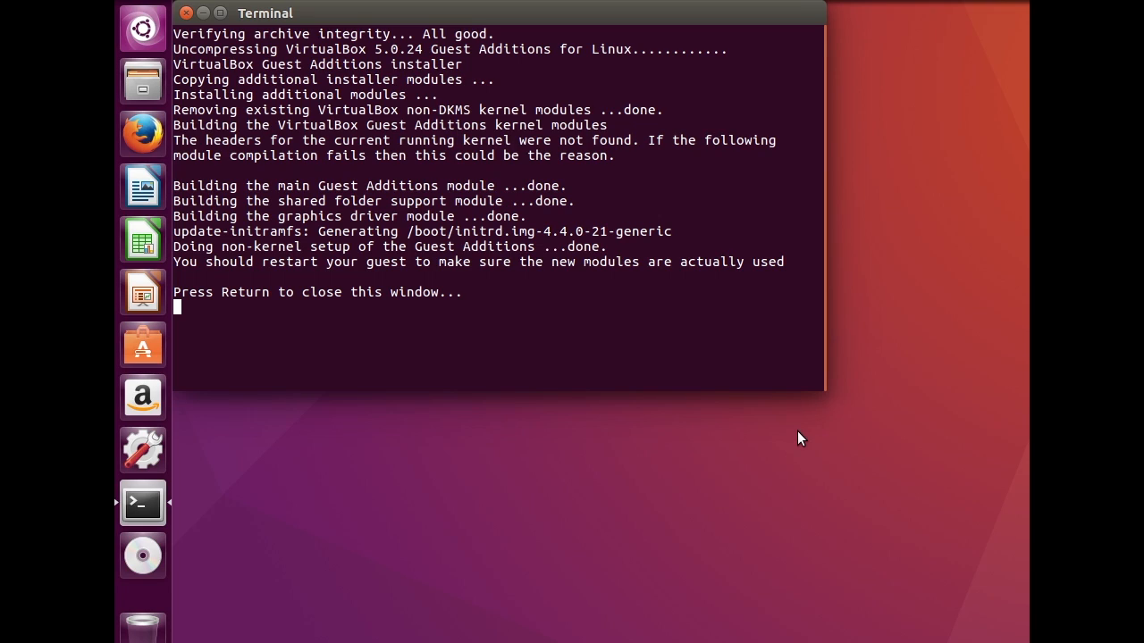
{"action": "key", "text": "Return"}
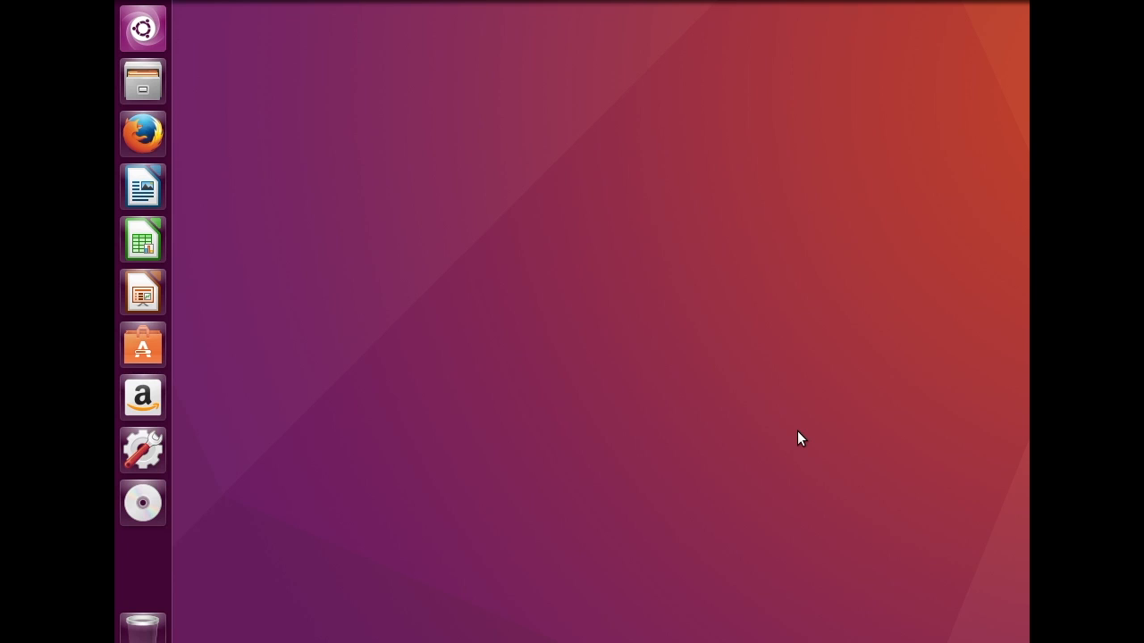
{"action": "mouse_move", "coordinate": [947, 64]}
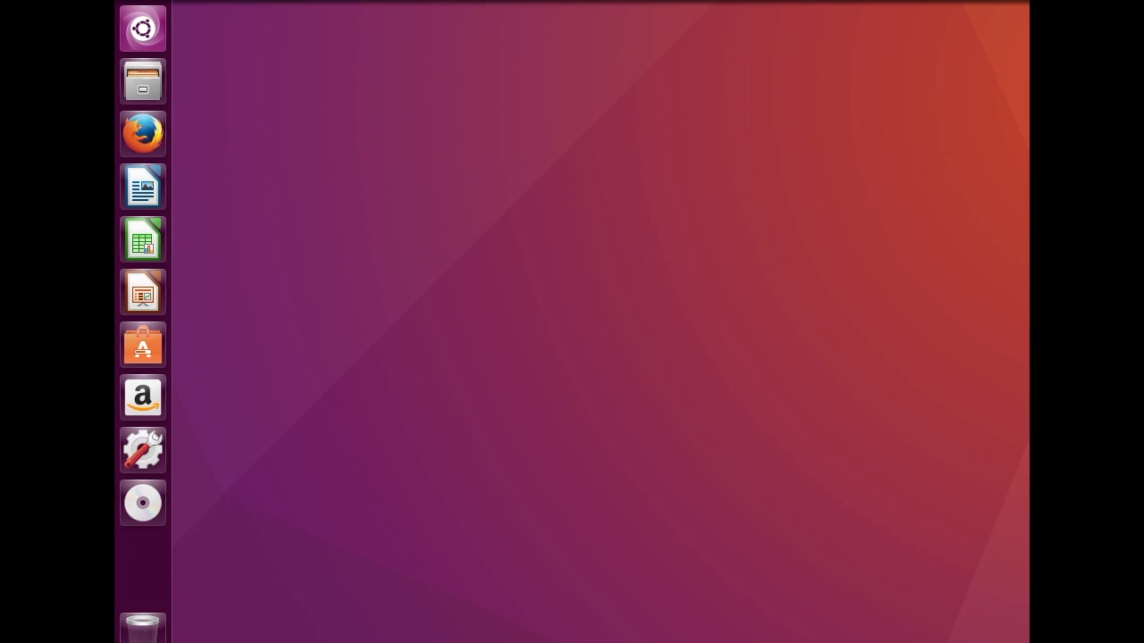
{"action": "mouse_move", "coordinate": [719, 72]}
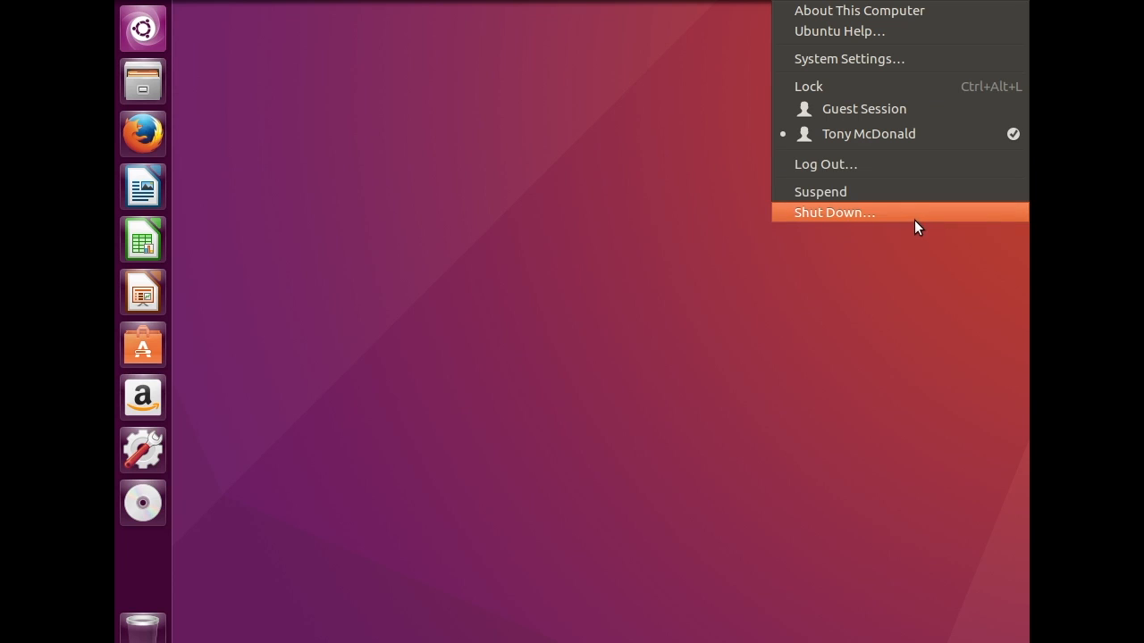
Shut down the Ubuntu guest from its system menu so the machine shows Powered Off
{"action": "left_click", "coordinate": [835, 213]}
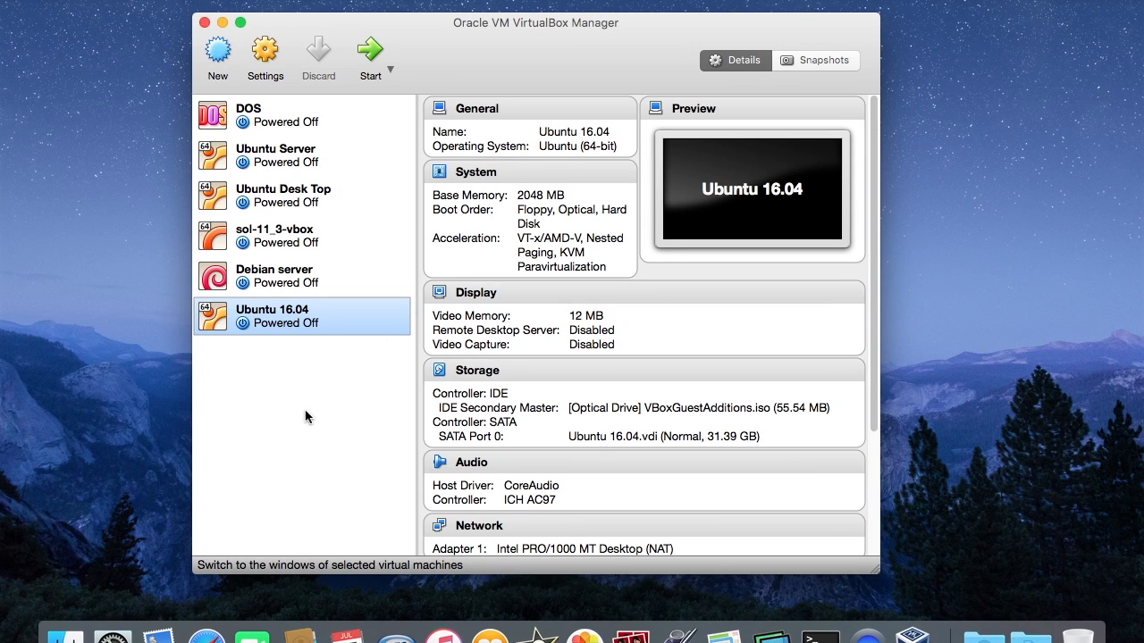
{"action": "mouse_move", "coordinate": [279, 326]}
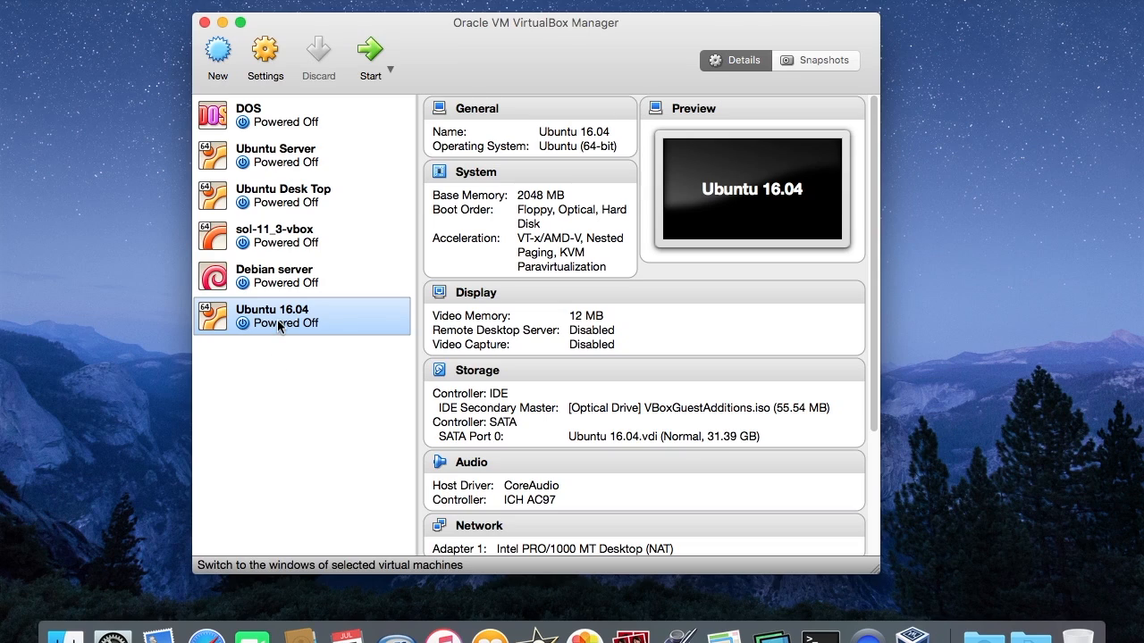
{"action": "mouse_move", "coordinate": [386, 64]}
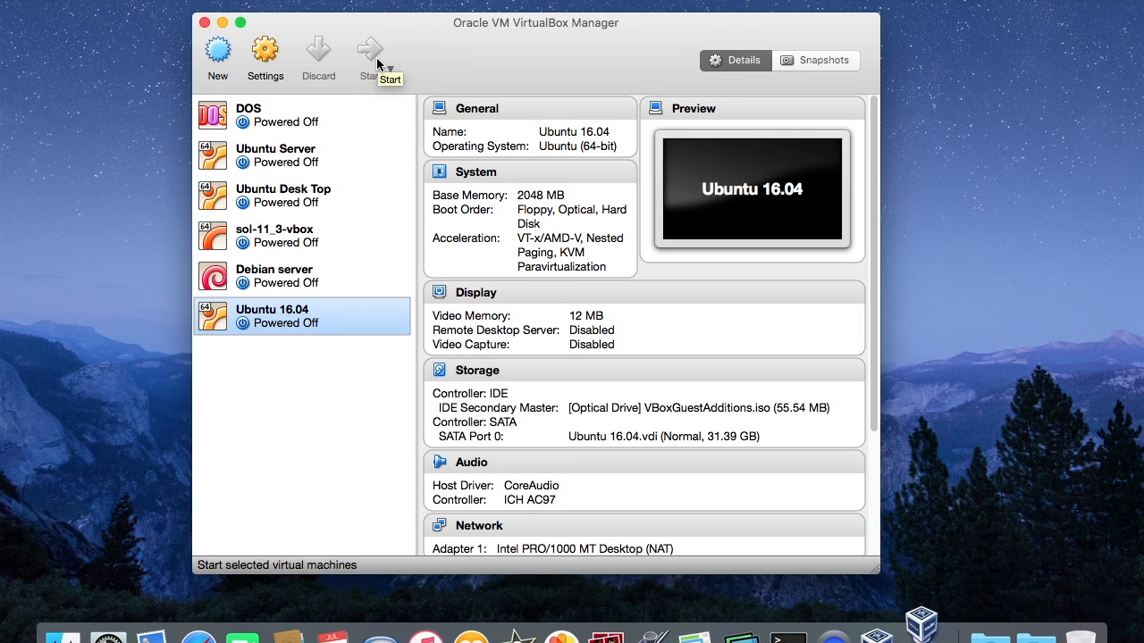
Boot the Ubuntu 16.04 VM and launch Terminal from a Dash search for 'ter'
{"action": "left_click", "coordinate": [371, 46]}
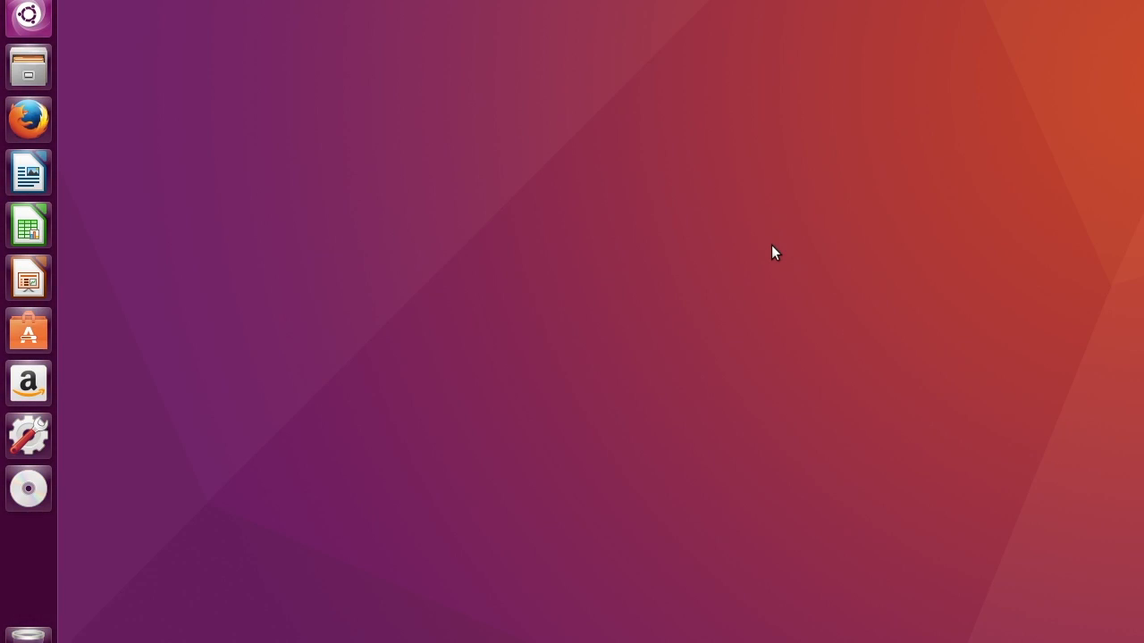
{"action": "mouse_move", "coordinate": [205, 357]}
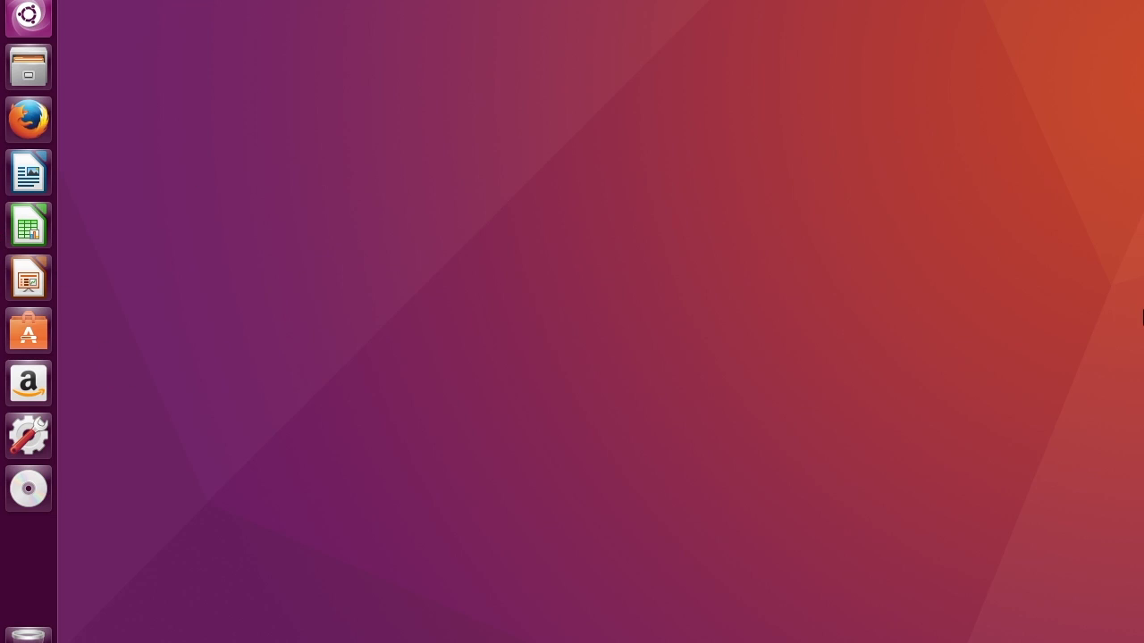
{"action": "mouse_move", "coordinate": [18, 124]}
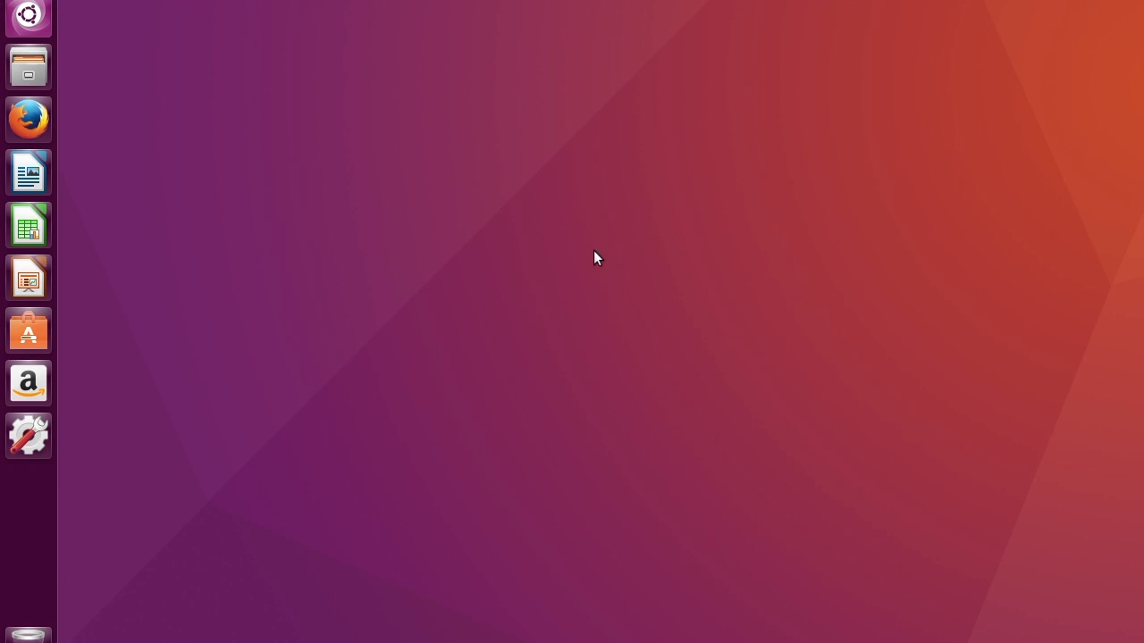
{"action": "mouse_move", "coordinate": [29, 16]}
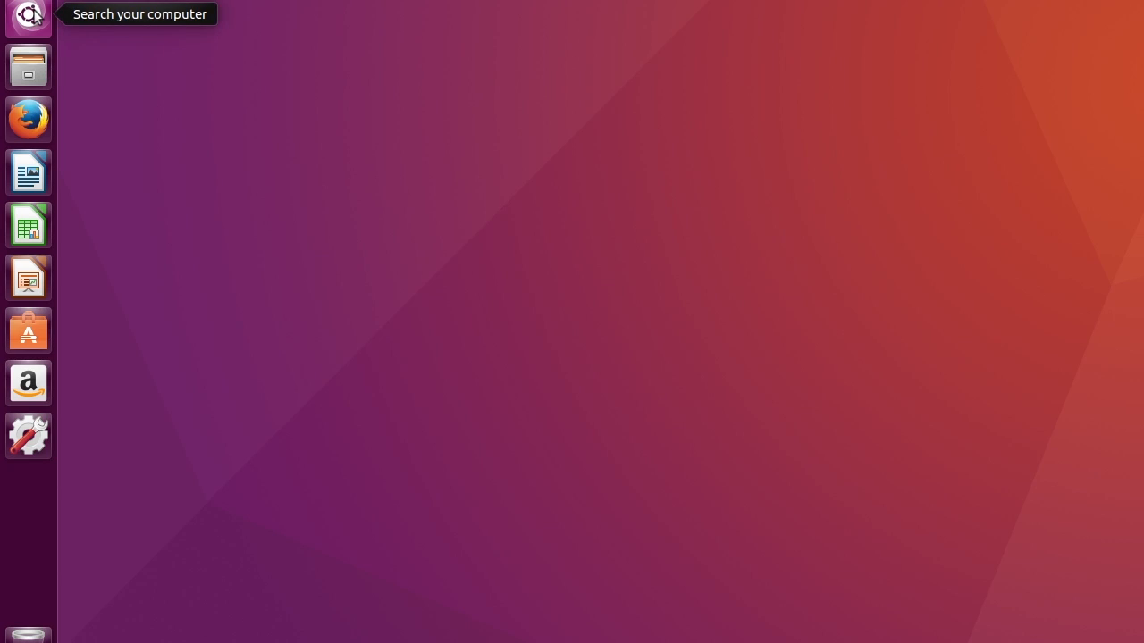
{"action": "type", "text": "ter"}
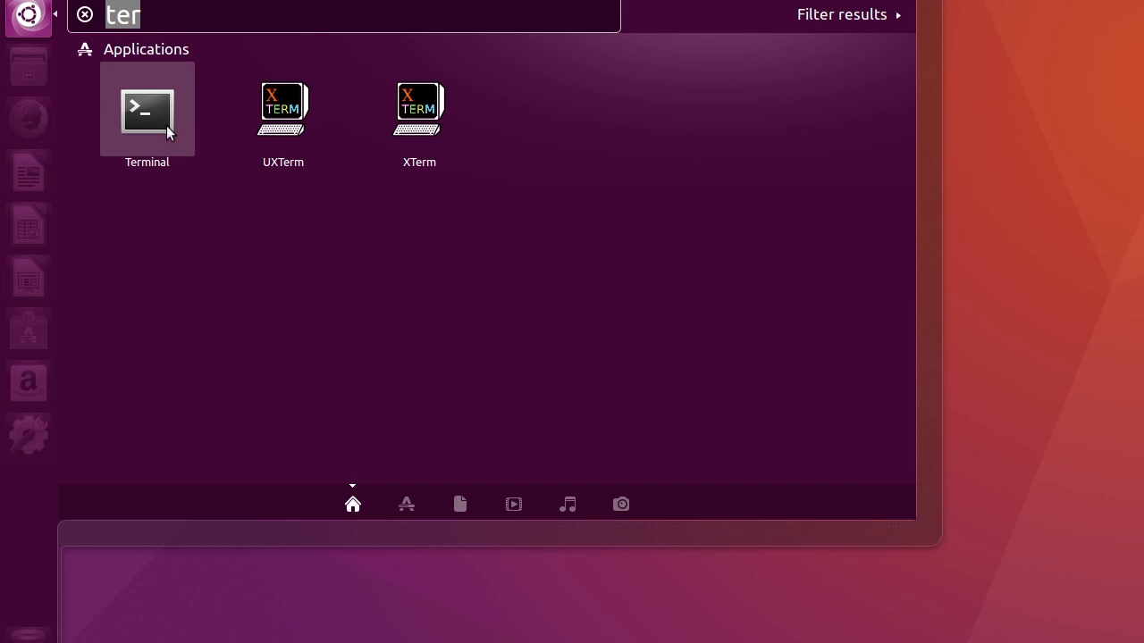
{"action": "mouse_move", "coordinate": [158, 121]}
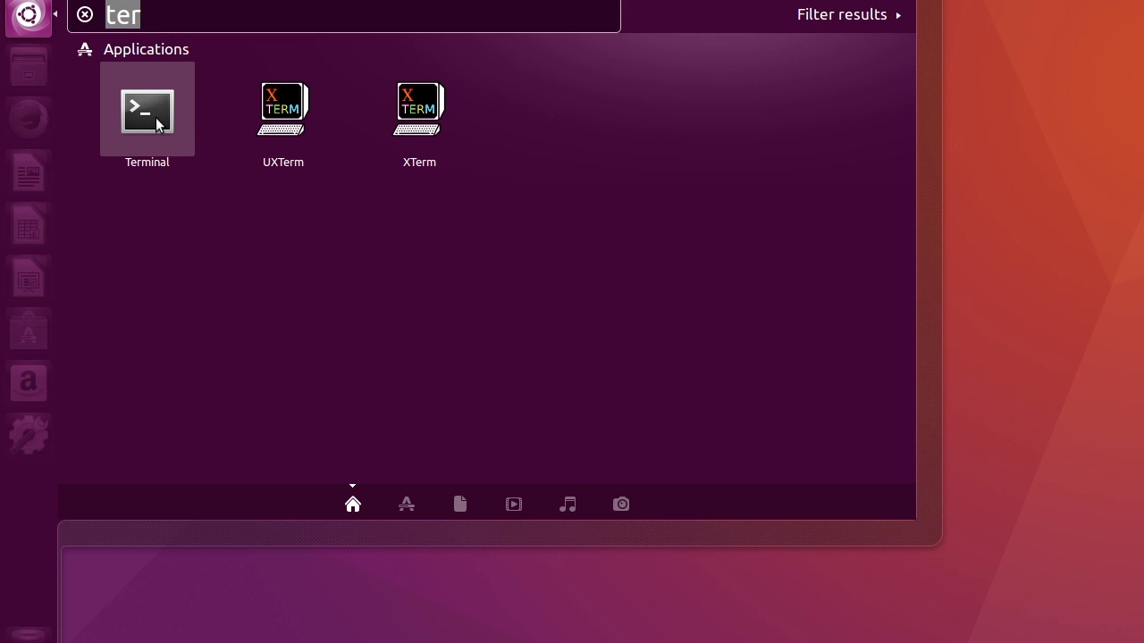
{"action": "left_click", "coordinate": [146, 111]}
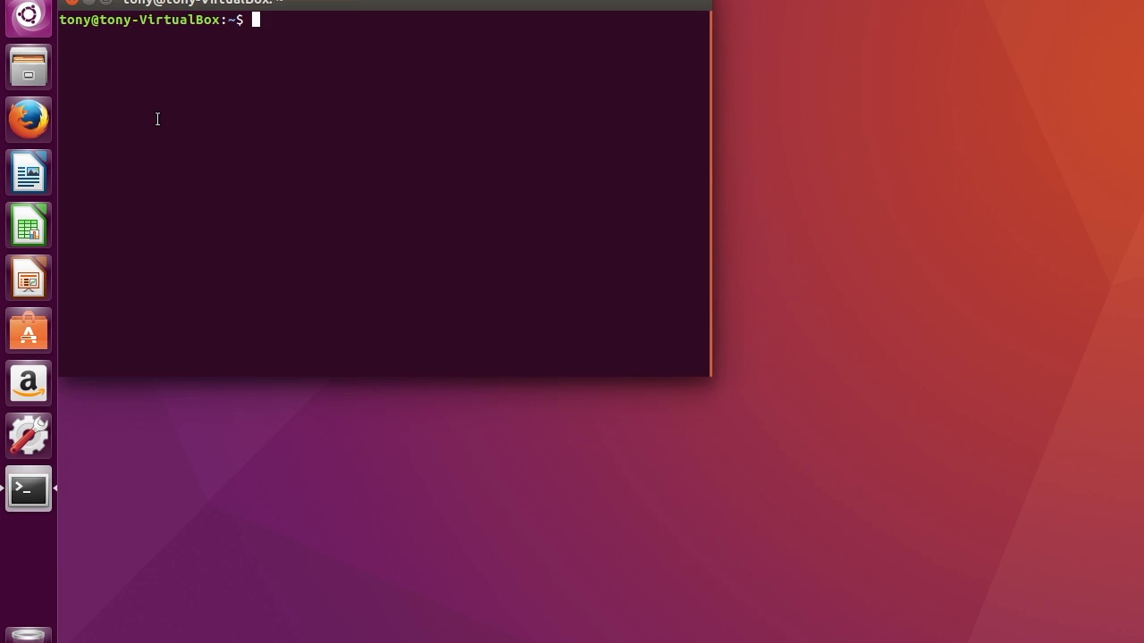
{"action": "mouse_move", "coordinate": [336, 7]}
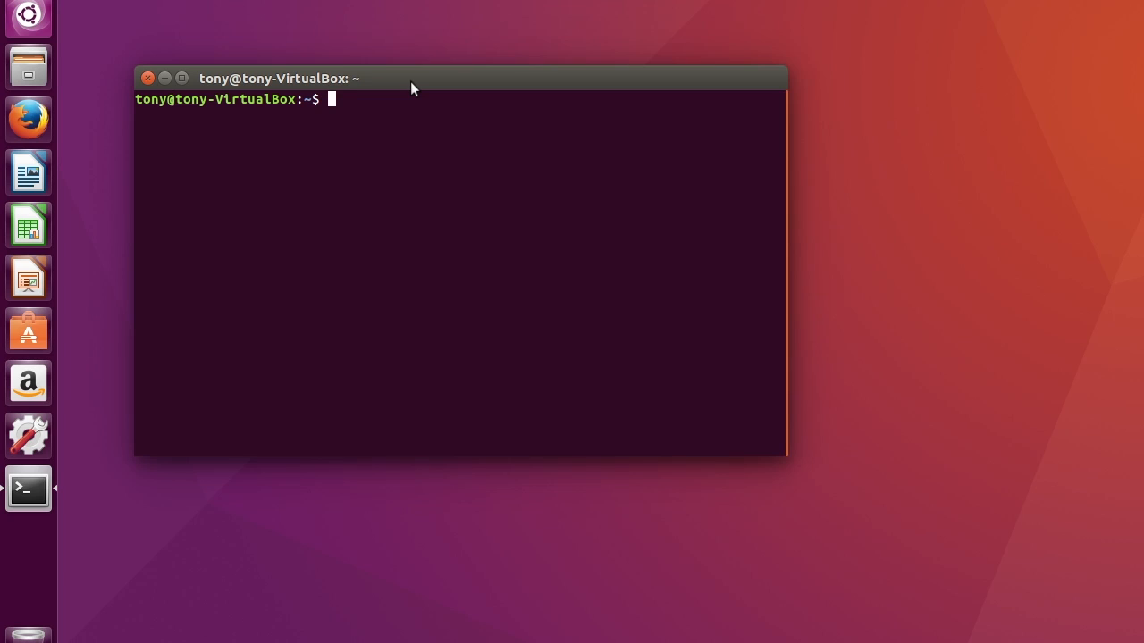
Run 'sudo ufw status' with the sudo password; it reports the firewall inactive
{"action": "type", "text": "sudo"}
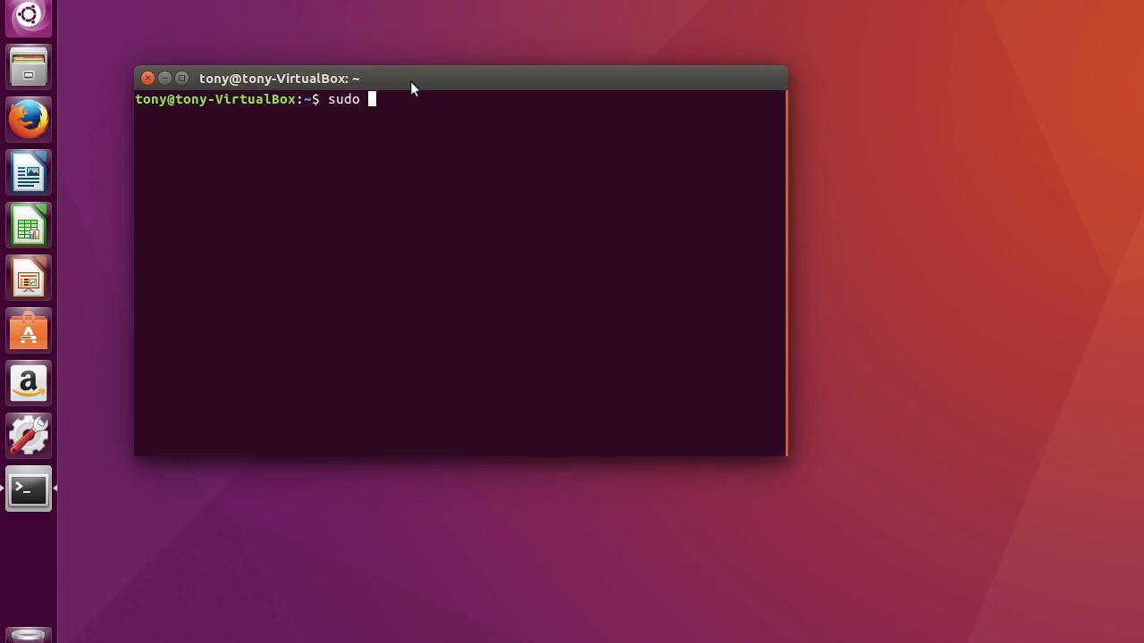
{"action": "type", "text": "uf"}
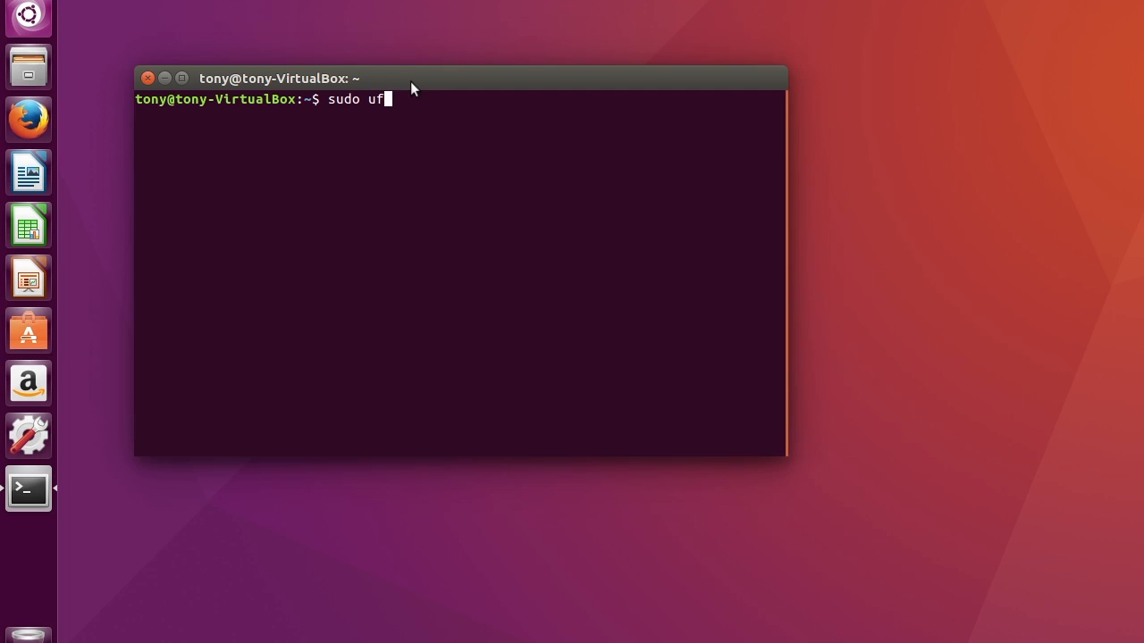
{"action": "type", "text": "w"}
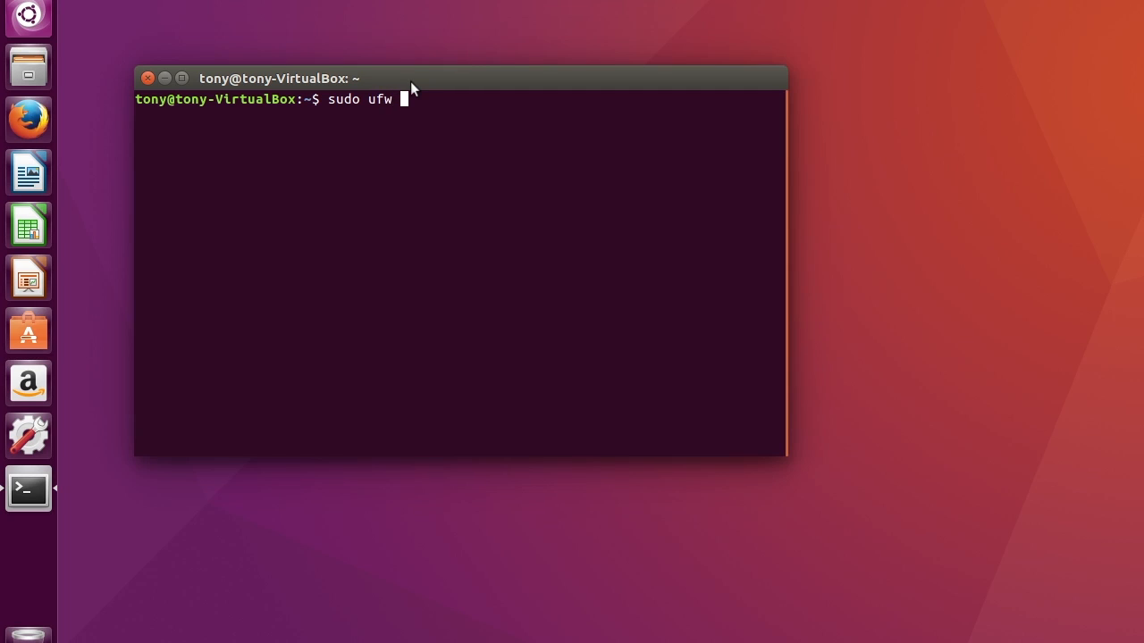
{"action": "type", "text": "status"}
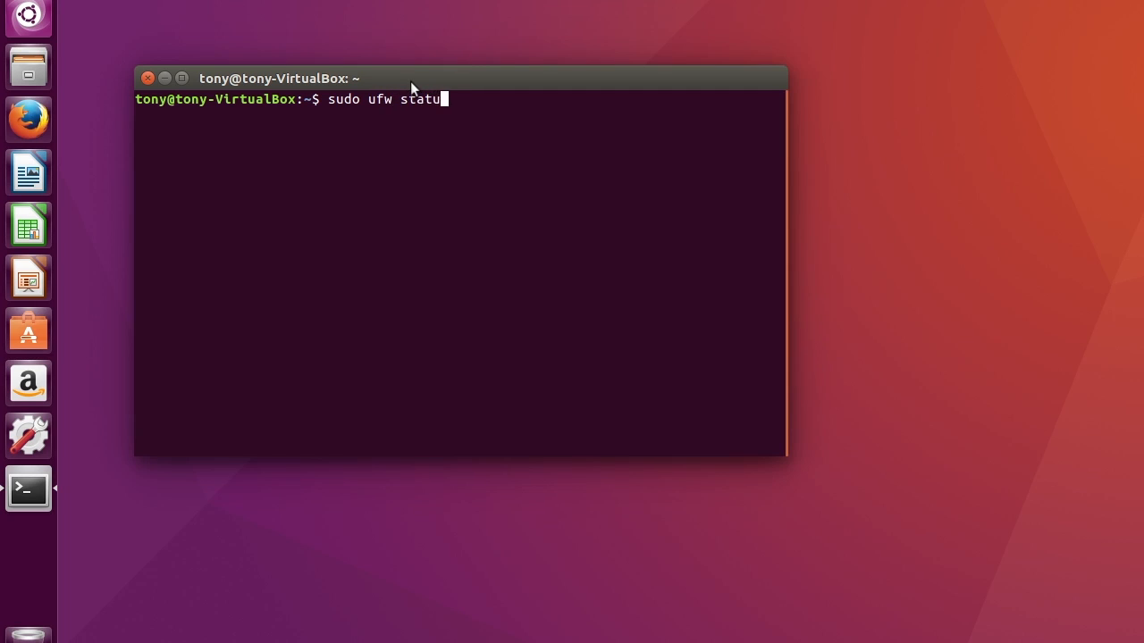
{"action": "type", "text": "s"}
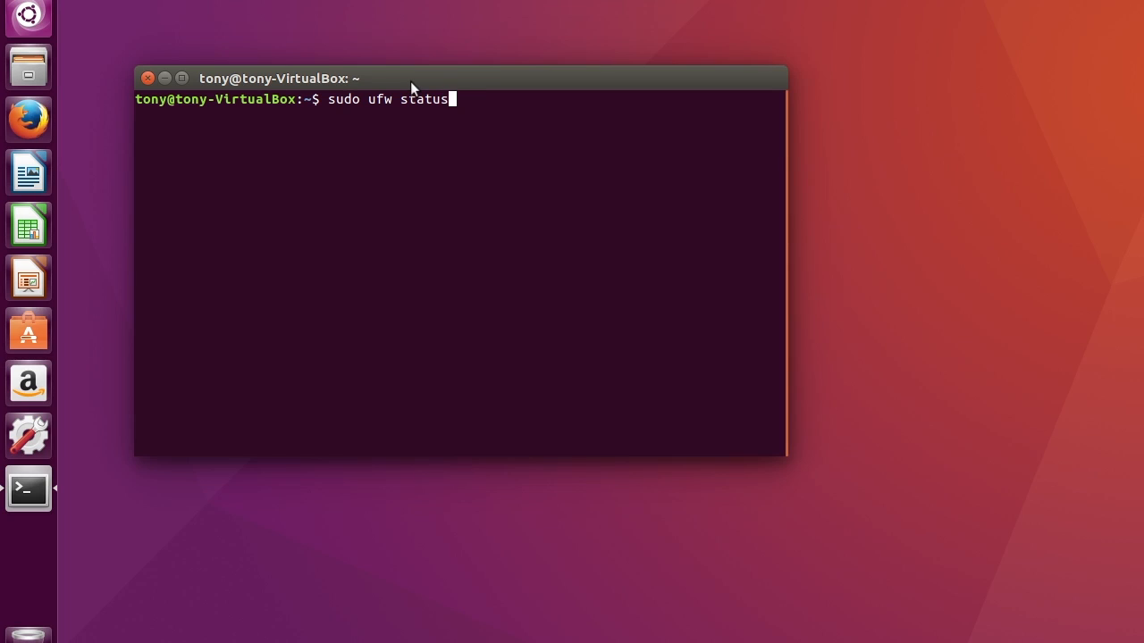
{"action": "key", "text": "Return"}
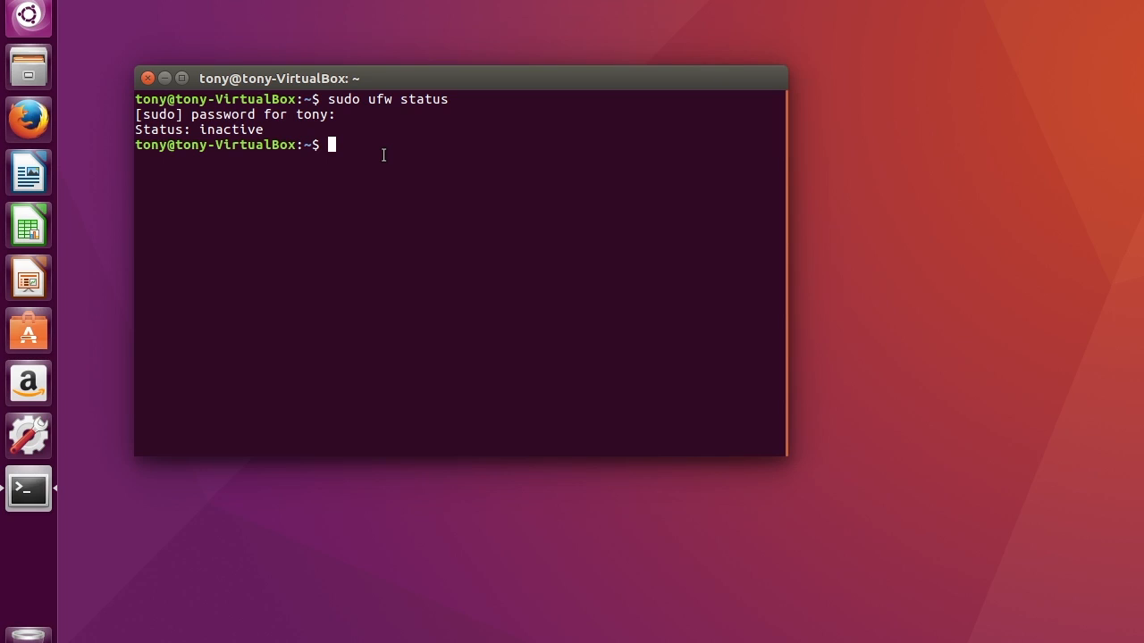
{"action": "type", "text": "sud"}
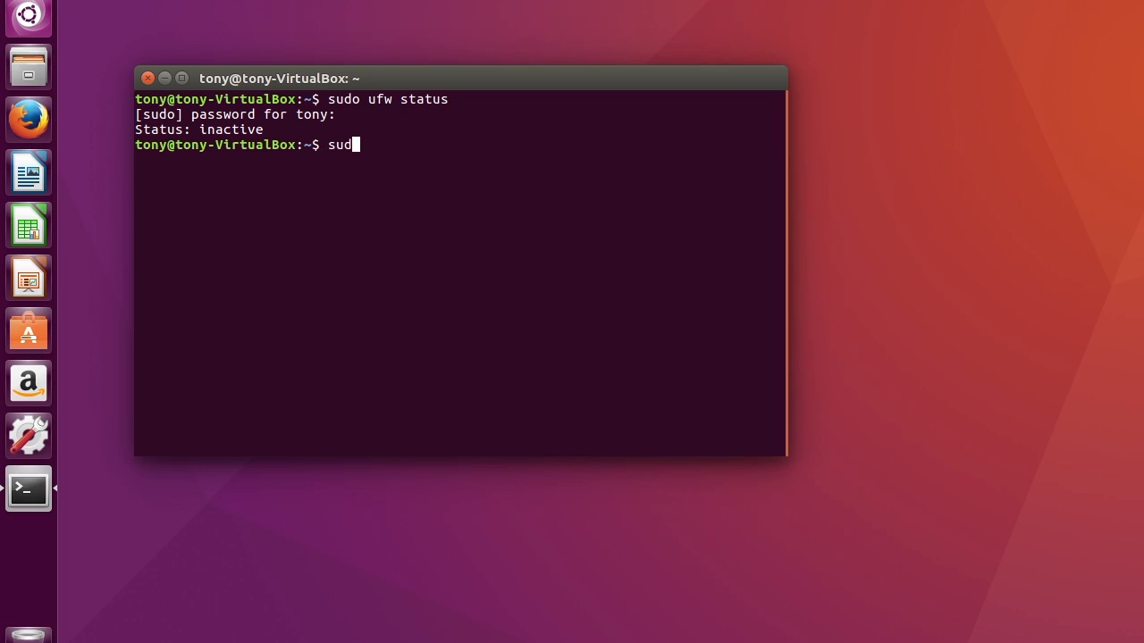
Run 'sudo ufw enable' so the firewall is active at startup, then enter 'exit'
{"action": "type", "text": "on"}
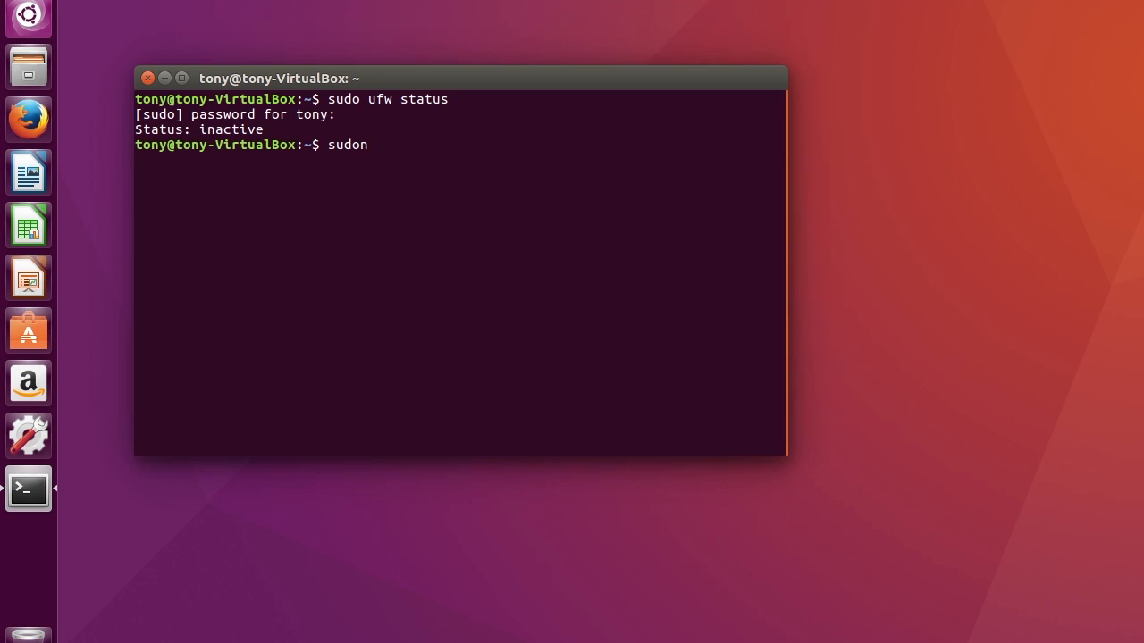
{"action": "type", "text": "uf"}
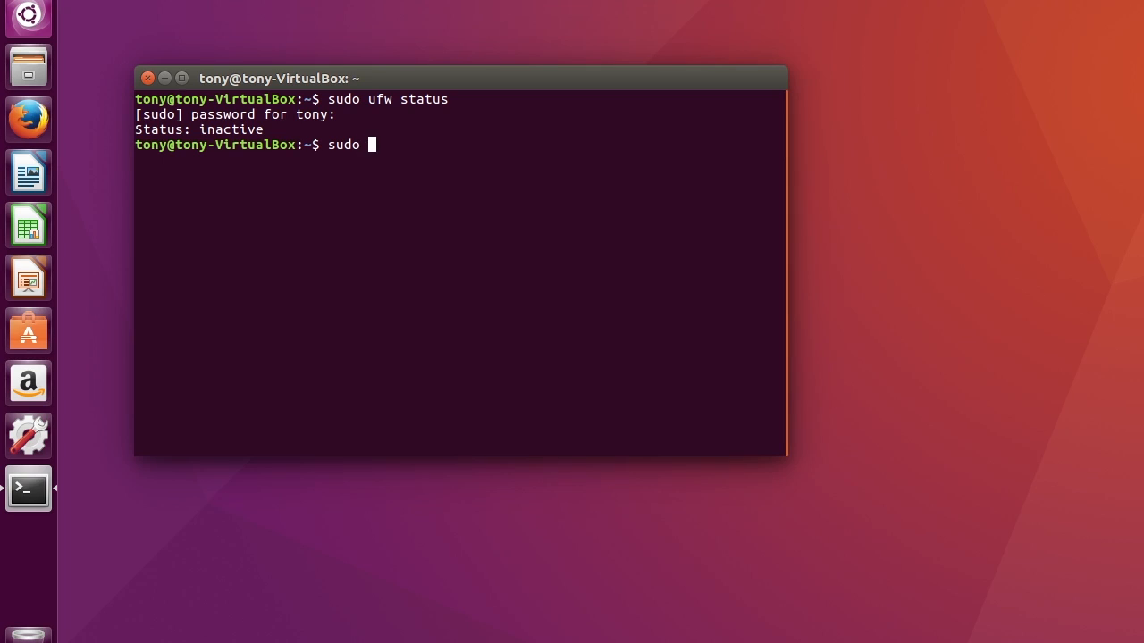
{"action": "type", "text": "uf"}
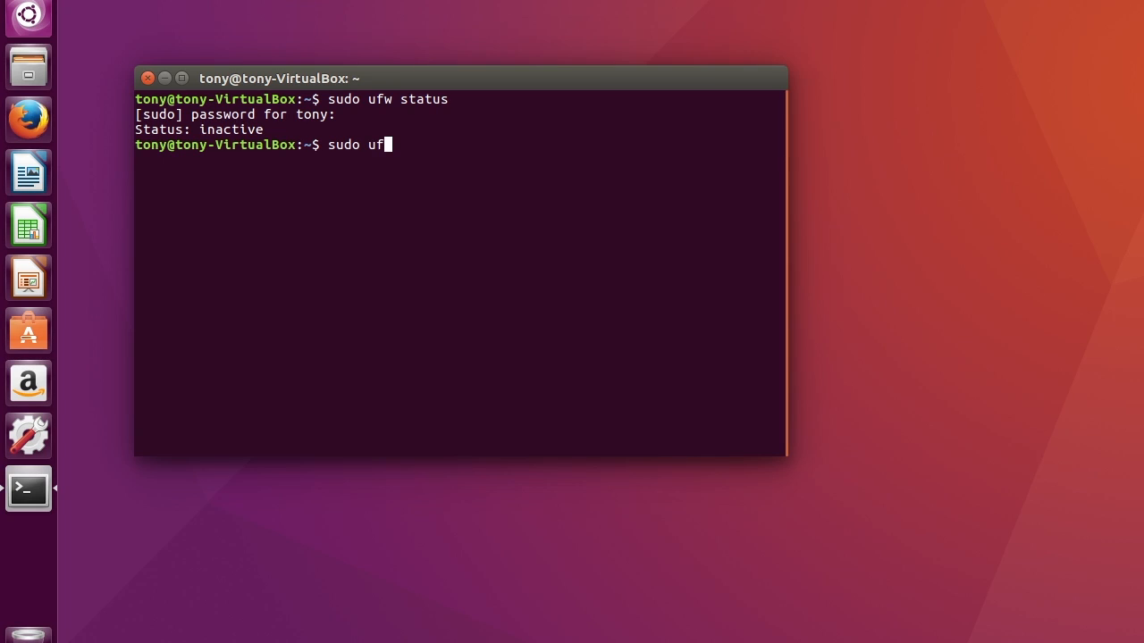
{"action": "type", "text": "w"}
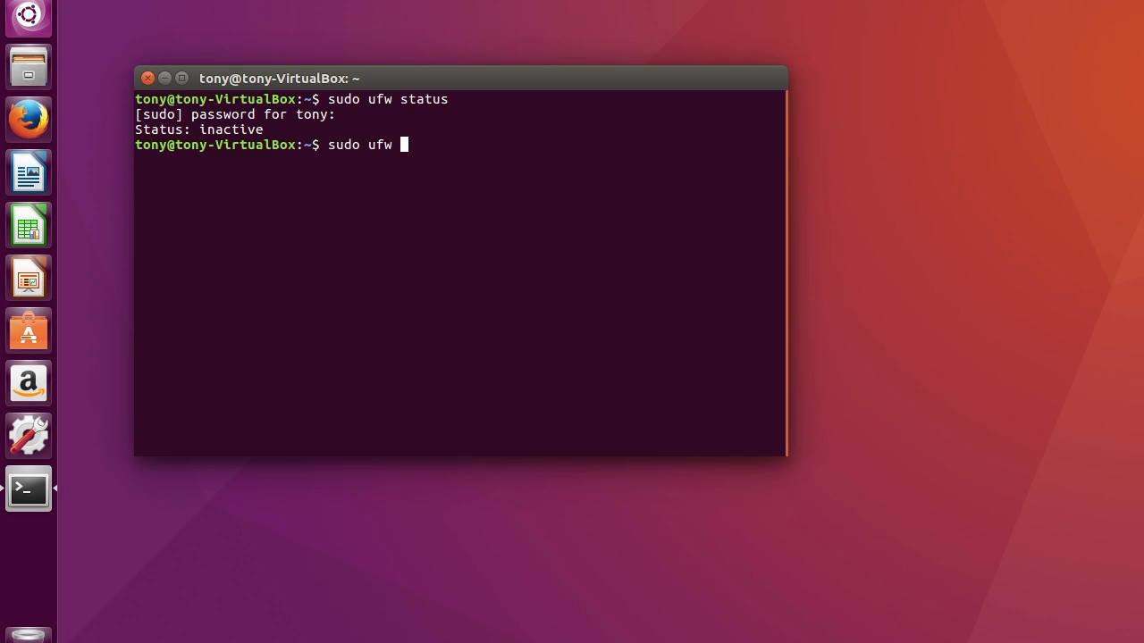
{"action": "type", "text": "en"}
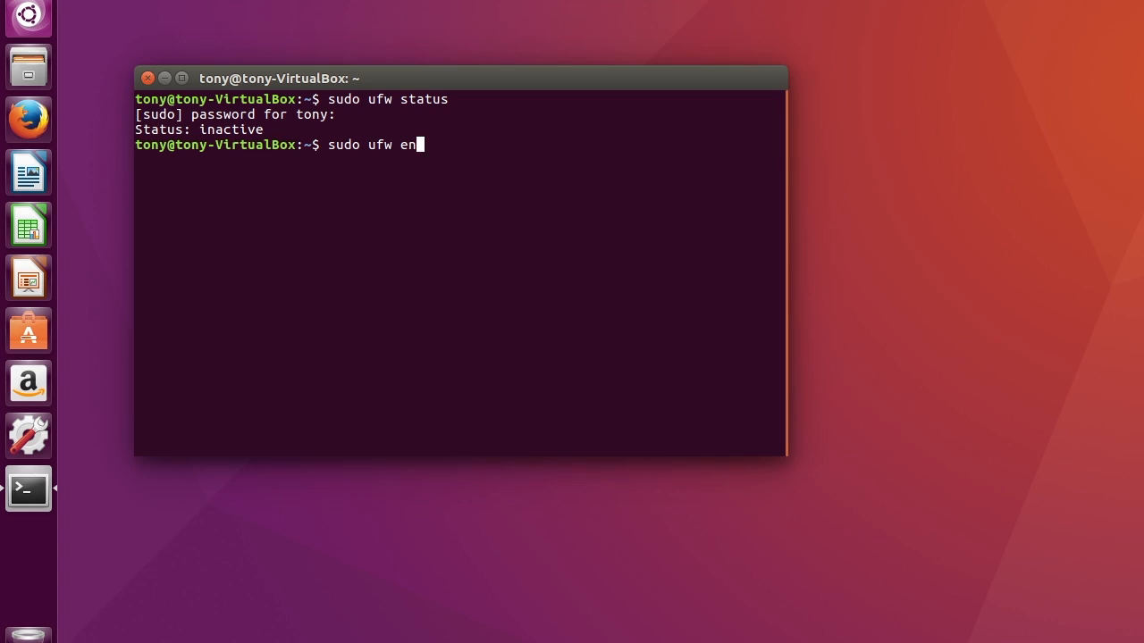
{"action": "type", "text": "able"}
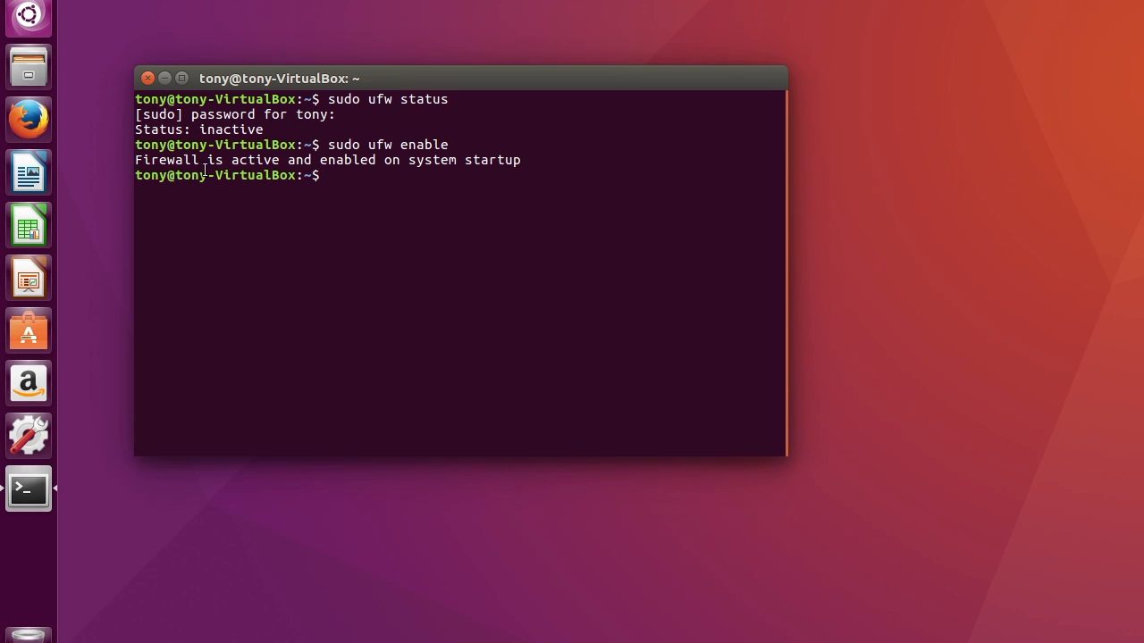
{"action": "mouse_move", "coordinate": [365, 168]}
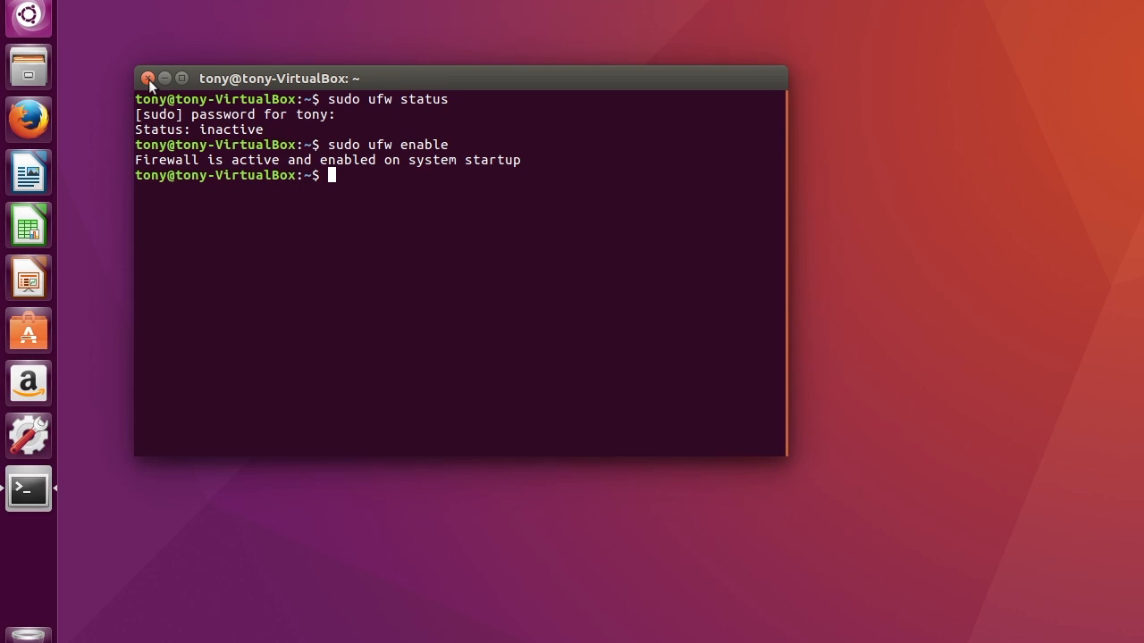
{"action": "type", "text": "exit"}
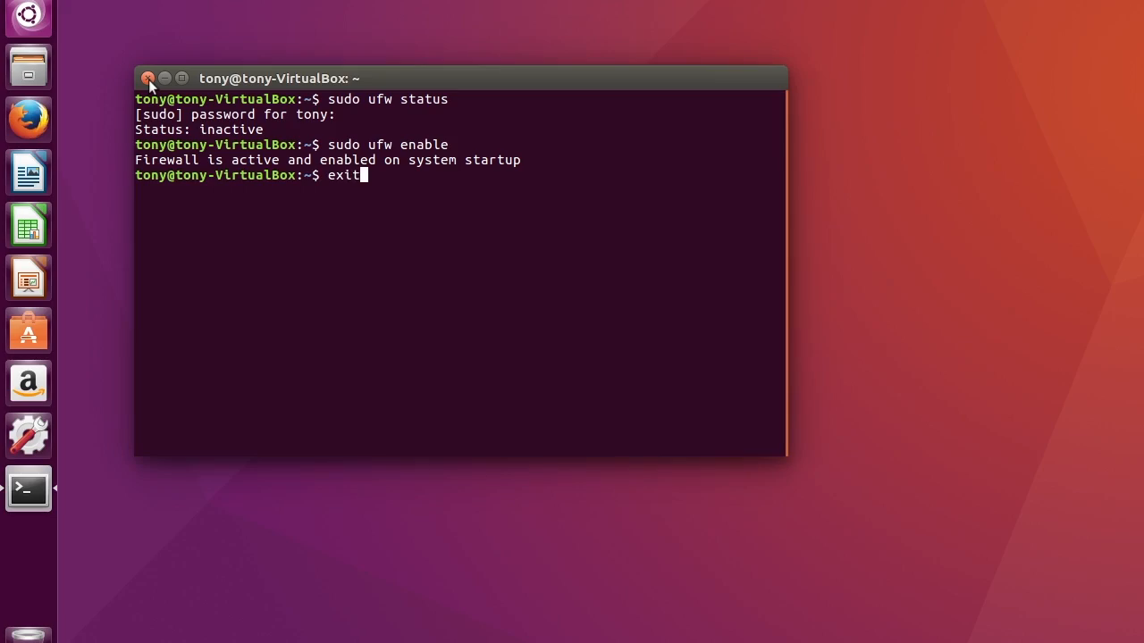